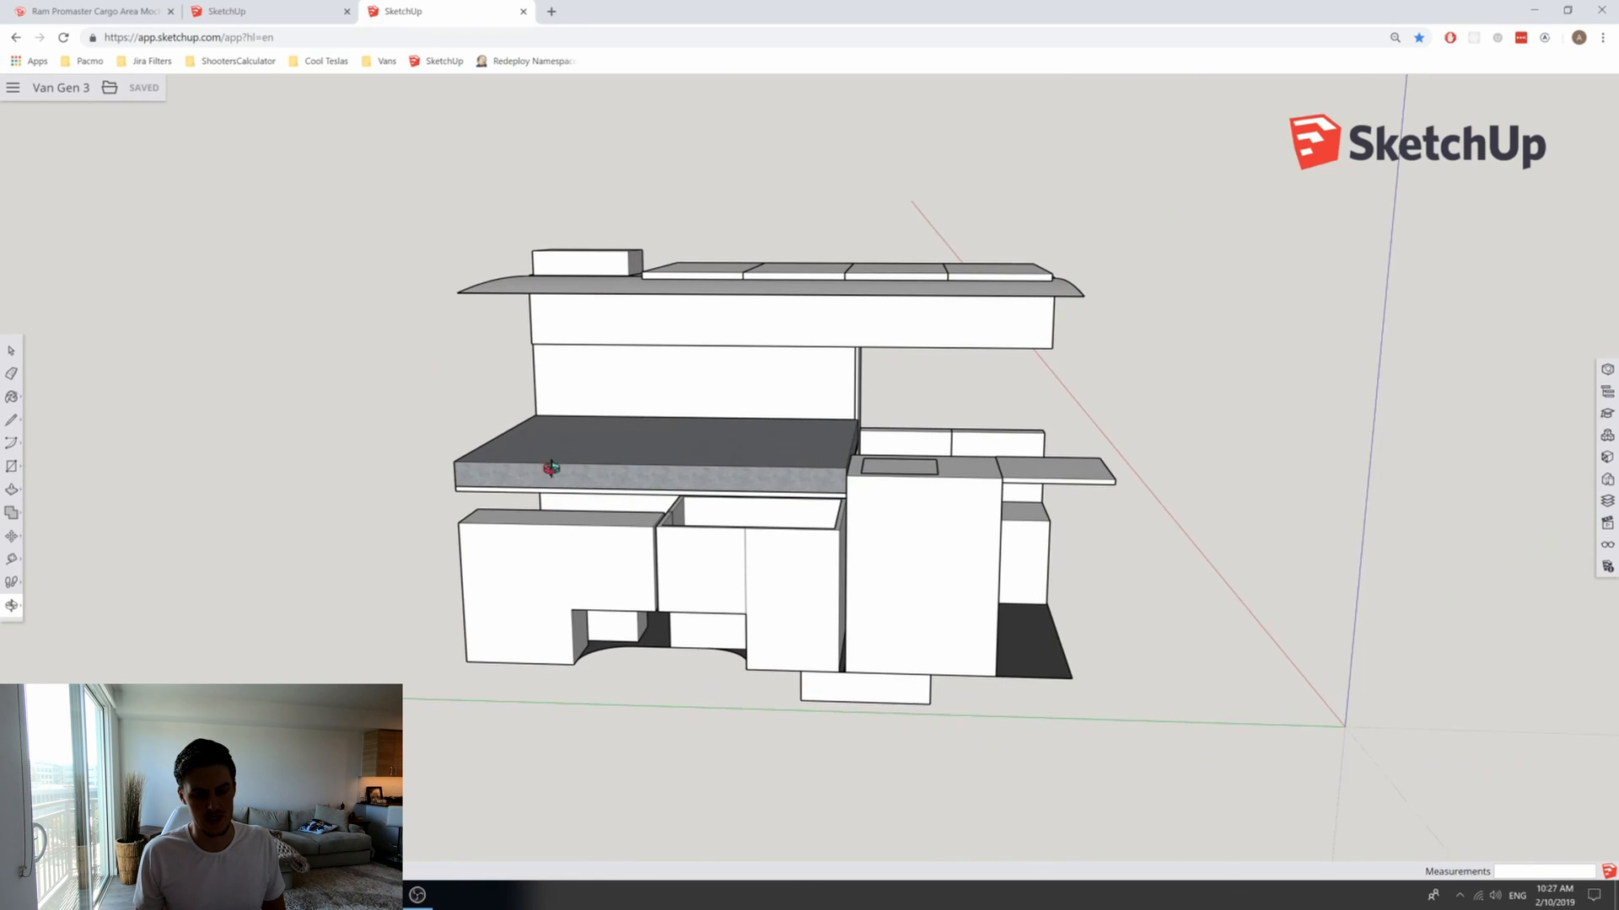
mouse_move(823, 484)
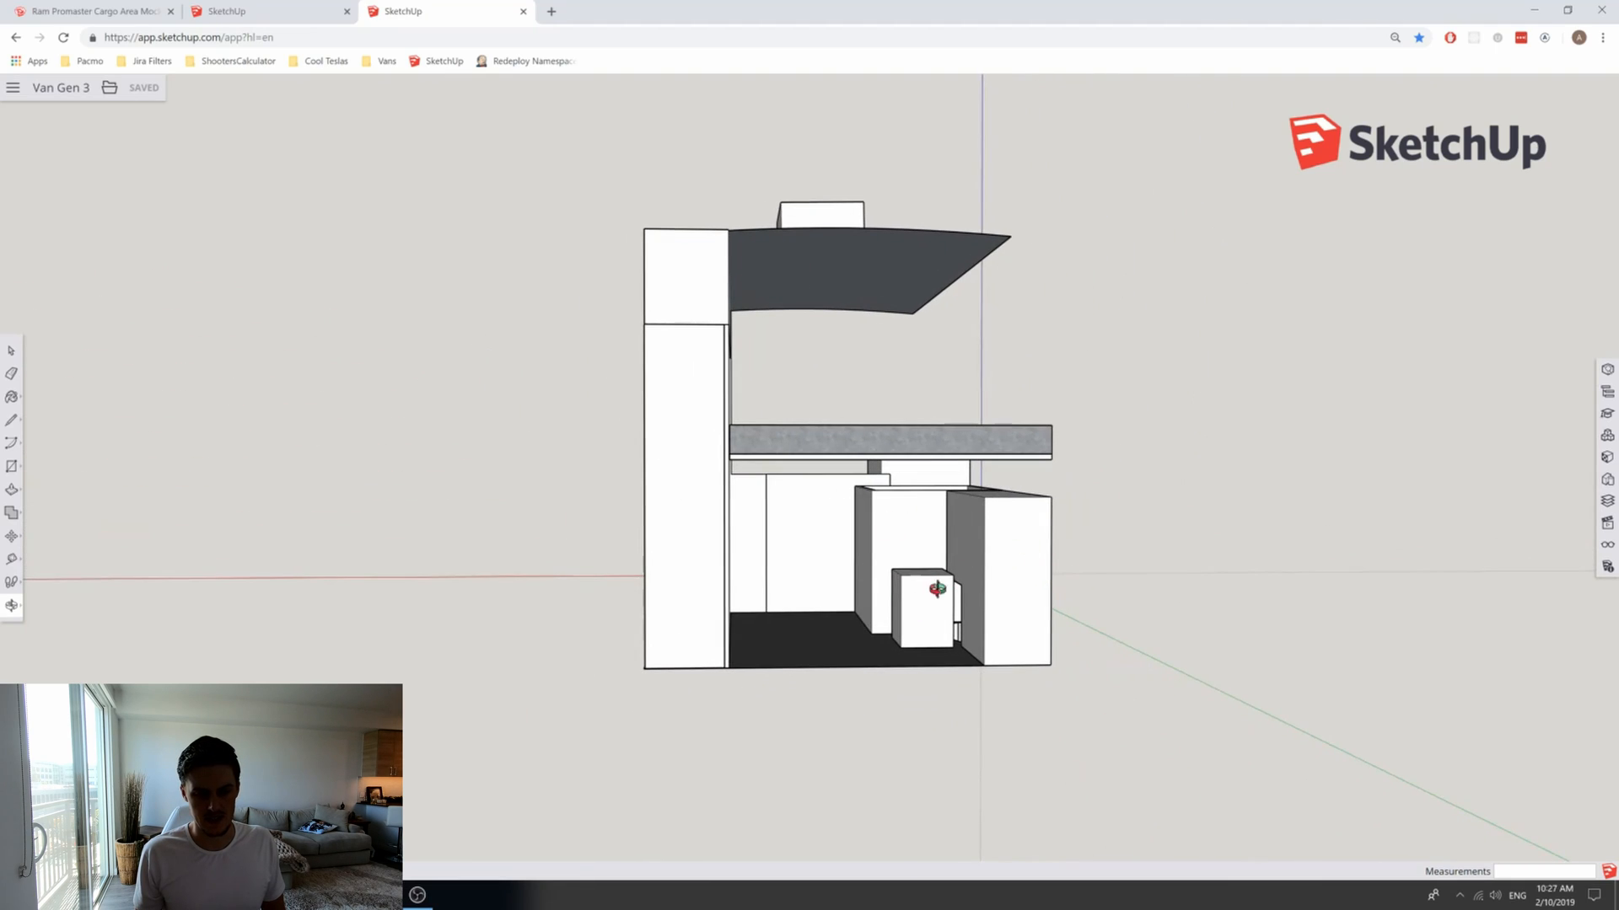
mouse_move(929, 607)
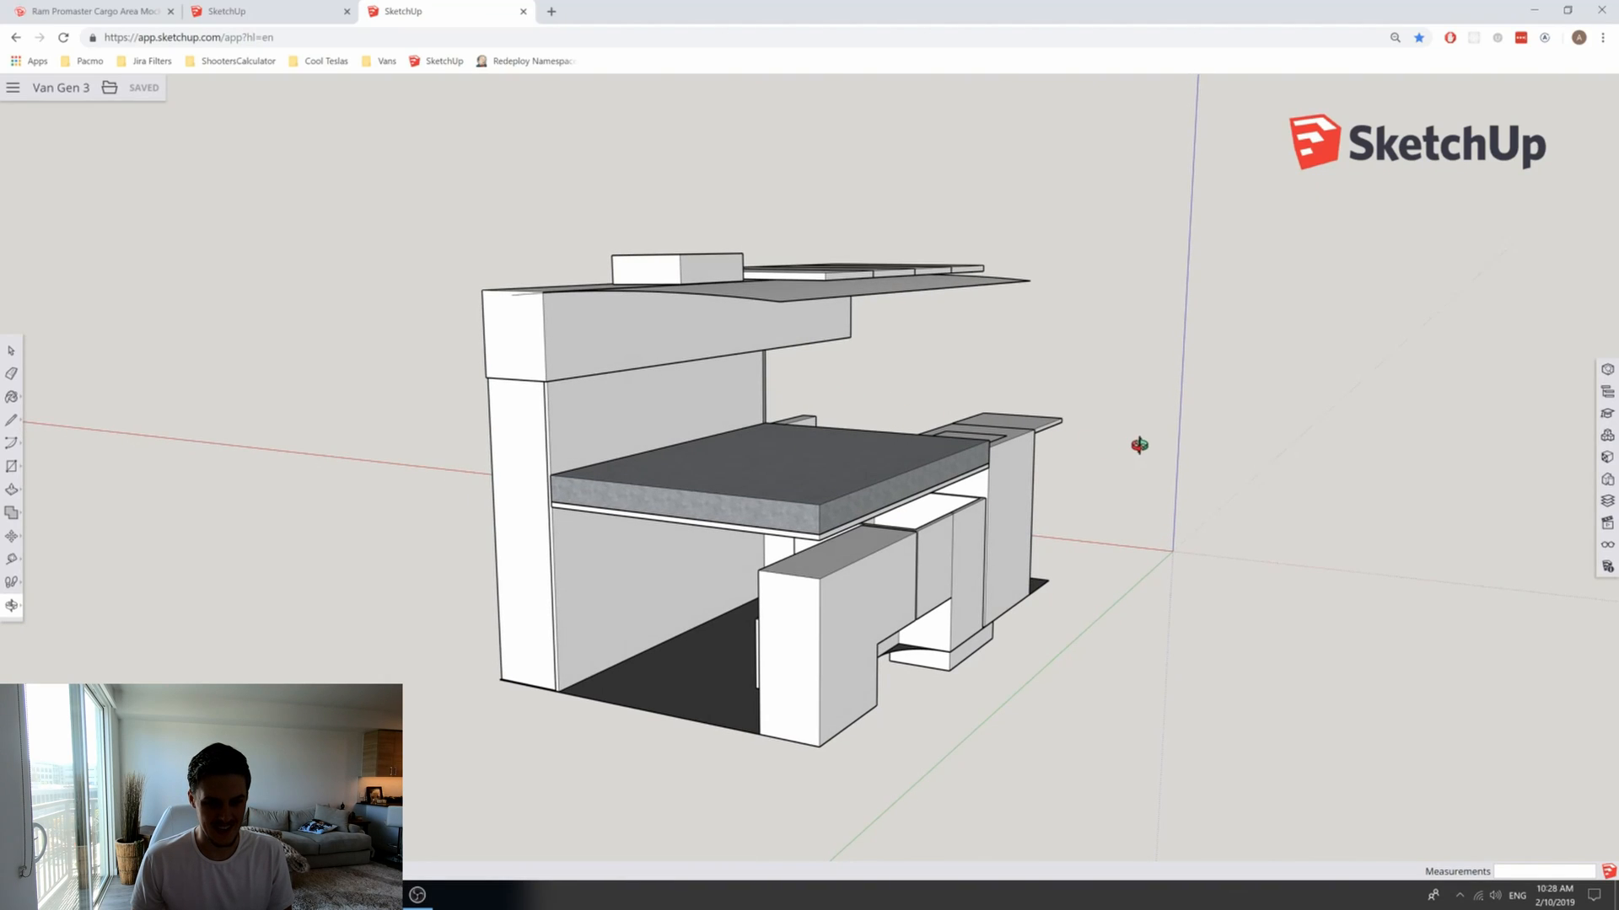
mouse_move(1111, 448)
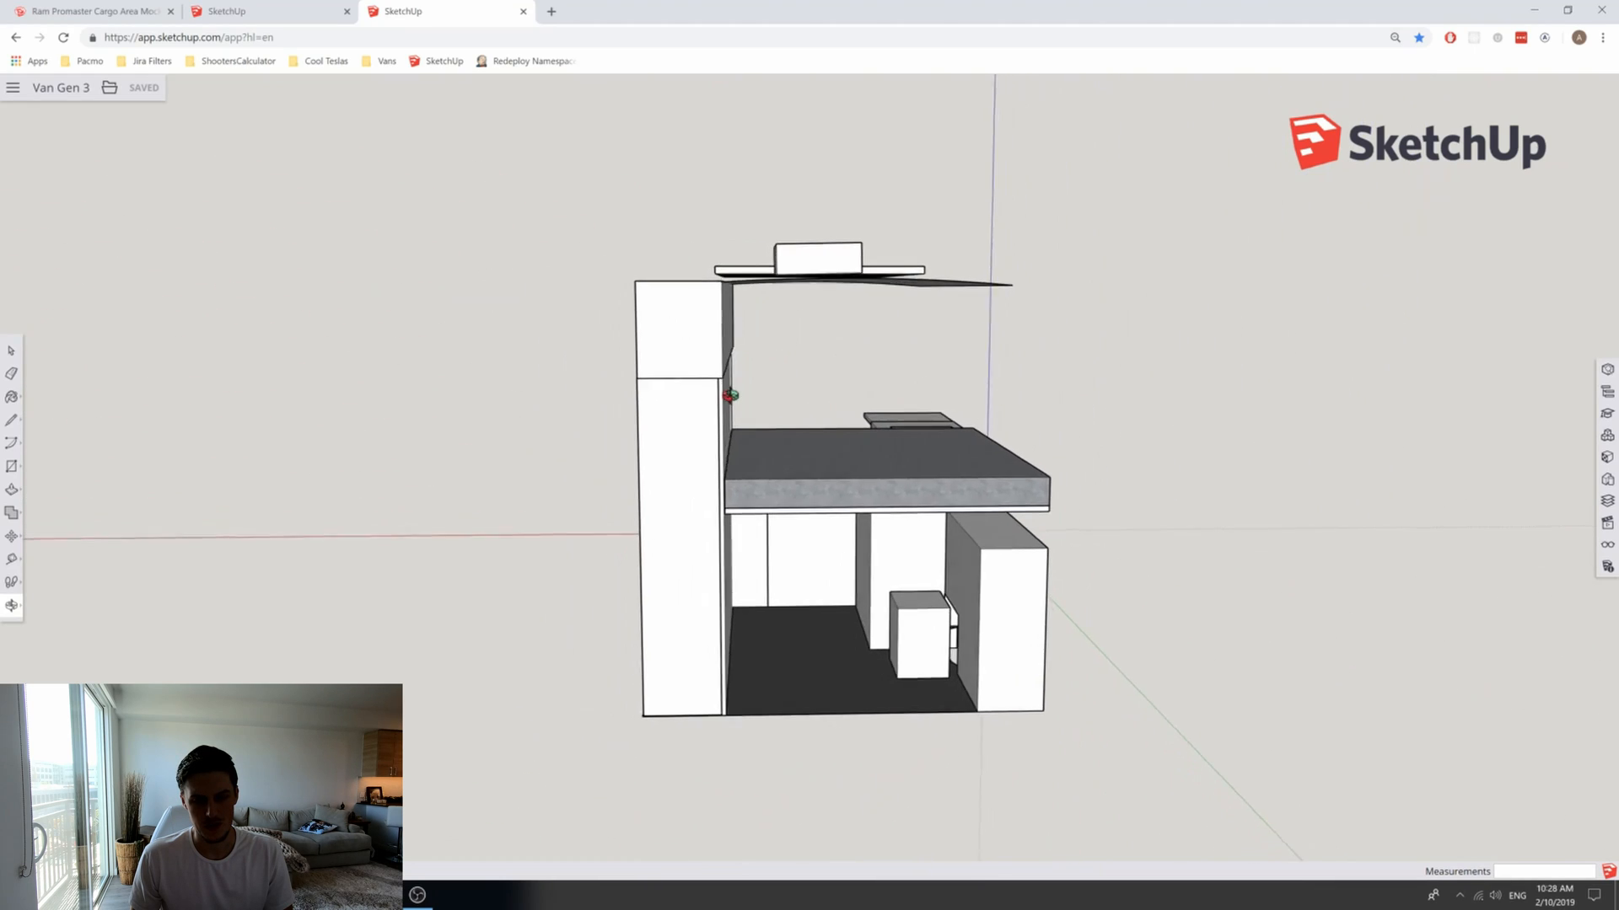
Step: Bring up the Ram Promaster Cargo Area Mockup page in 3D Warehouse
left_click(93, 12)
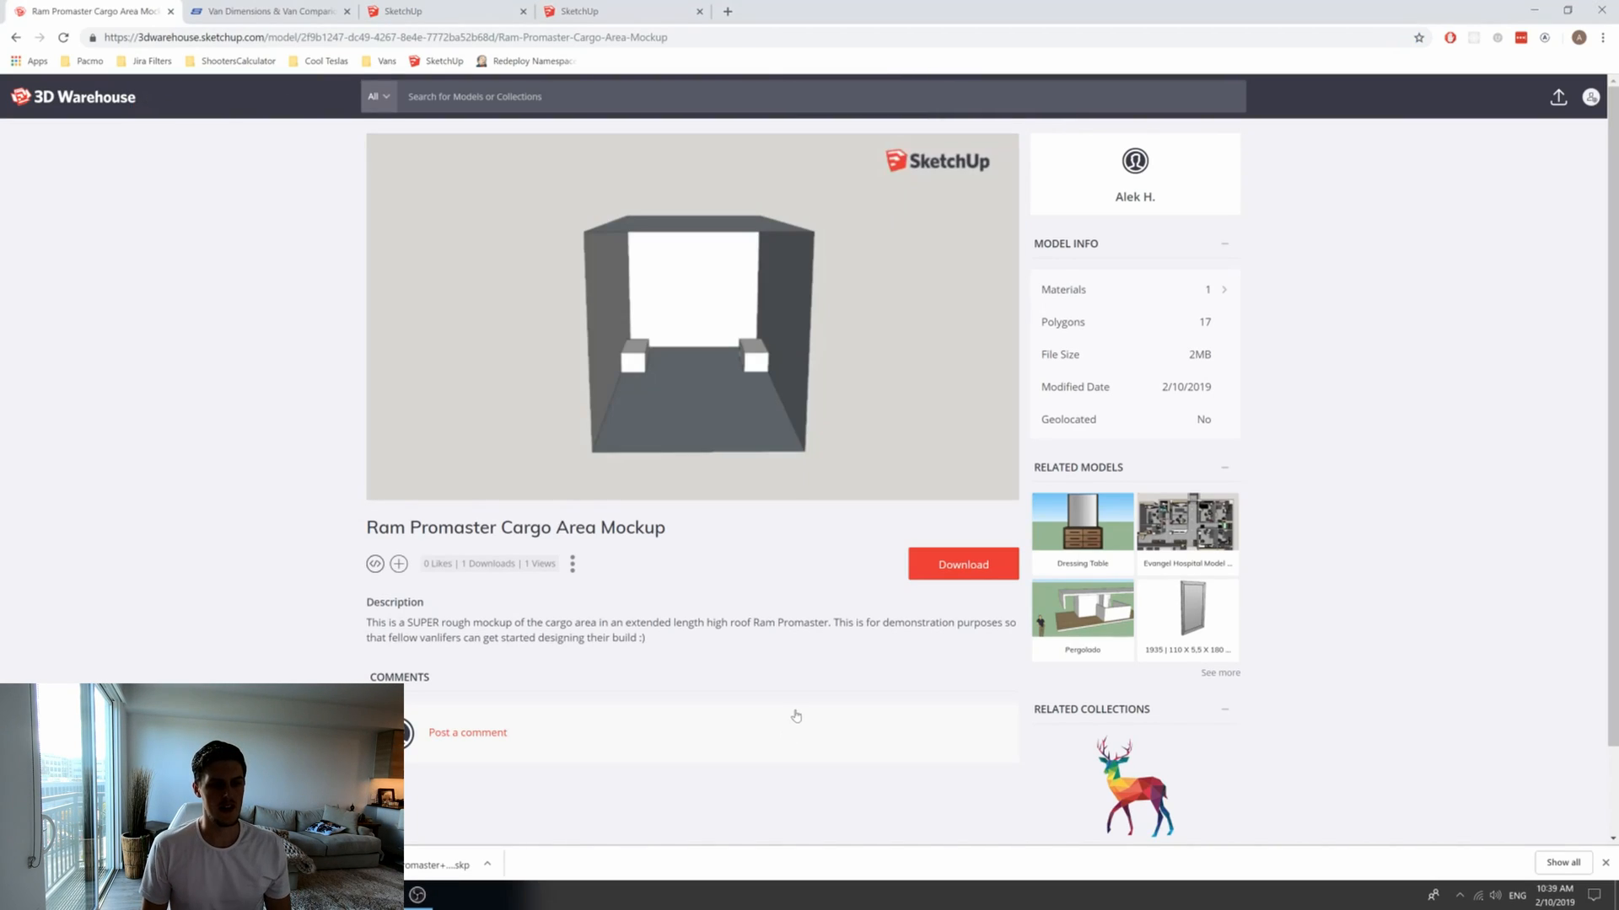
mouse_move(676, 541)
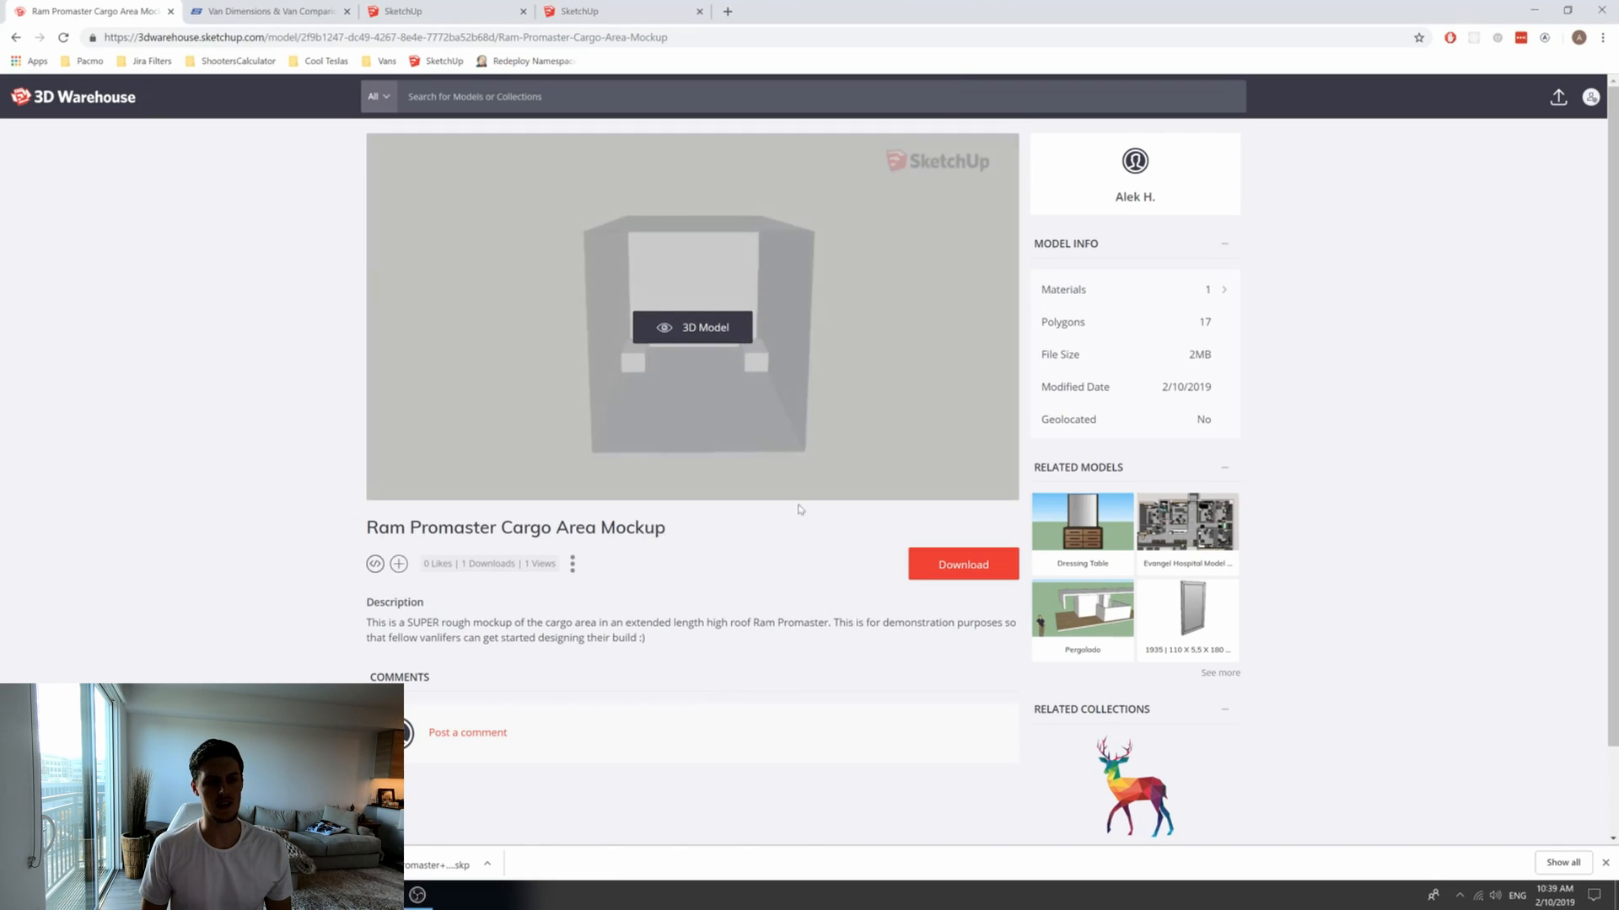
Step: Review the Sportsmobile Promaster van dimensions table alongside the mockup model page
left_click(692, 327)
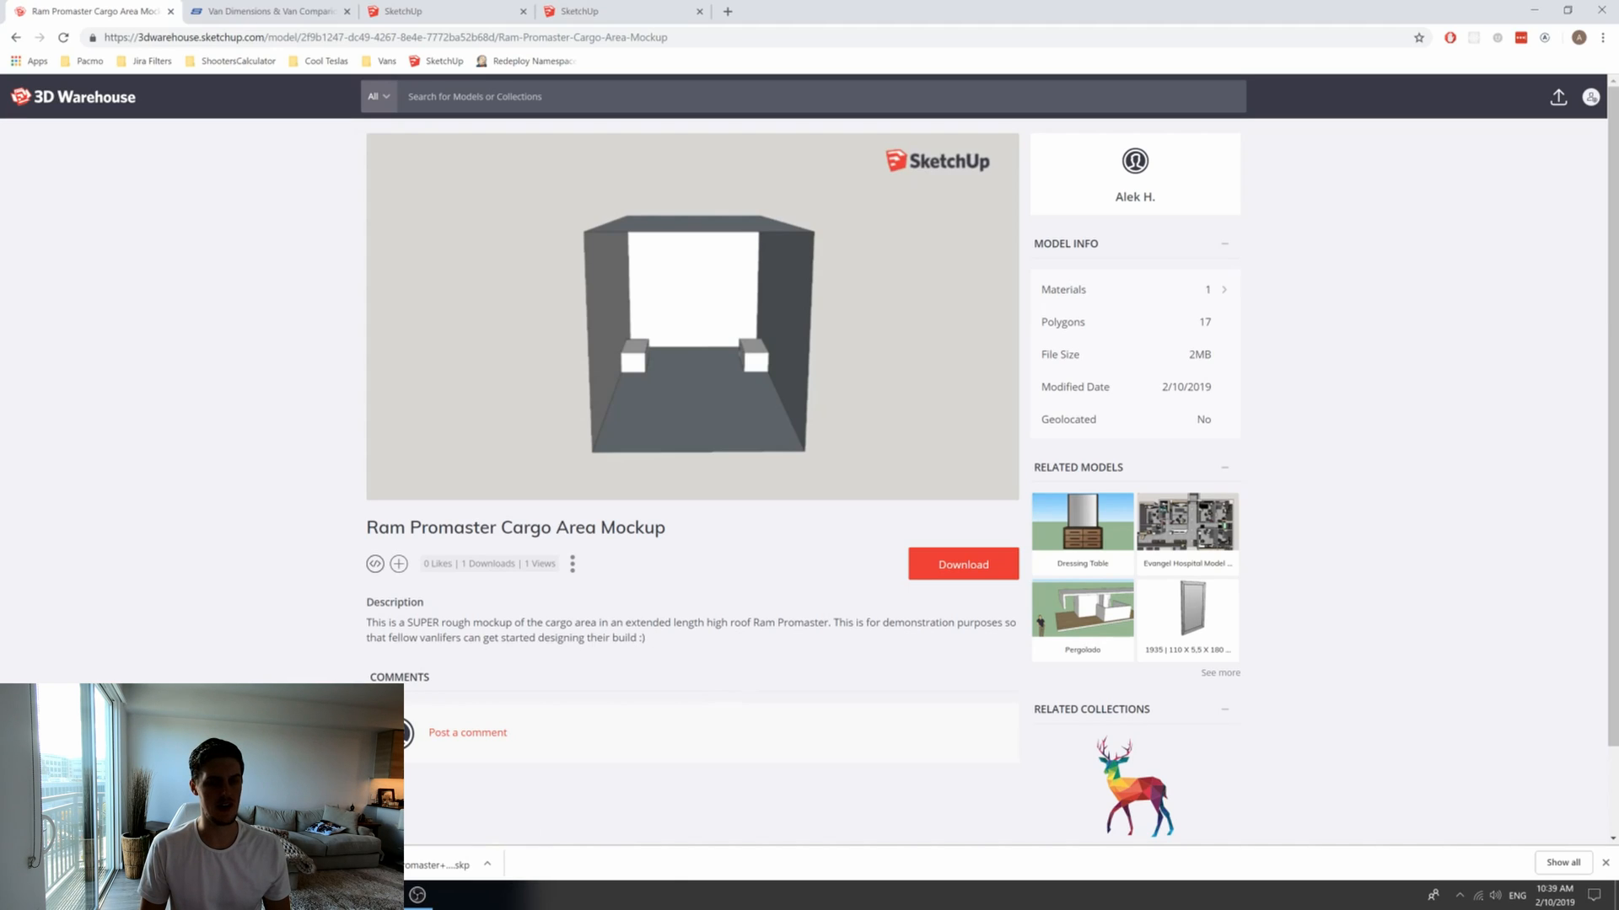
left_click(267, 10)
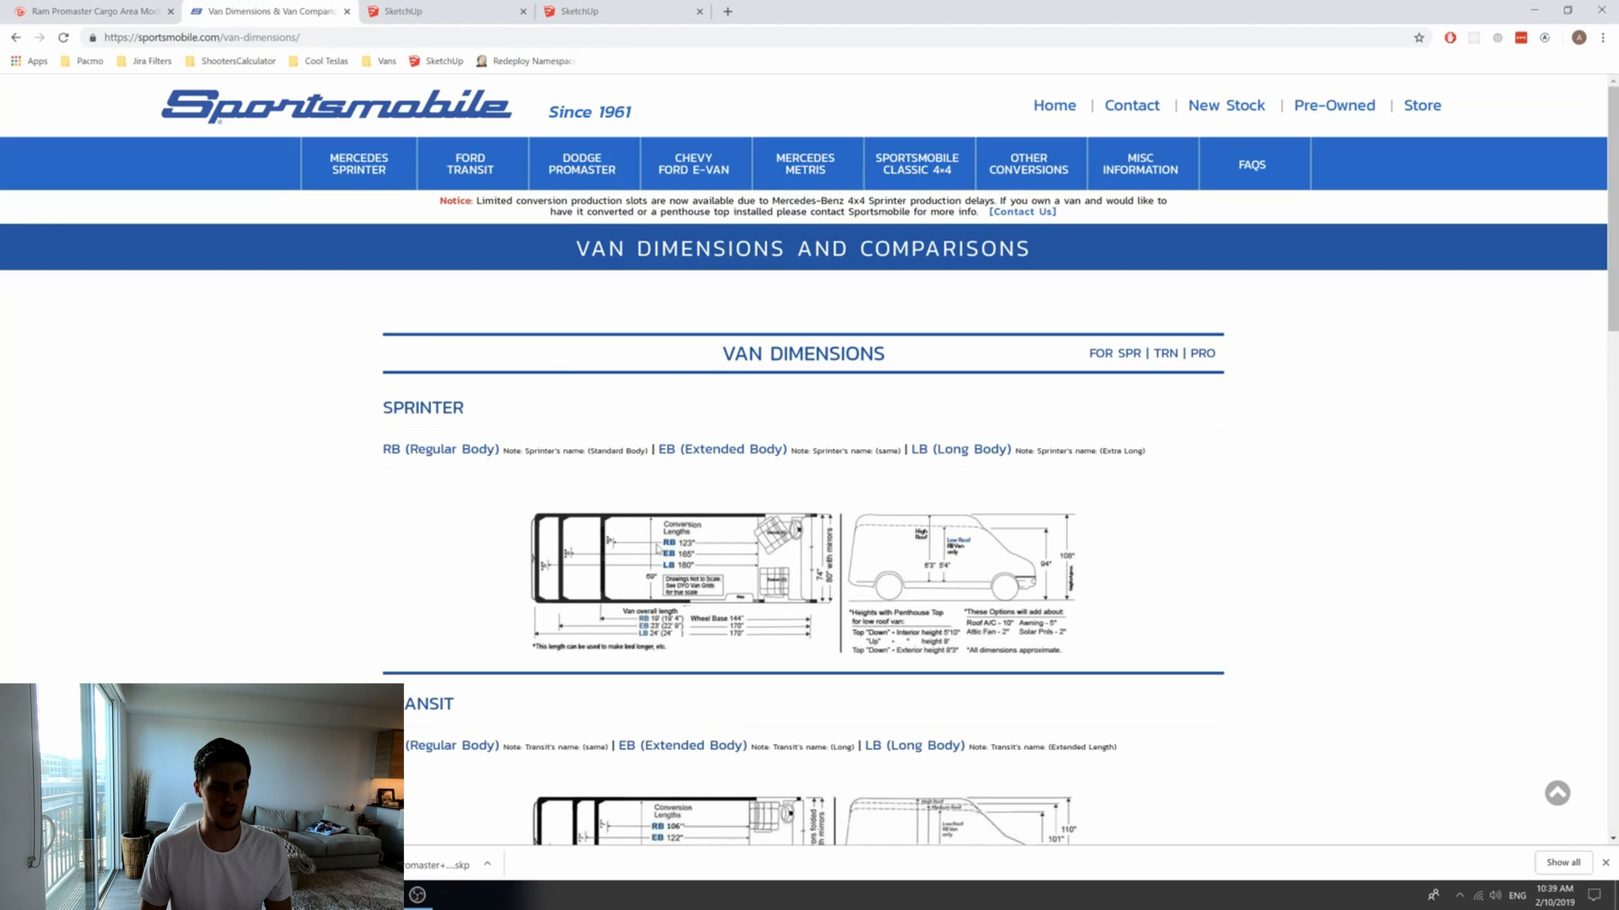
scroll("down", 3)
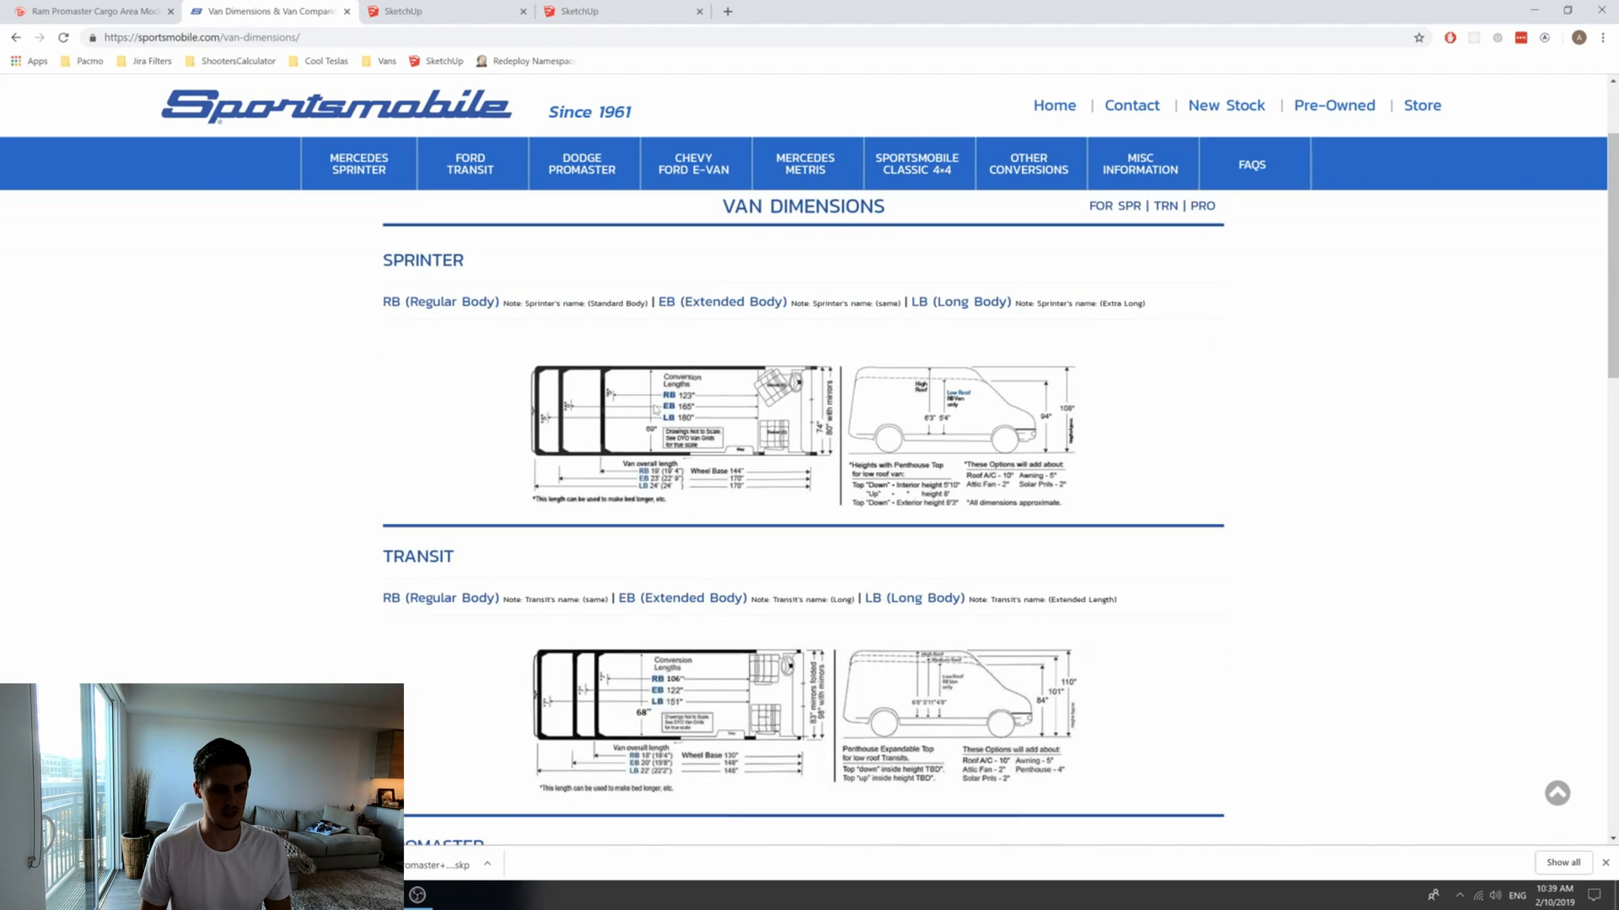
scroll("down", 3)
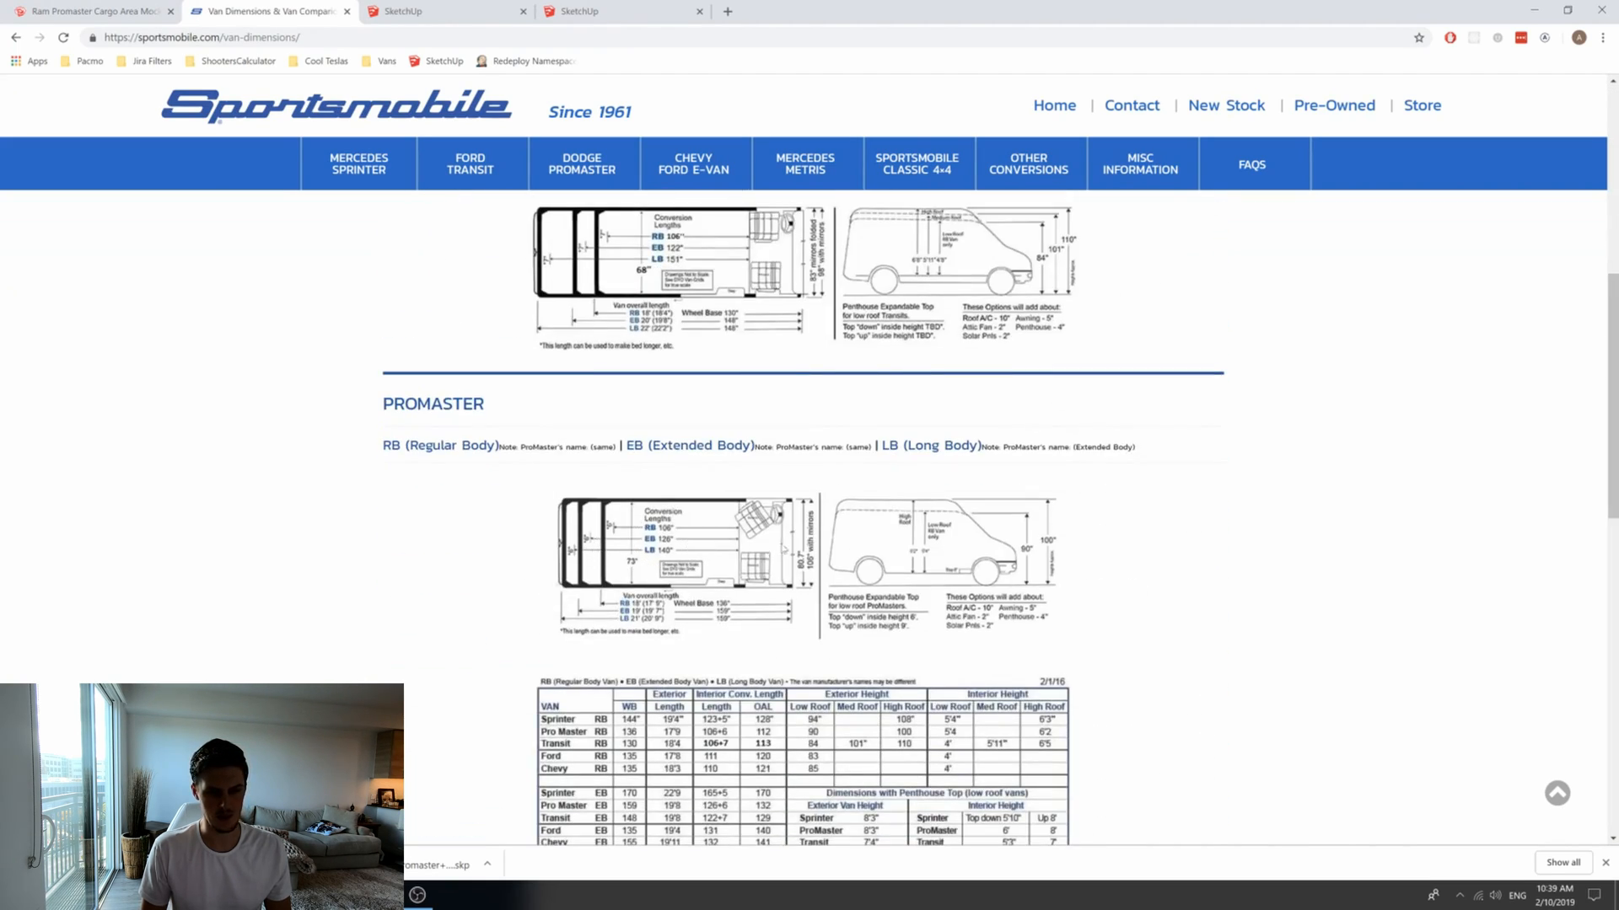
scroll("up", 3)
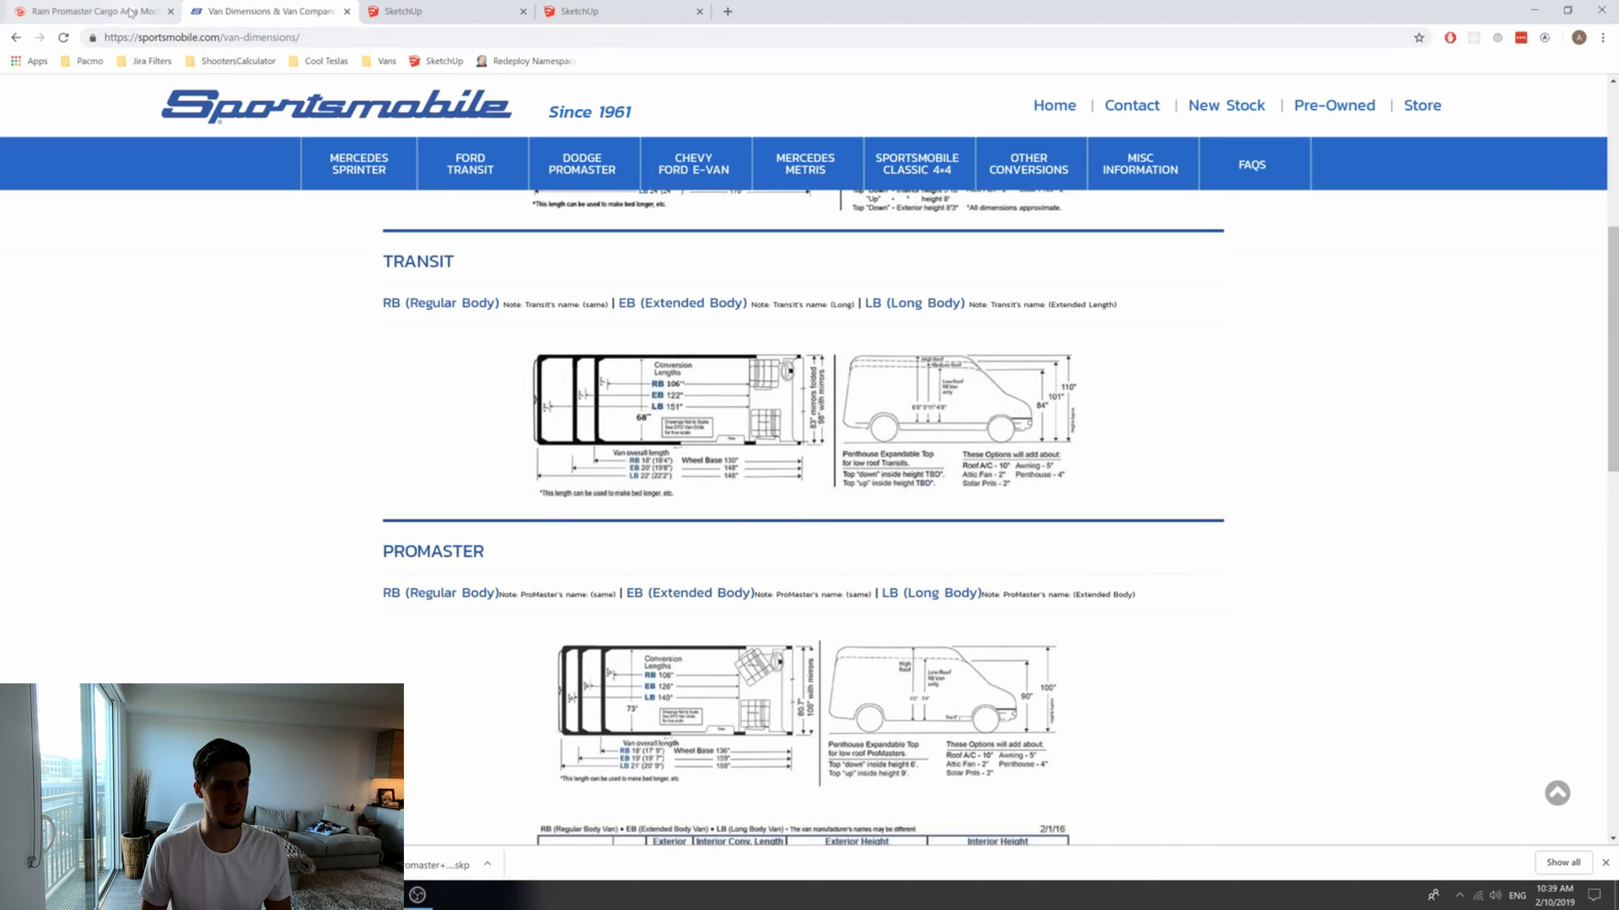
left_click(93, 12)
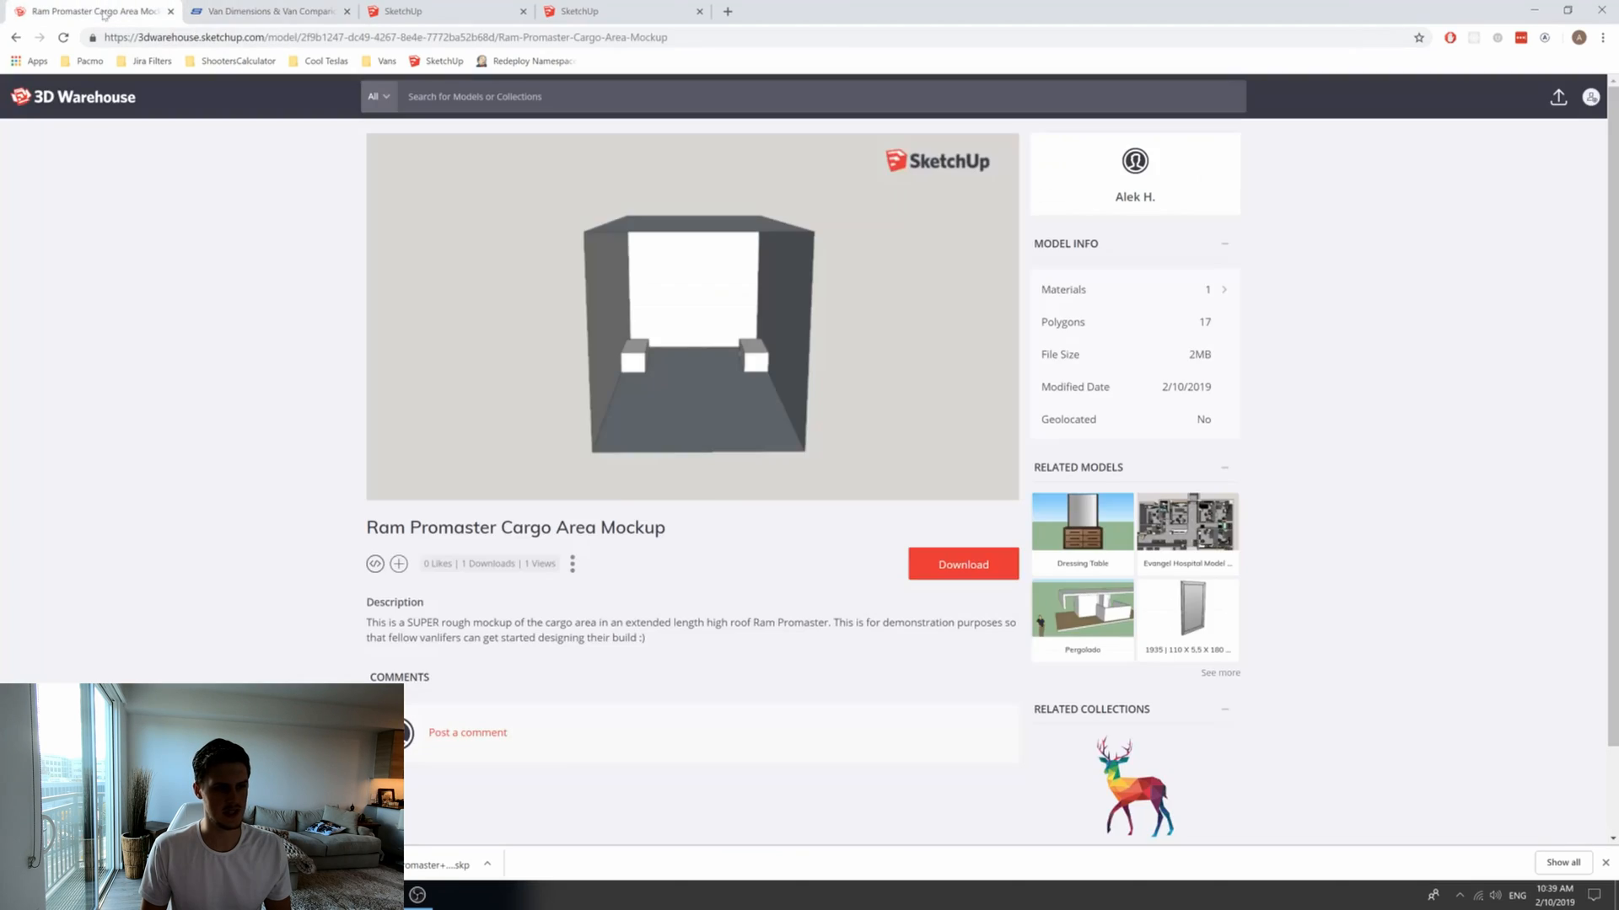
left_click(263, 12)
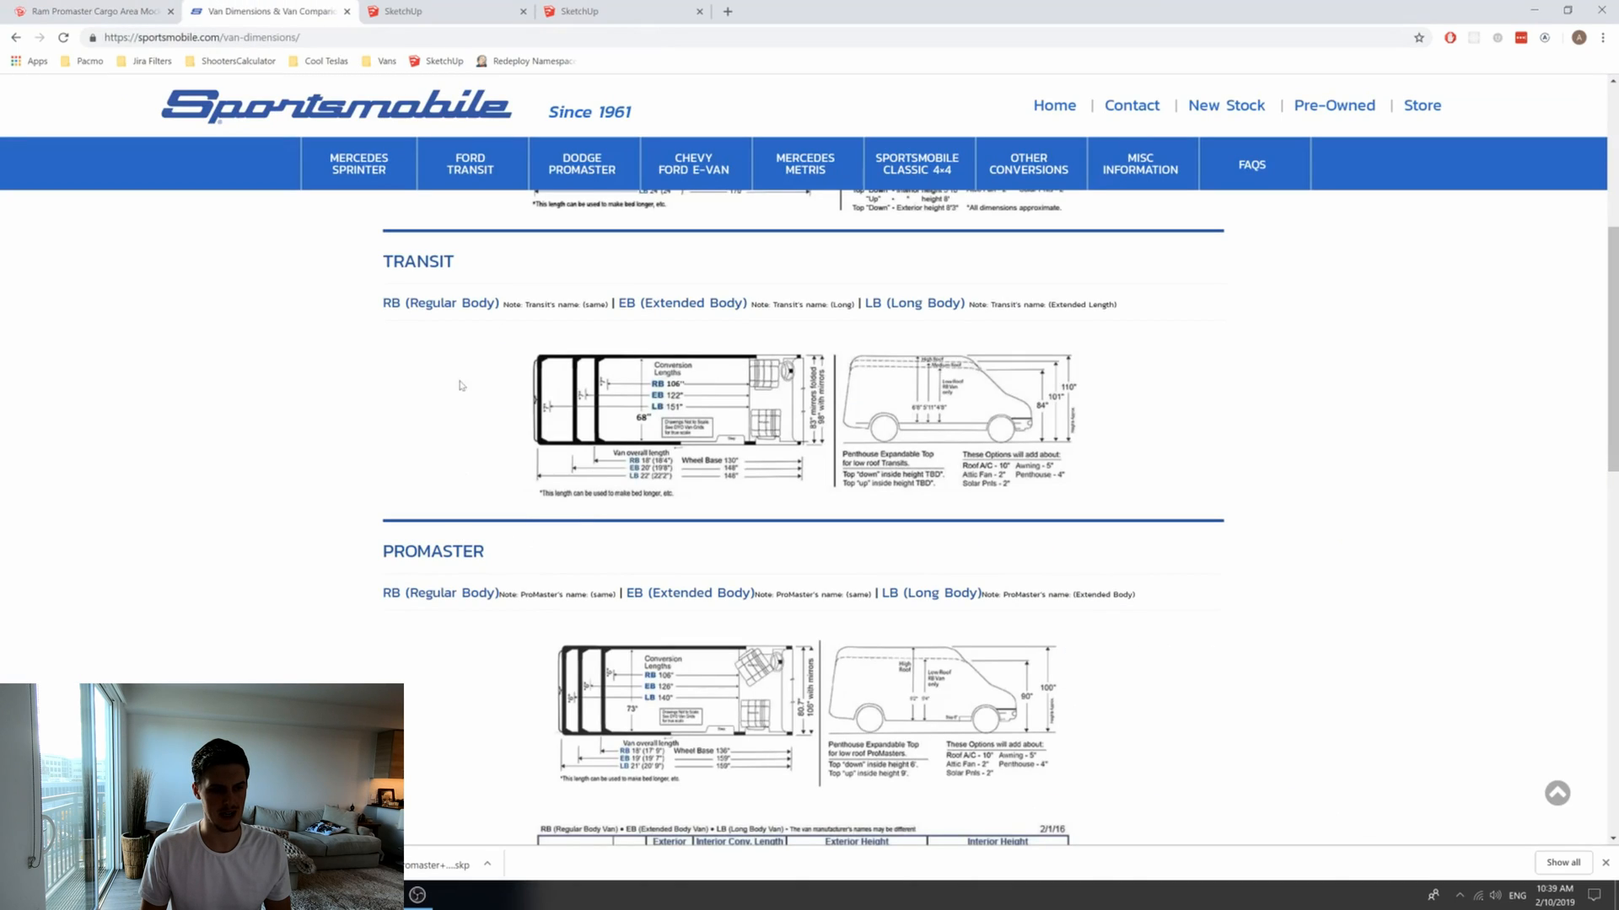
scroll("up", 3)
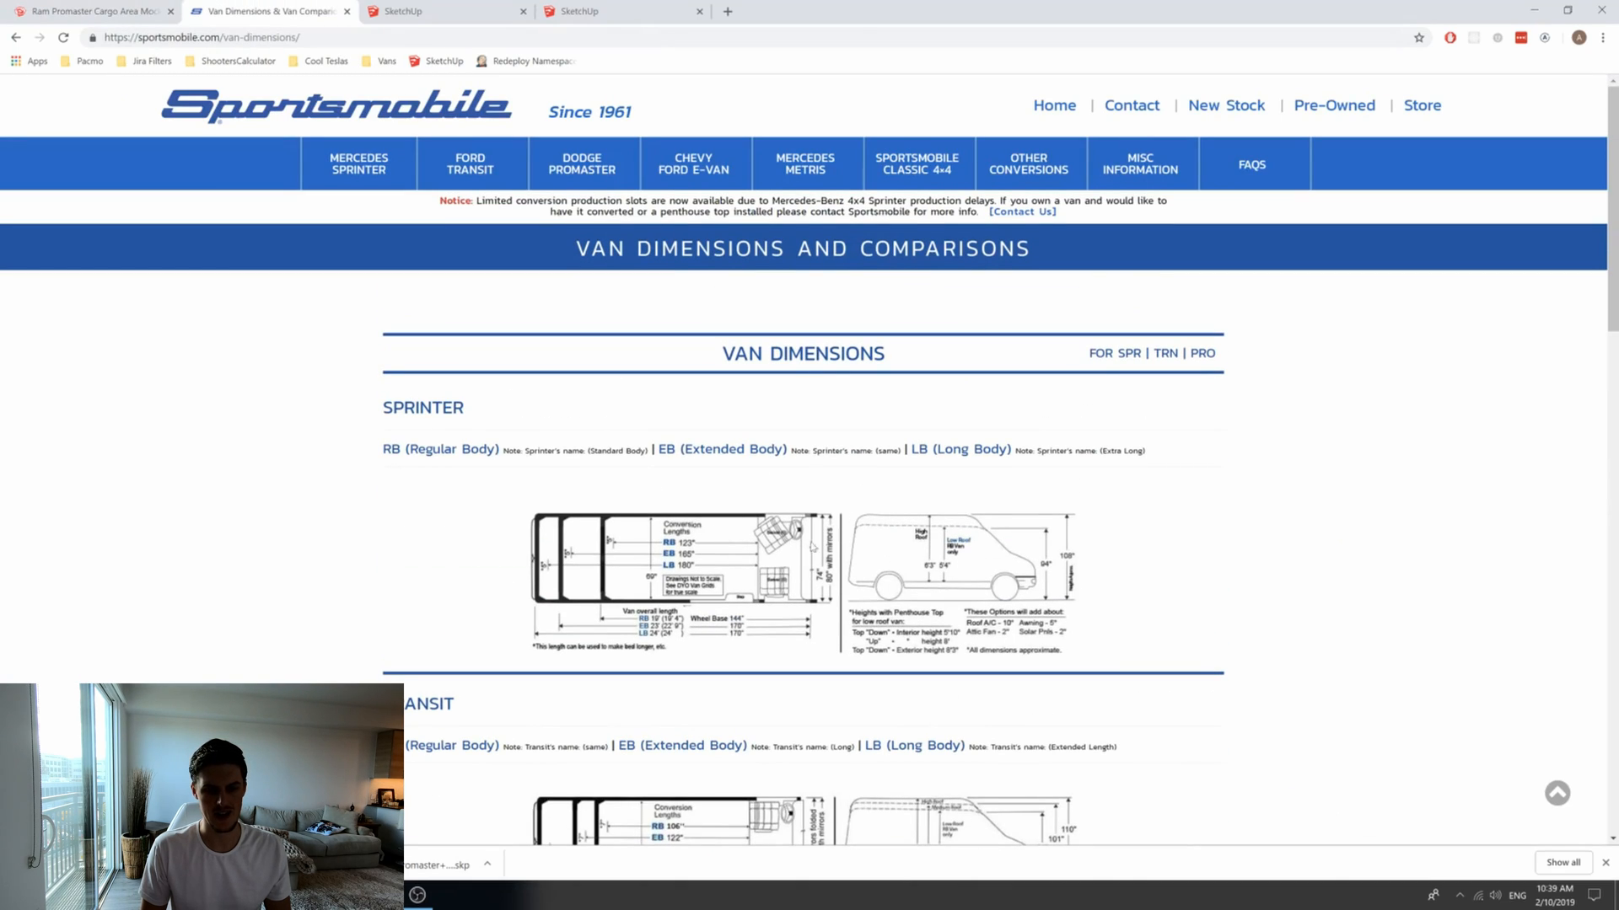
scroll("down", 3)
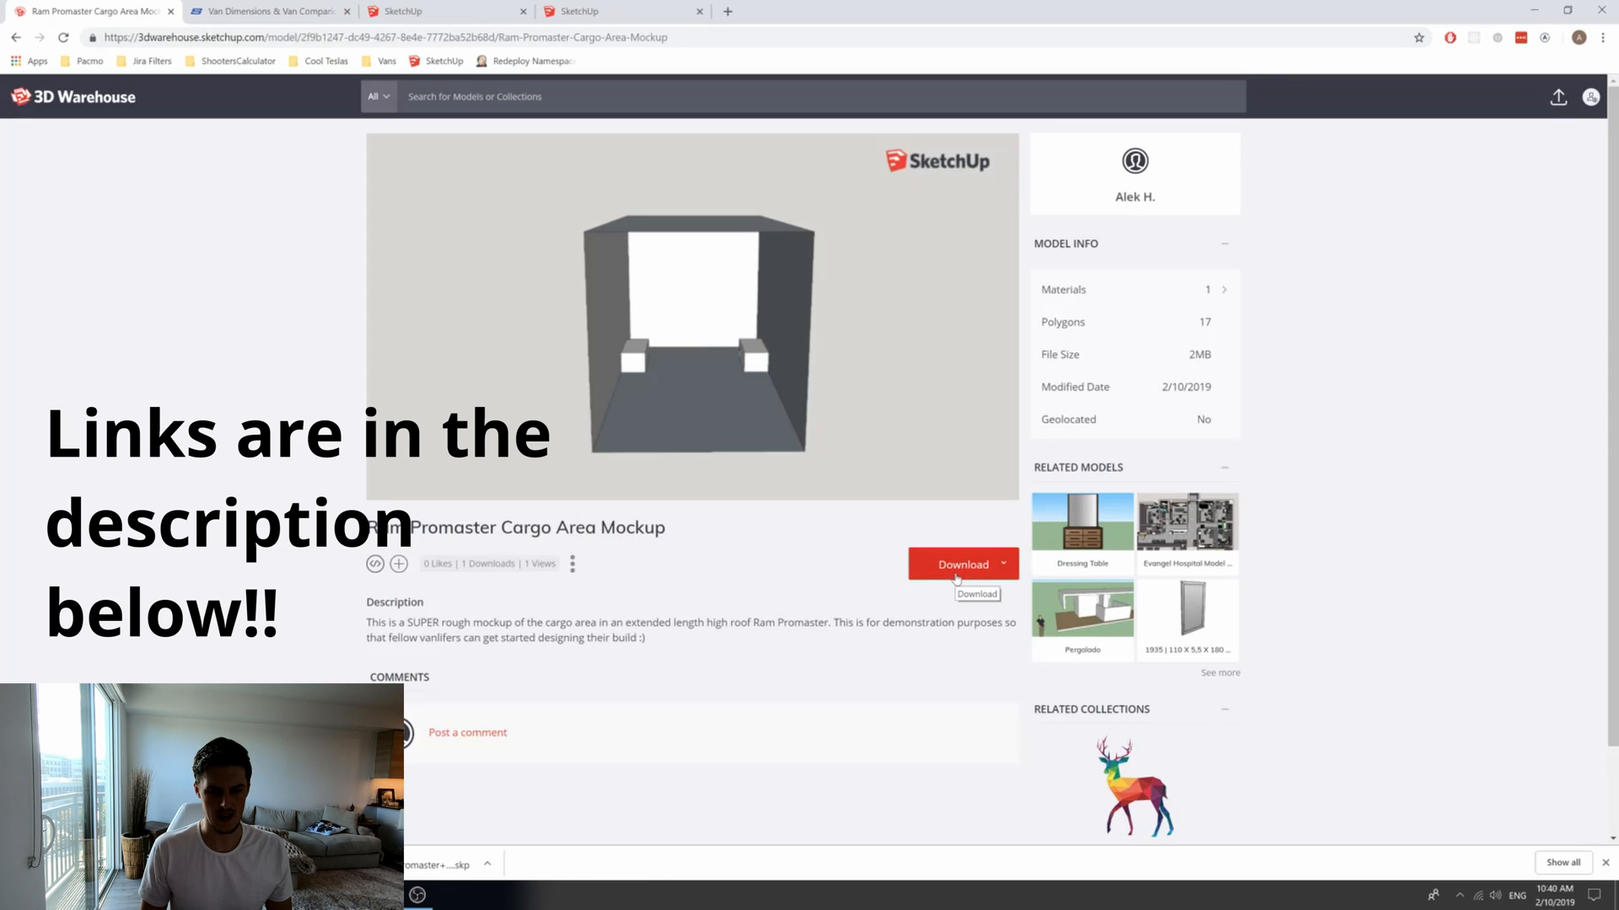
Step: Download the cargo area mockup as a SketchUp model file and go to the SketchUp session
left_click(1000, 563)
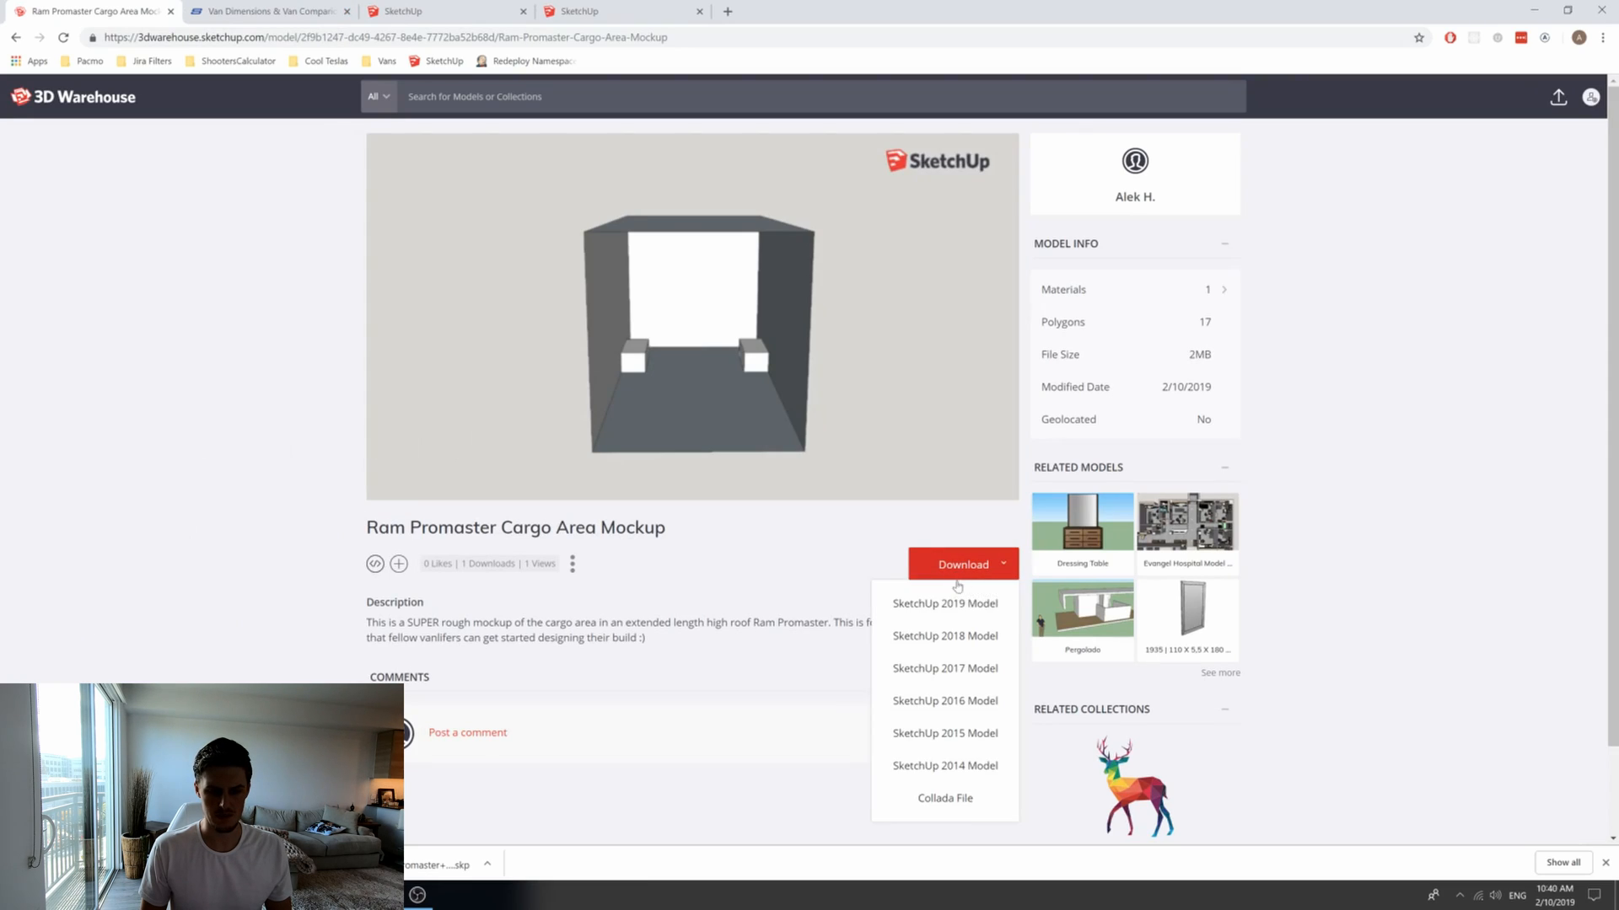
left_click(944, 603)
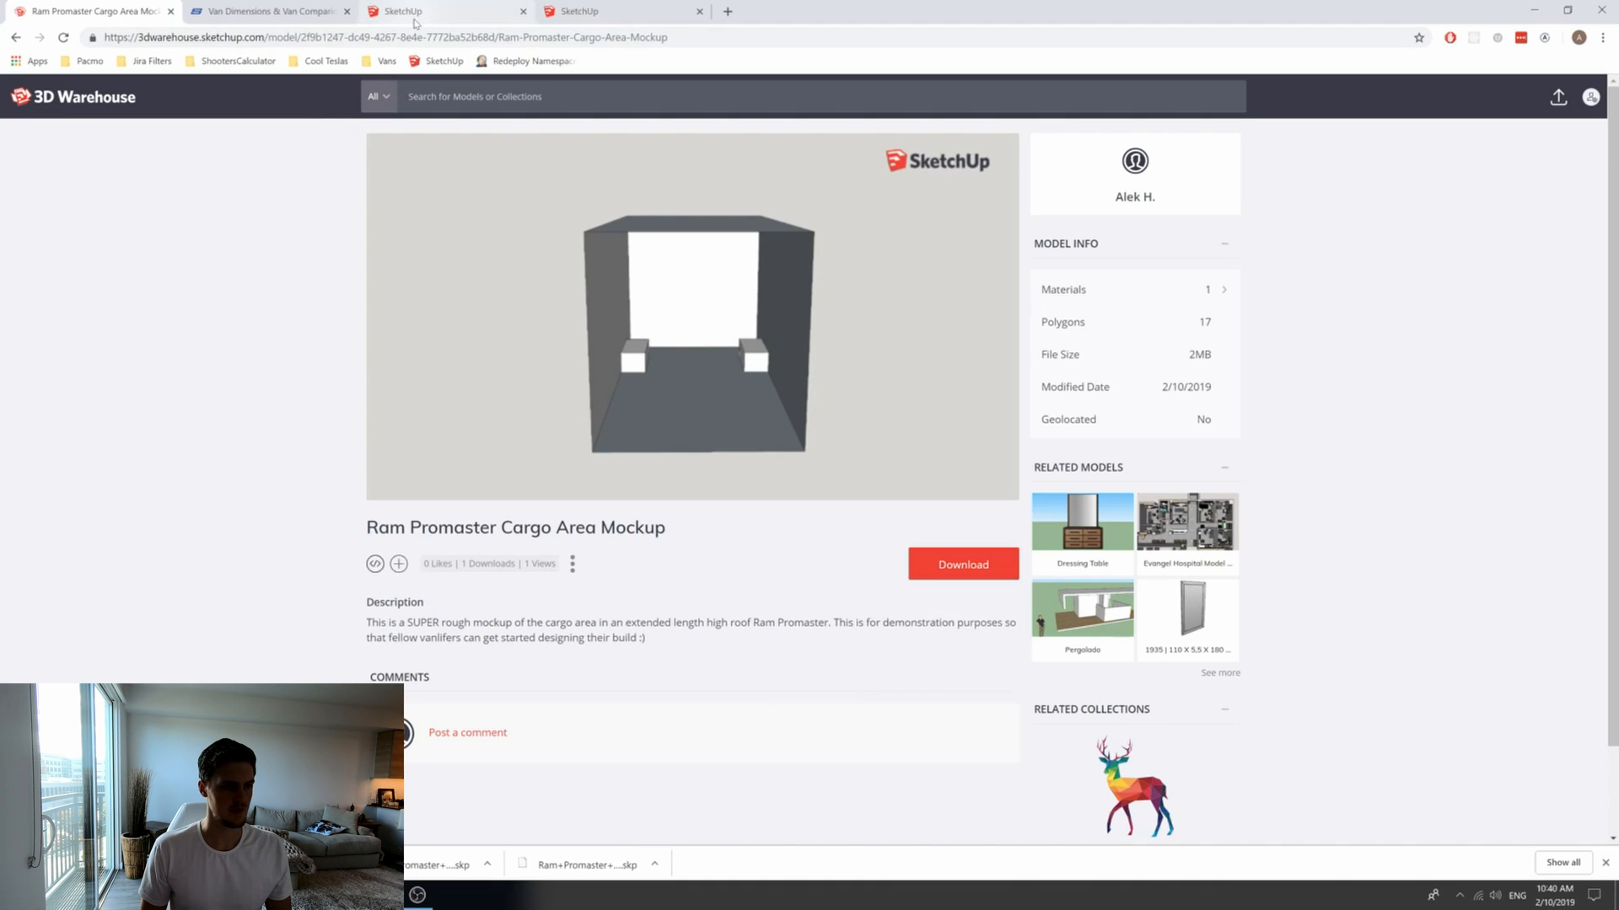
left_click(402, 11)
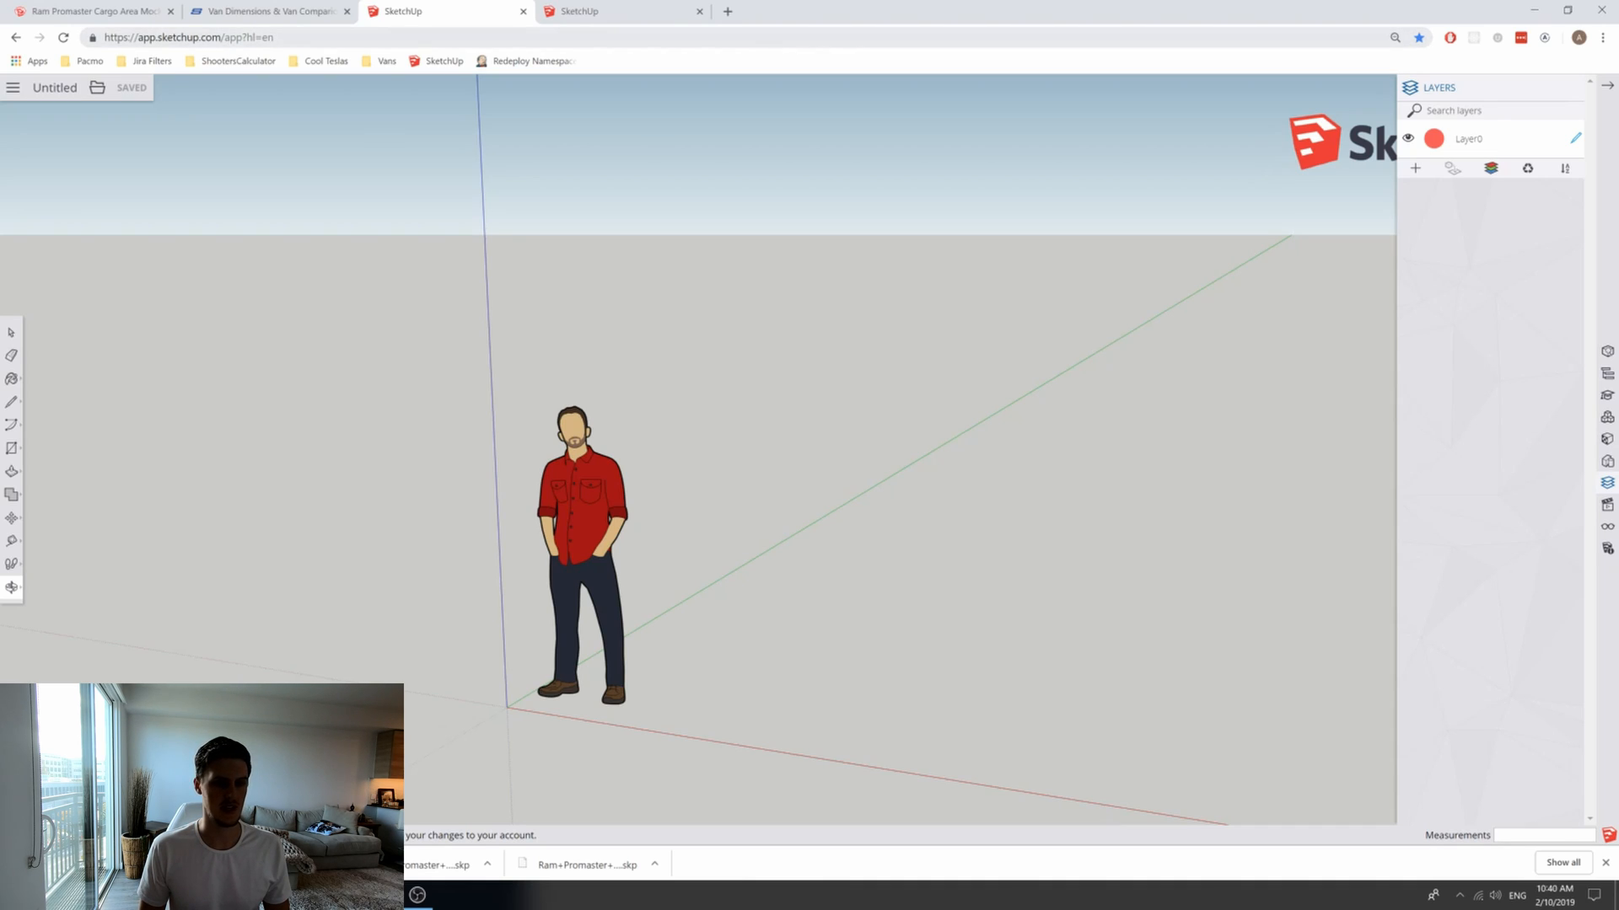
mouse_move(320, 223)
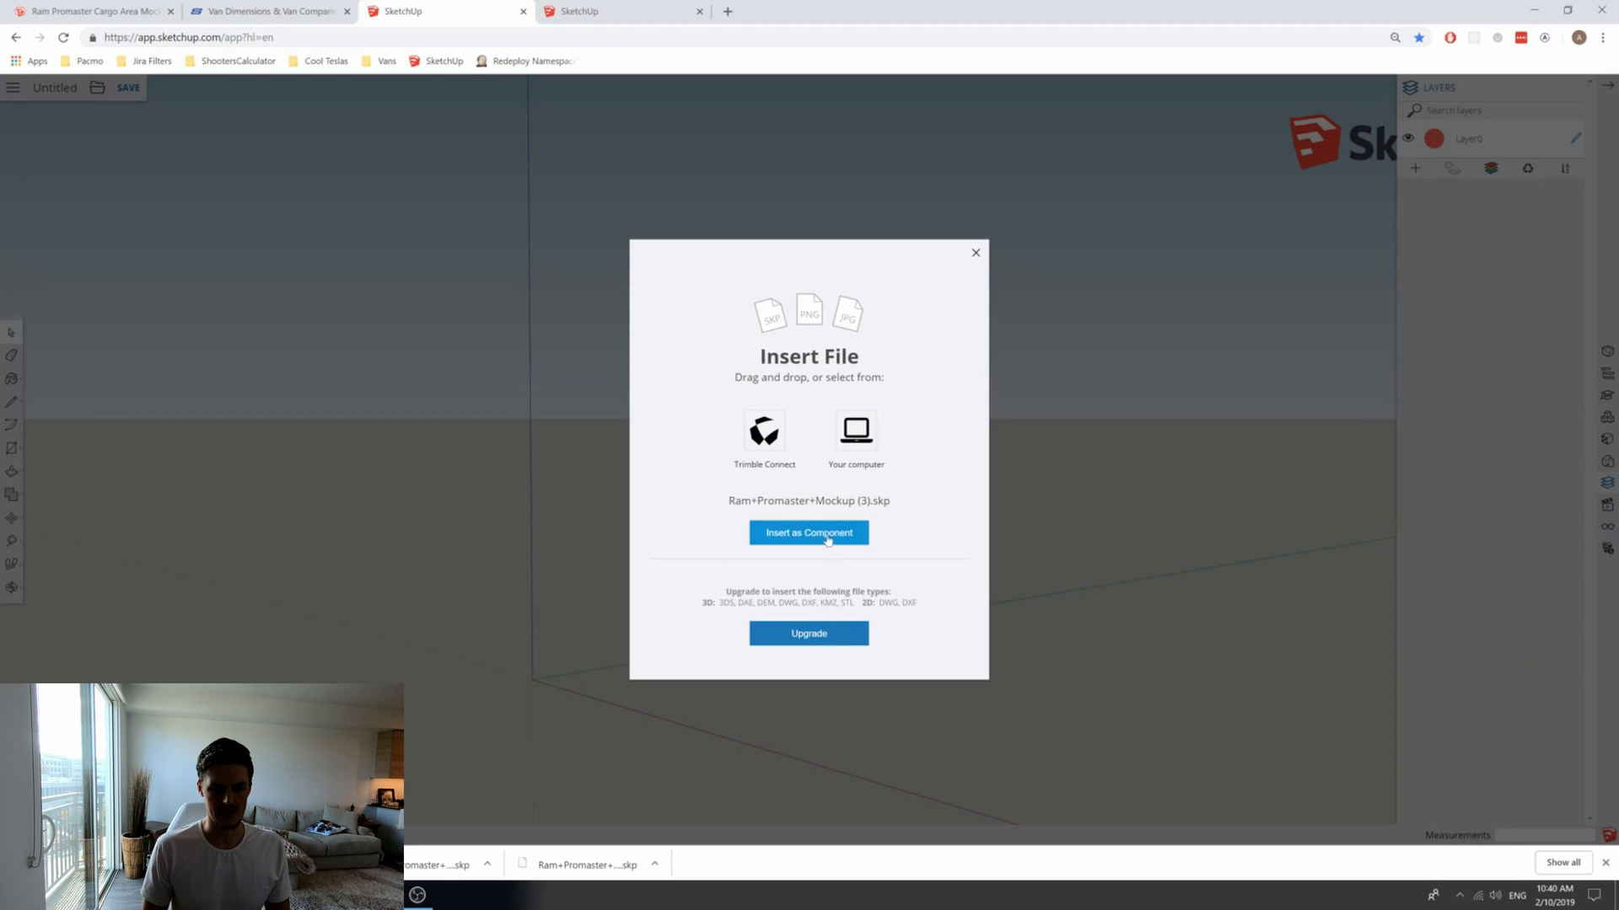
Step: Insert the Ram Promaster mockup file as a component, checking the dimensions table once
left_click(807, 532)
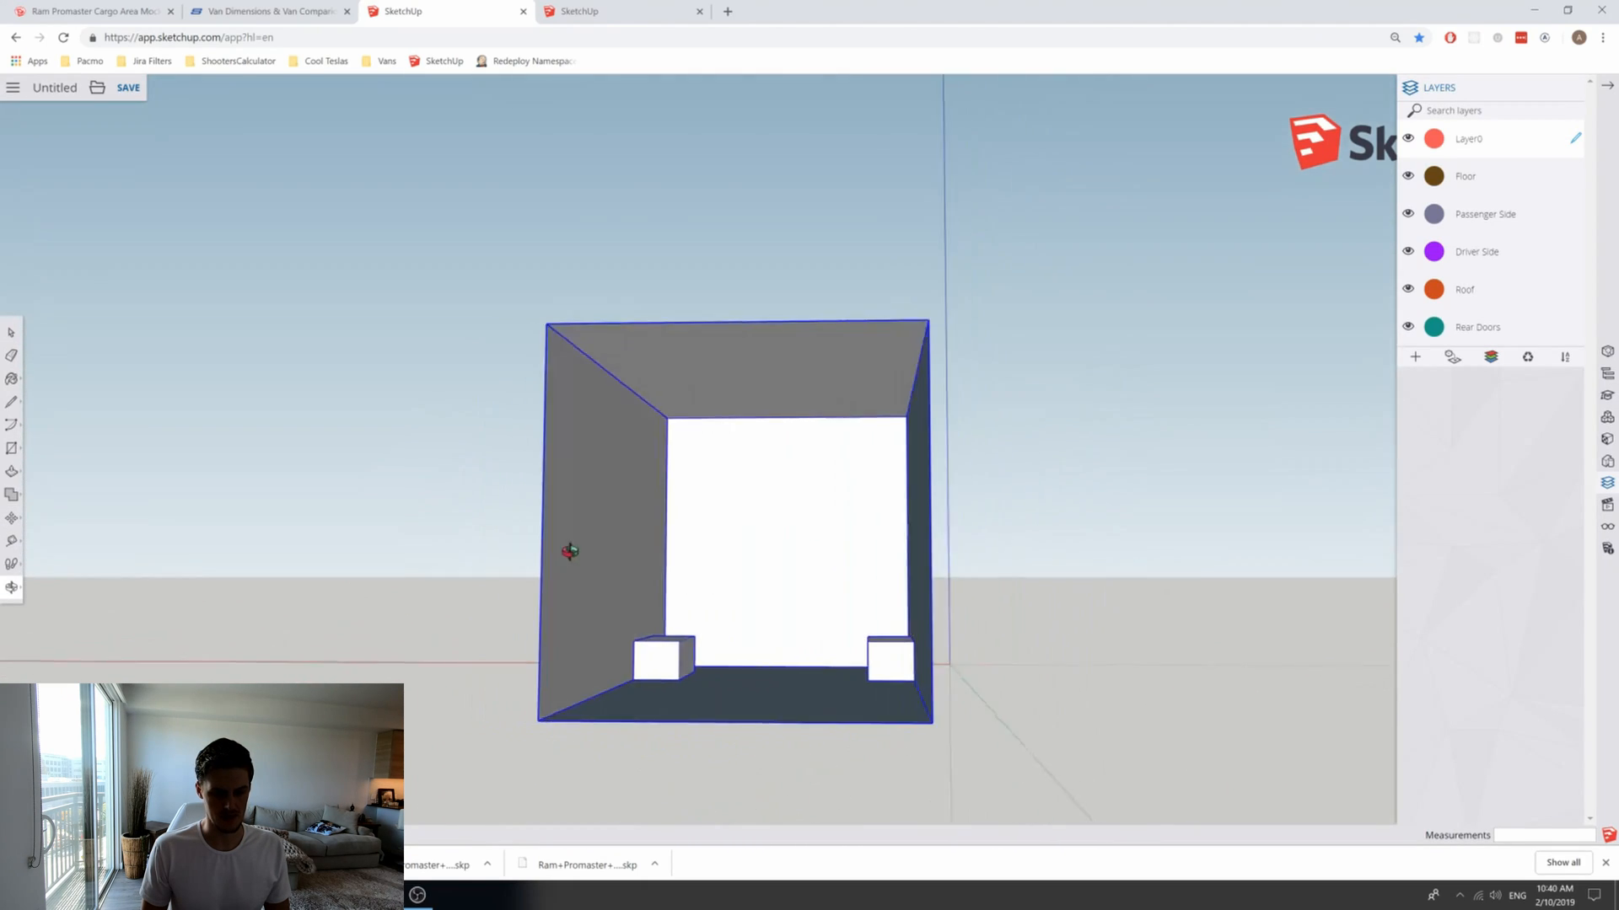
left_click(268, 12)
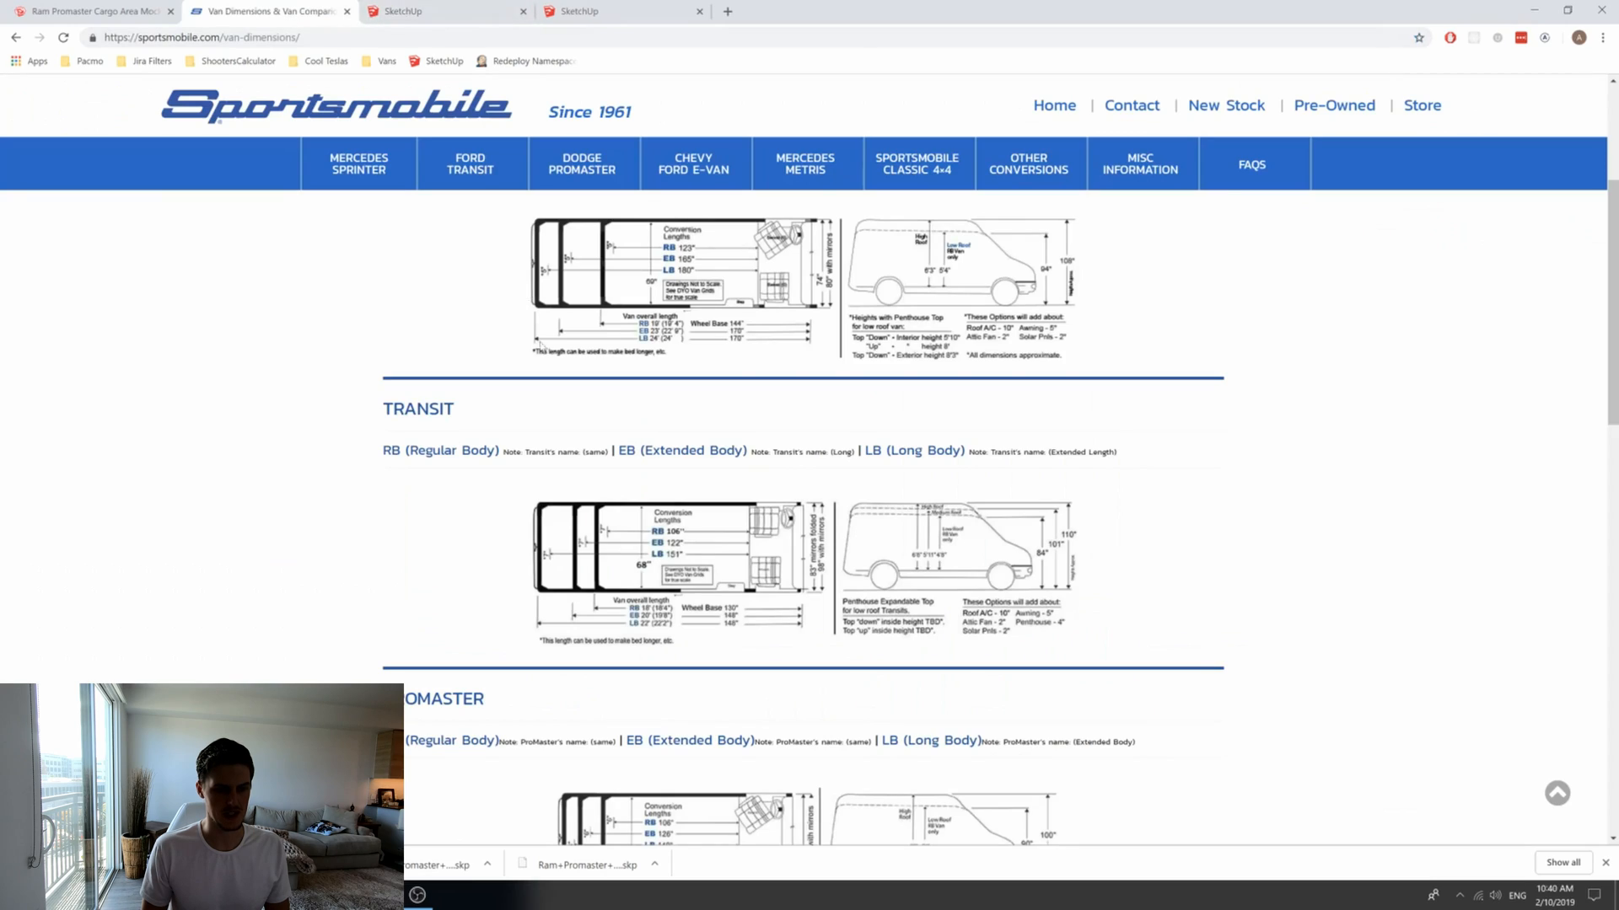
scroll("down", 3)
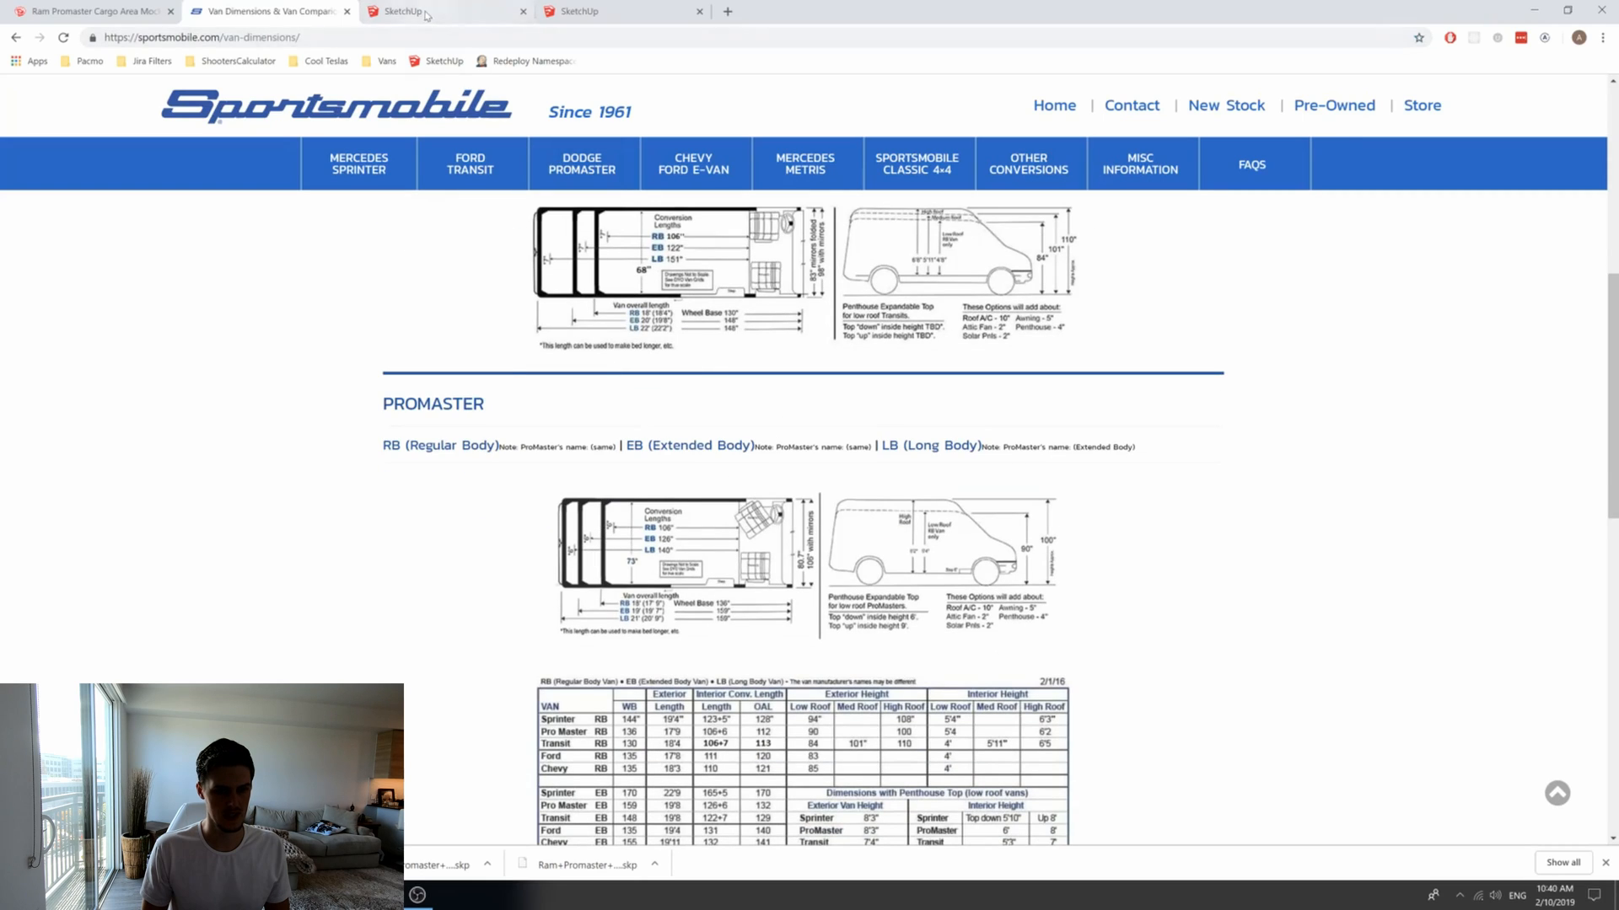
left_click(445, 12)
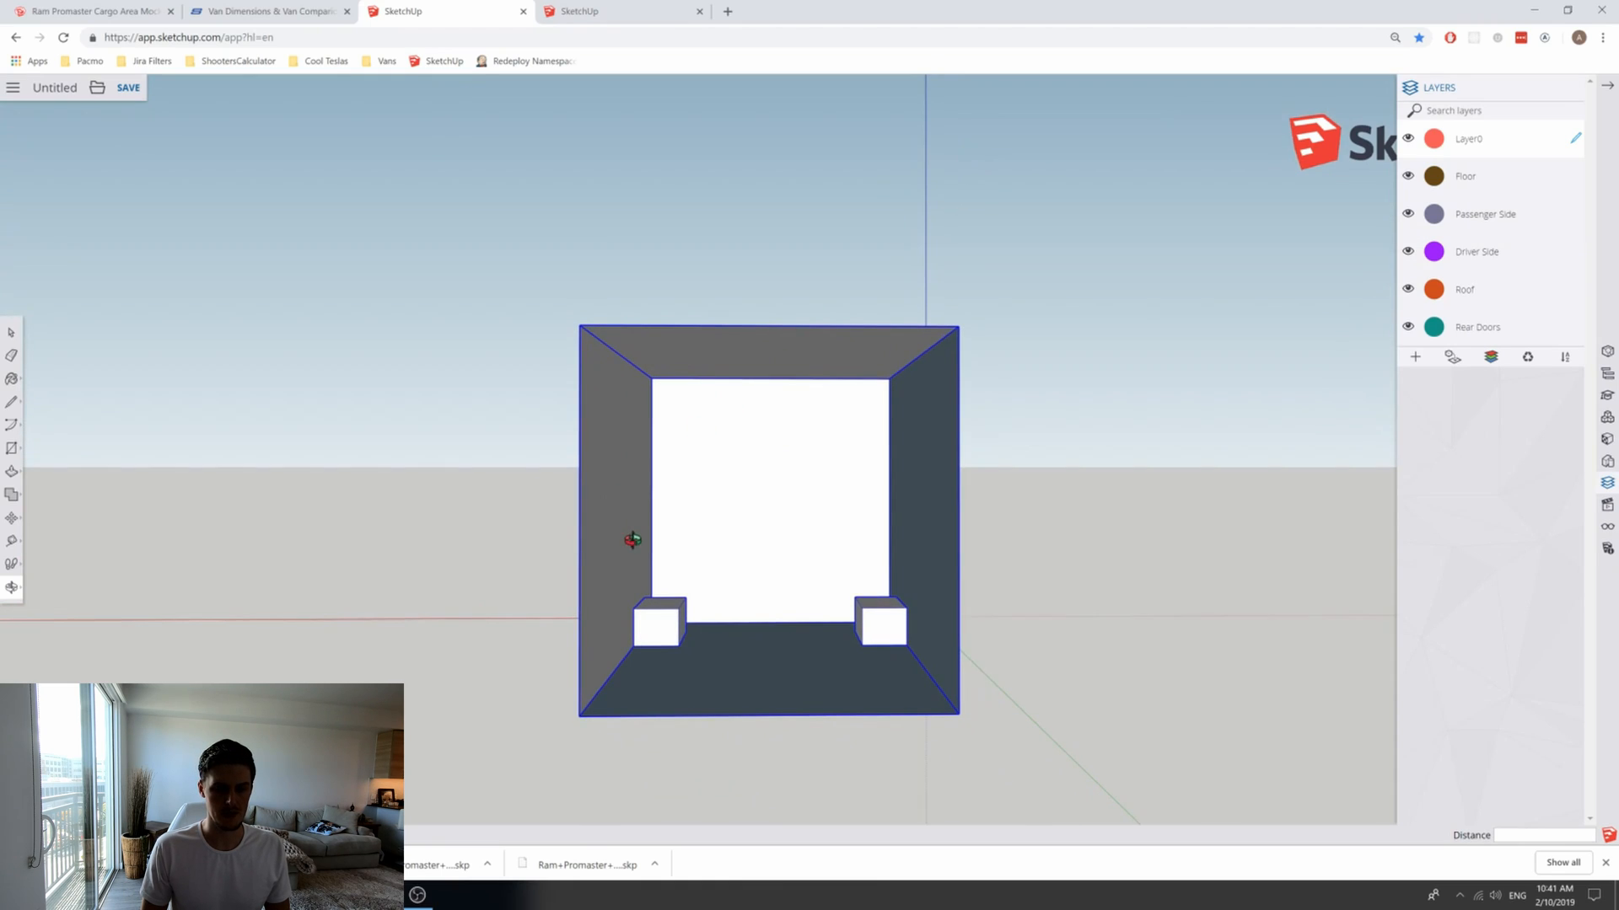
mouse_move(601, 498)
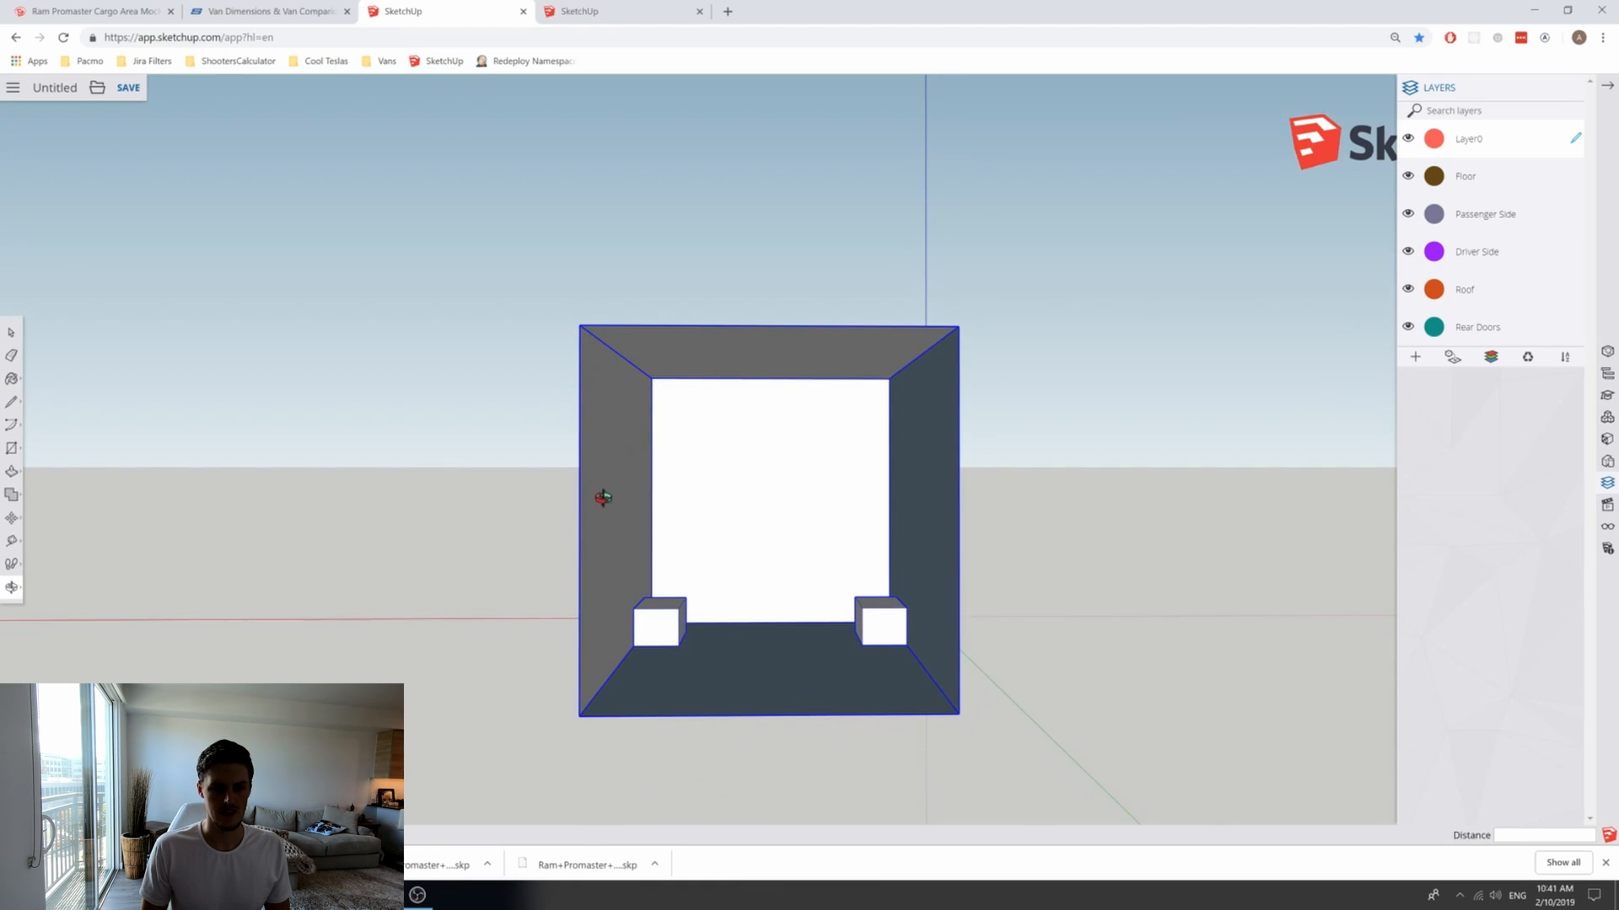
mouse_move(640, 442)
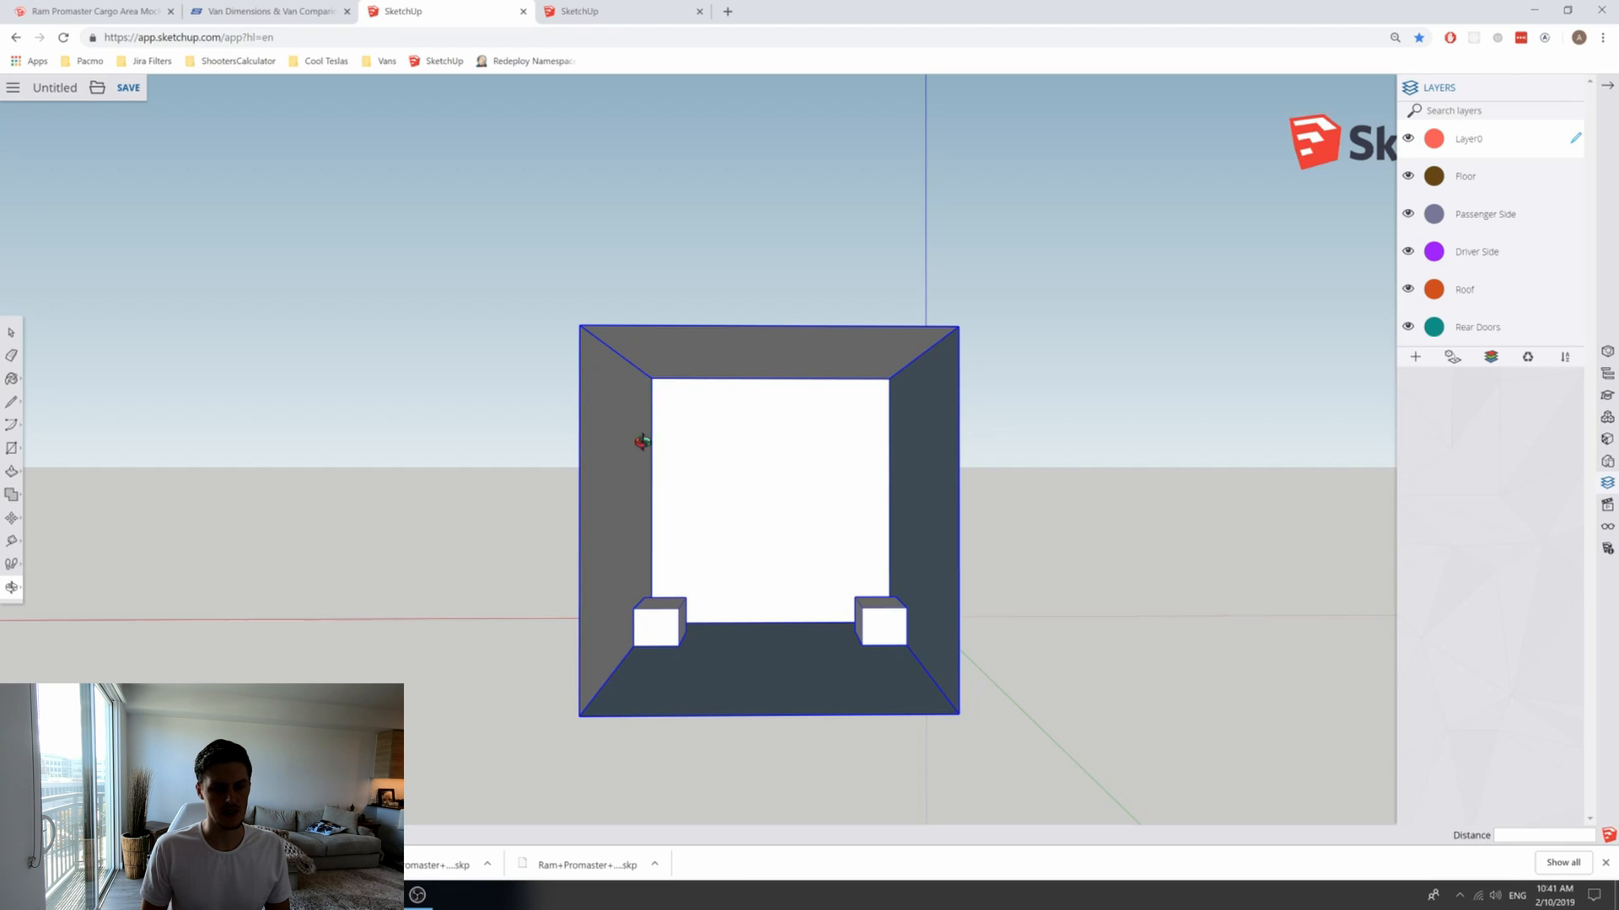
mouse_move(884, 457)
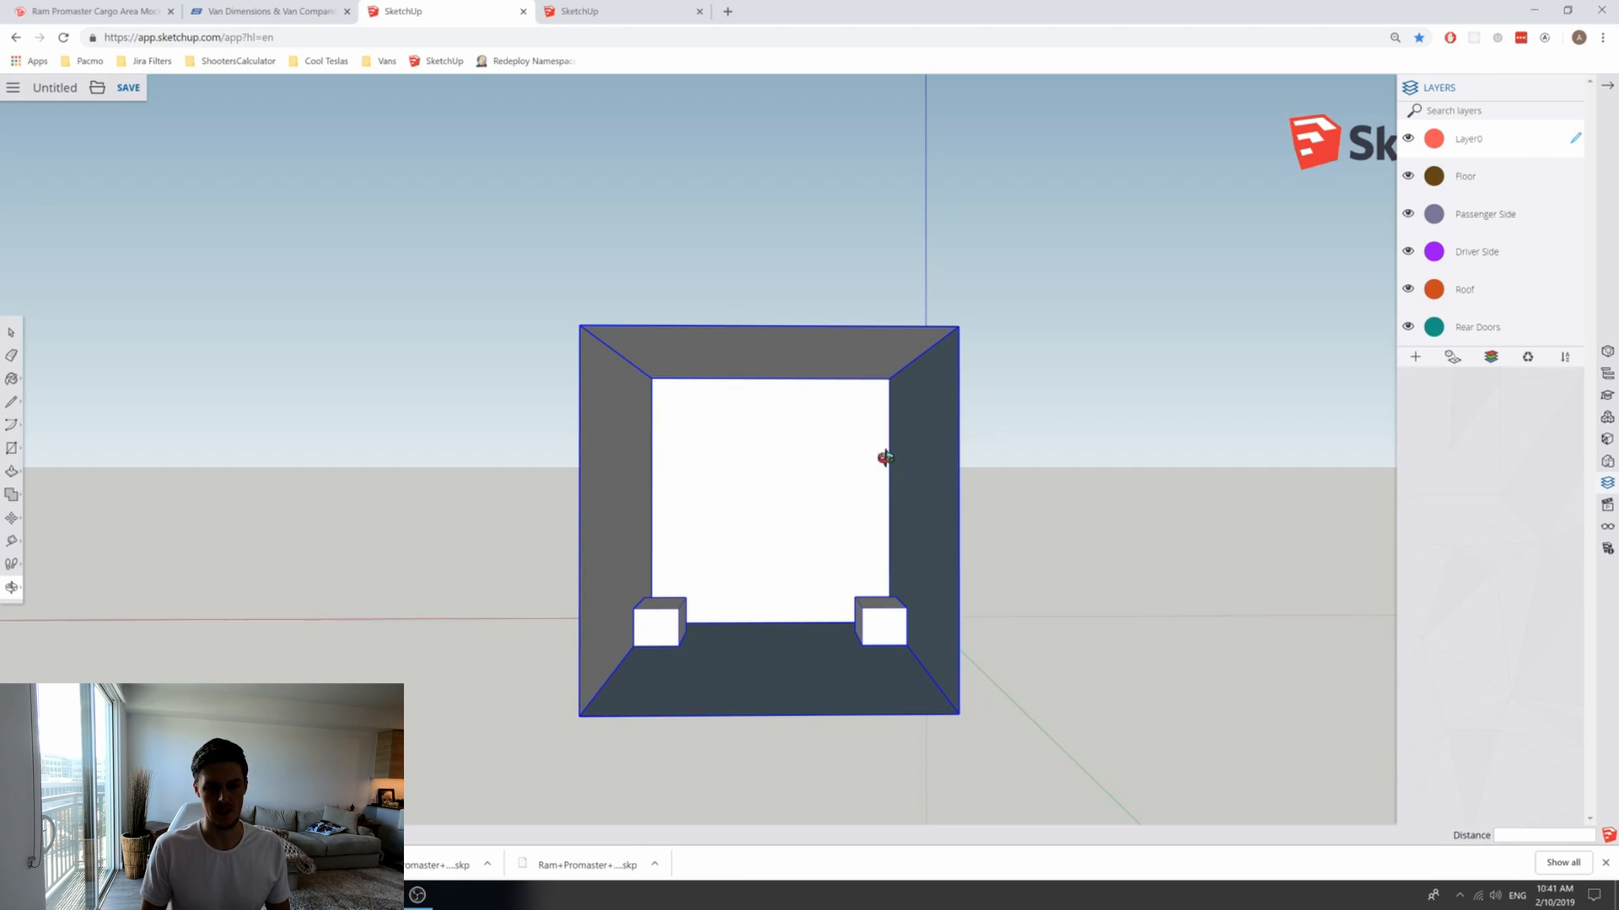
mouse_move(724, 358)
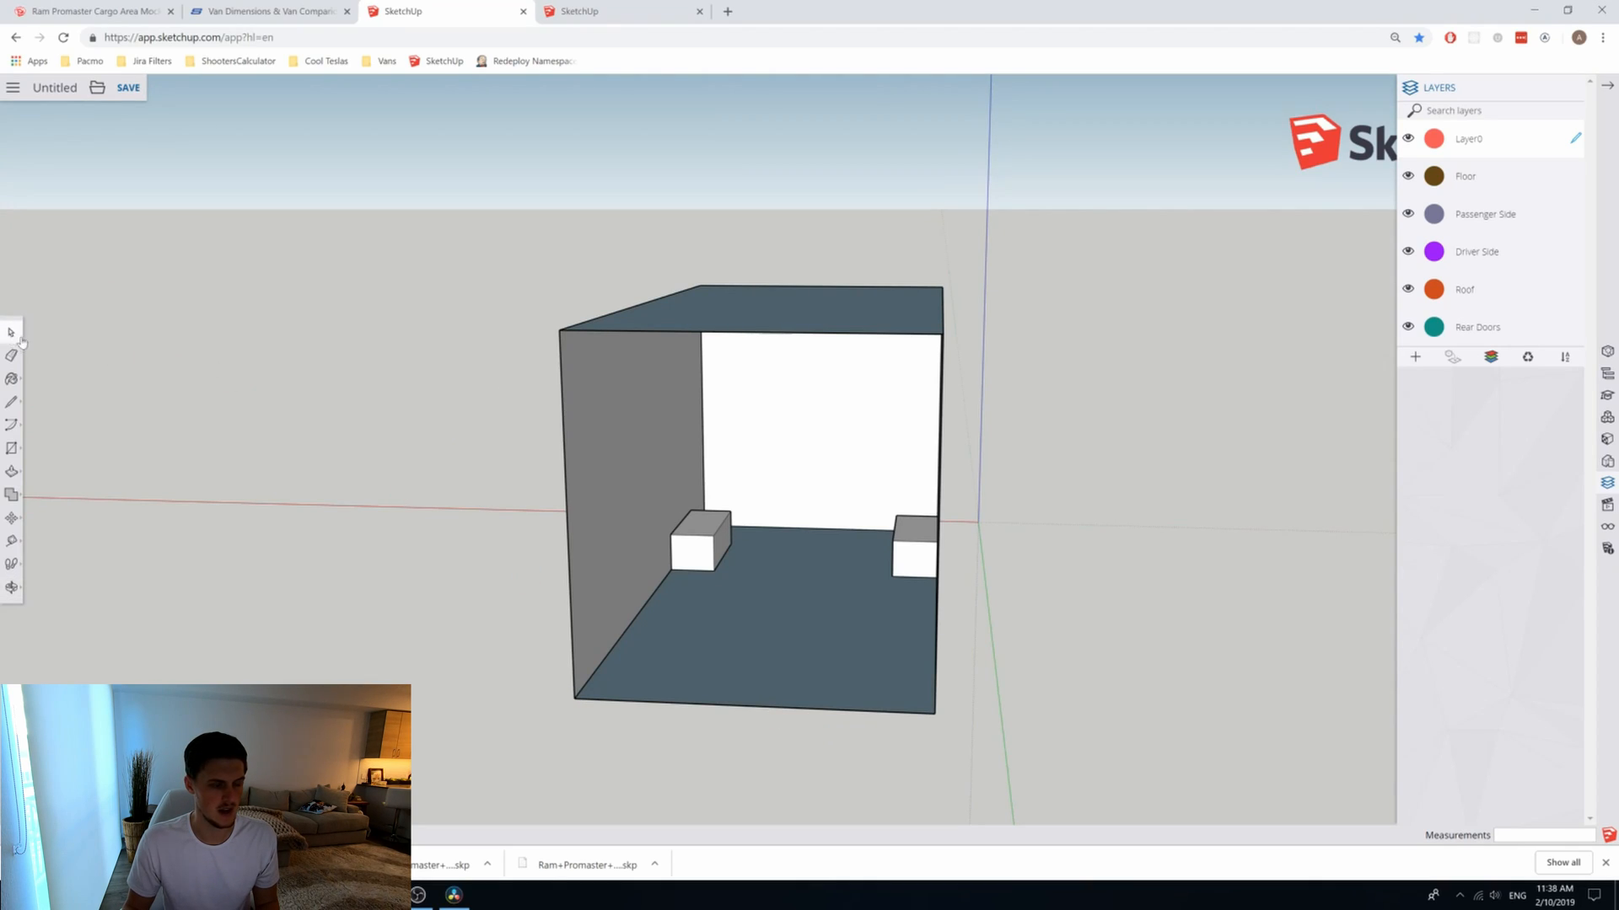
mouse_move(494, 236)
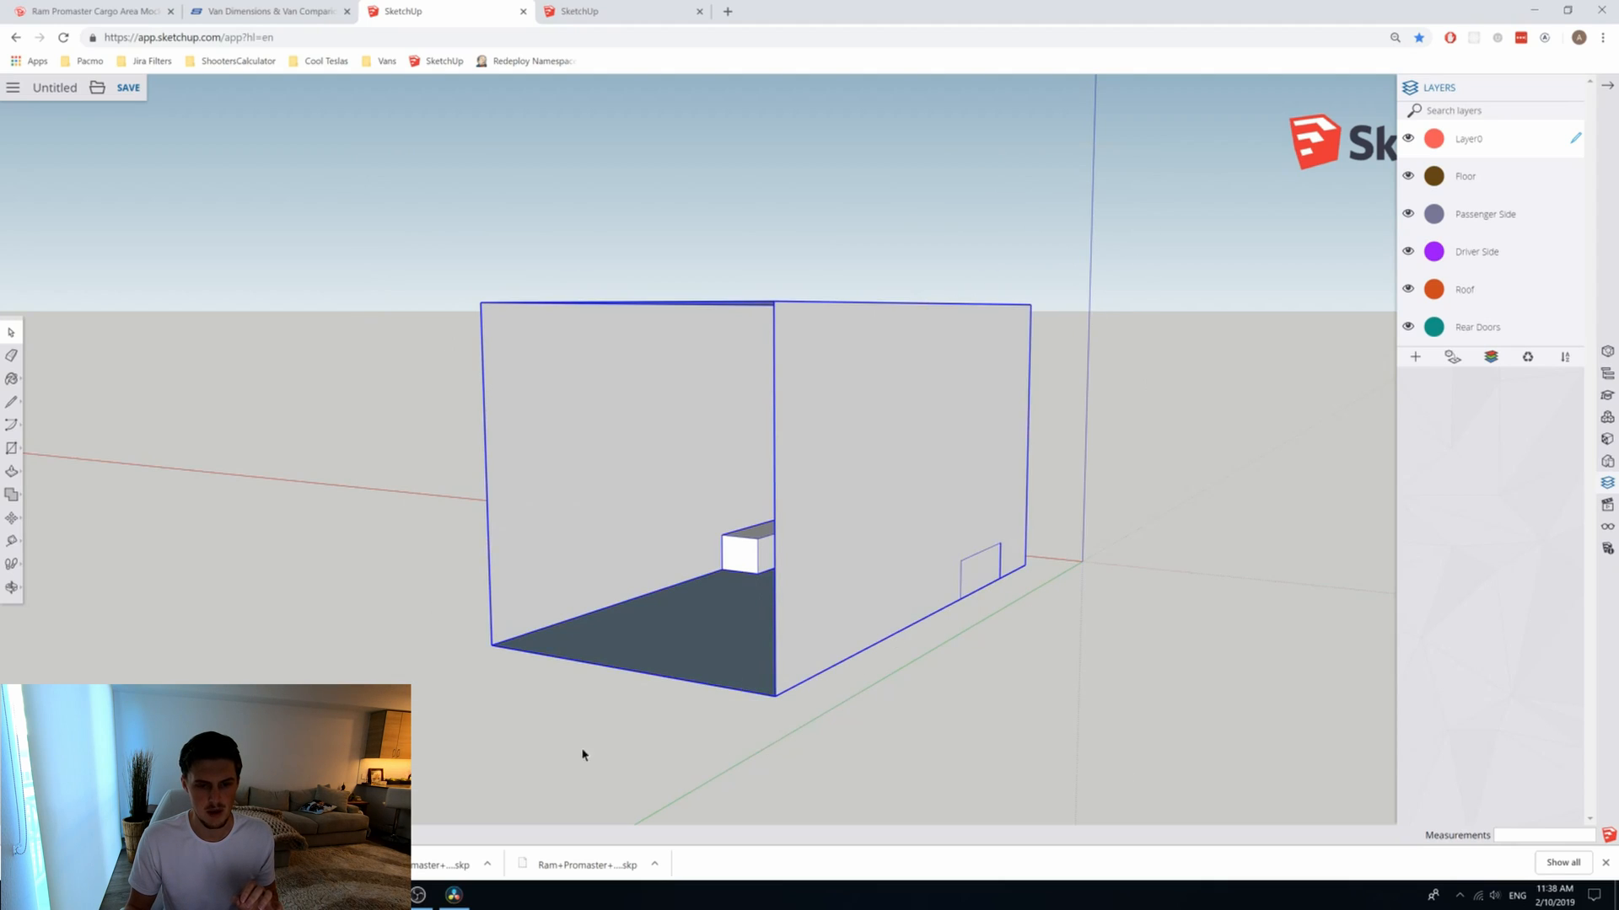
Step: Clear the selection and select the whole van cargo mockup to inspect it
left_click(482, 218)
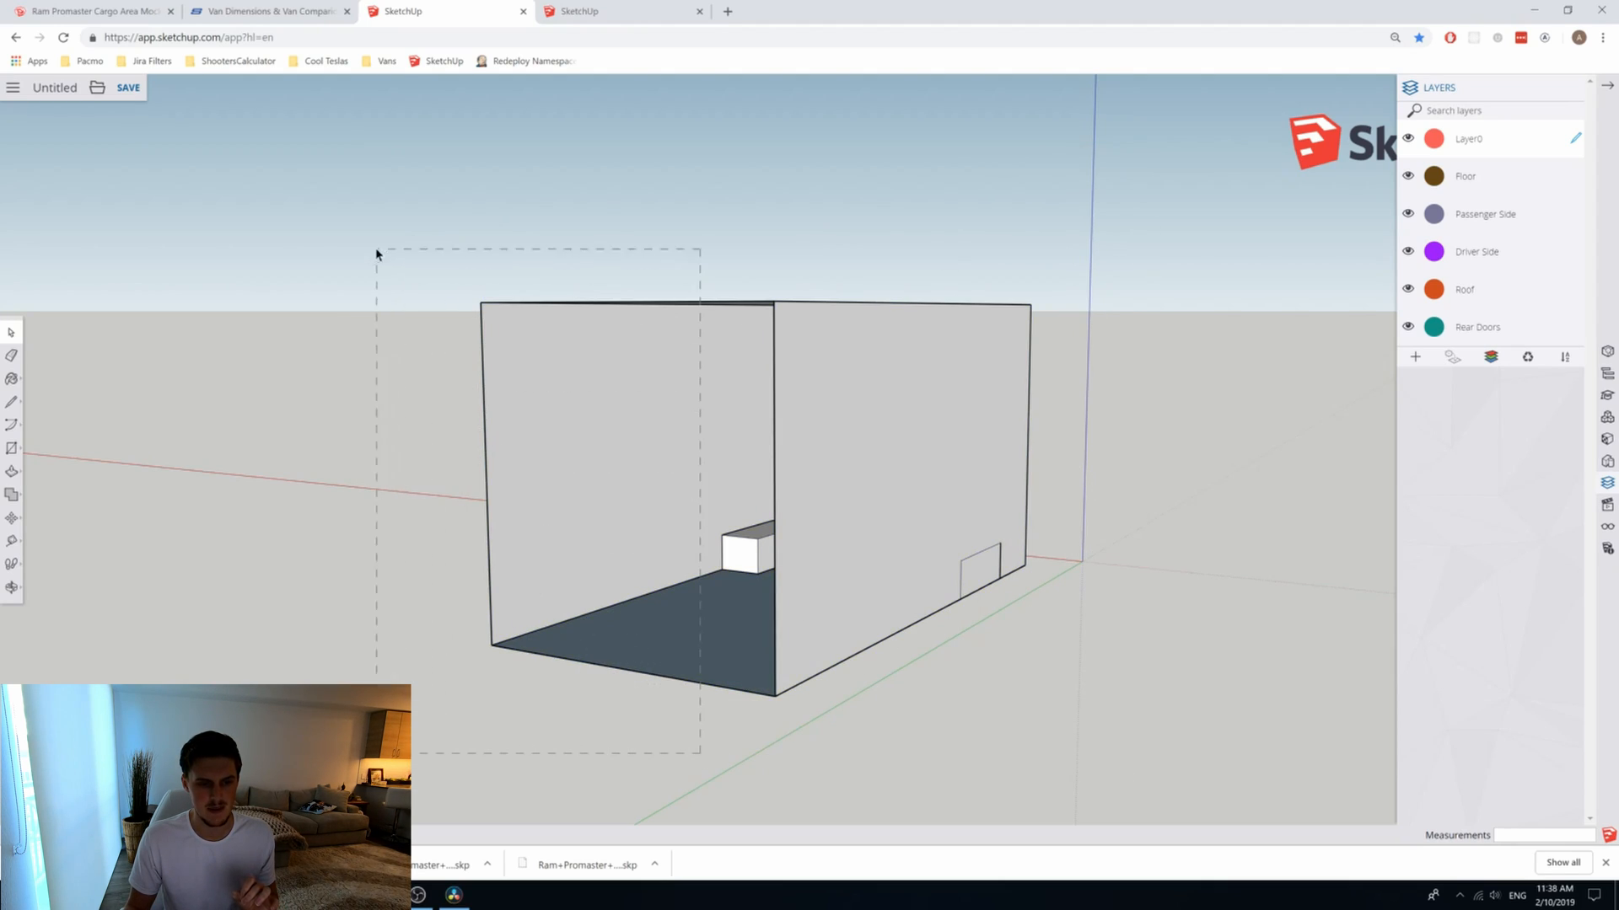
left_click(759, 617)
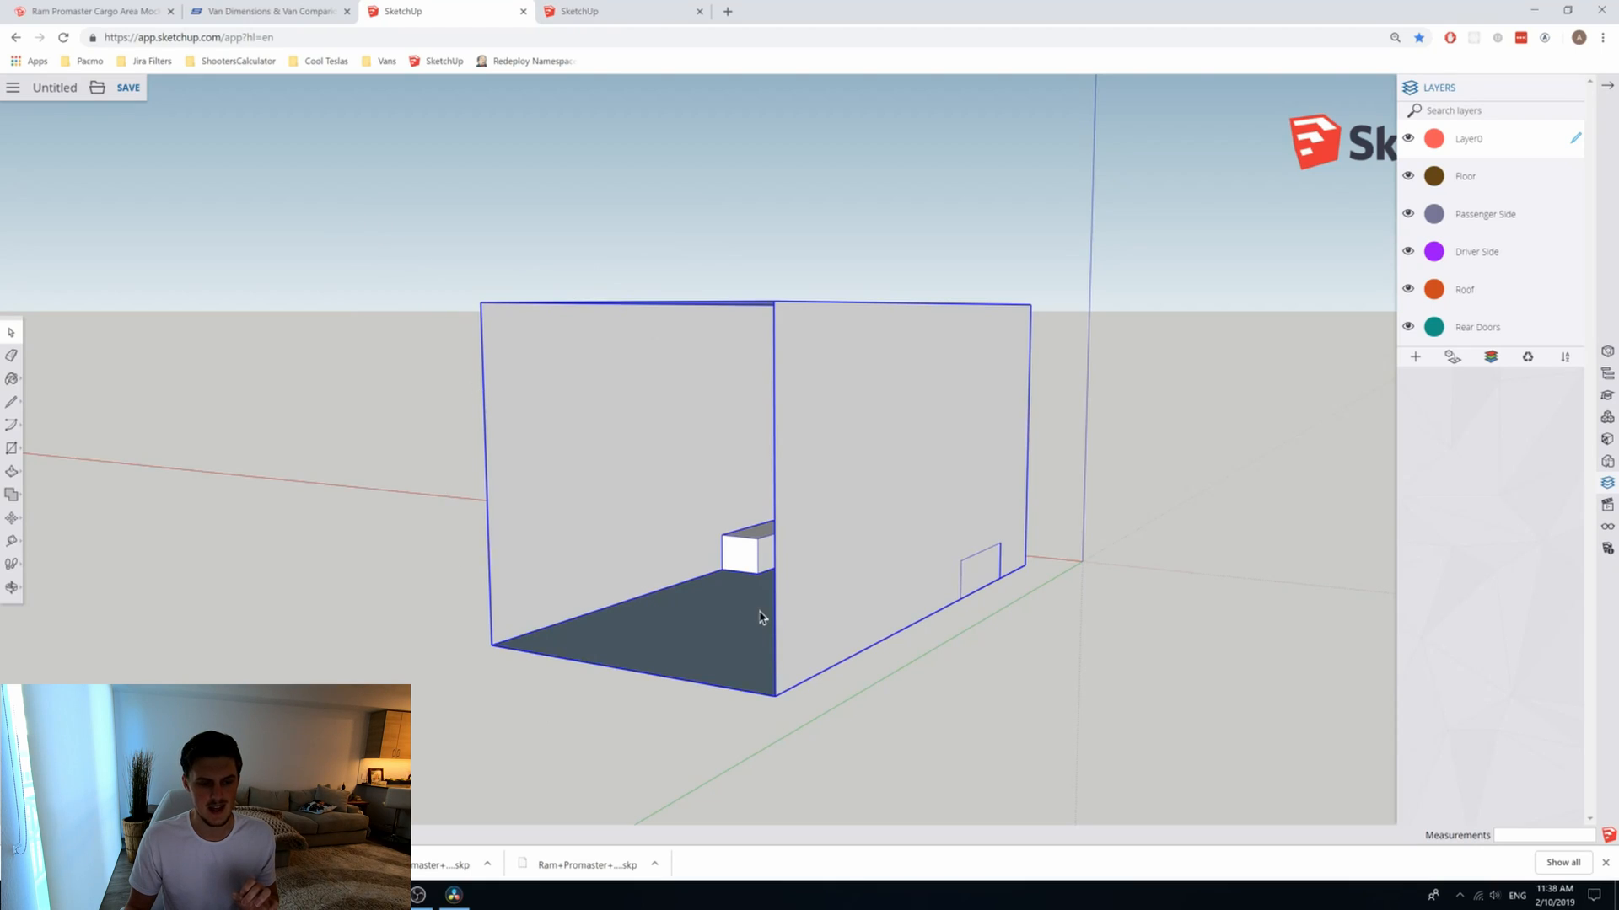
mouse_move(720, 617)
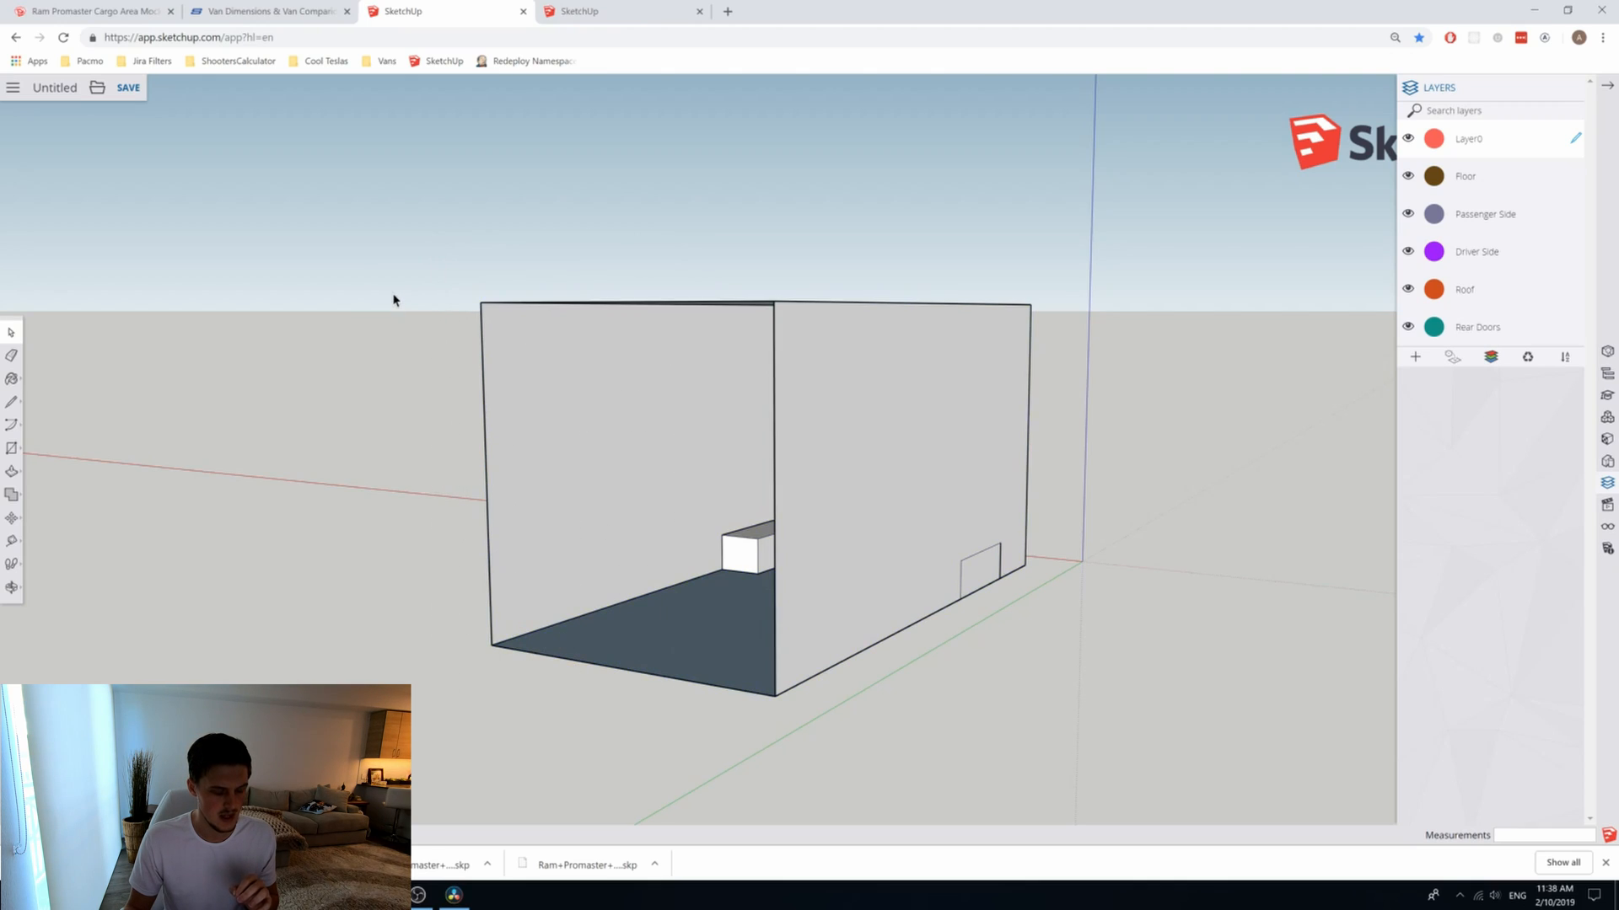
mouse_move(403, 310)
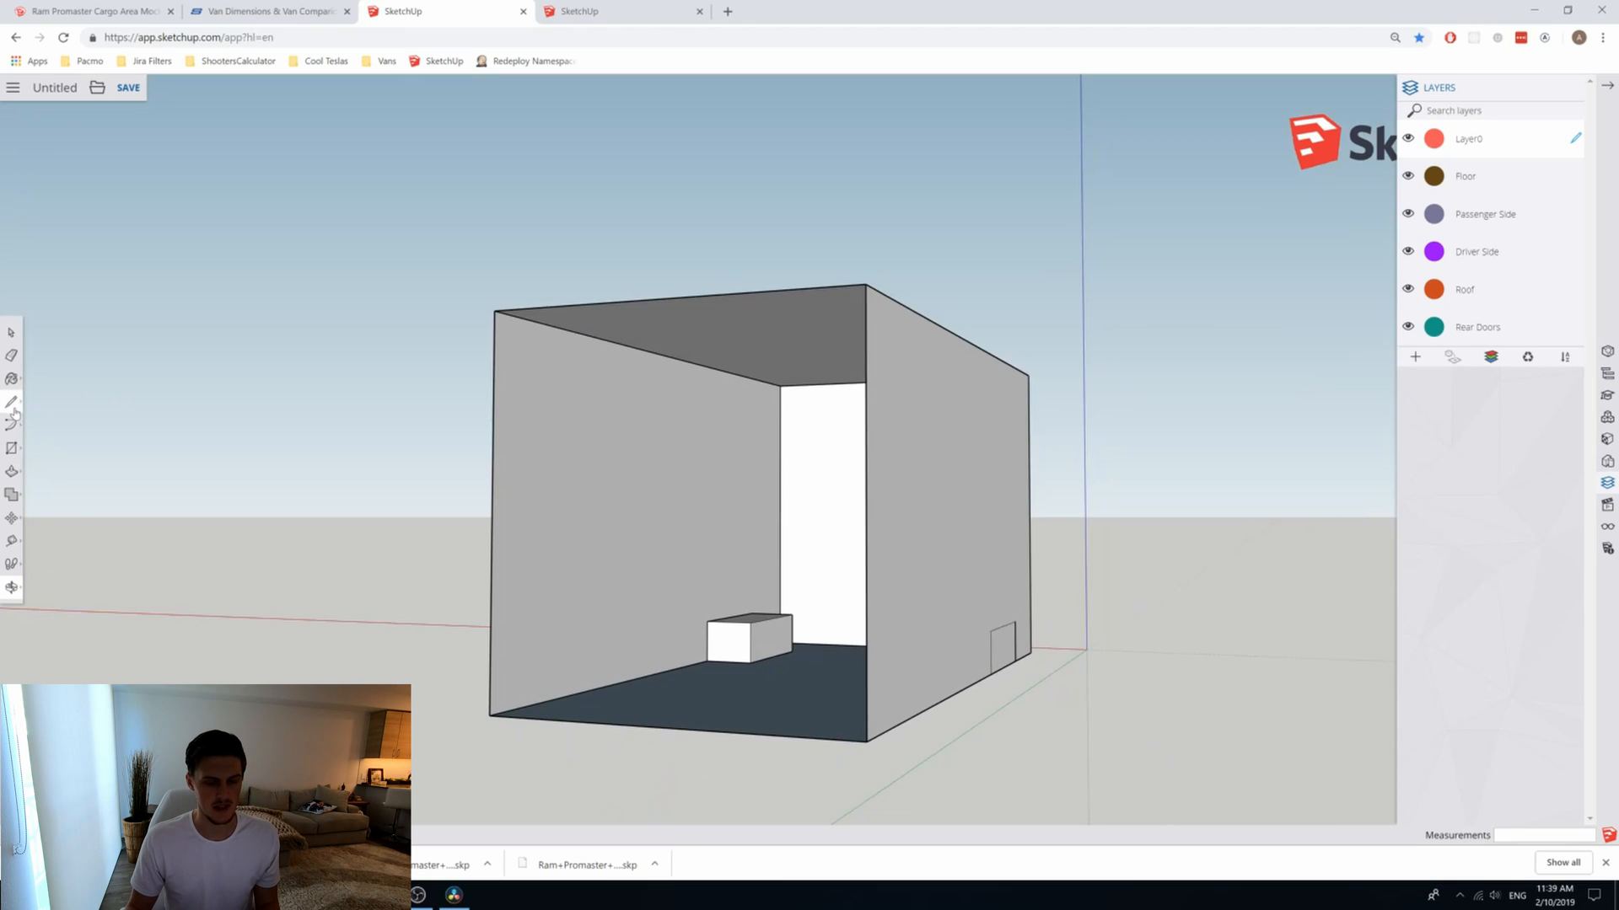
mouse_move(13, 403)
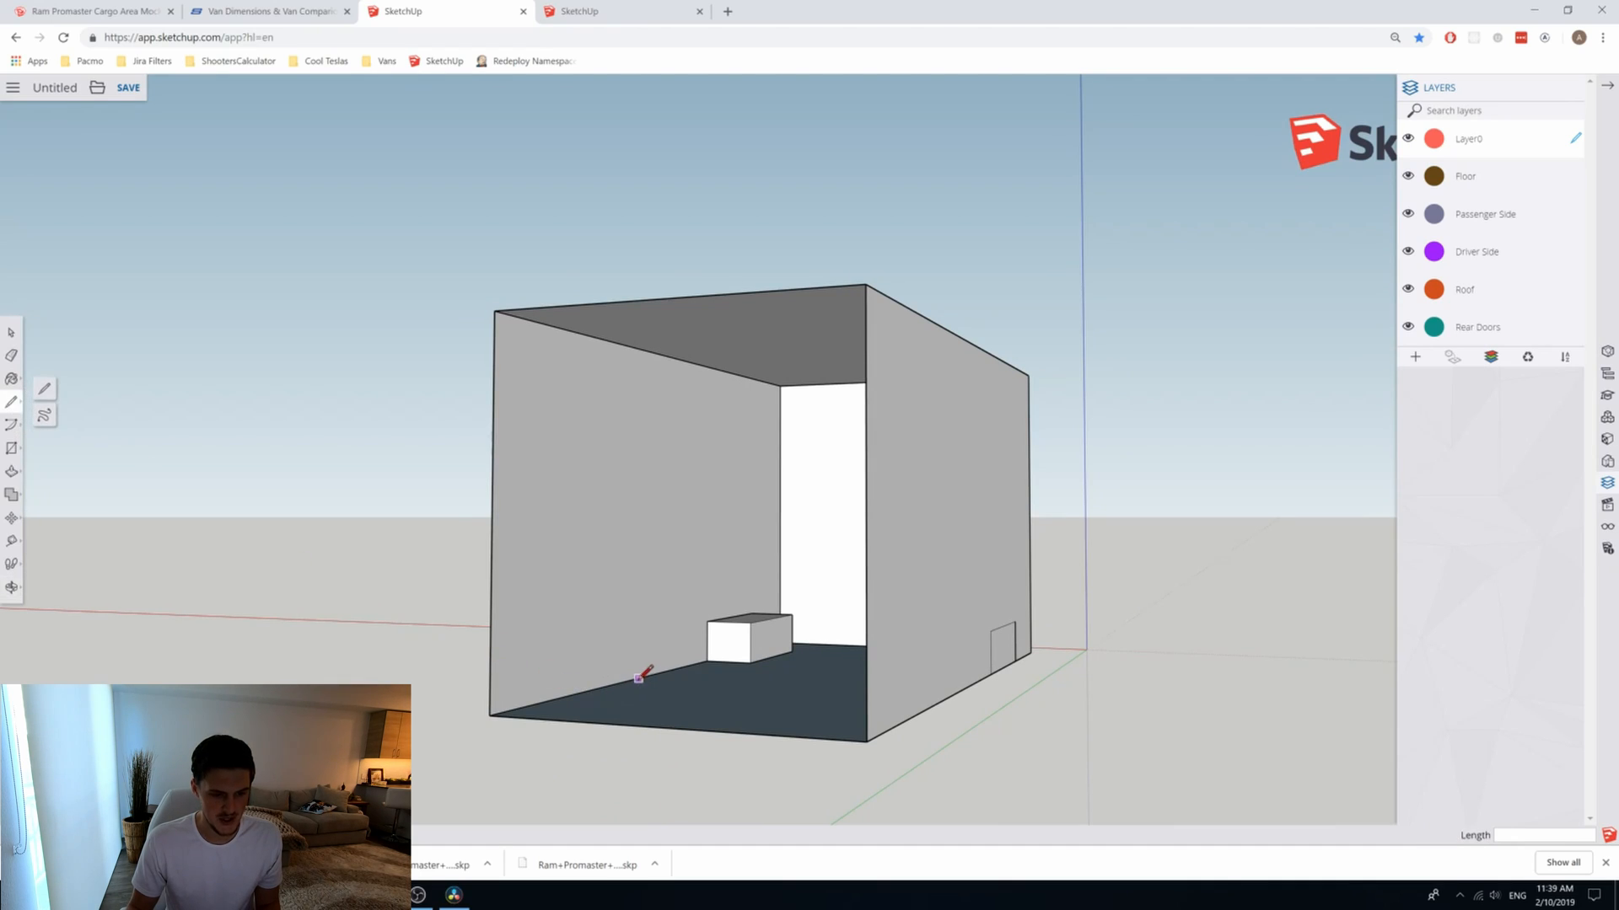
mouse_move(637, 679)
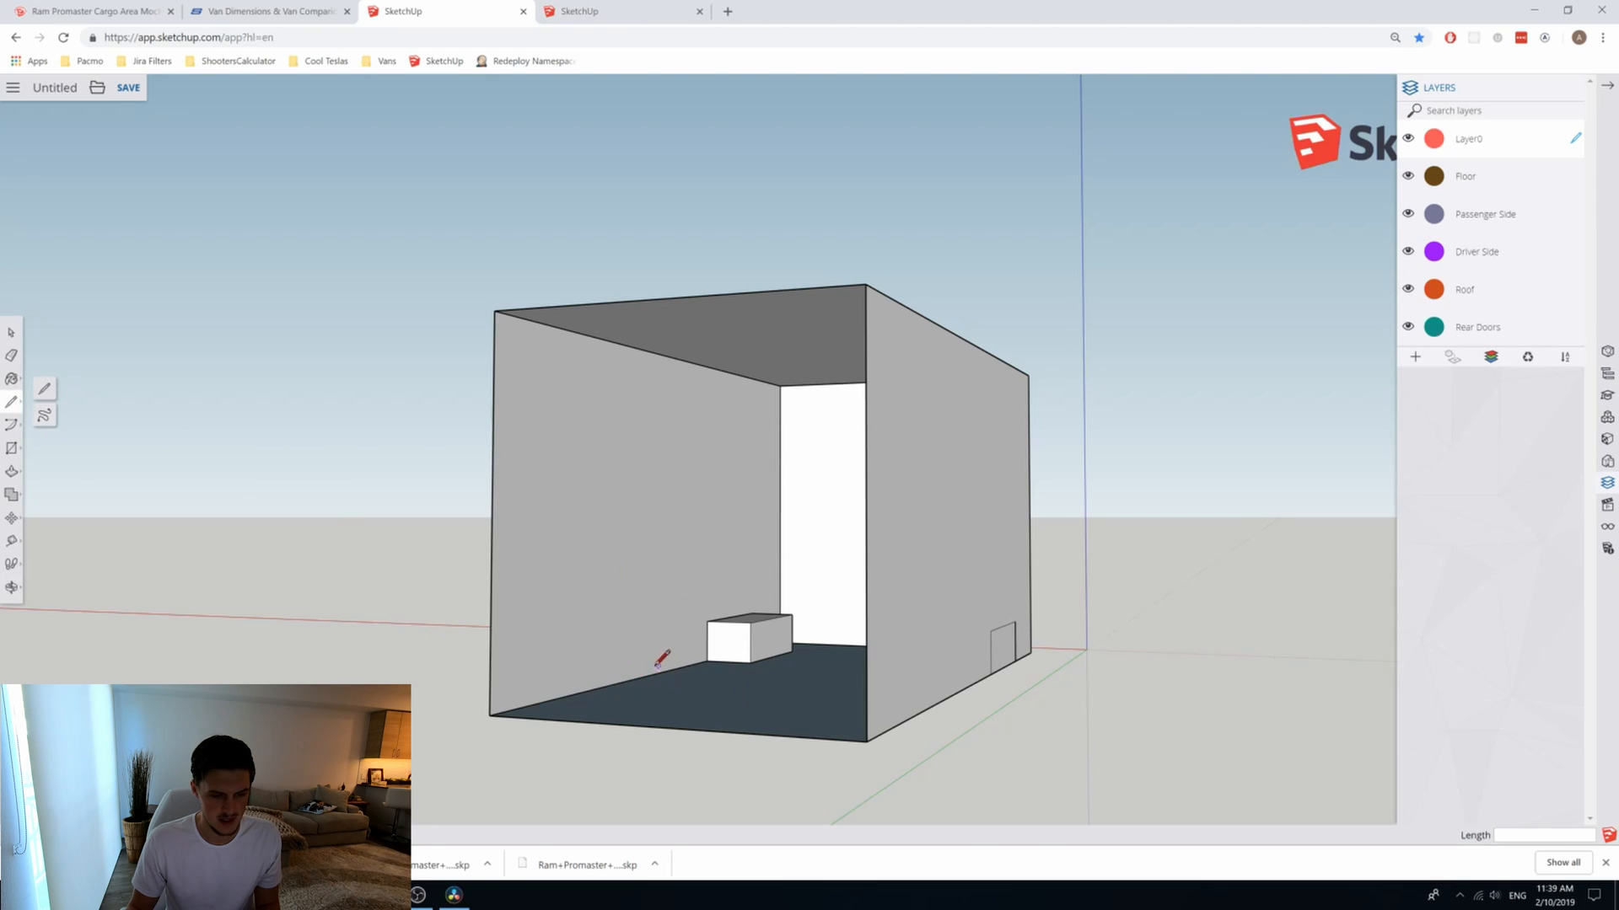
mouse_move(651, 672)
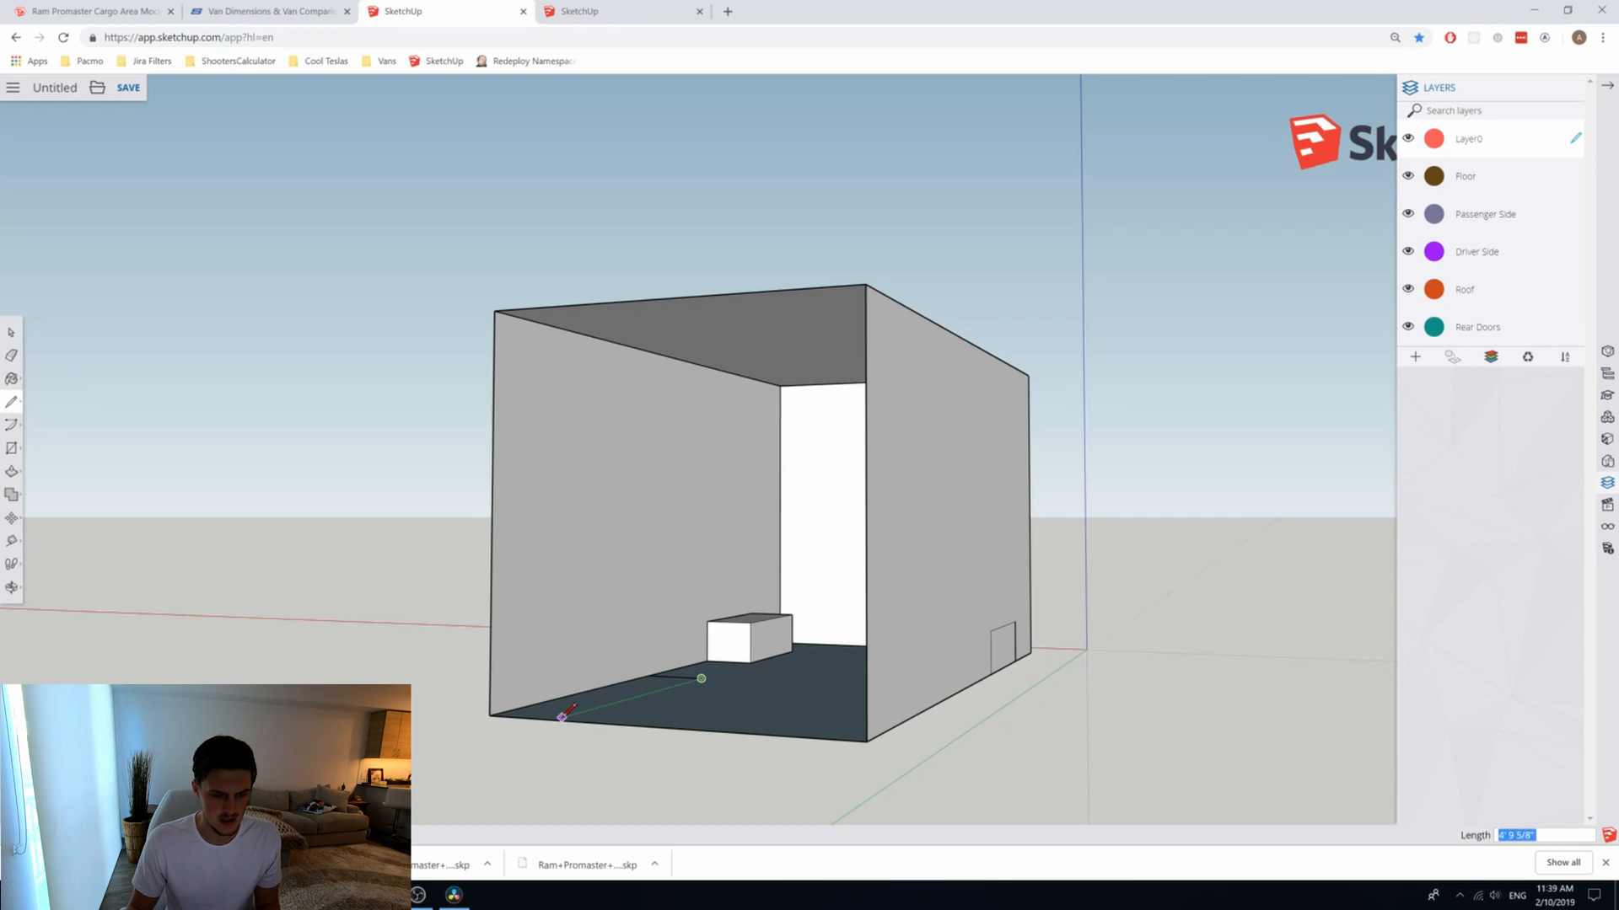
mouse_move(553, 720)
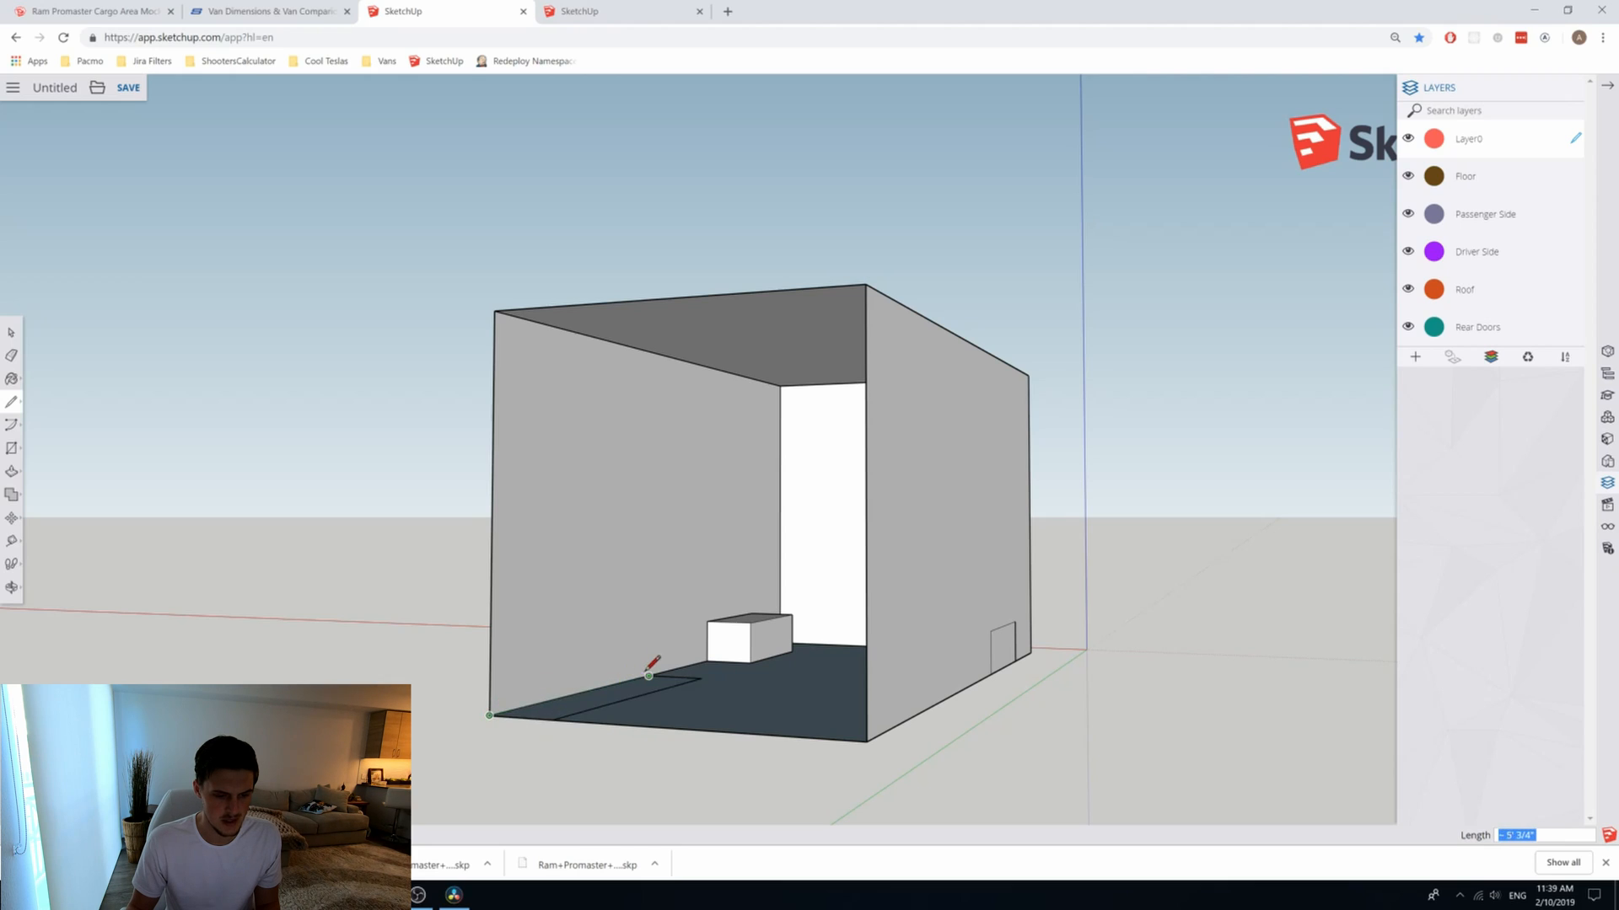
mouse_move(100, 251)
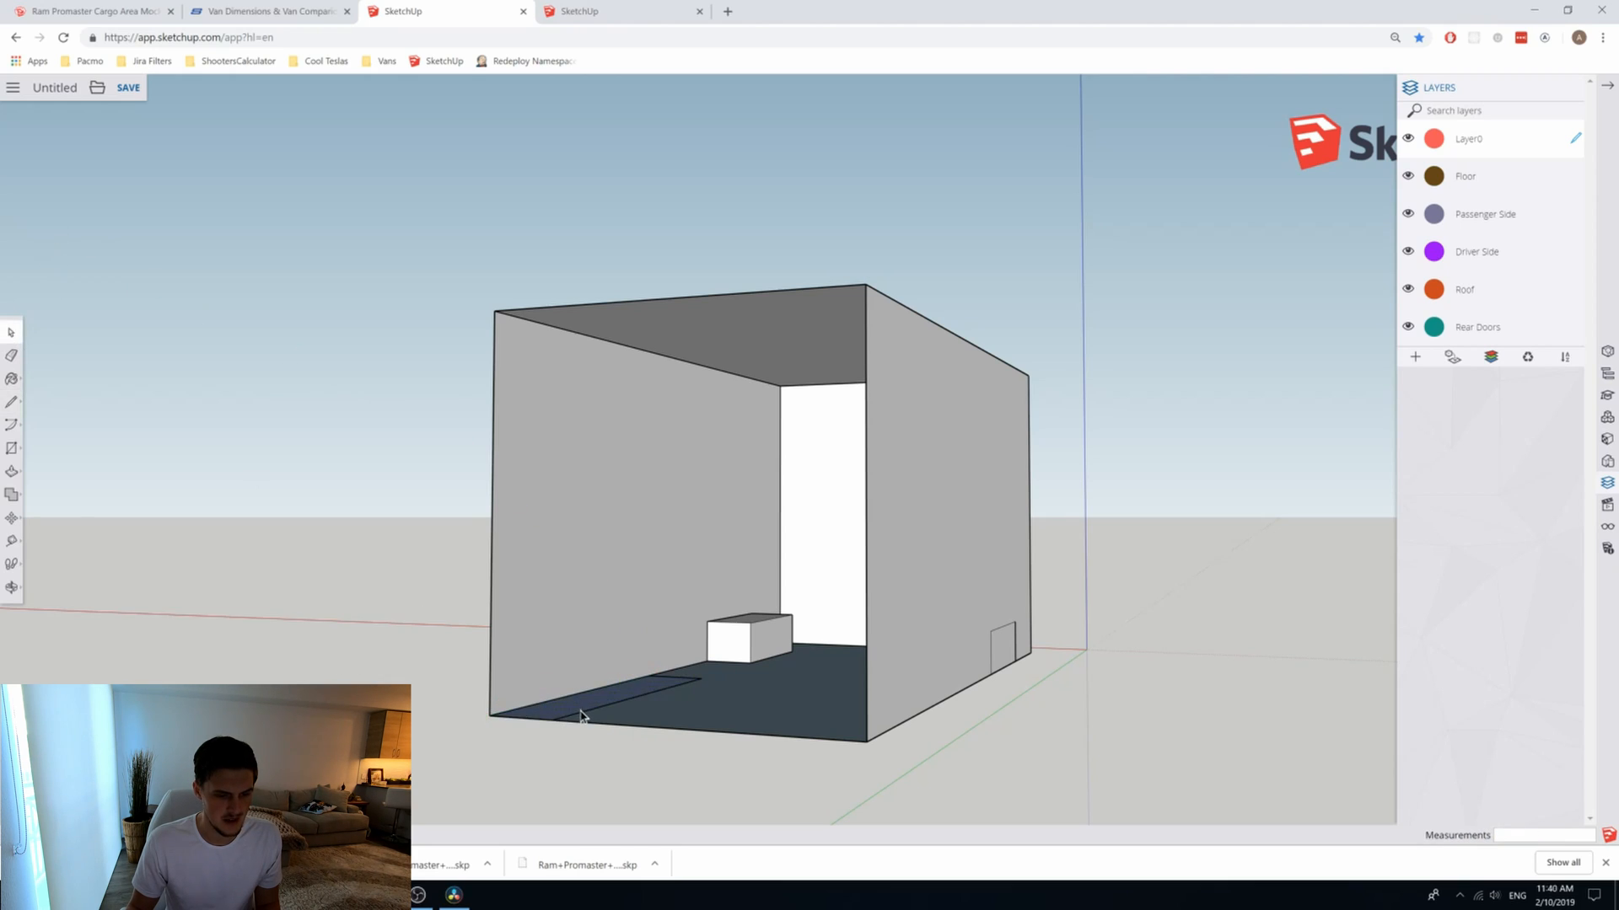
mouse_move(150, 440)
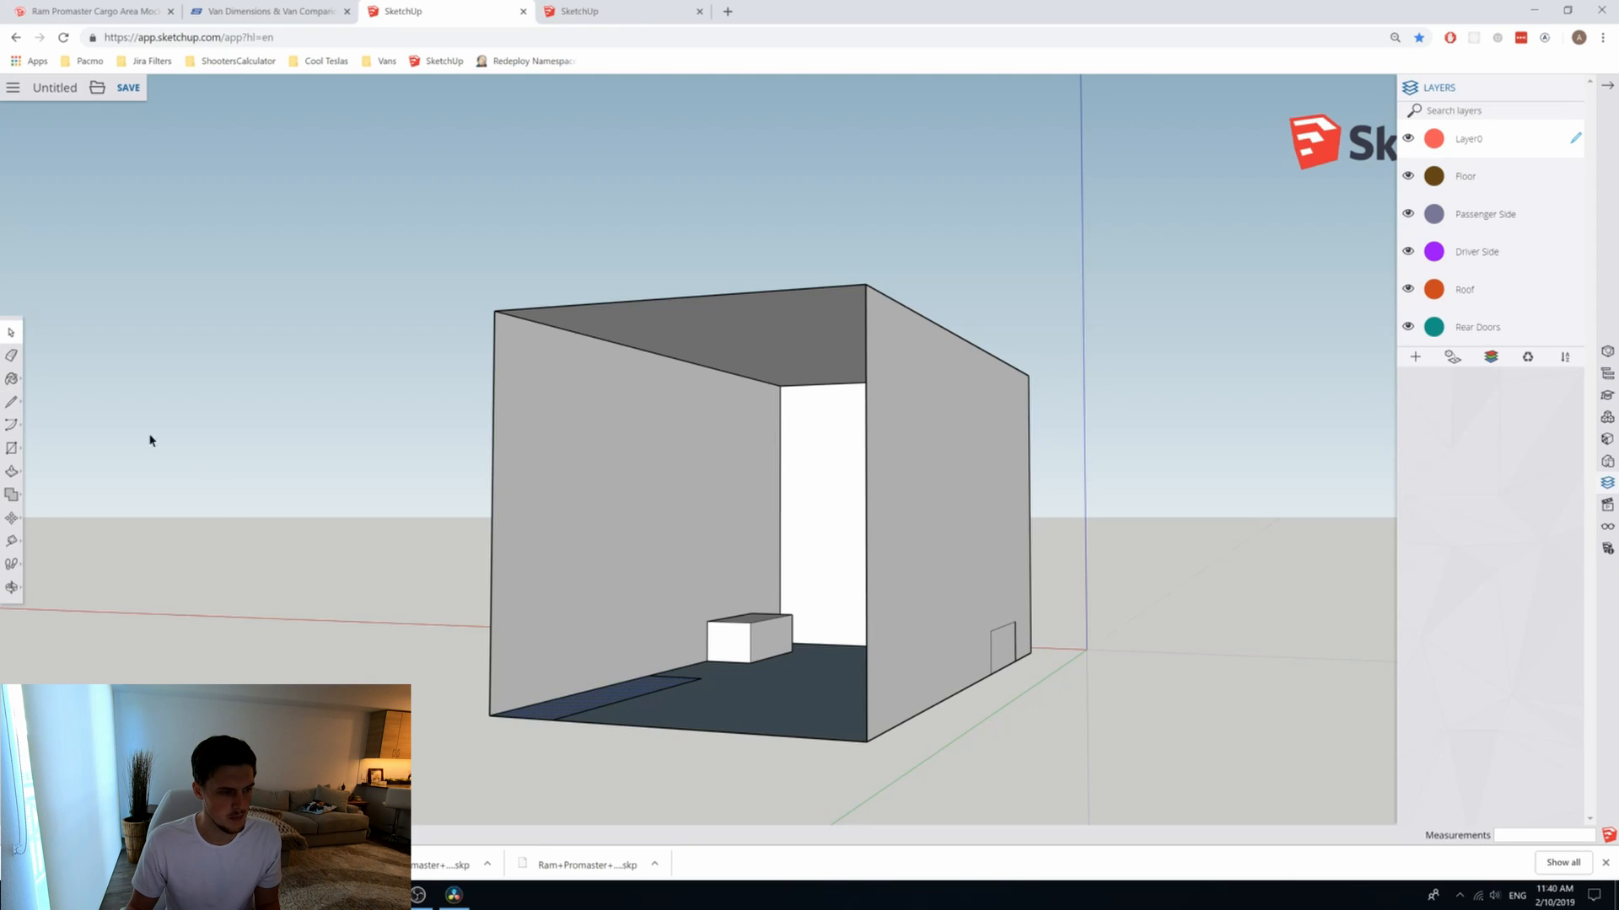
Step: Draw a line on the cargo floor parallel to the side wall, outlining a narrow strip
left_click(12, 401)
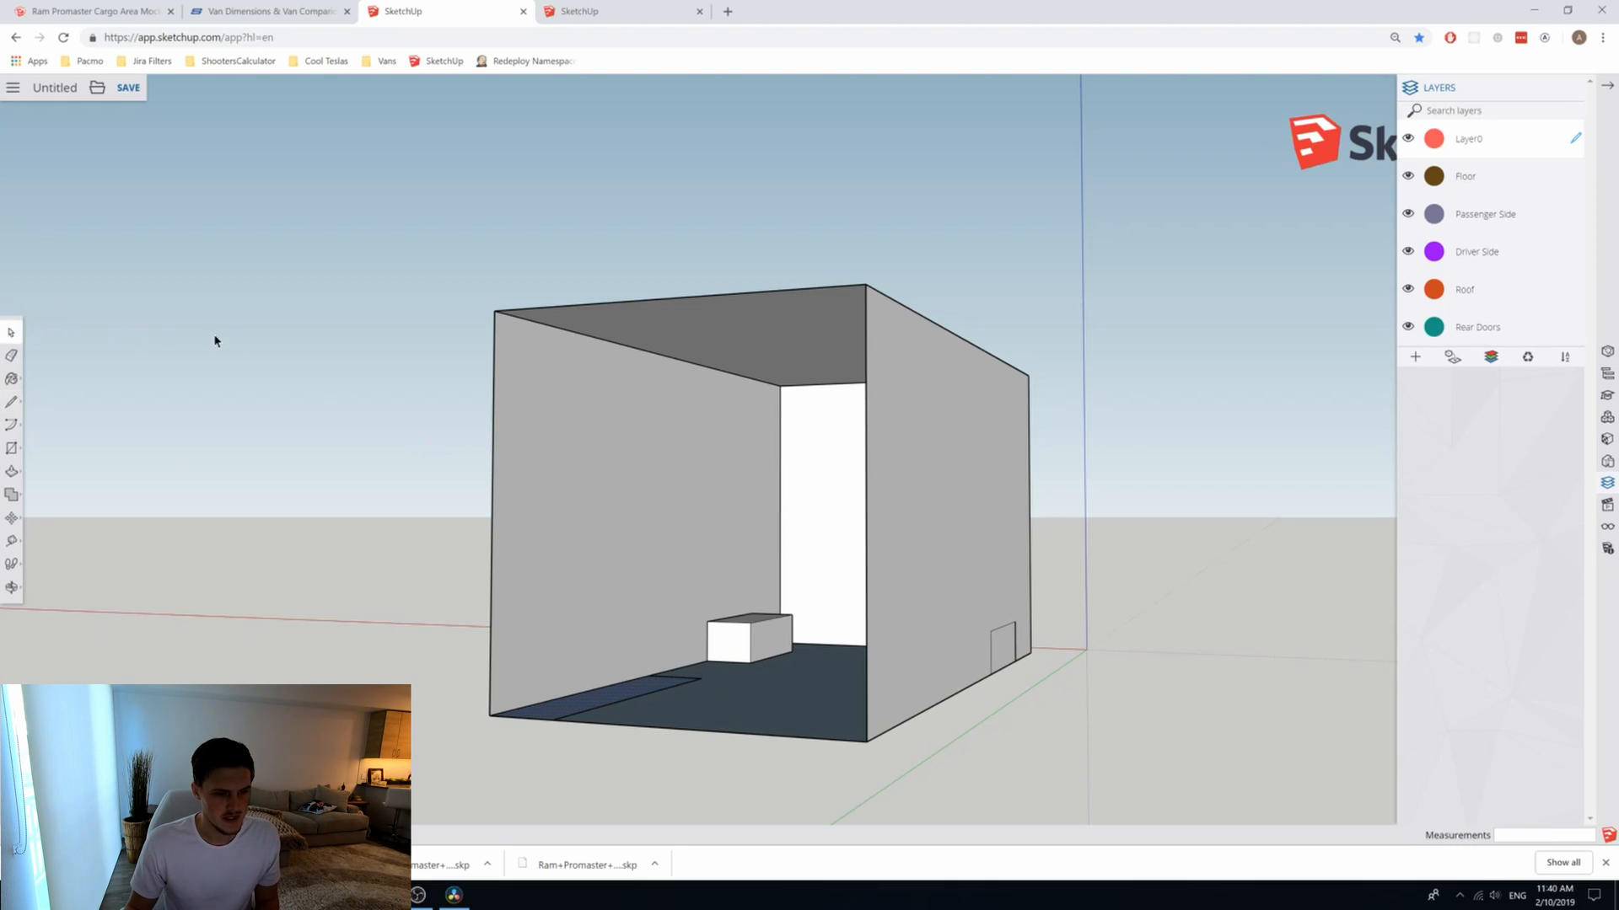
mouse_move(602, 603)
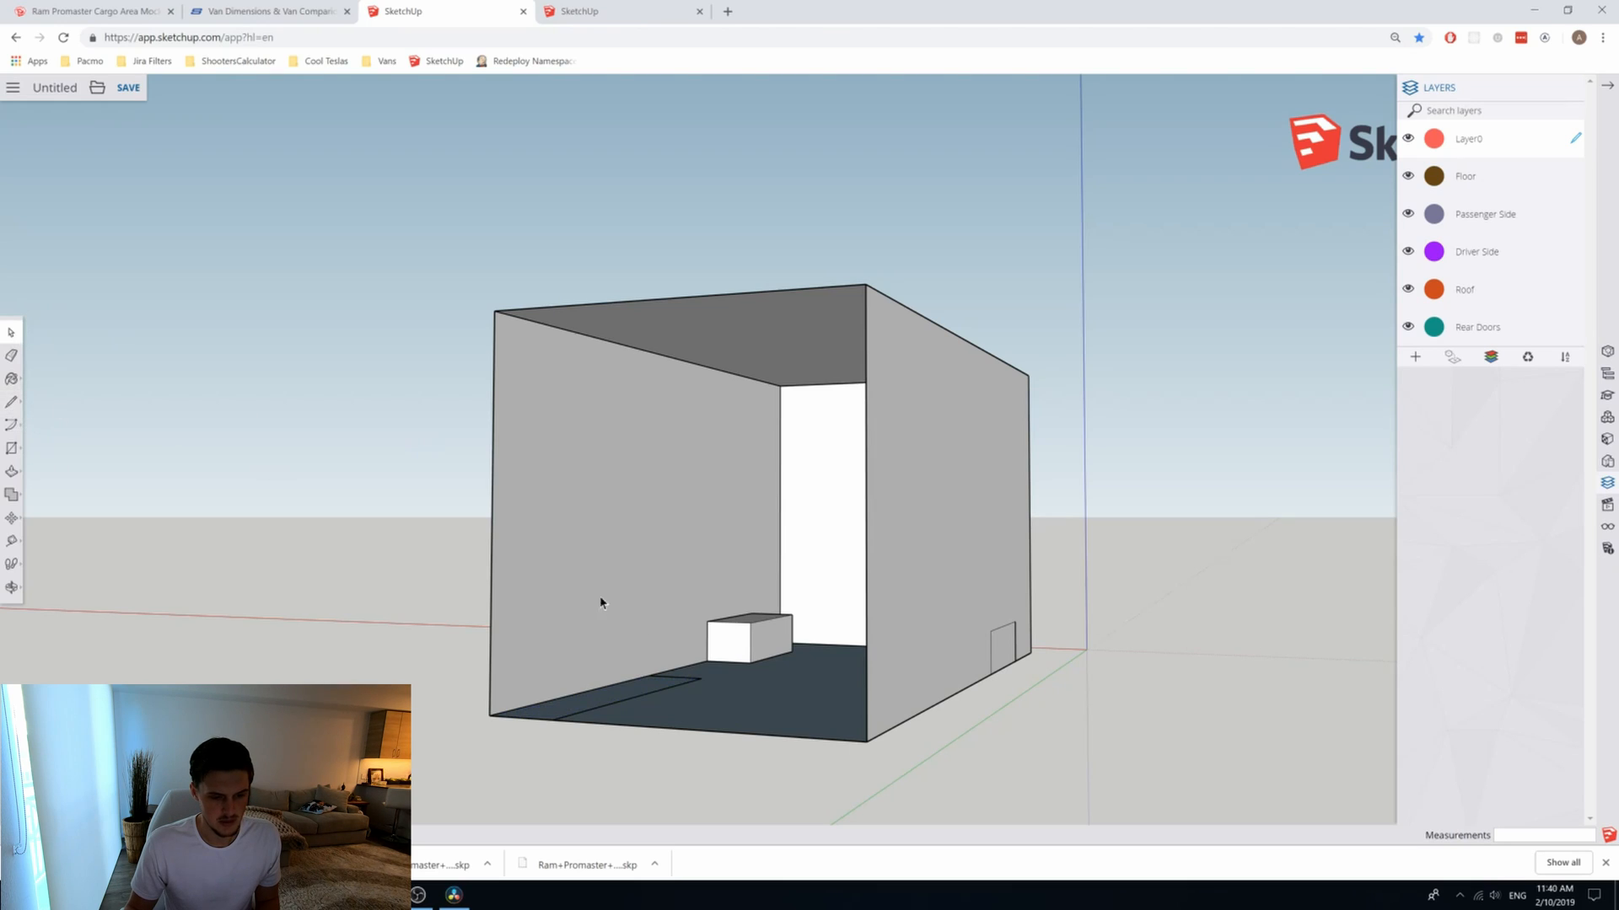
mouse_move(526, 688)
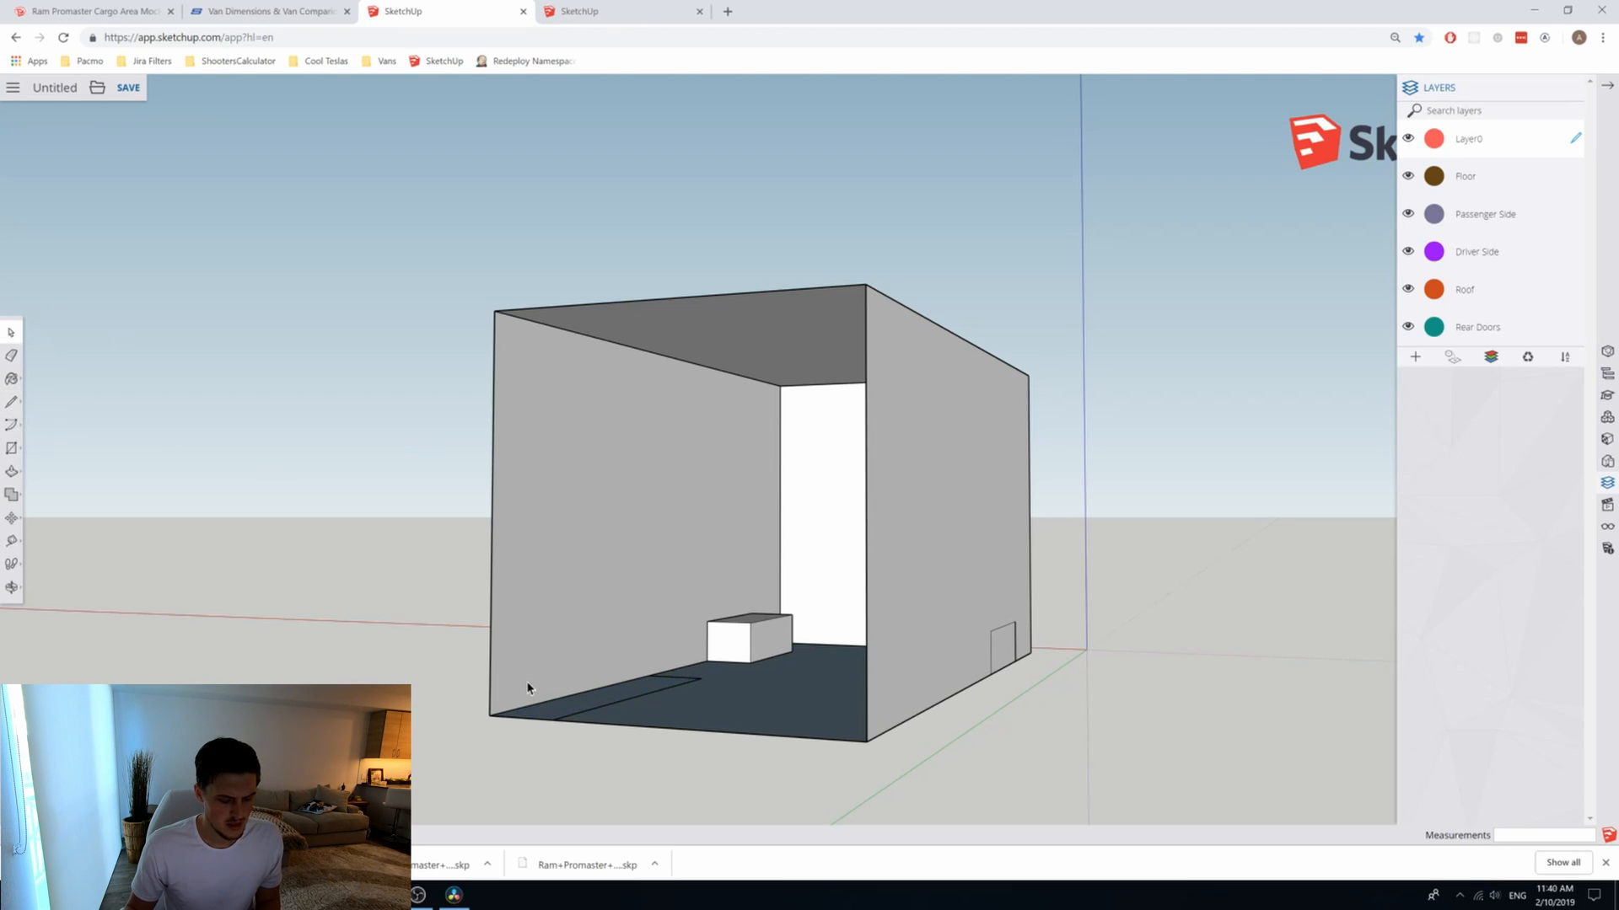
mouse_move(534, 706)
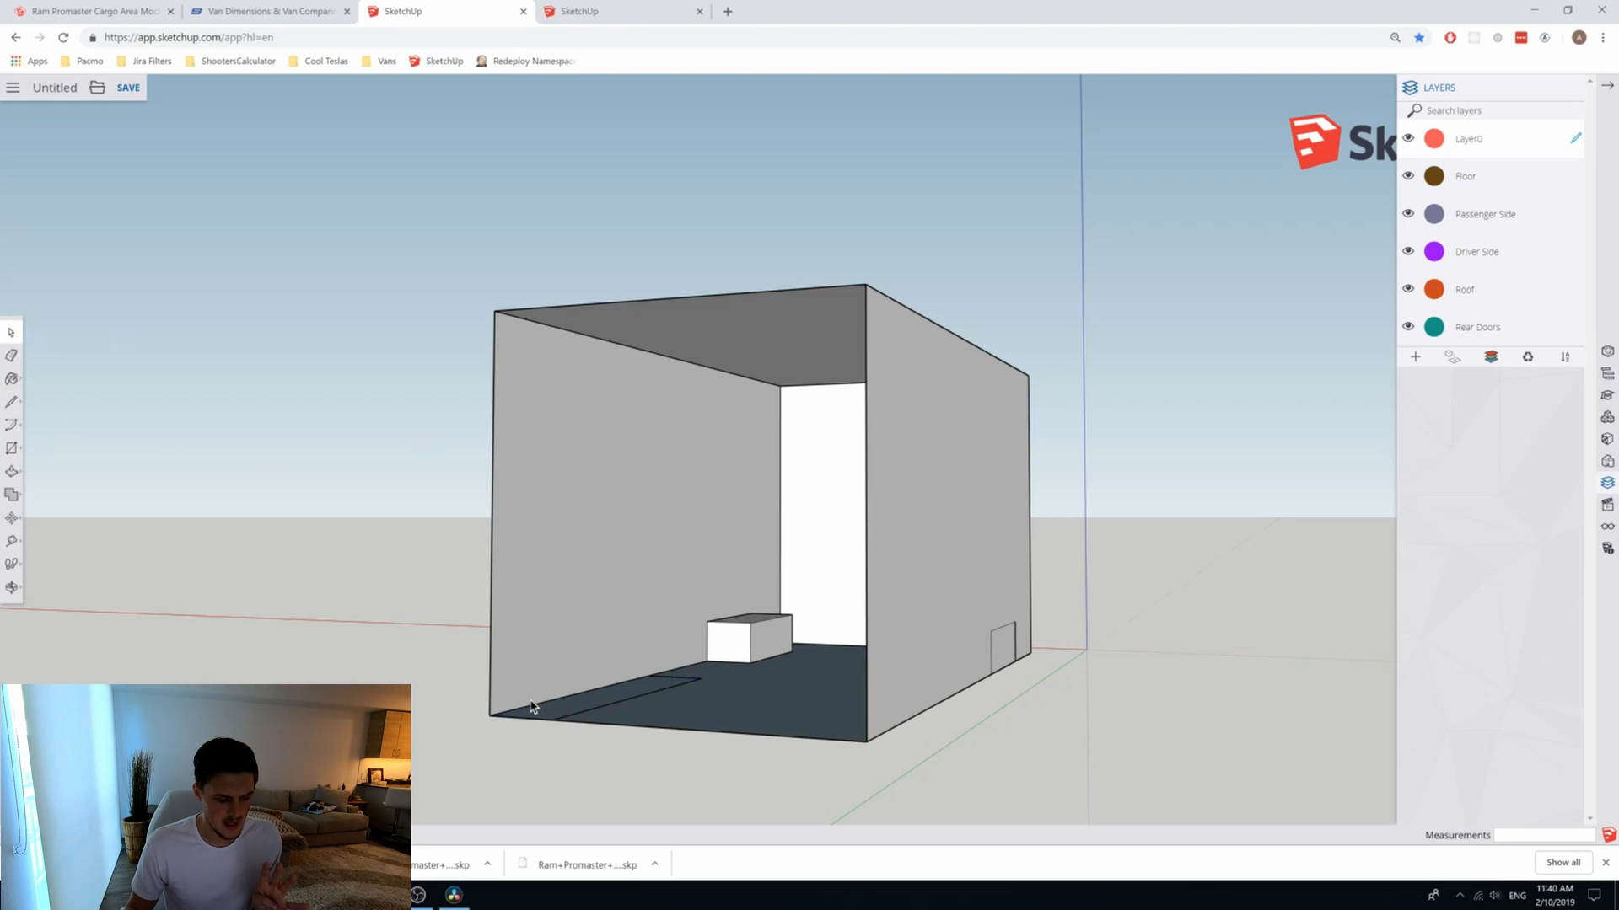
mouse_move(12, 474)
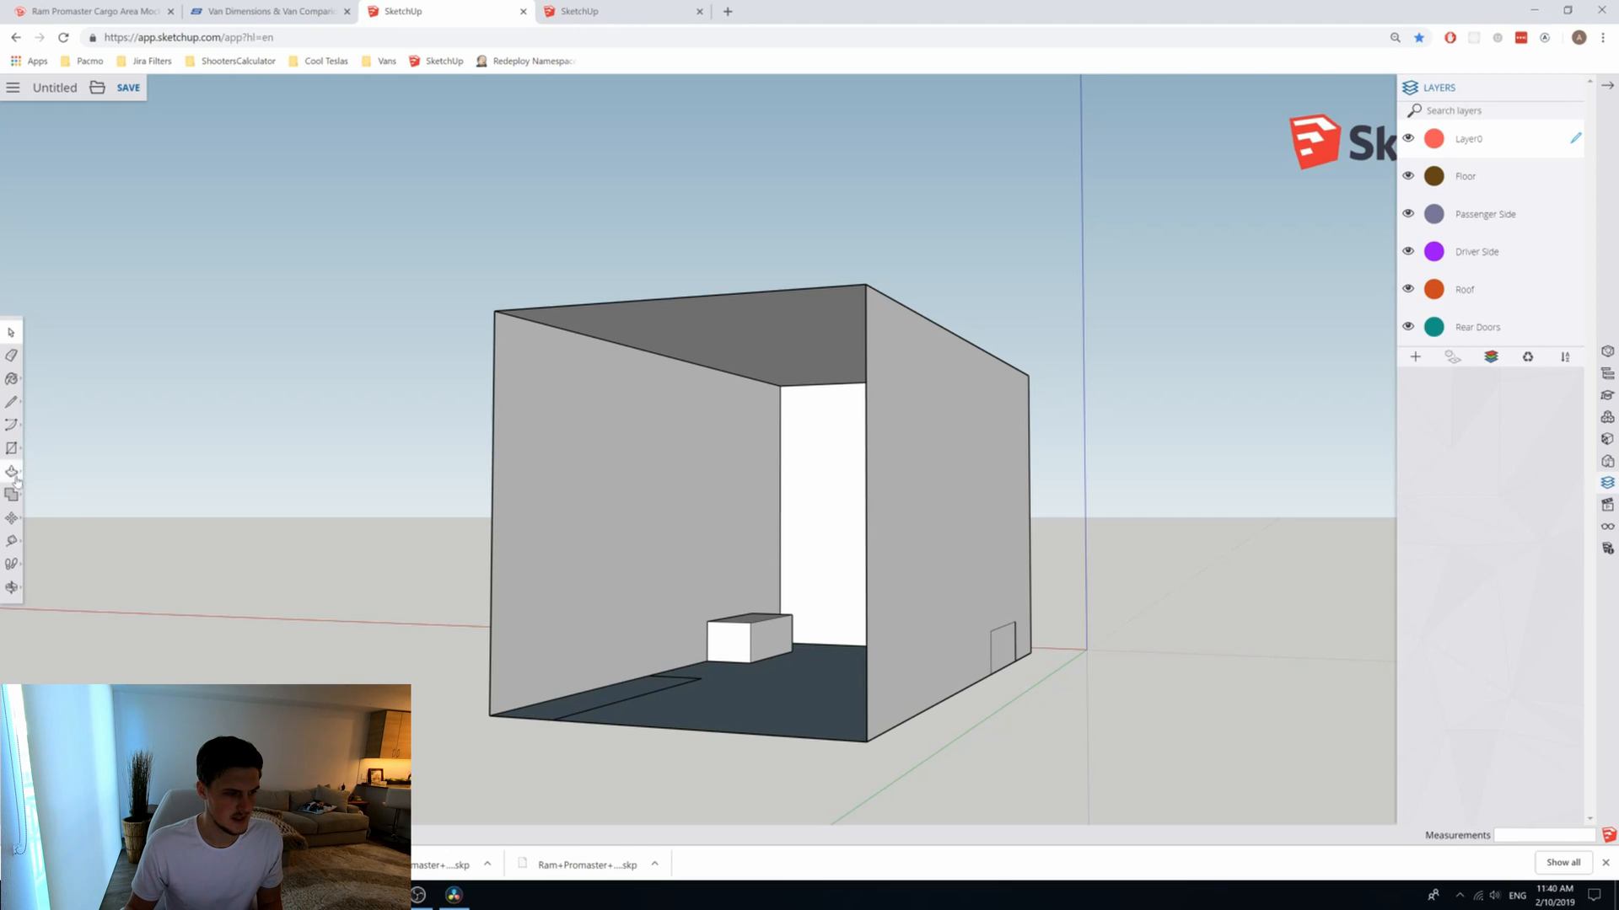
mouse_move(11, 448)
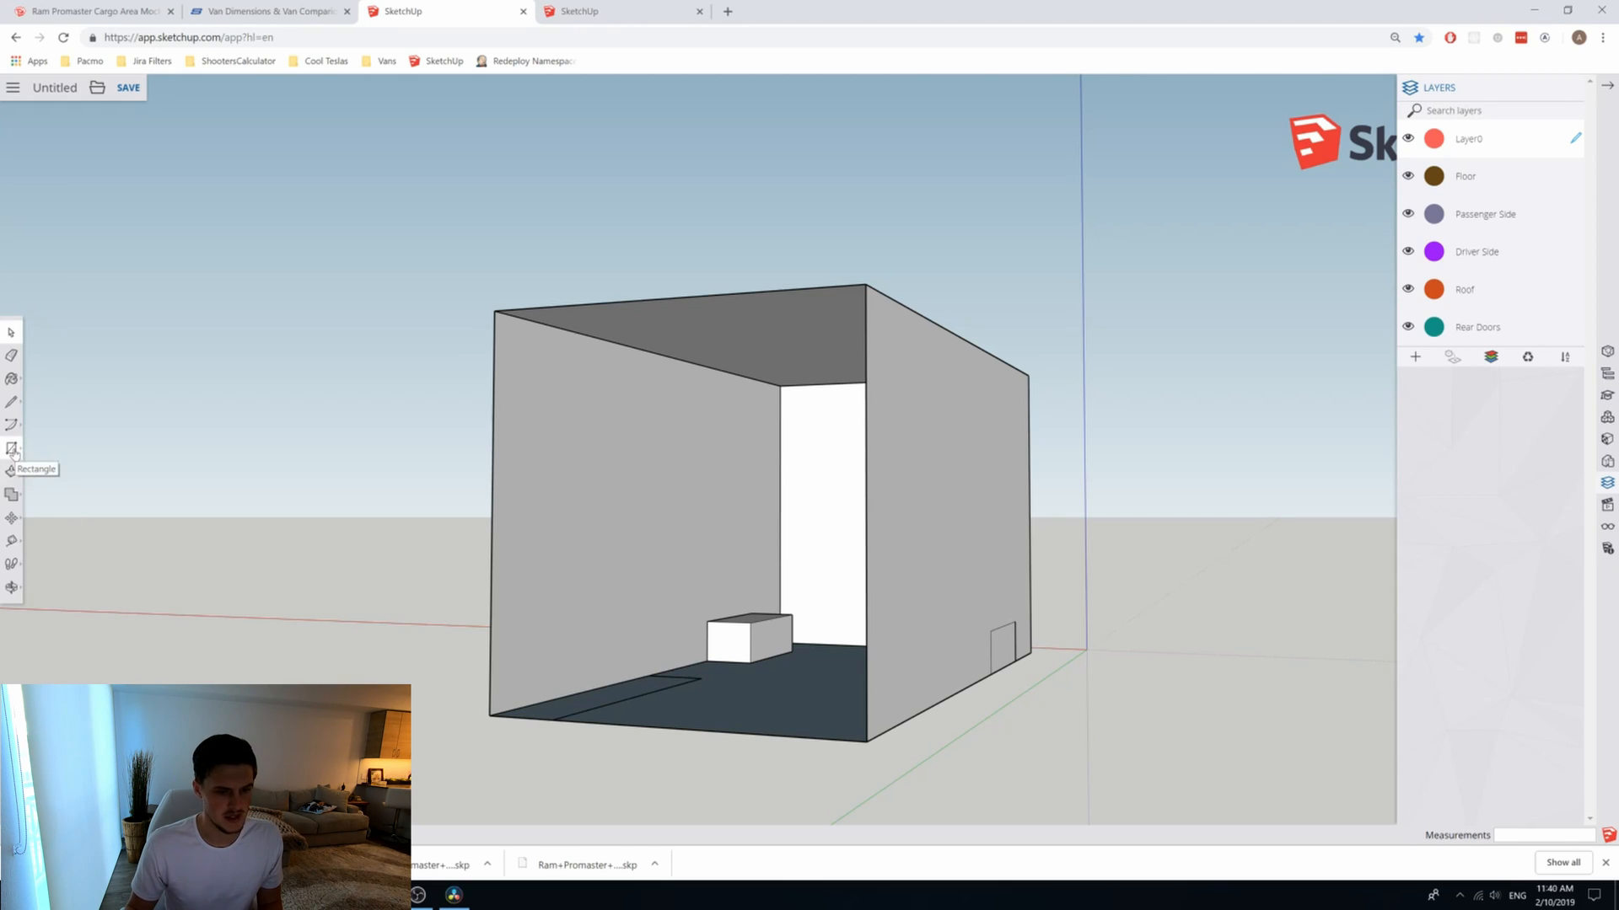
left_click(12, 449)
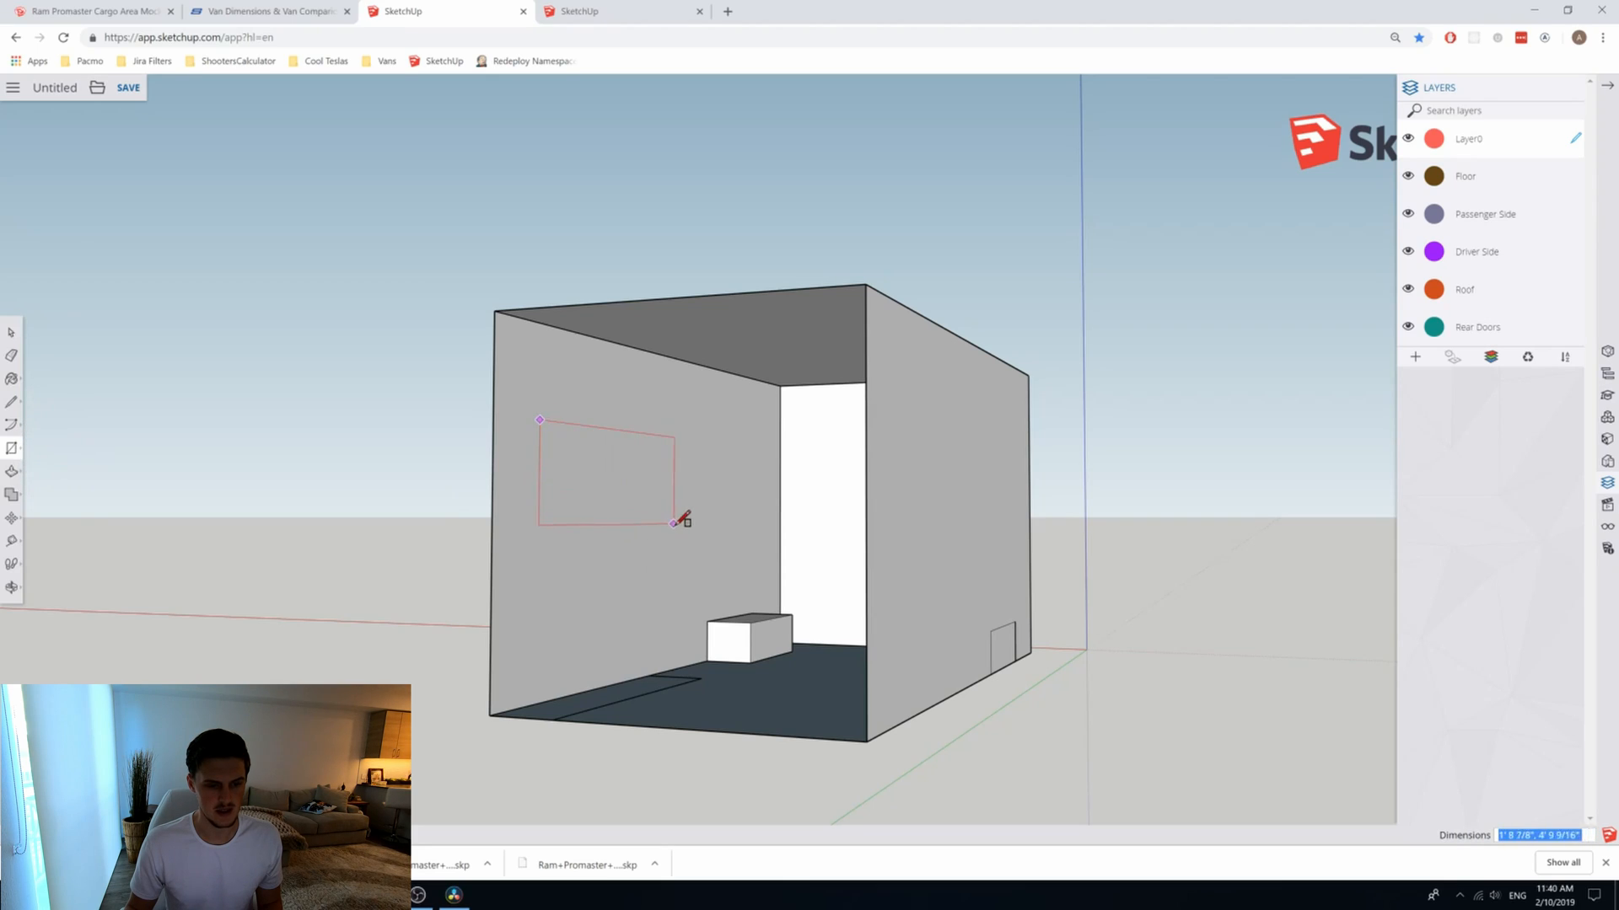
left_click(674, 523)
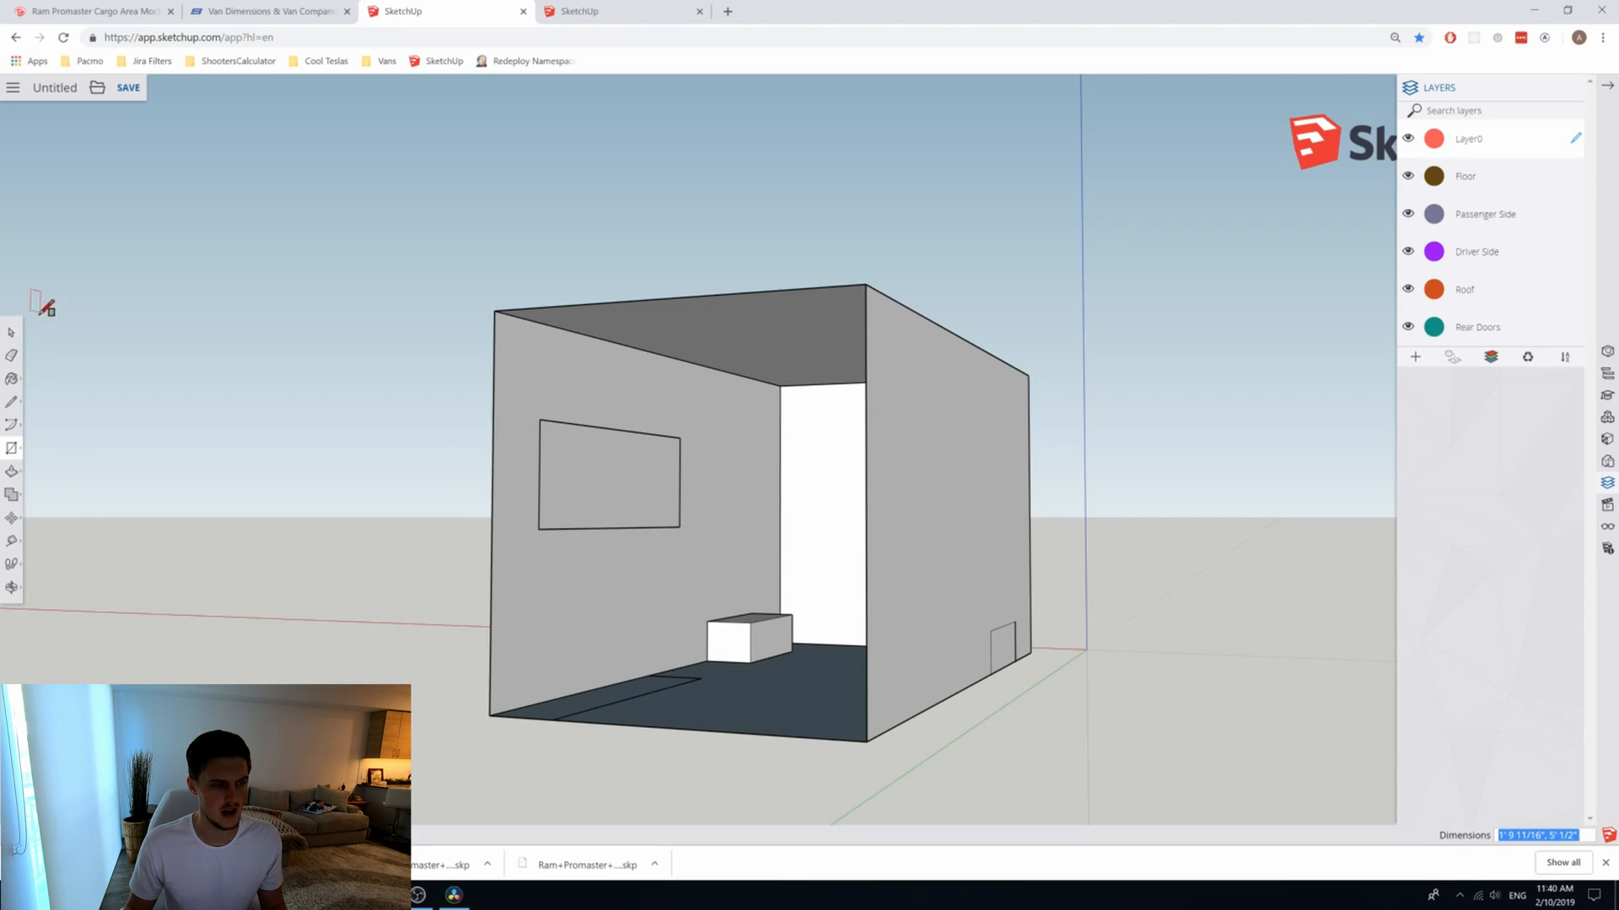
left_click(608, 477)
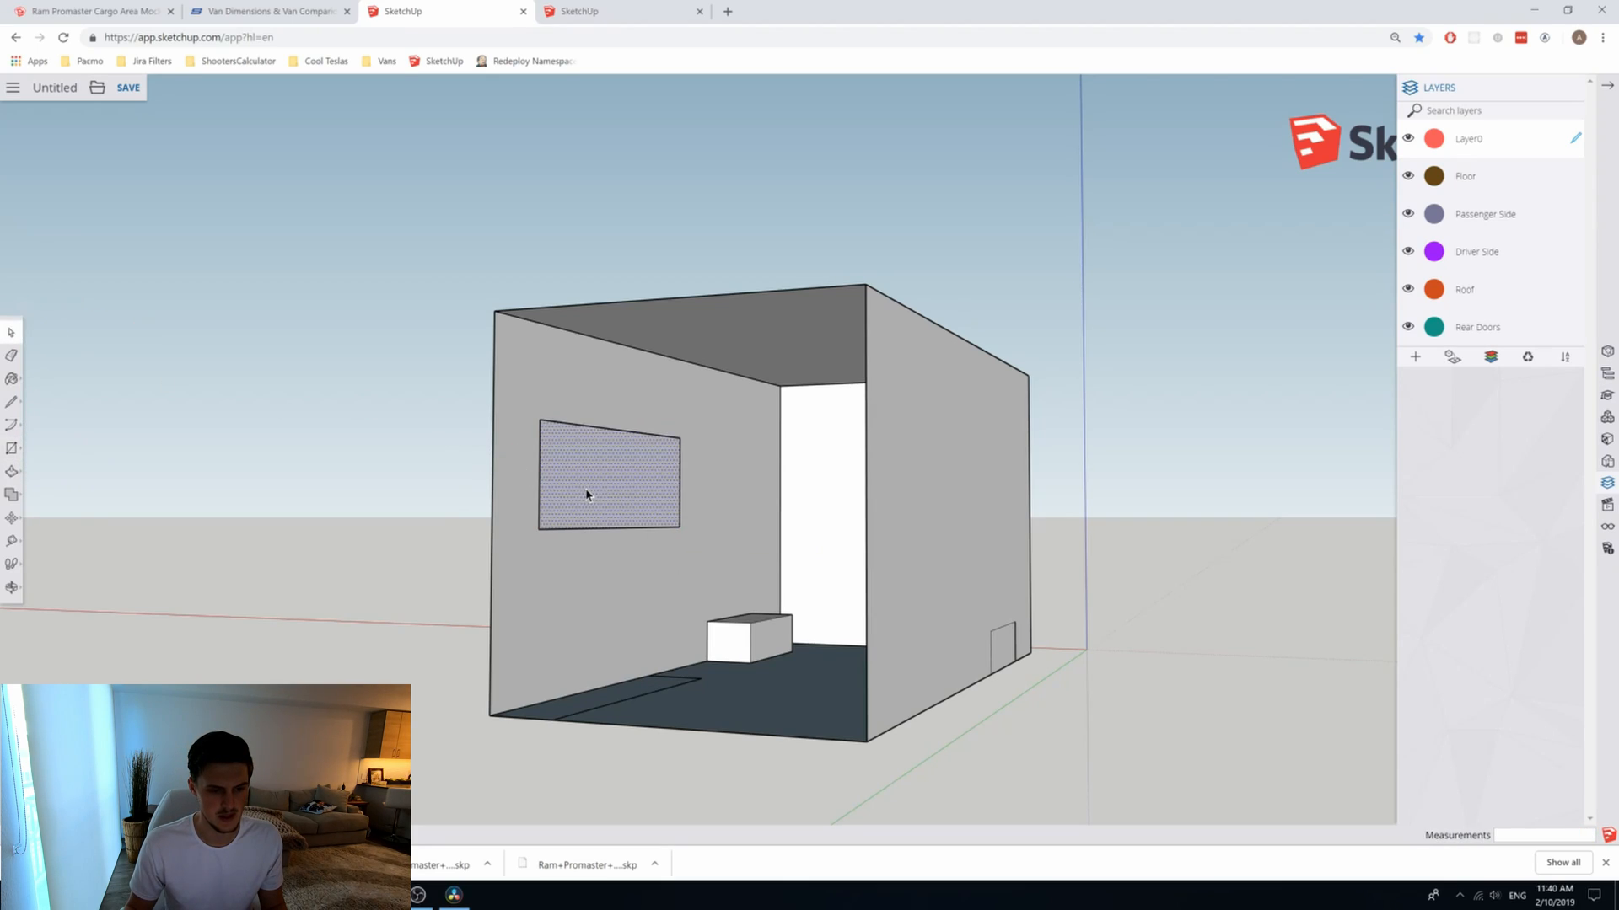
left_click(97, 341)
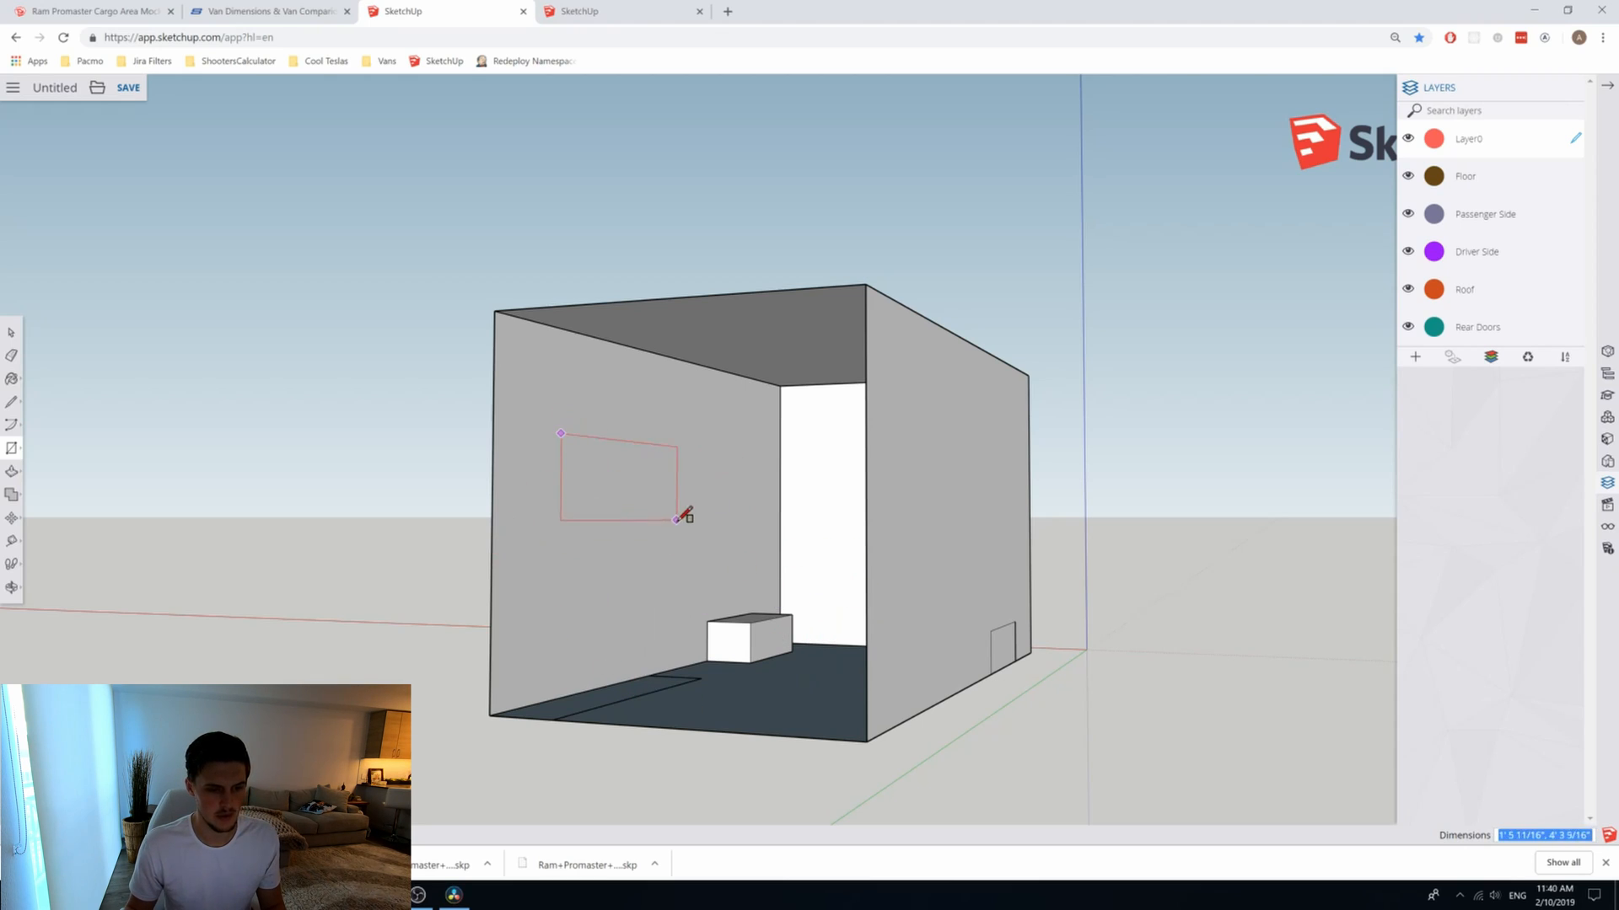
mouse_move(681, 521)
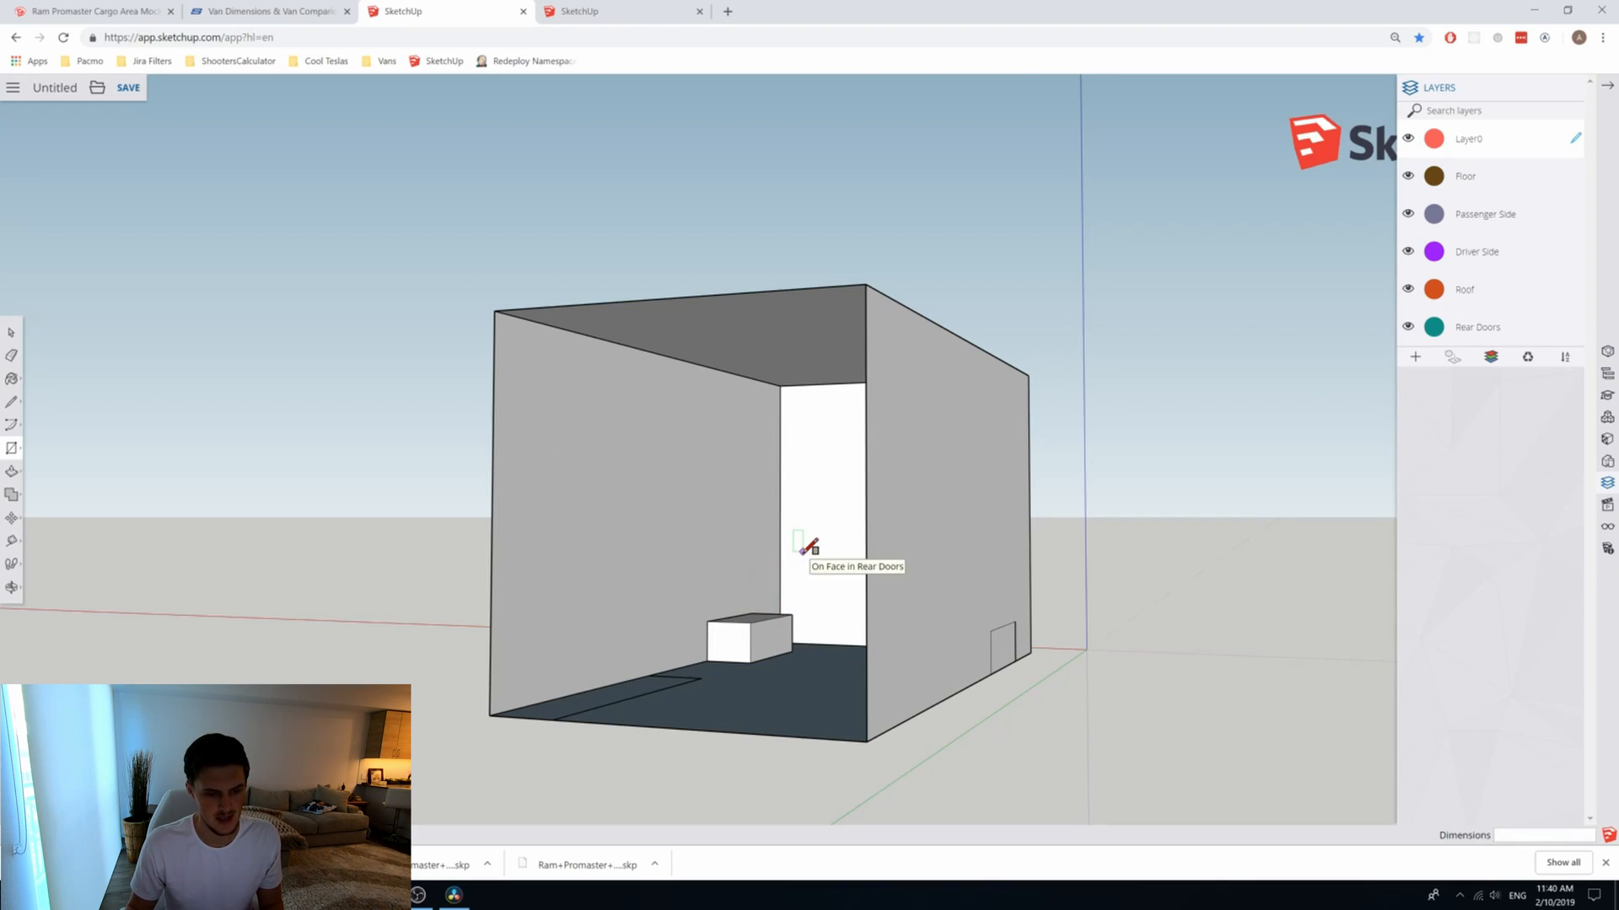
mouse_move(278, 593)
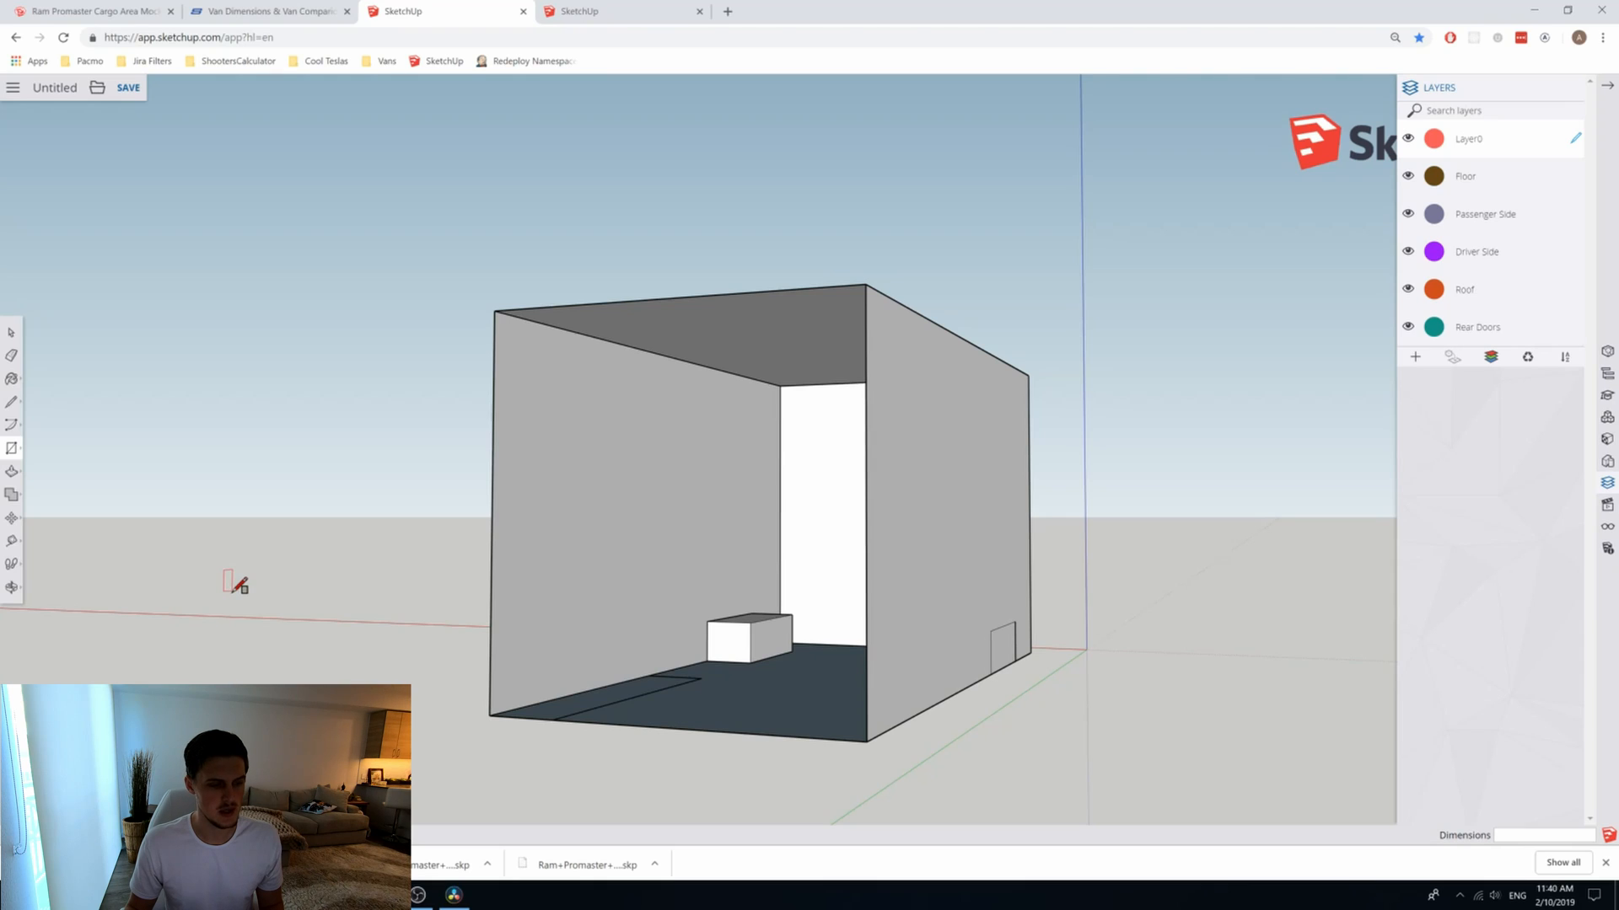
mouse_move(609, 681)
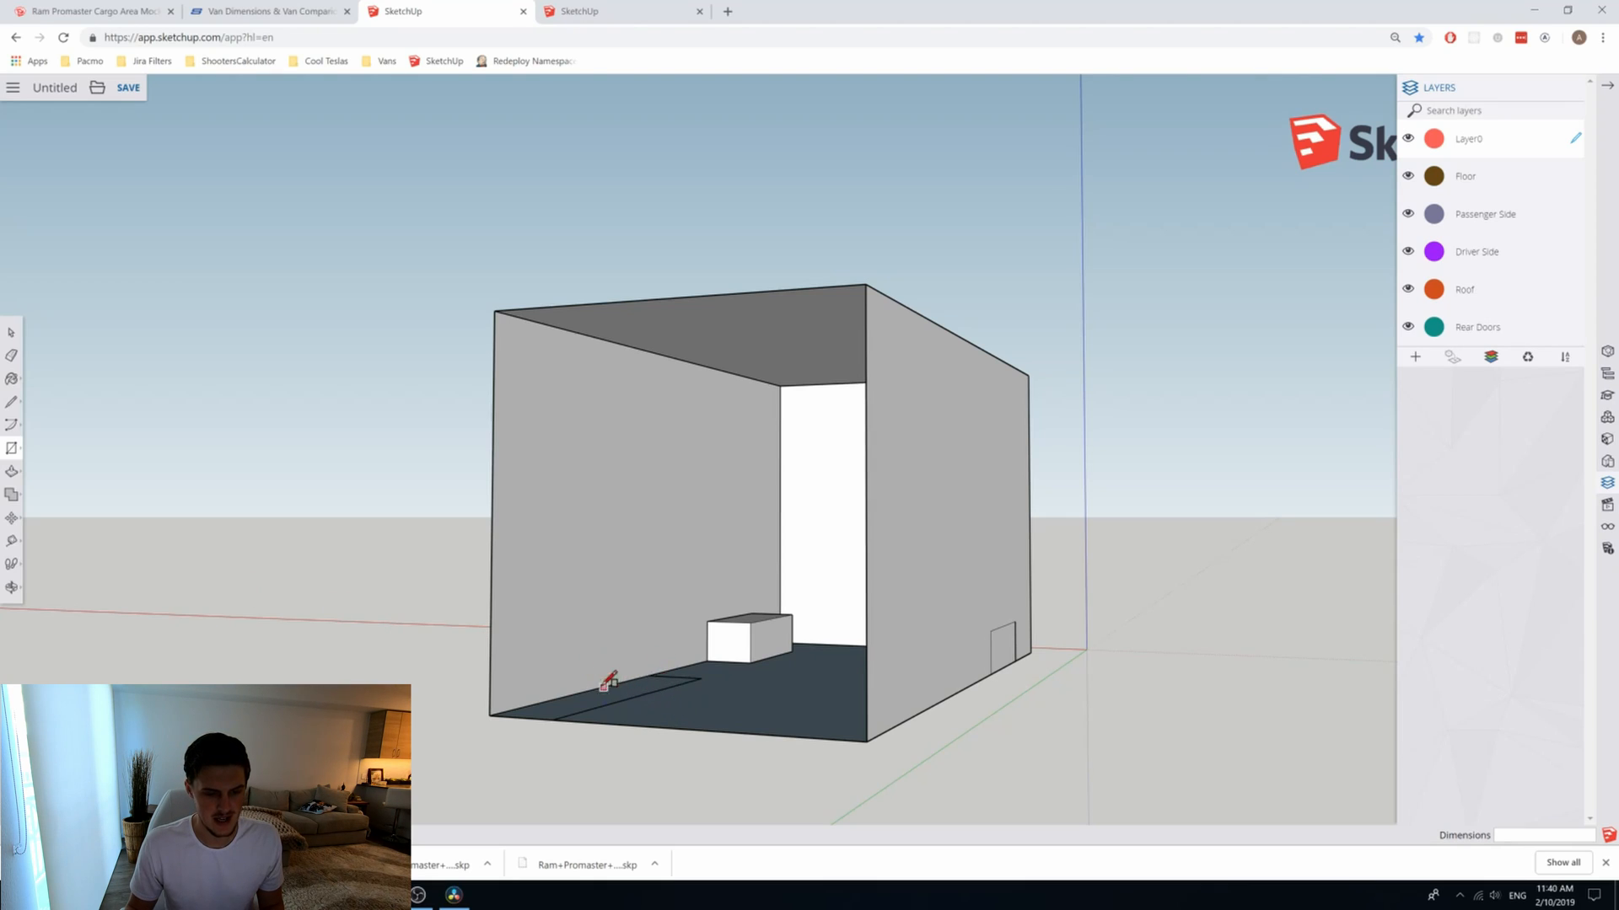
mouse_move(598, 646)
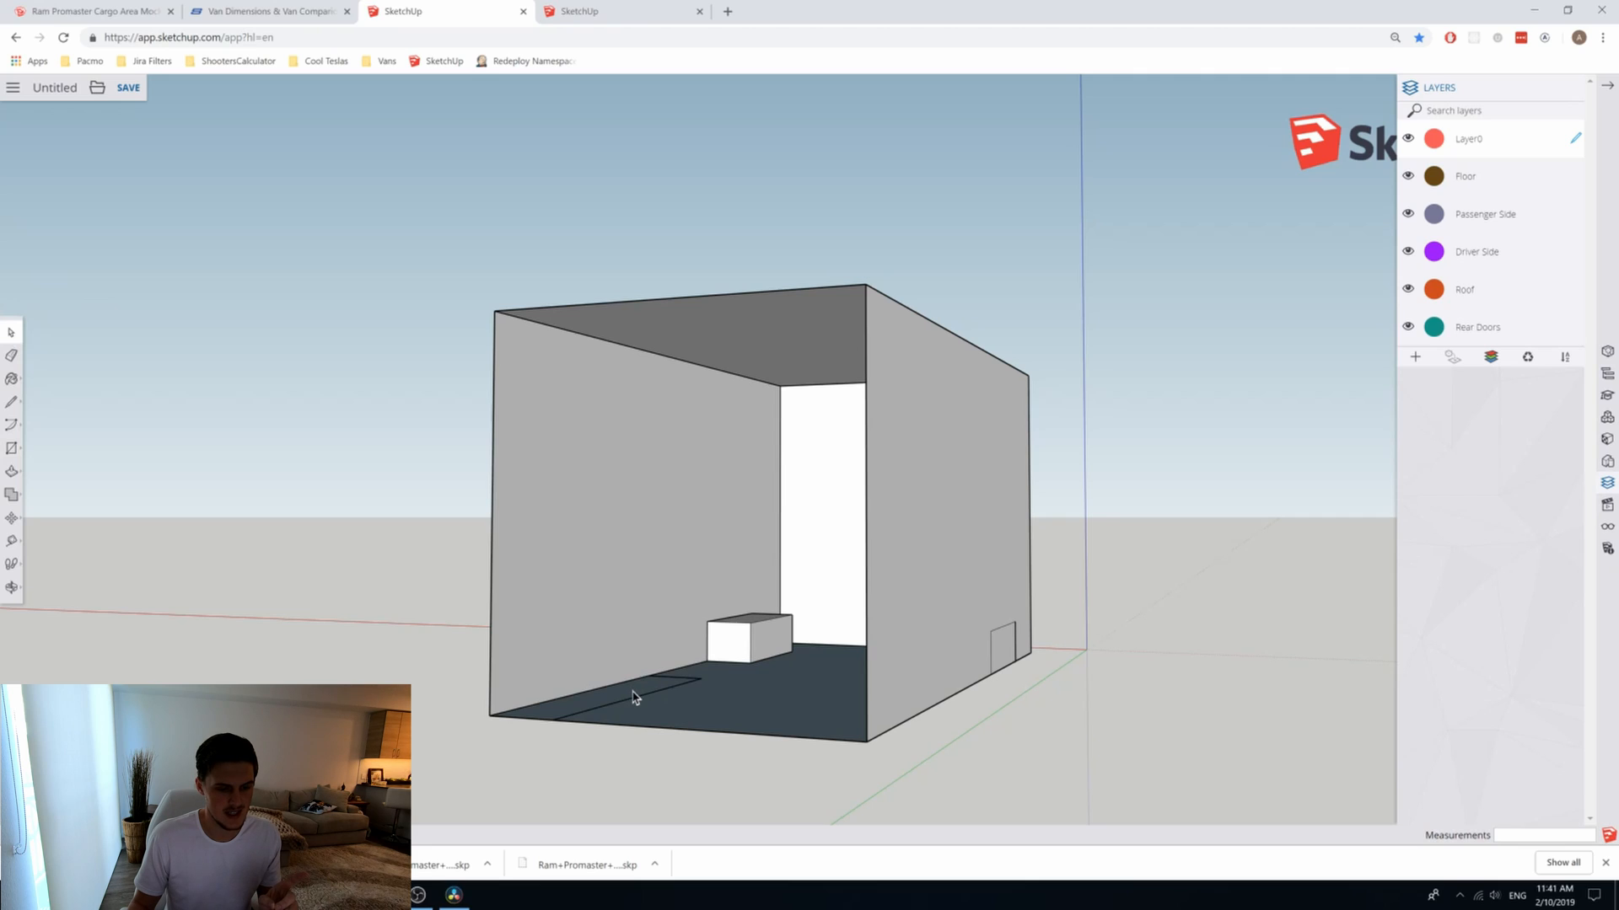
mouse_move(589, 702)
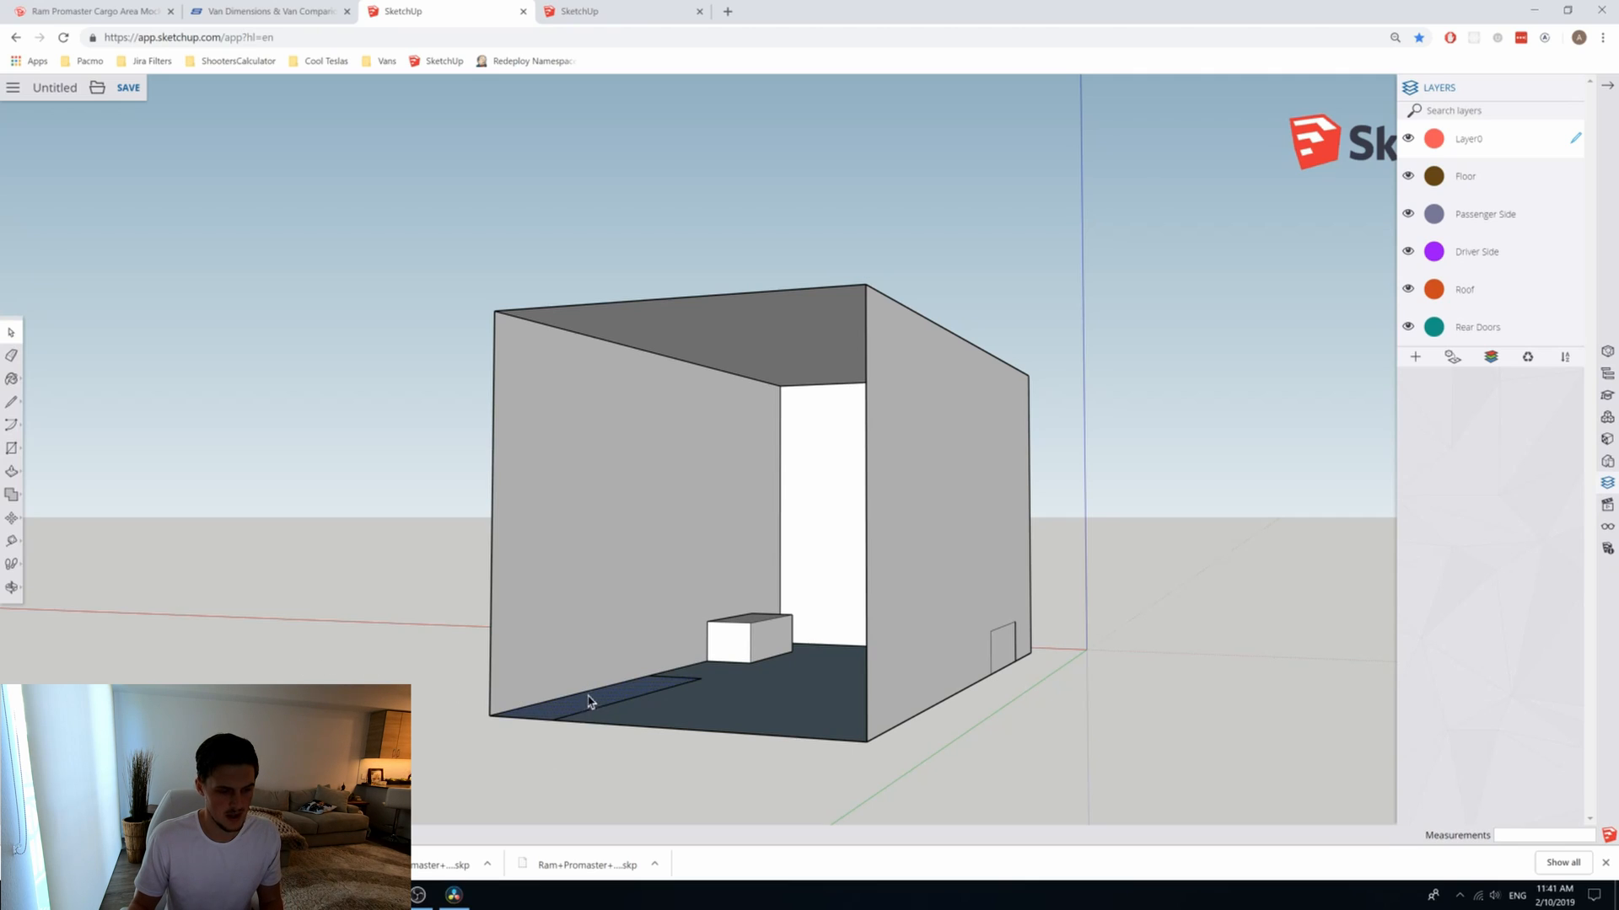
mouse_move(573, 702)
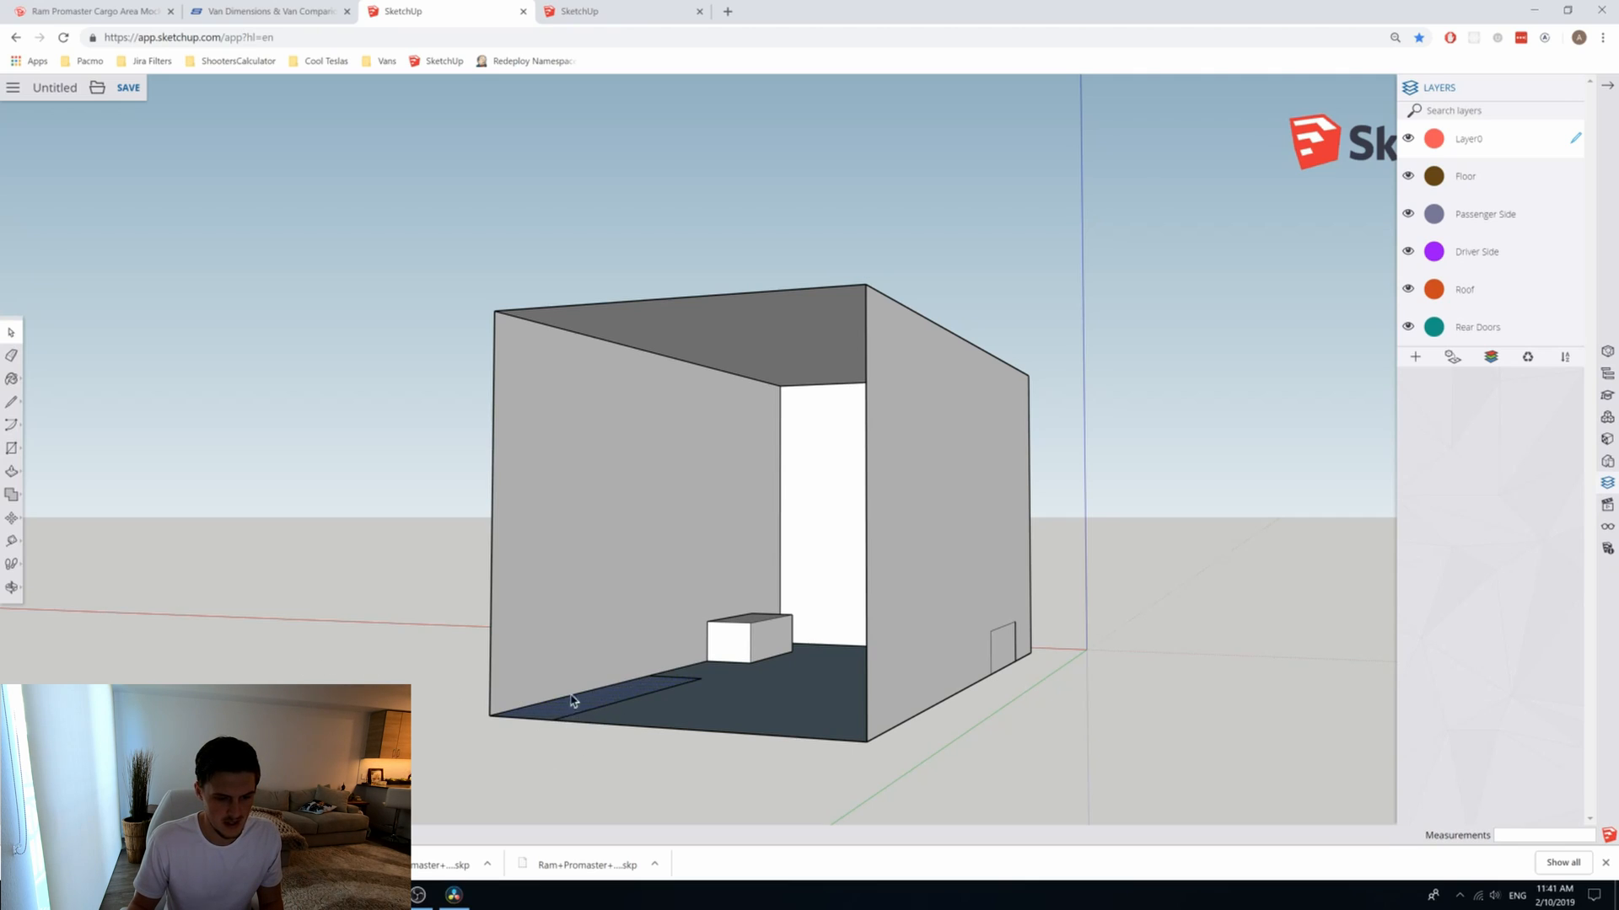
mouse_move(37, 534)
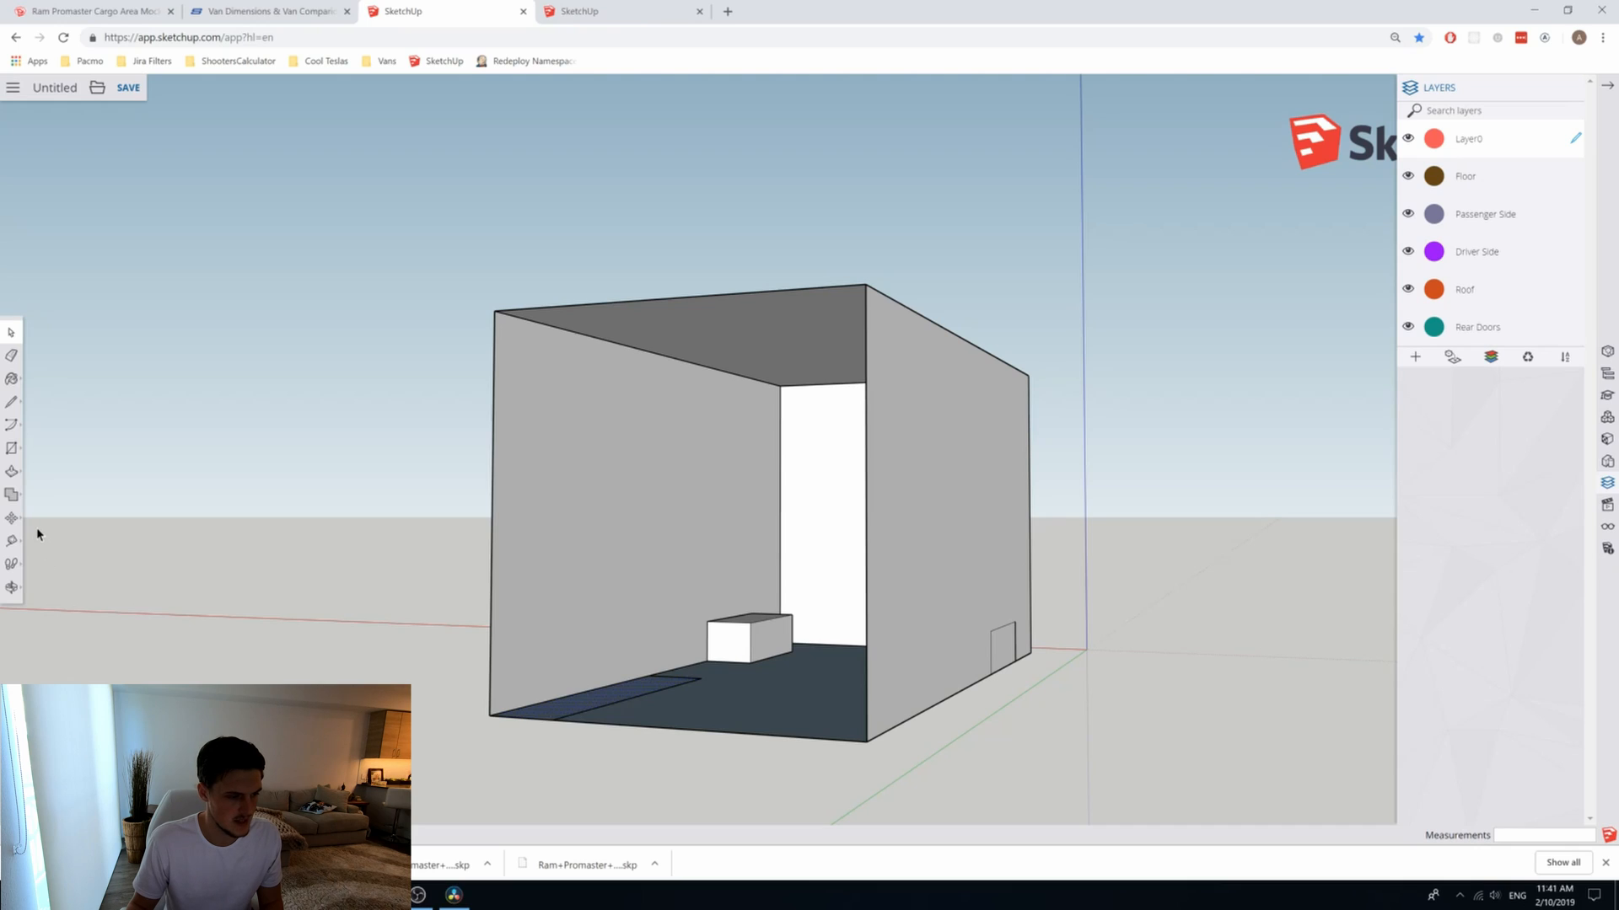
mouse_move(627, 692)
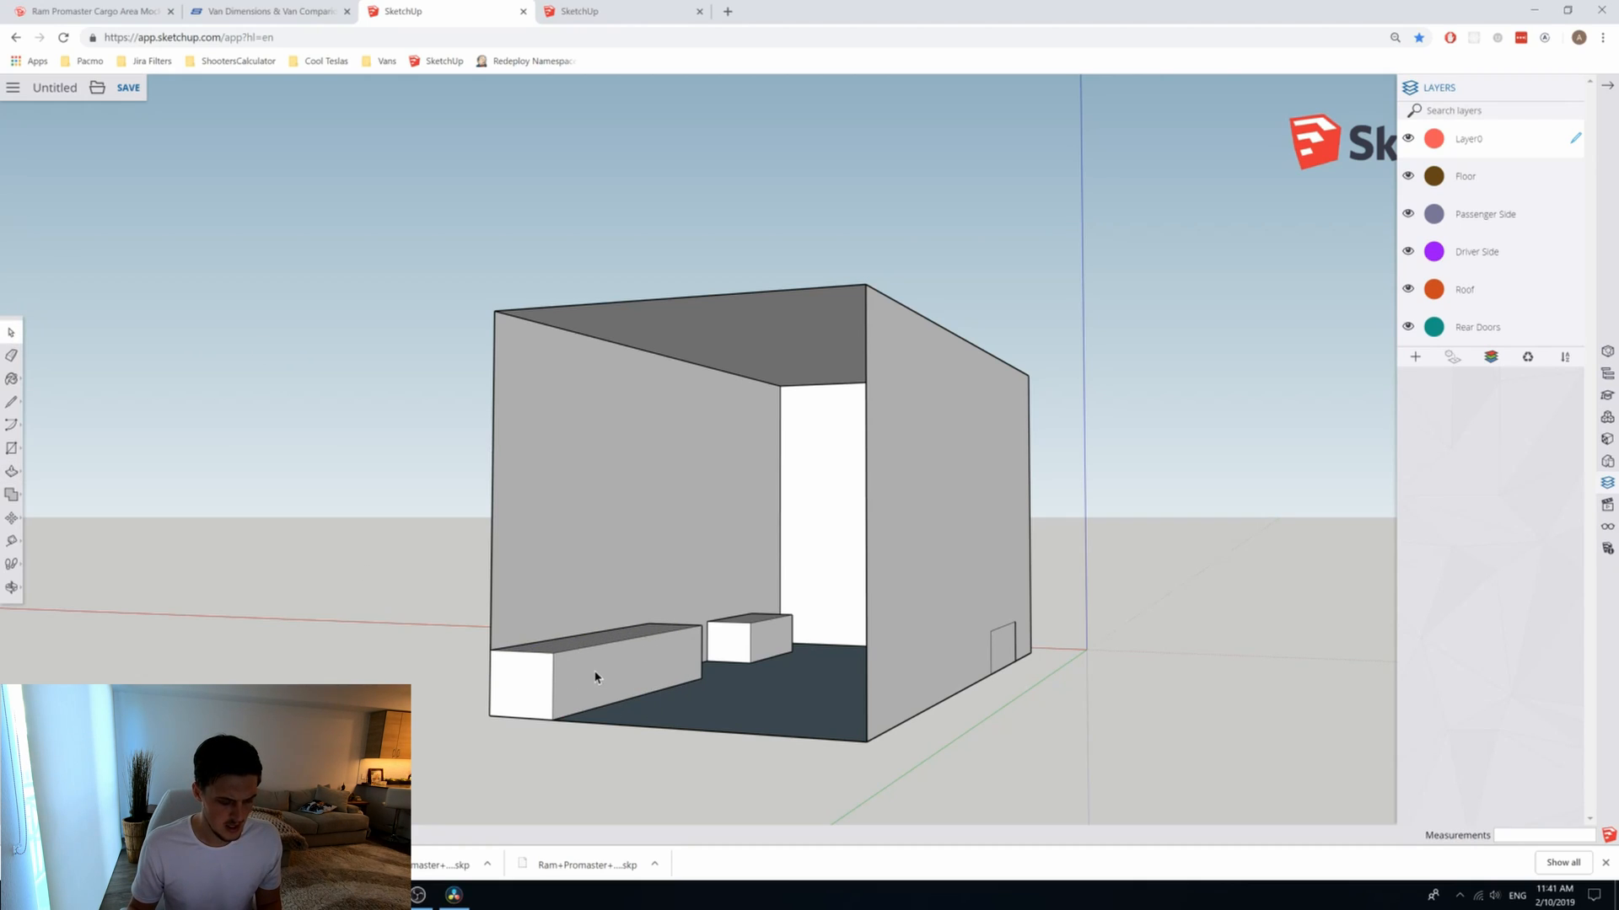
mouse_move(208, 637)
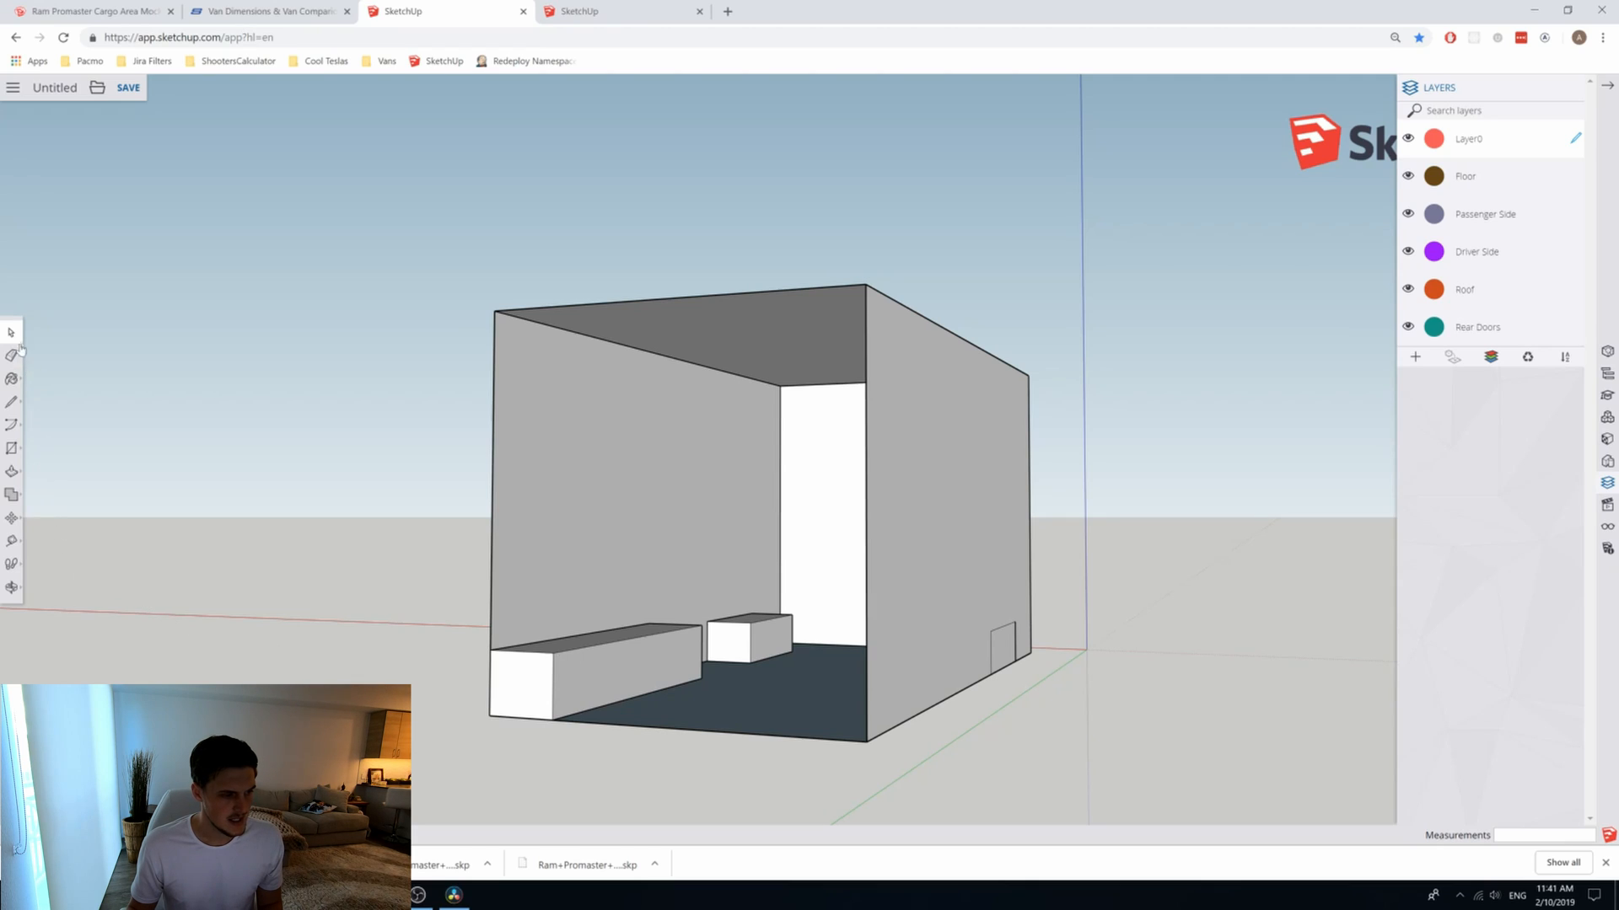
mouse_move(580, 680)
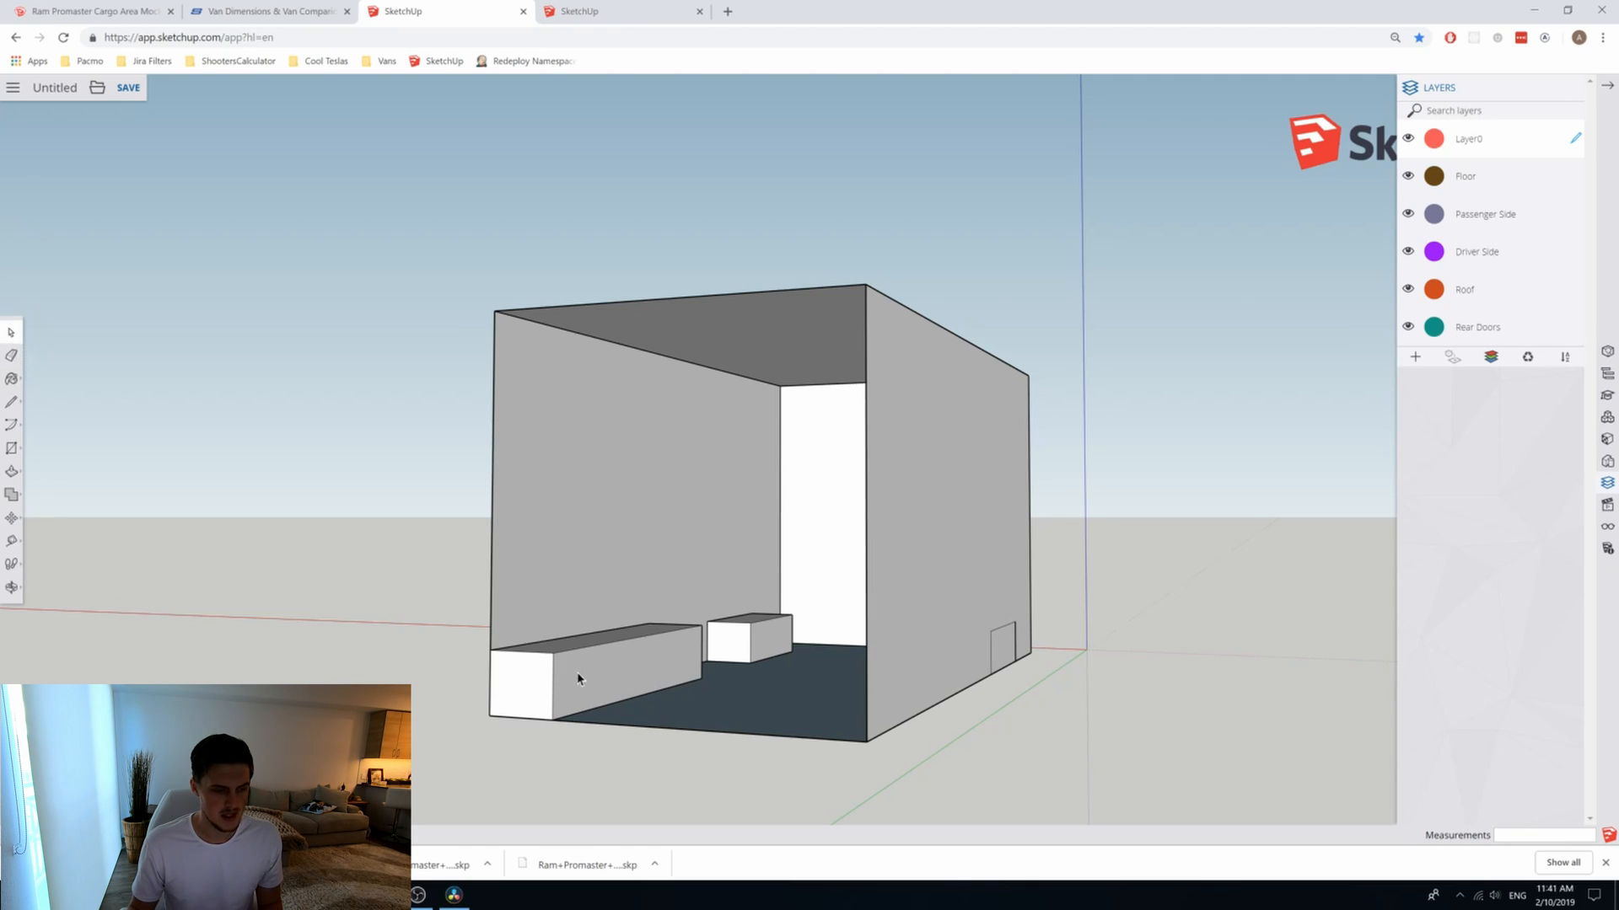
Step: Select the bench box and view it from the rear of the van
left_click(593, 681)
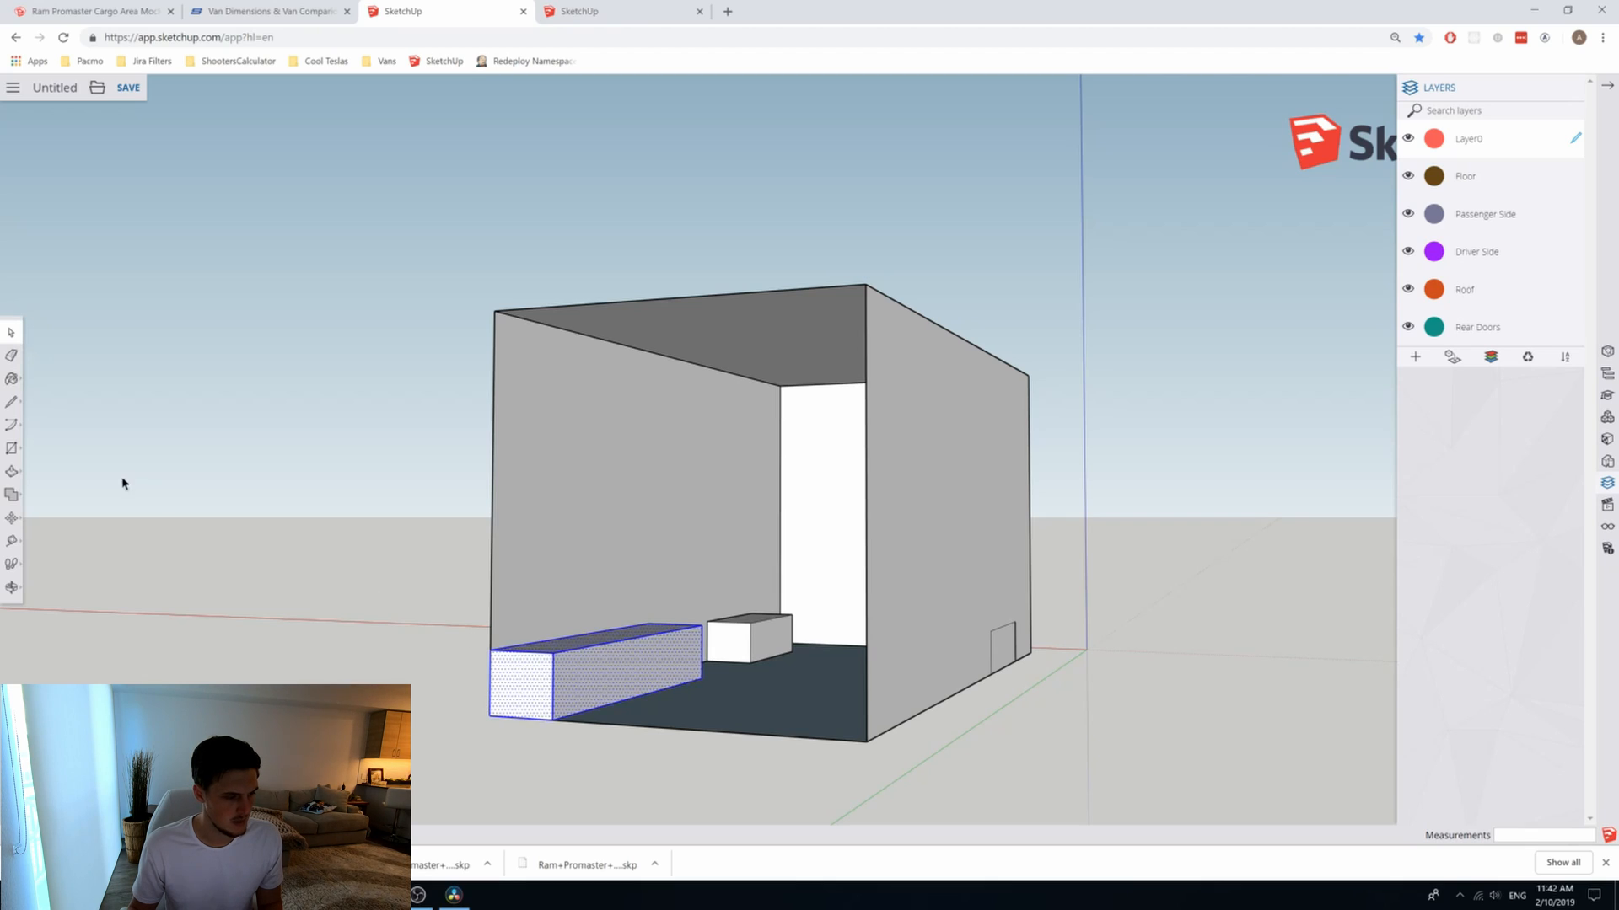
mouse_move(12, 519)
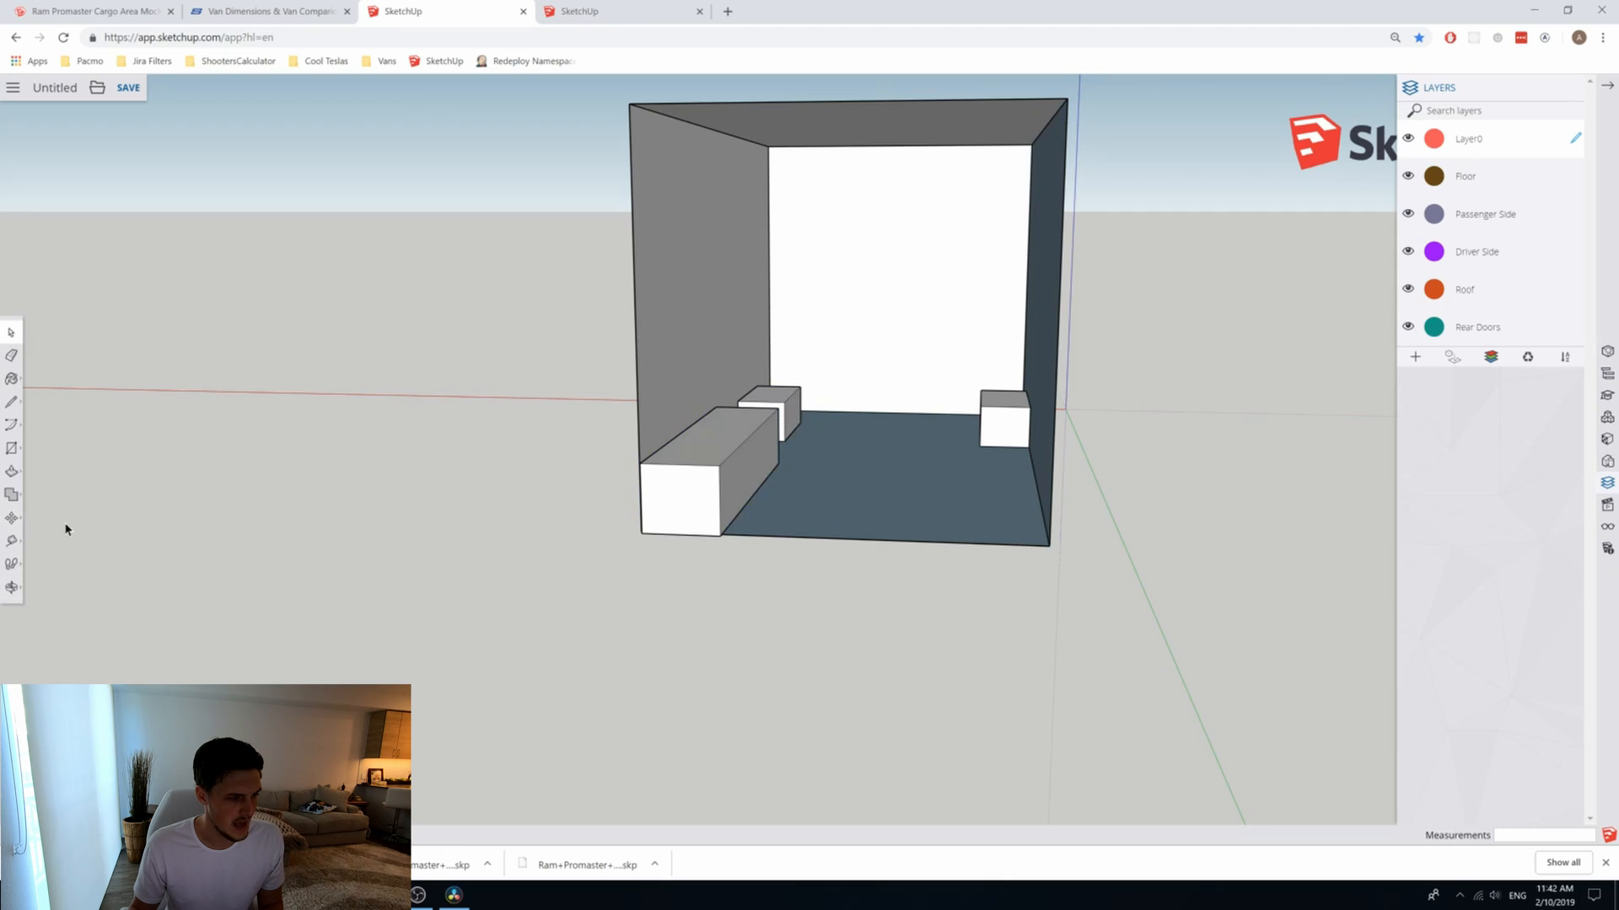
mouse_move(11, 542)
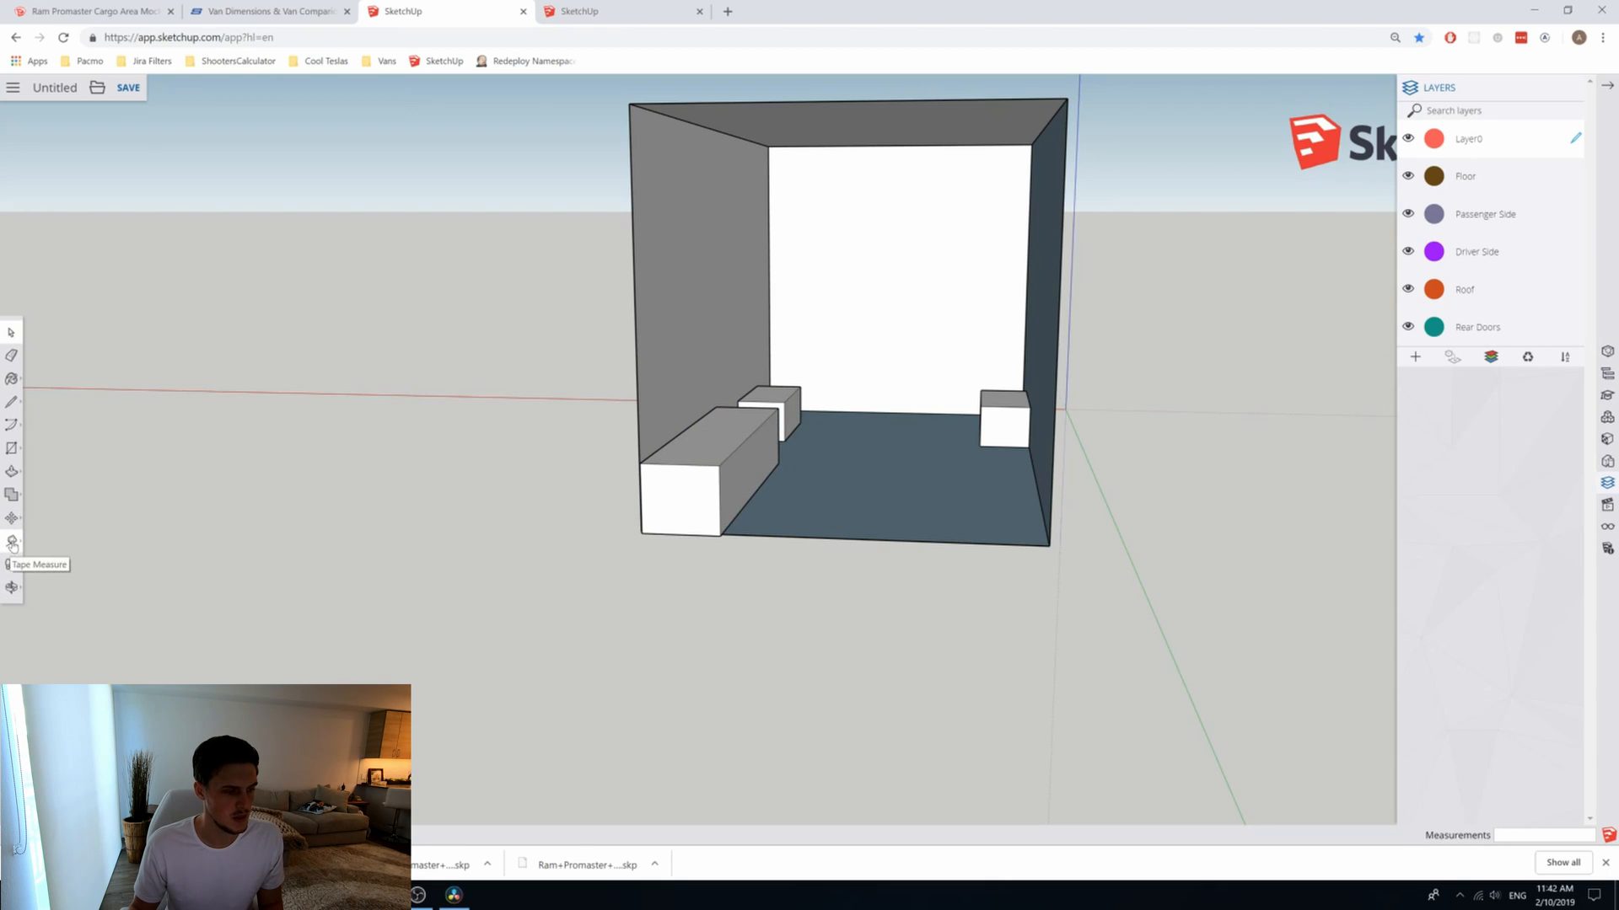
Step: Measure the box height with Tape Measure and raise its top face taller
left_click(12, 542)
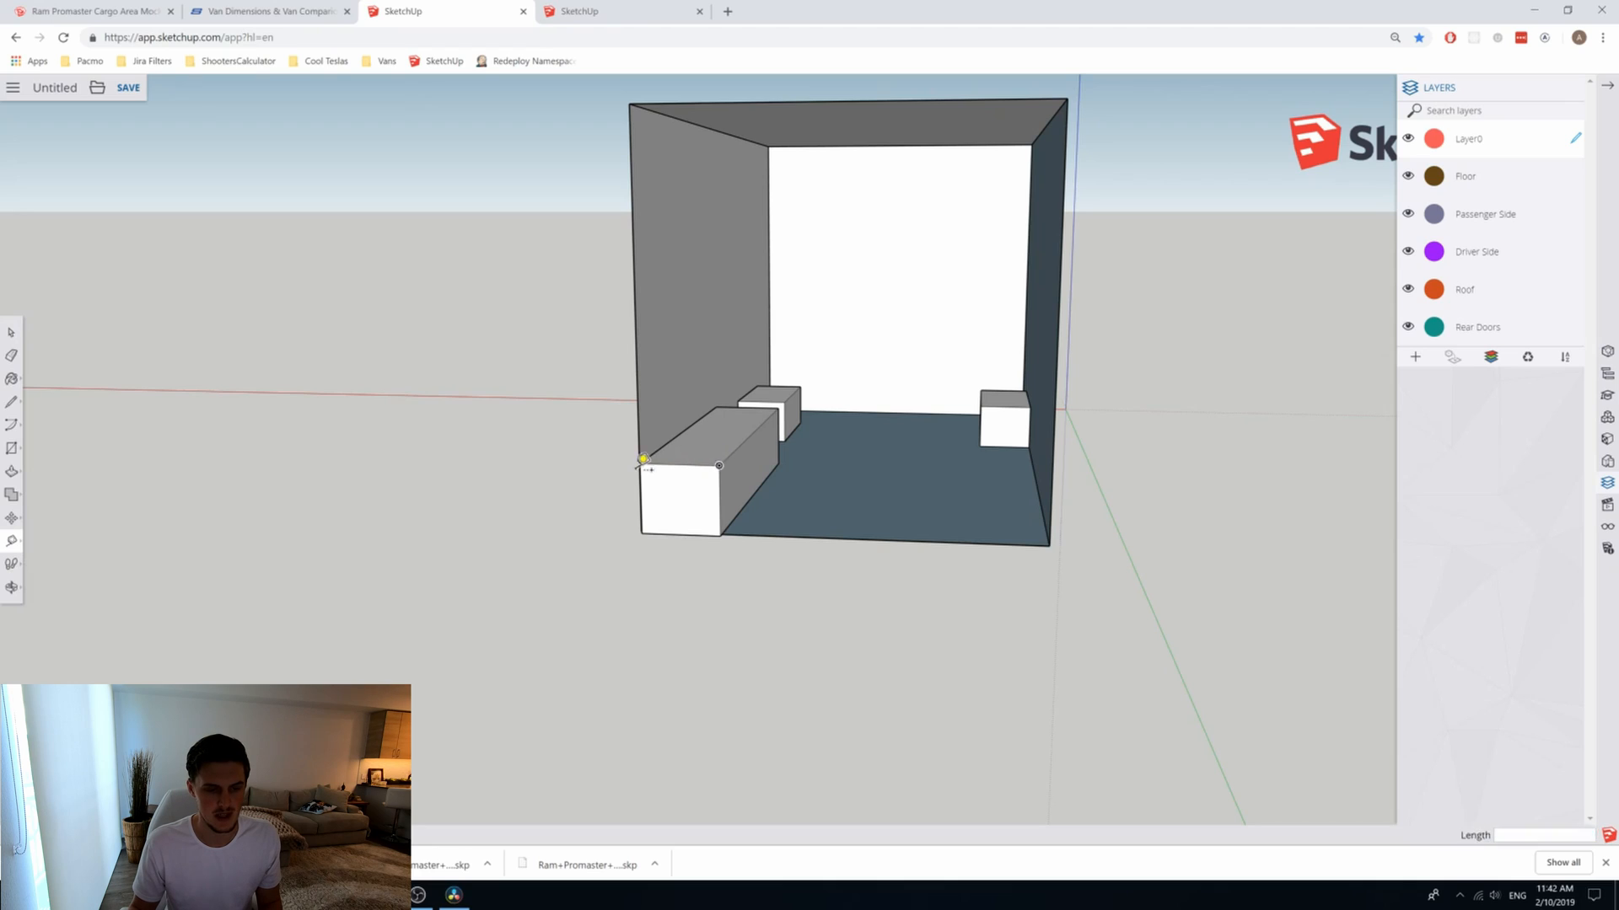
mouse_move(733, 531)
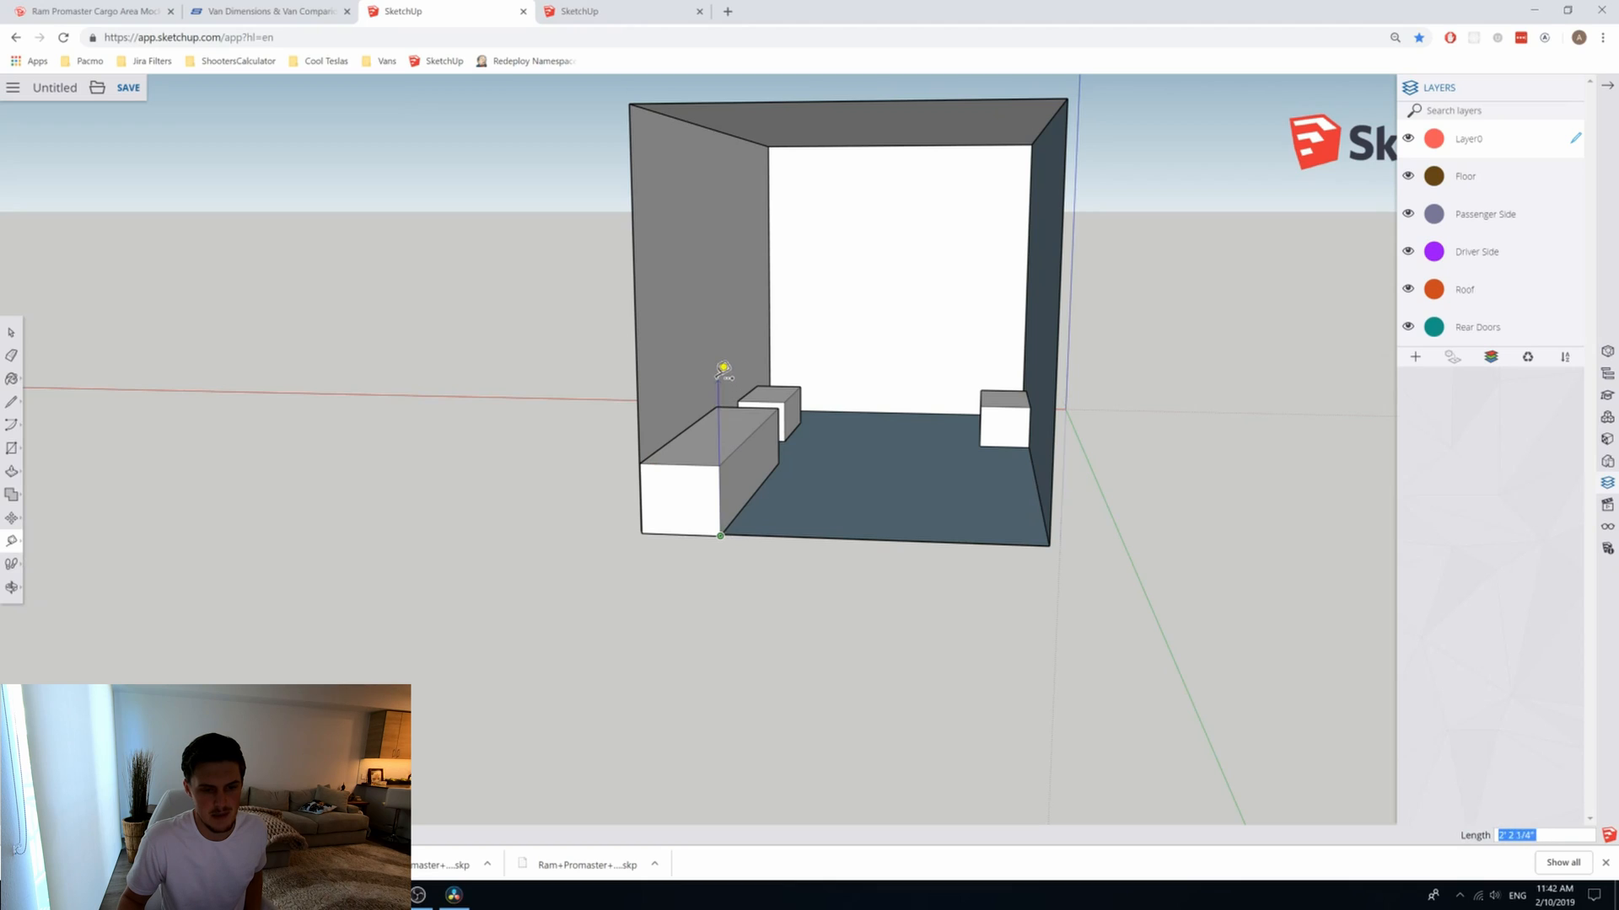
mouse_move(729, 319)
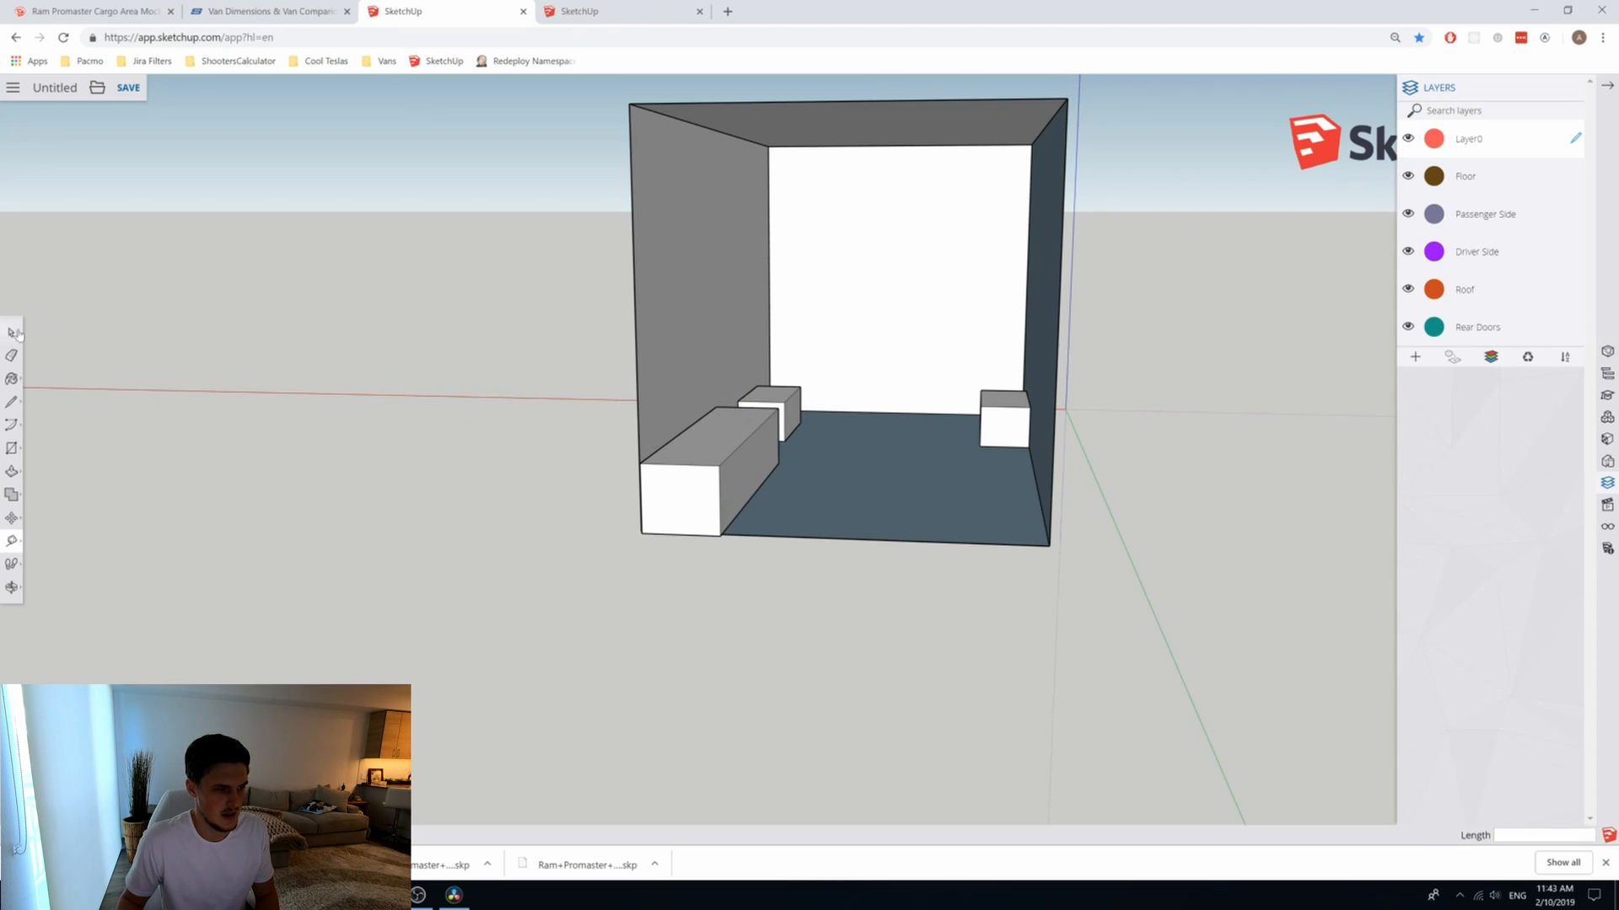
left_click(711, 428)
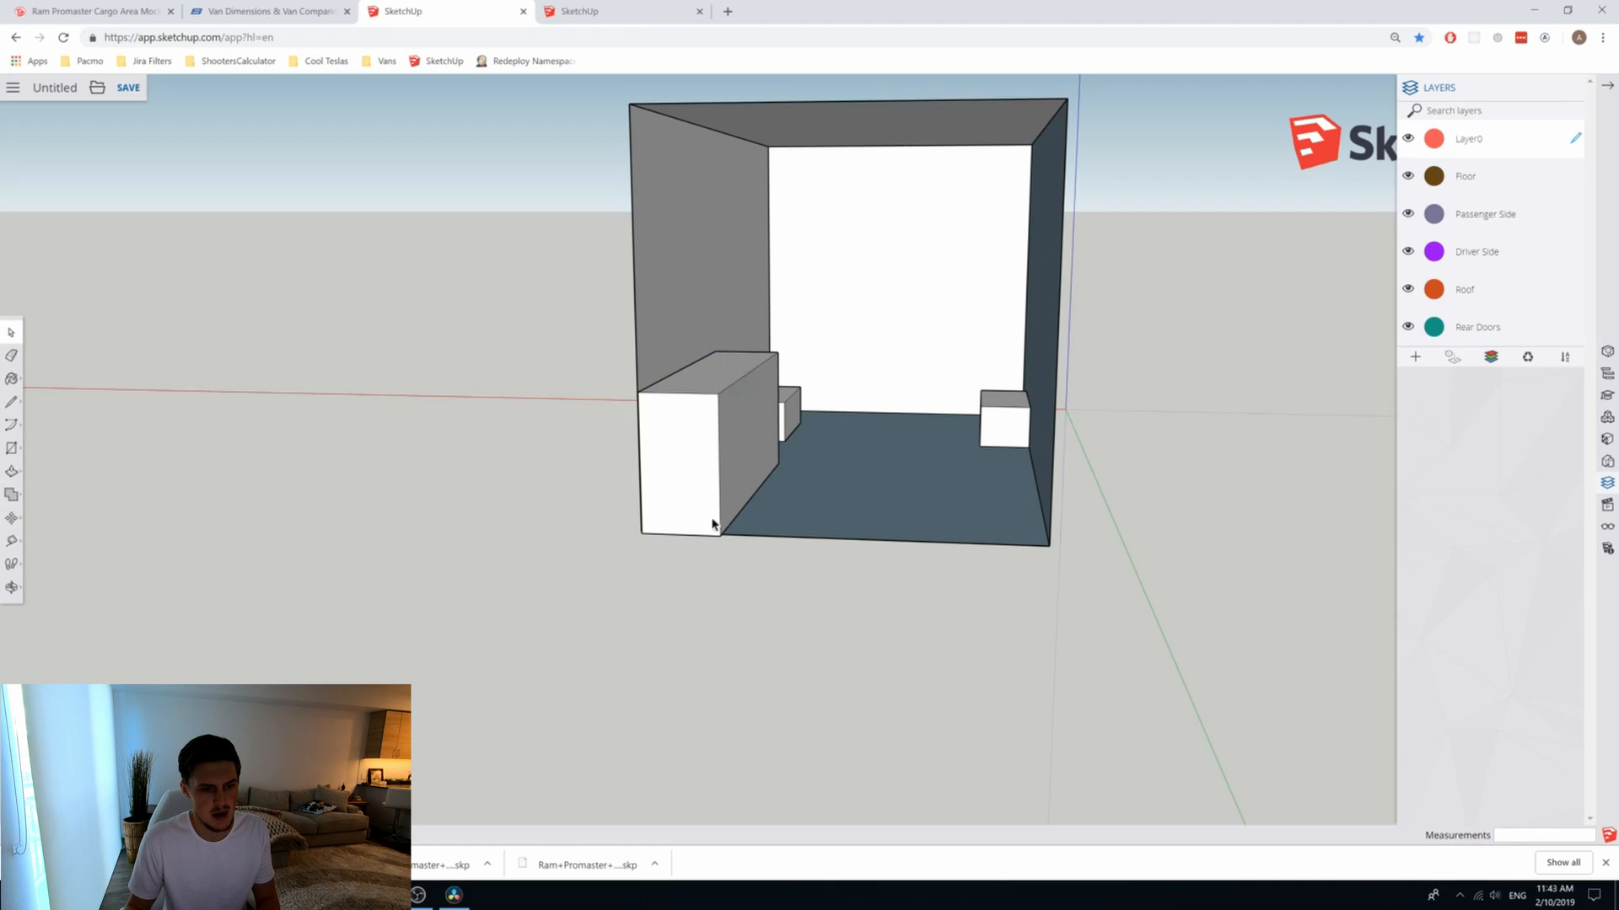
mouse_move(411, 423)
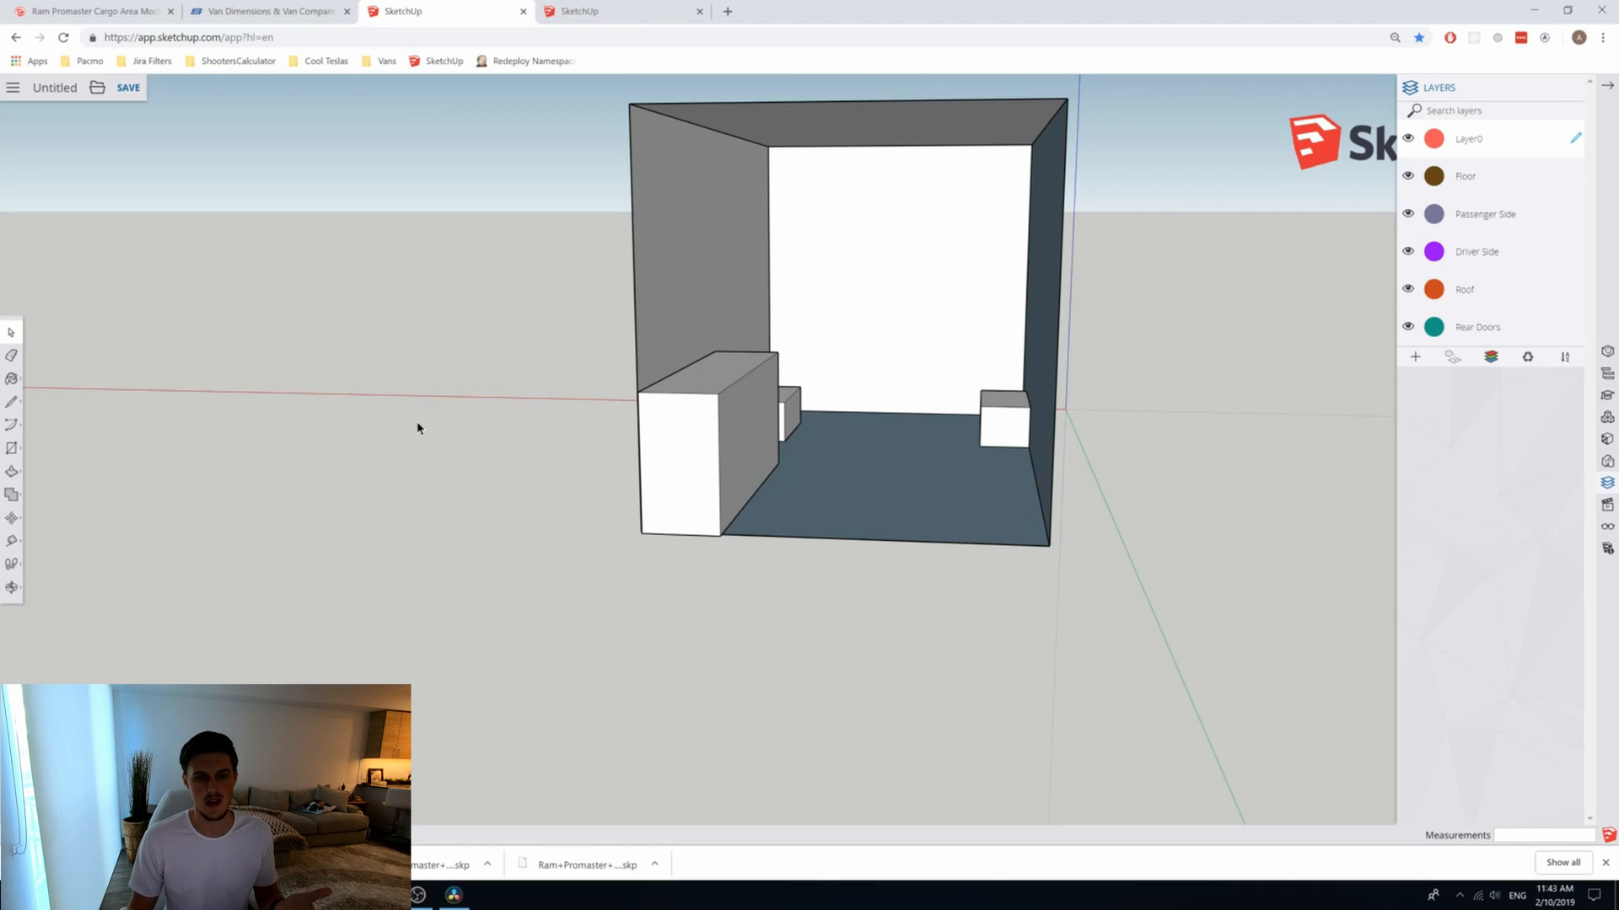
mouse_move(423, 430)
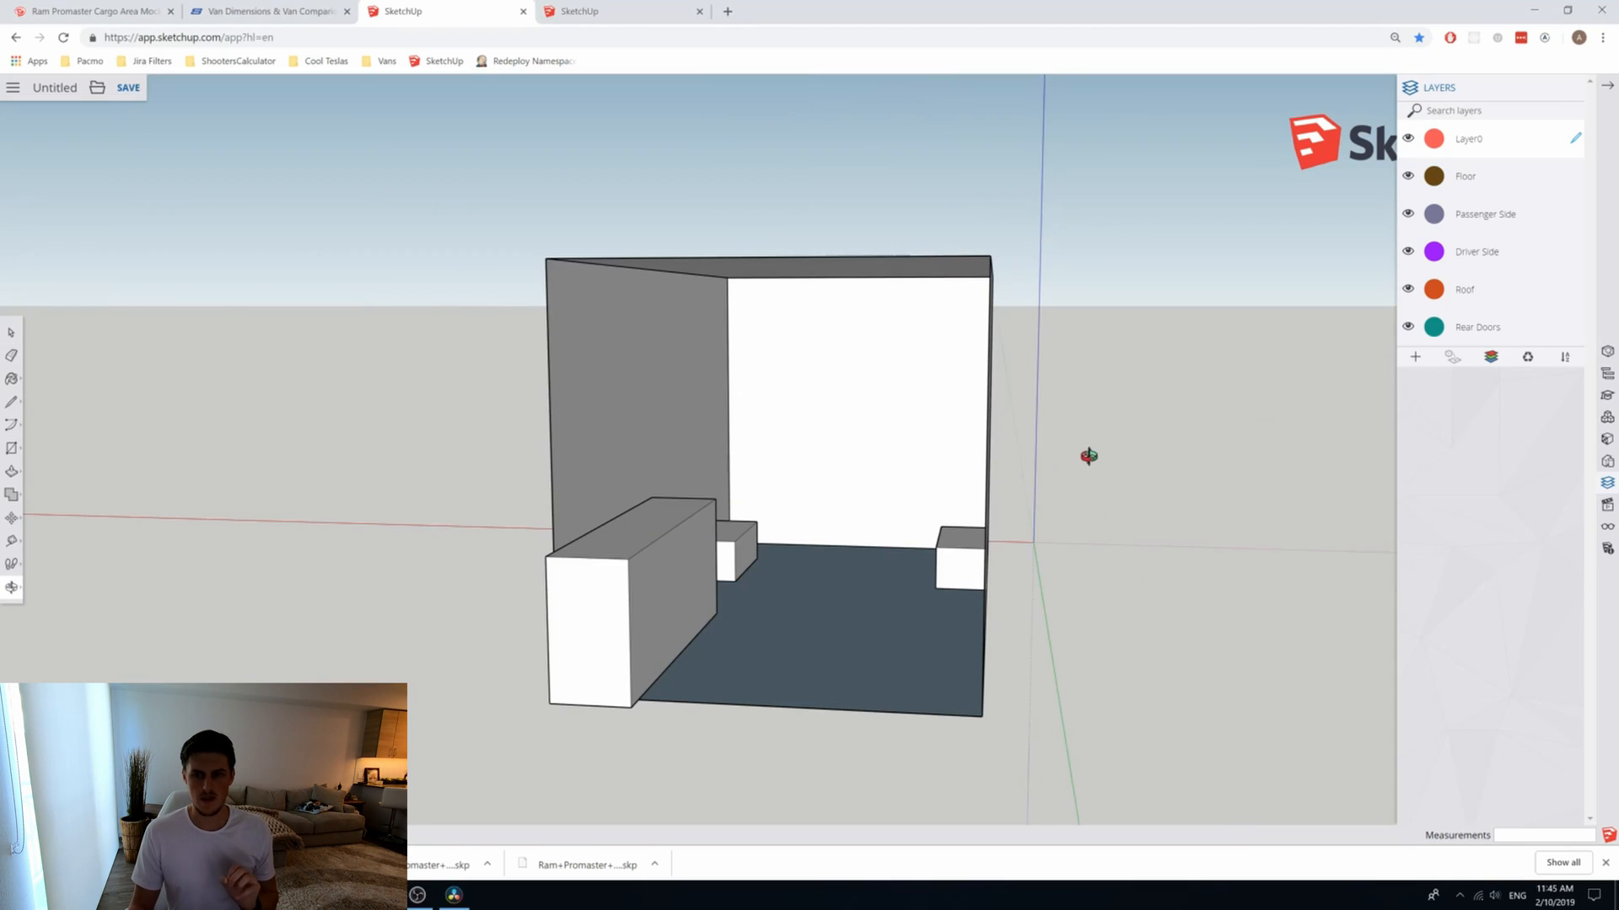
mouse_move(1217, 479)
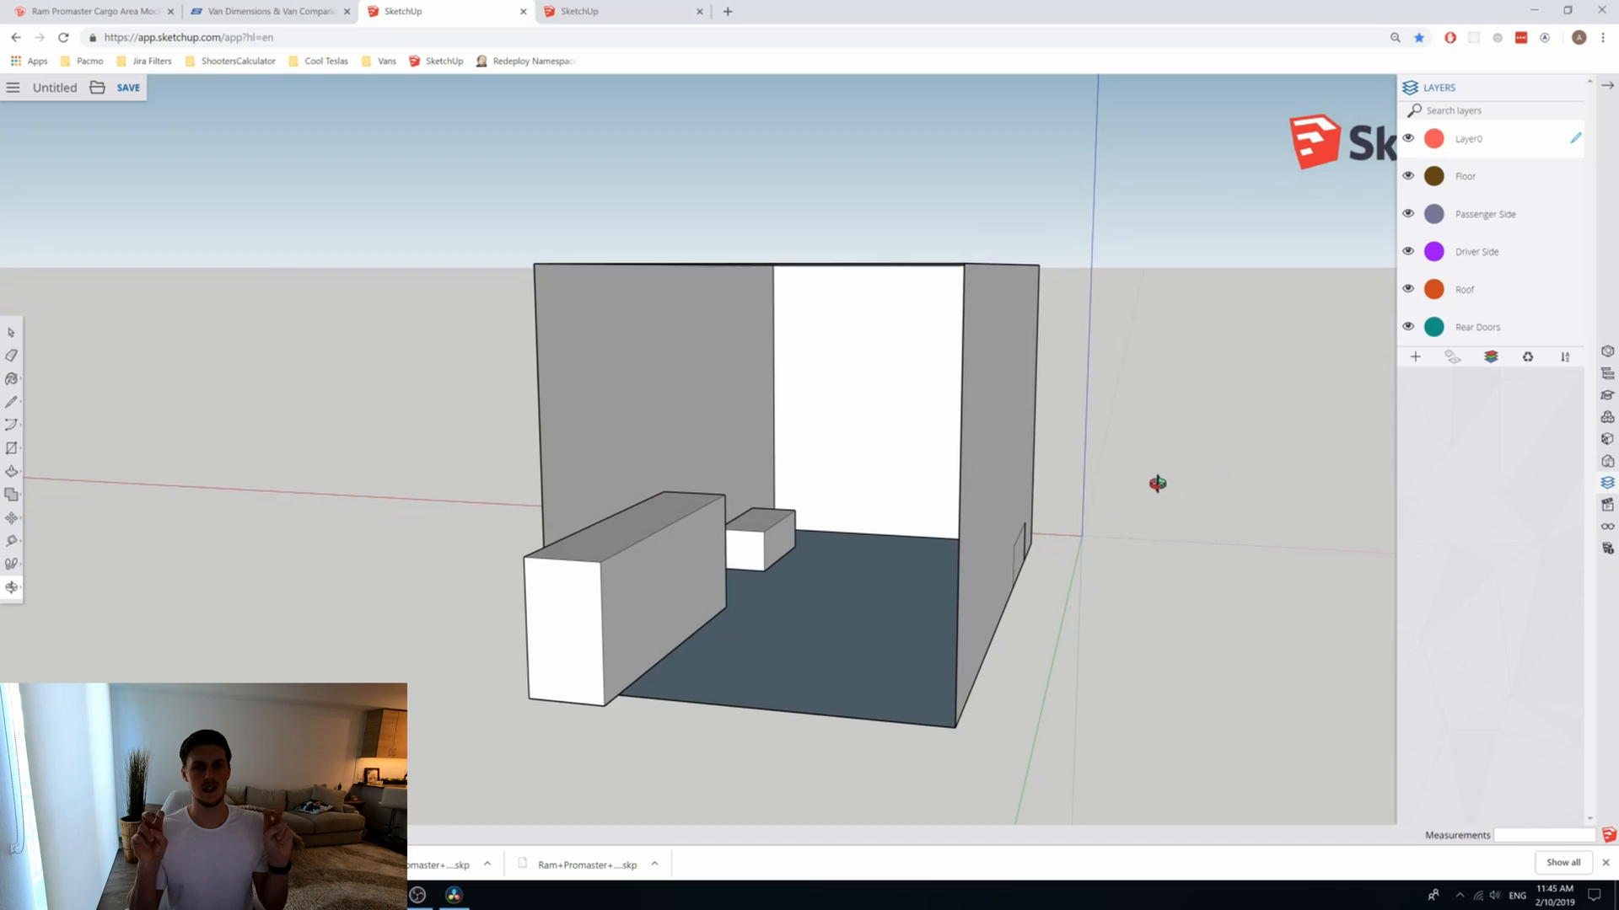
mouse_move(1175, 492)
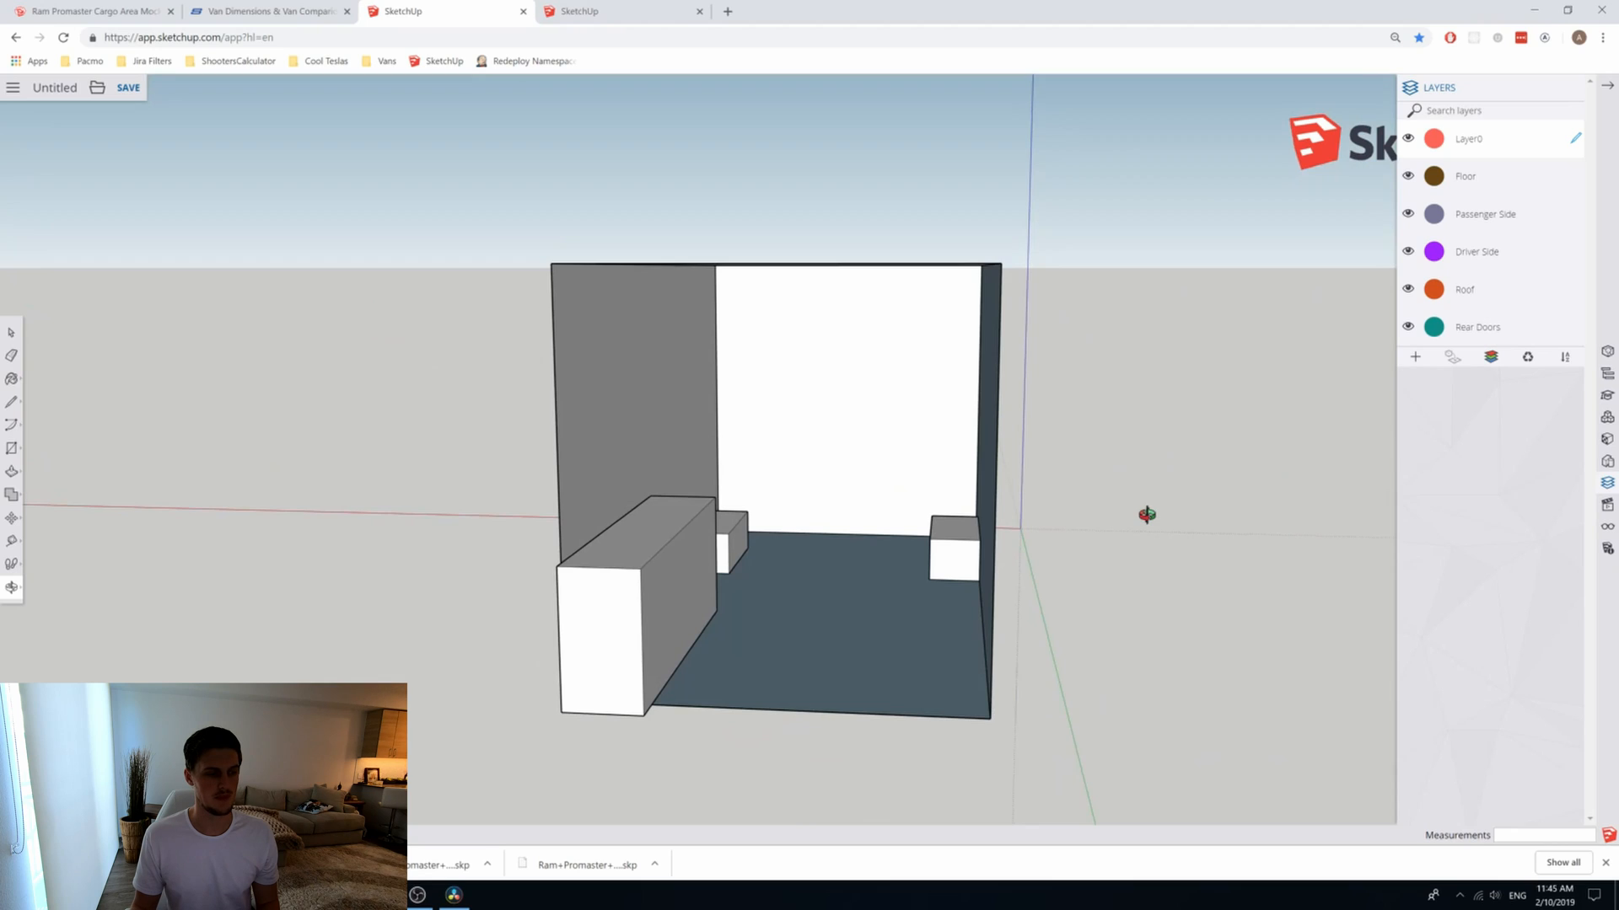
mouse_move(506, 571)
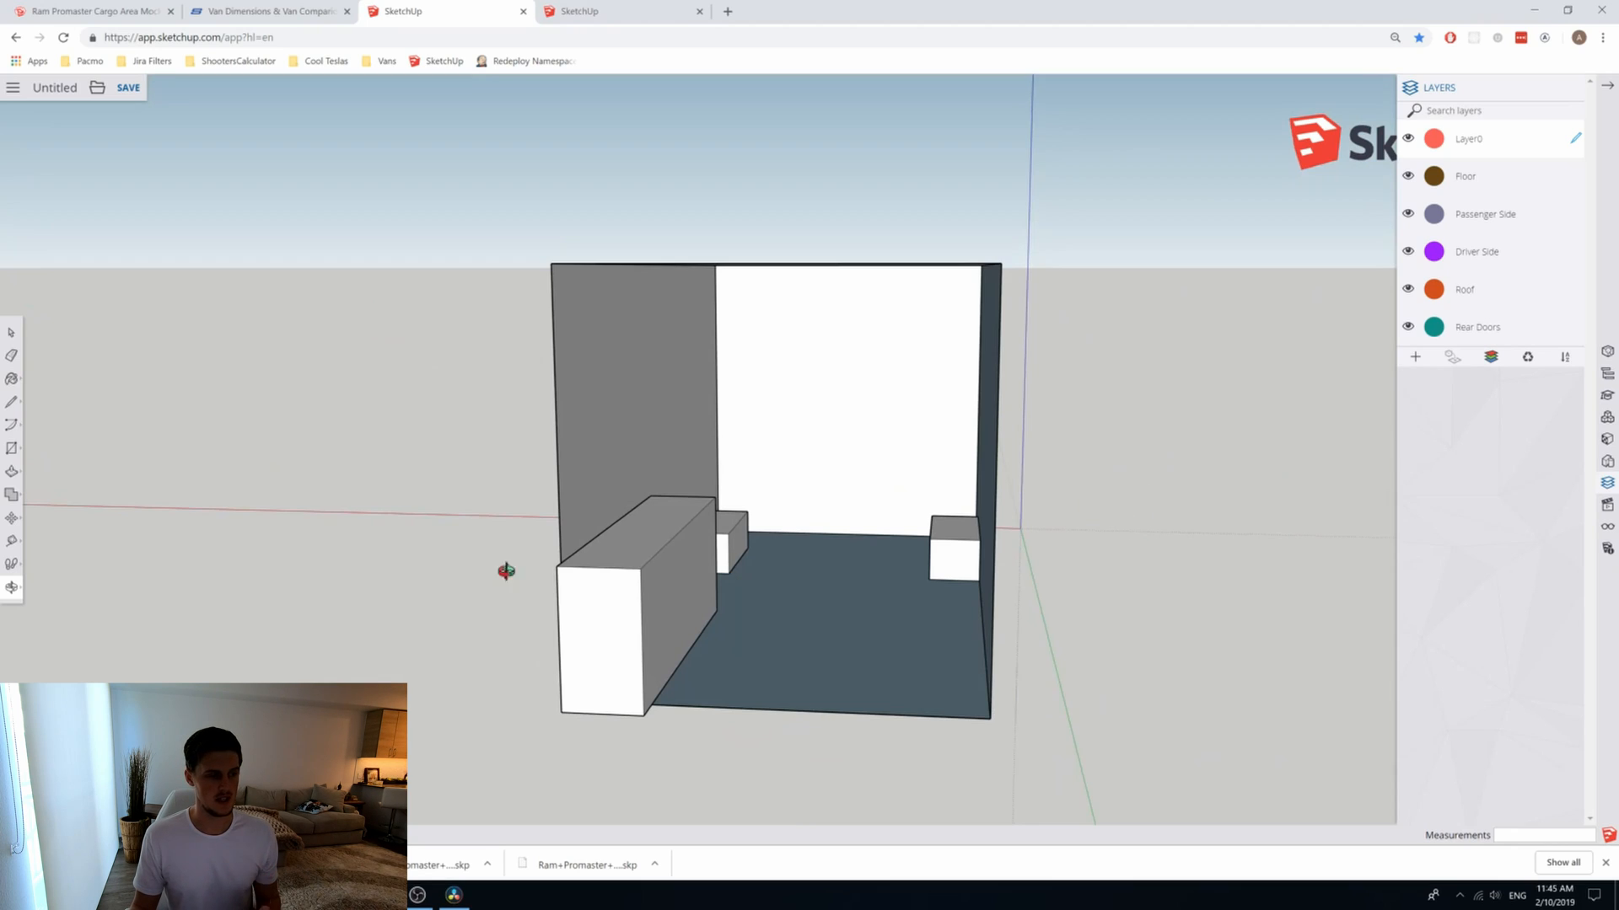
mouse_move(92, 334)
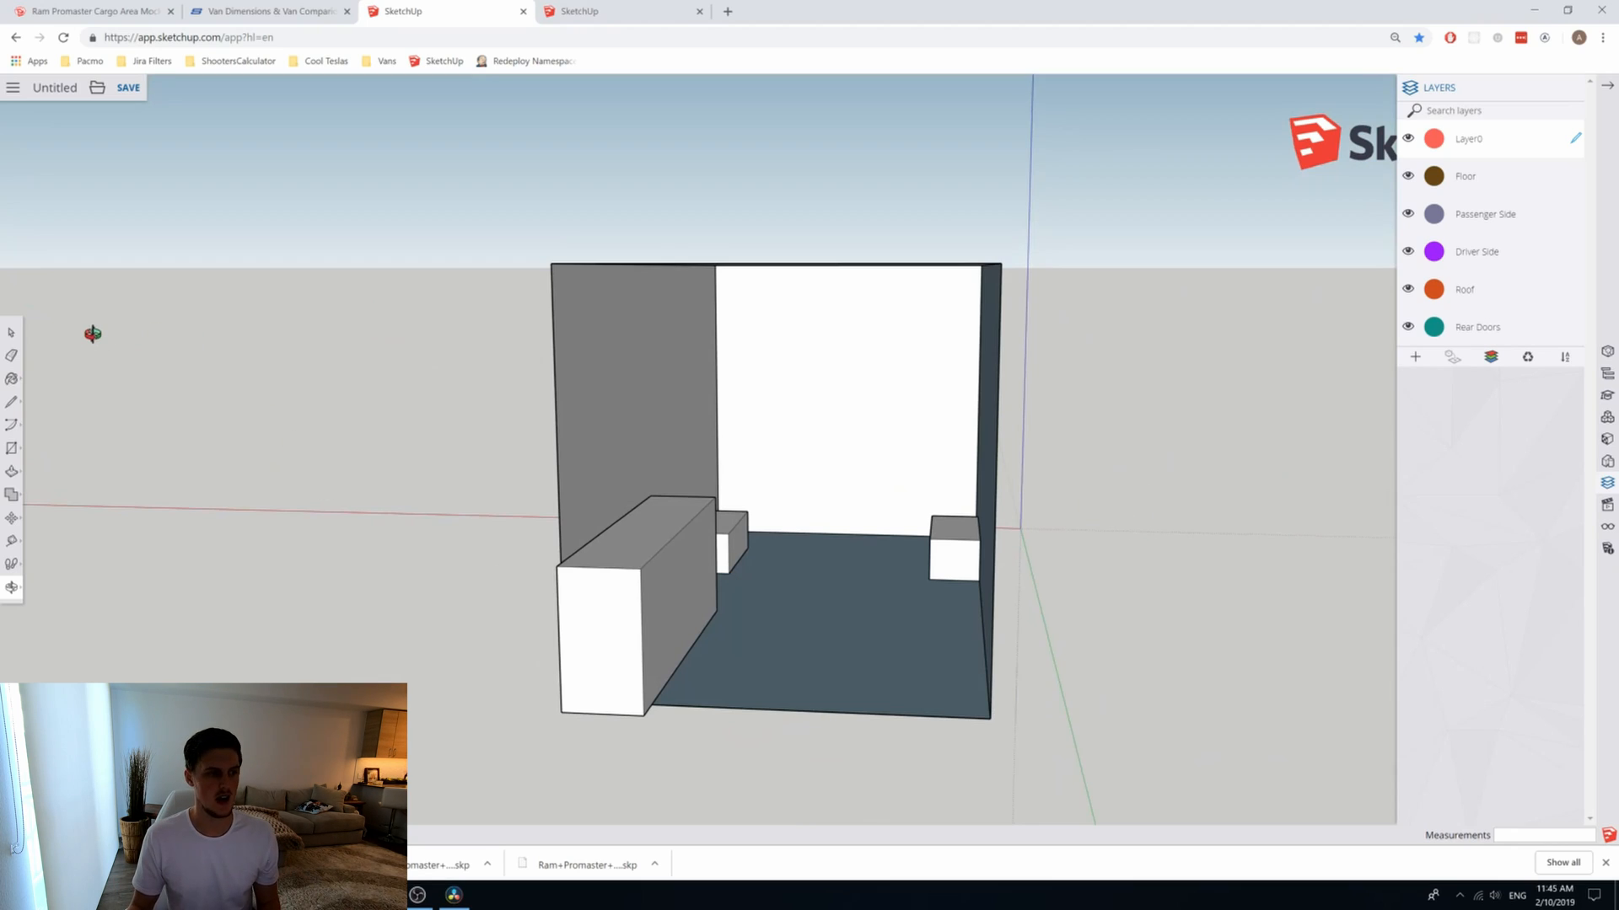
mouse_move(647, 647)
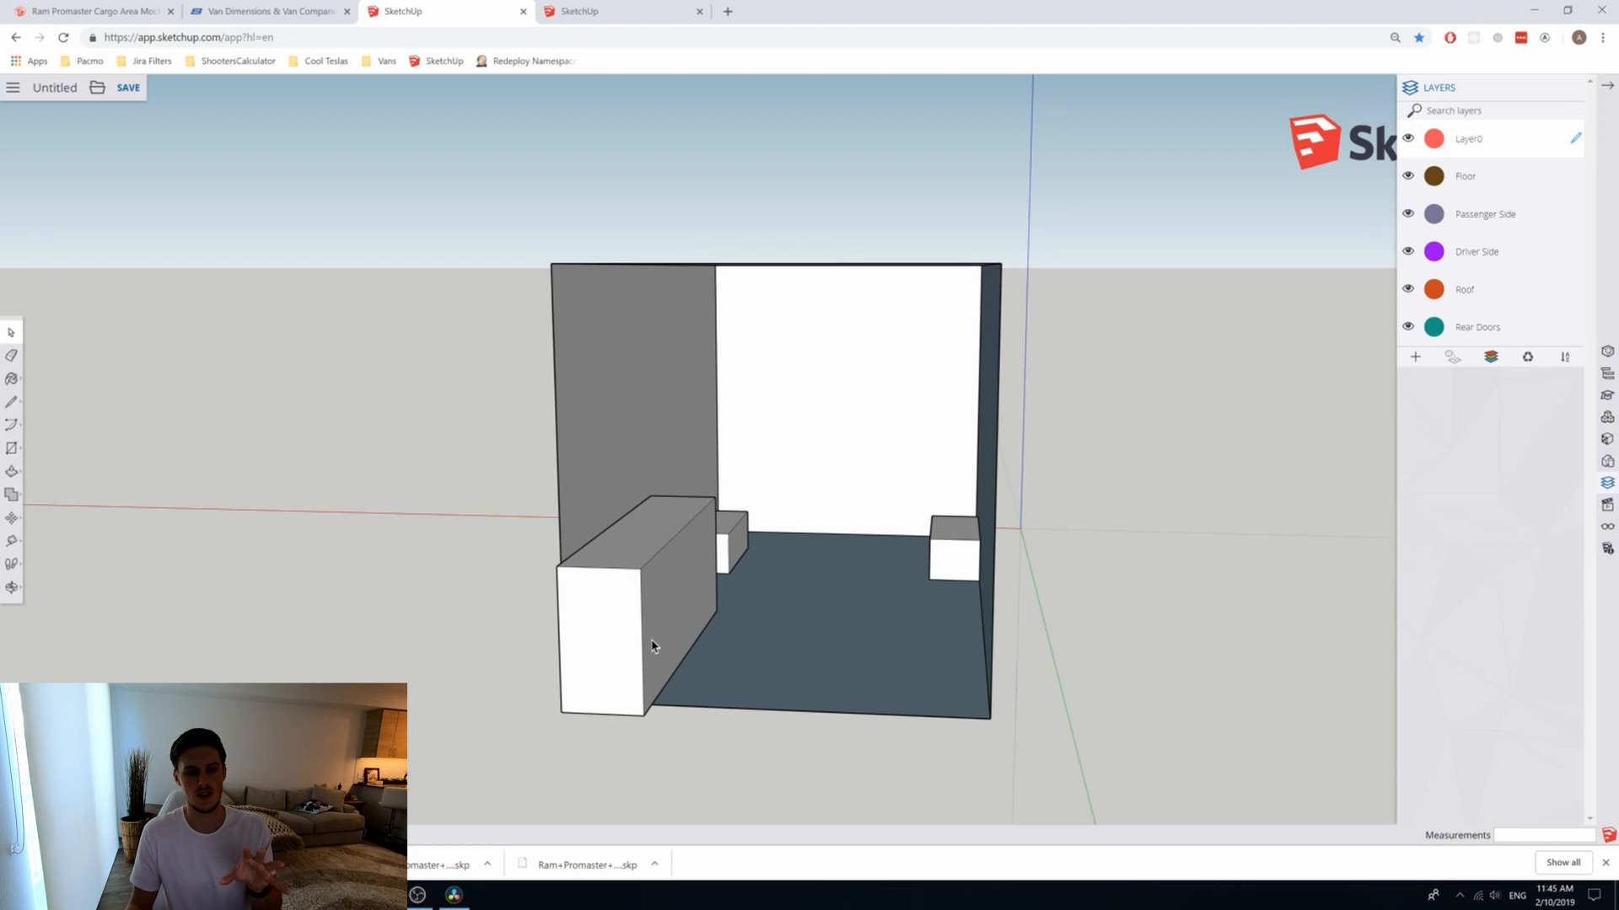
mouse_move(155, 531)
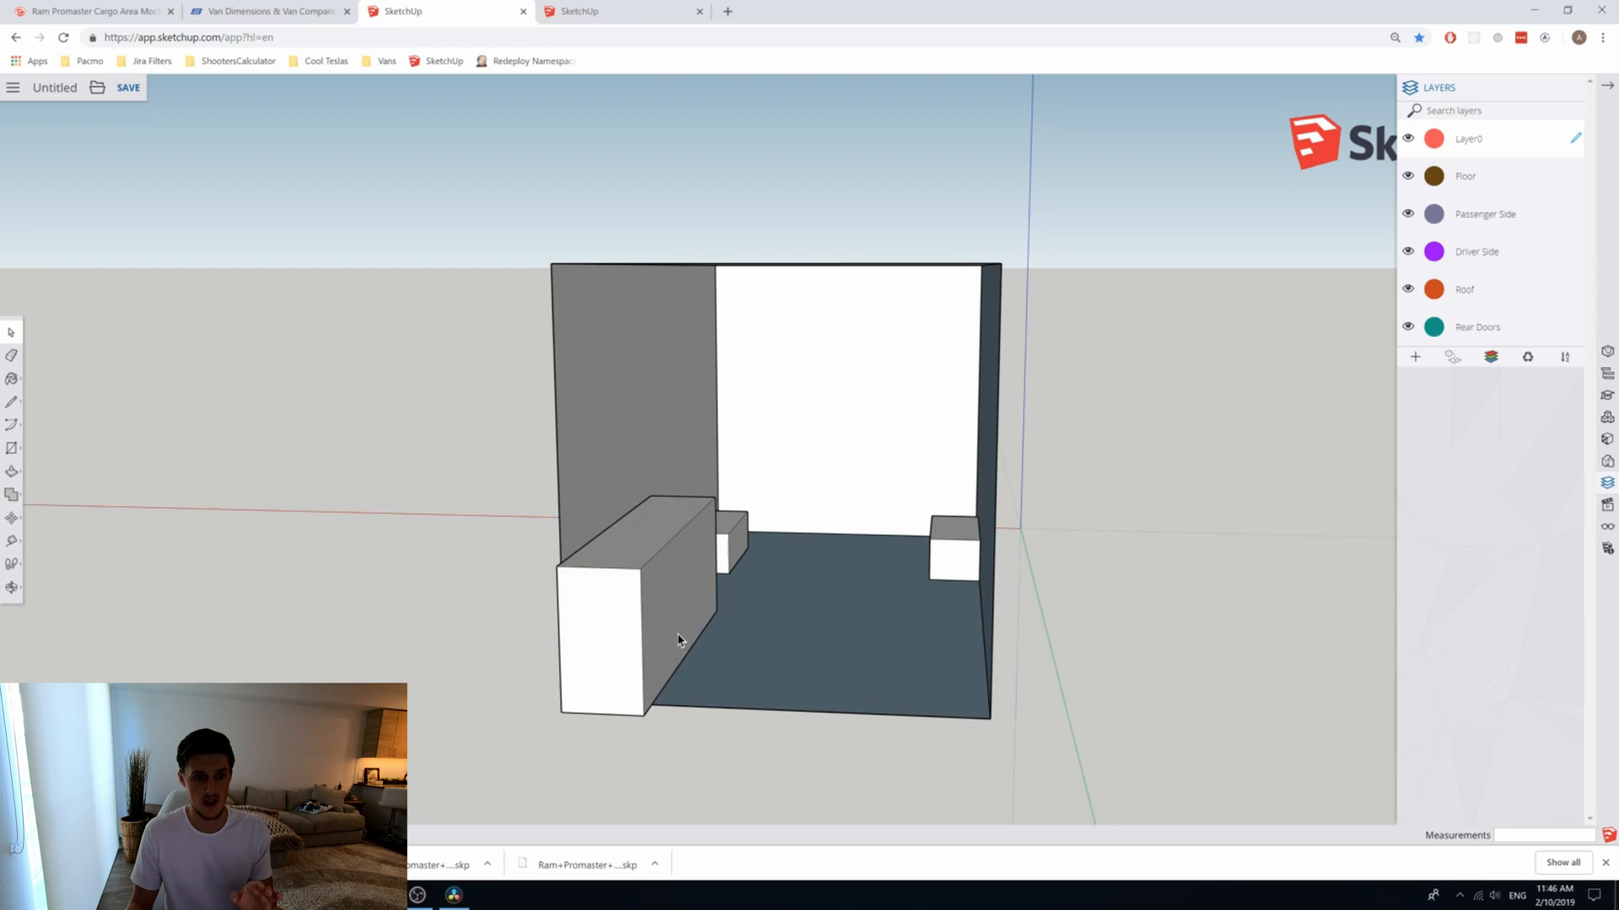
mouse_move(597, 647)
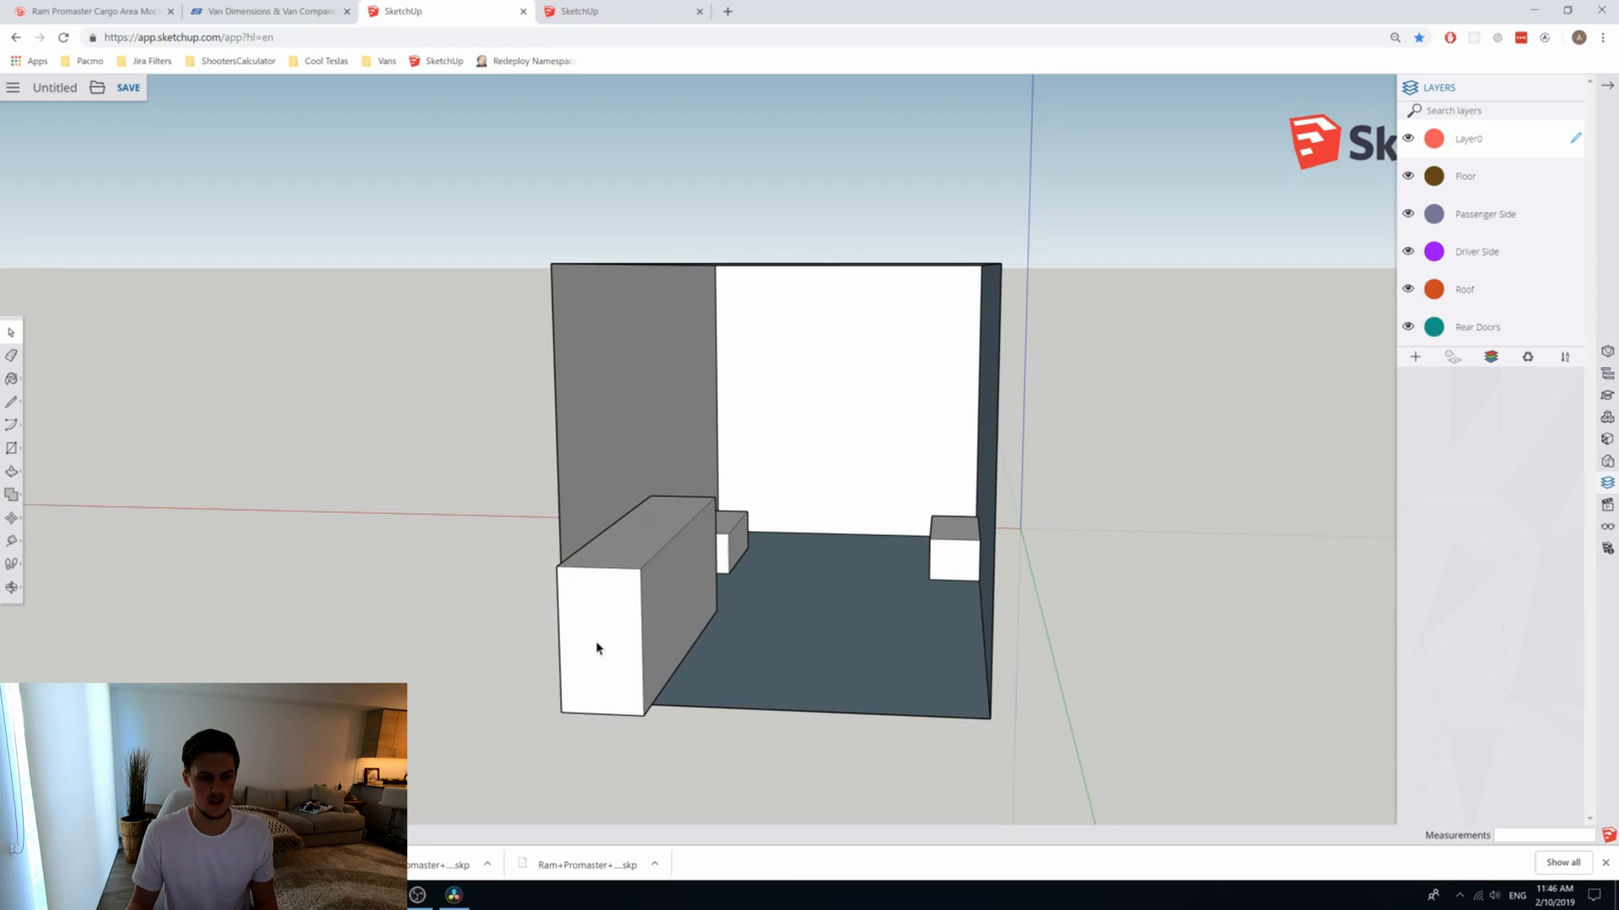
Step: Make the side-wall box a component named 'Bench Seat', removing a stray letter
left_click(597, 647)
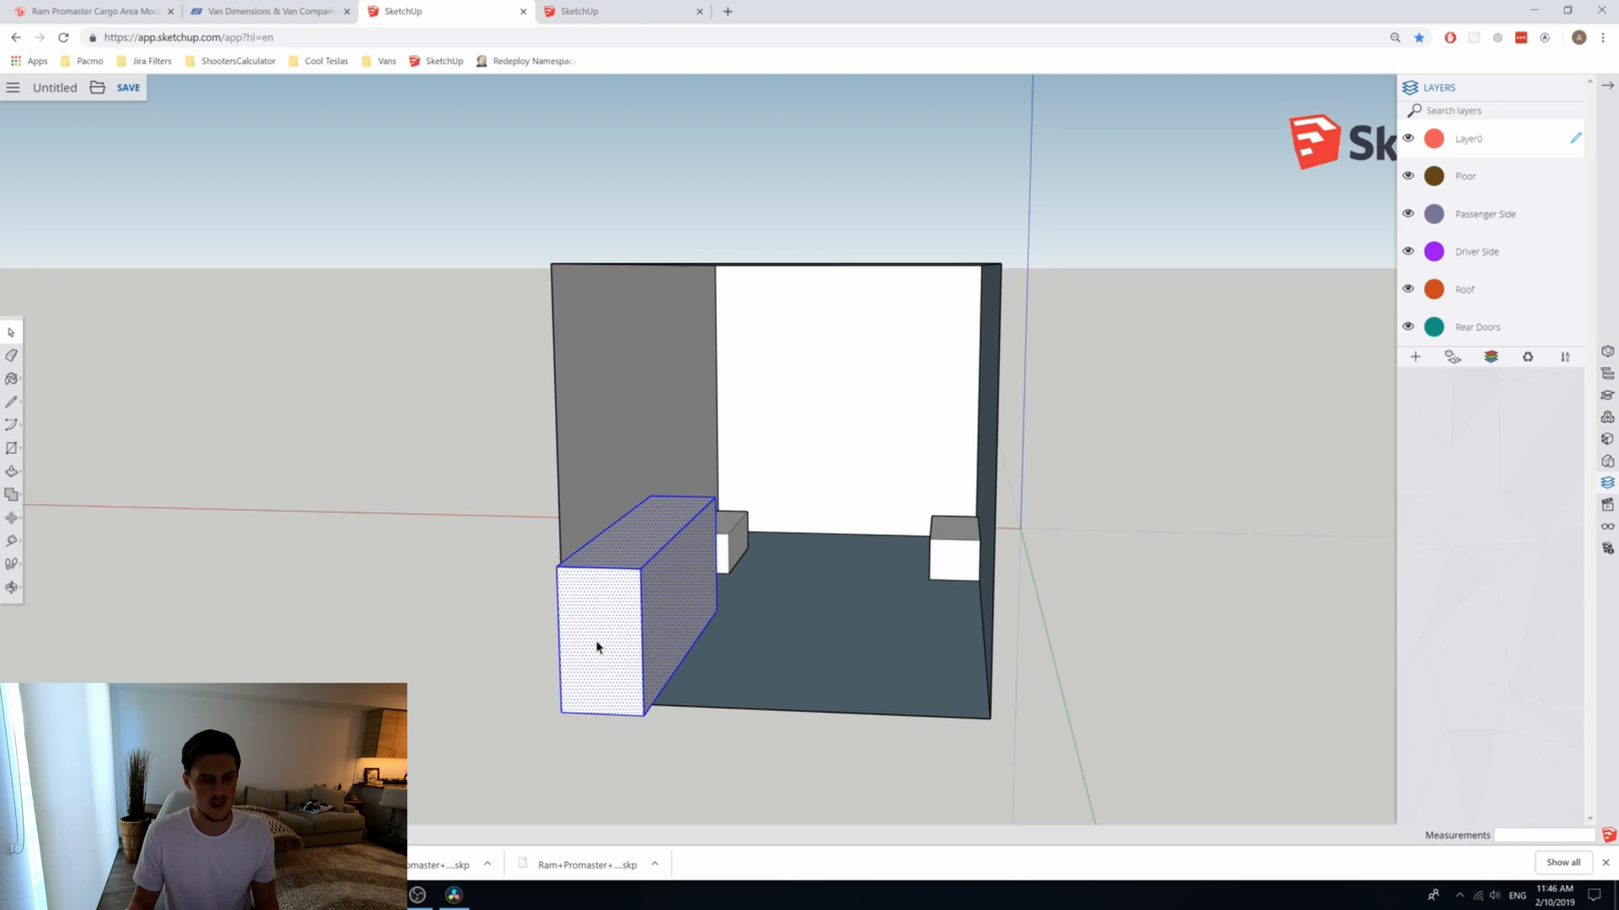
right_click(596, 647)
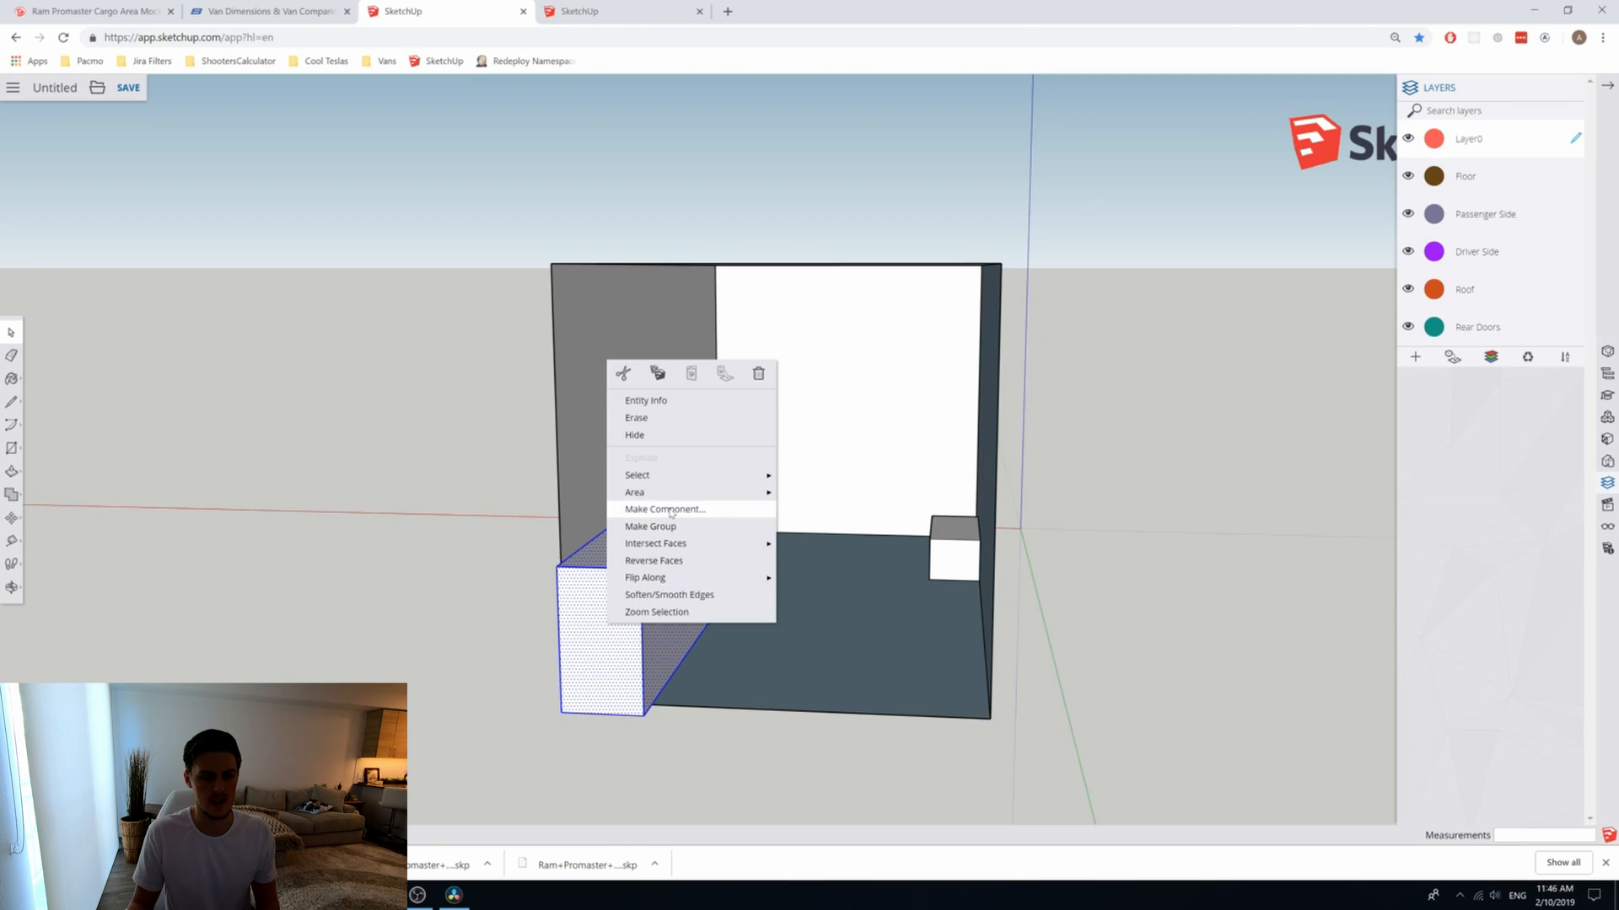
left_click(665, 508)
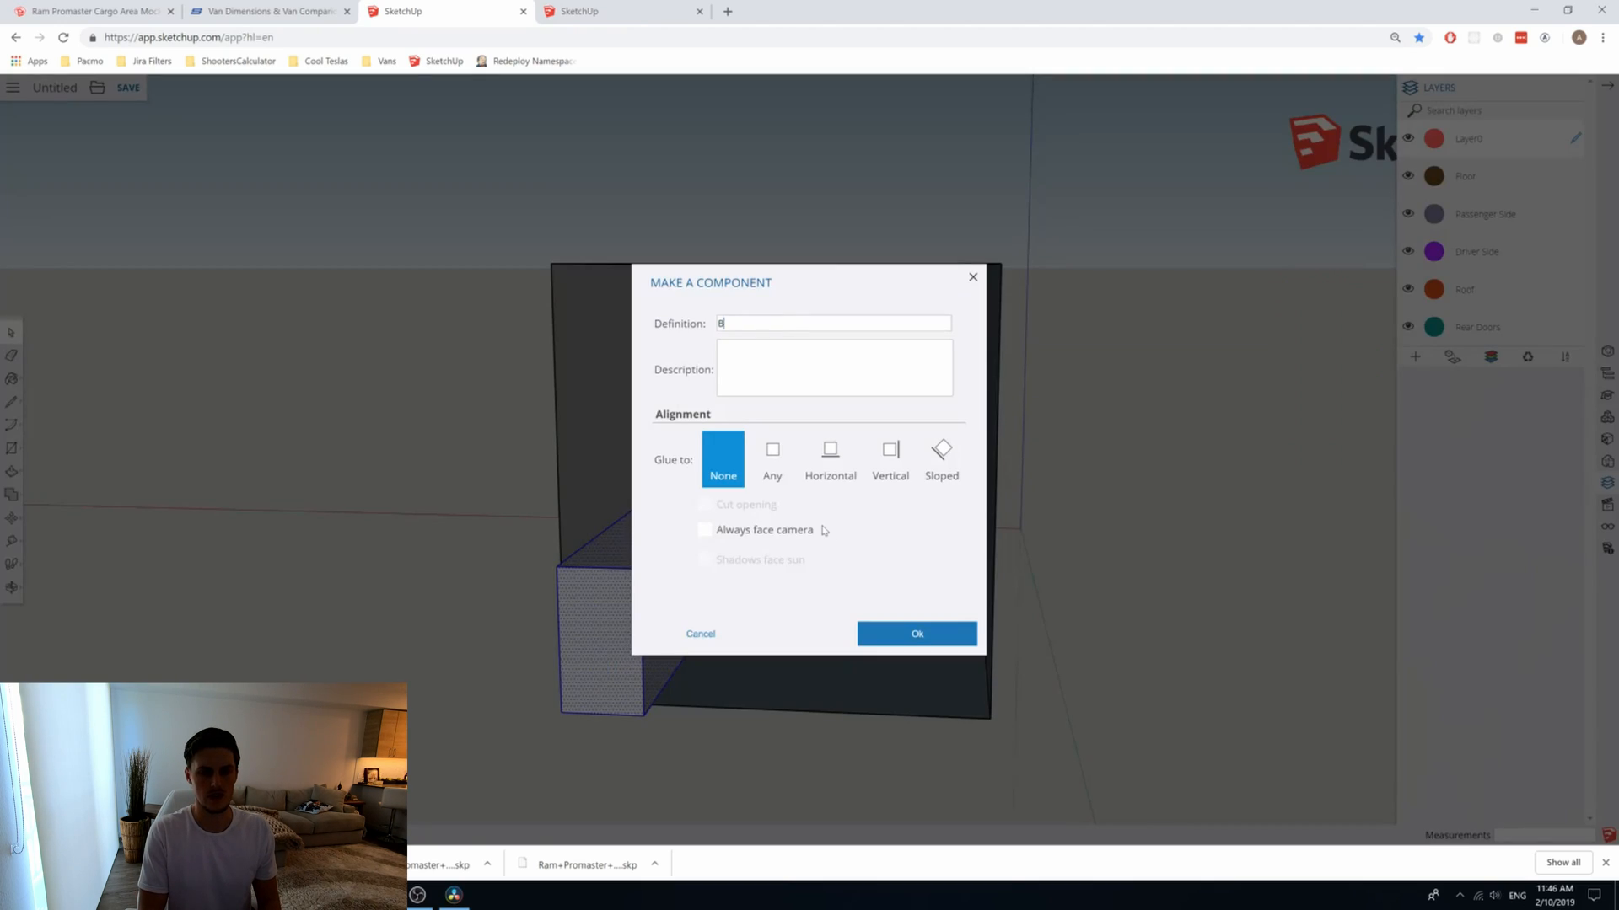
type("ench Seaty")
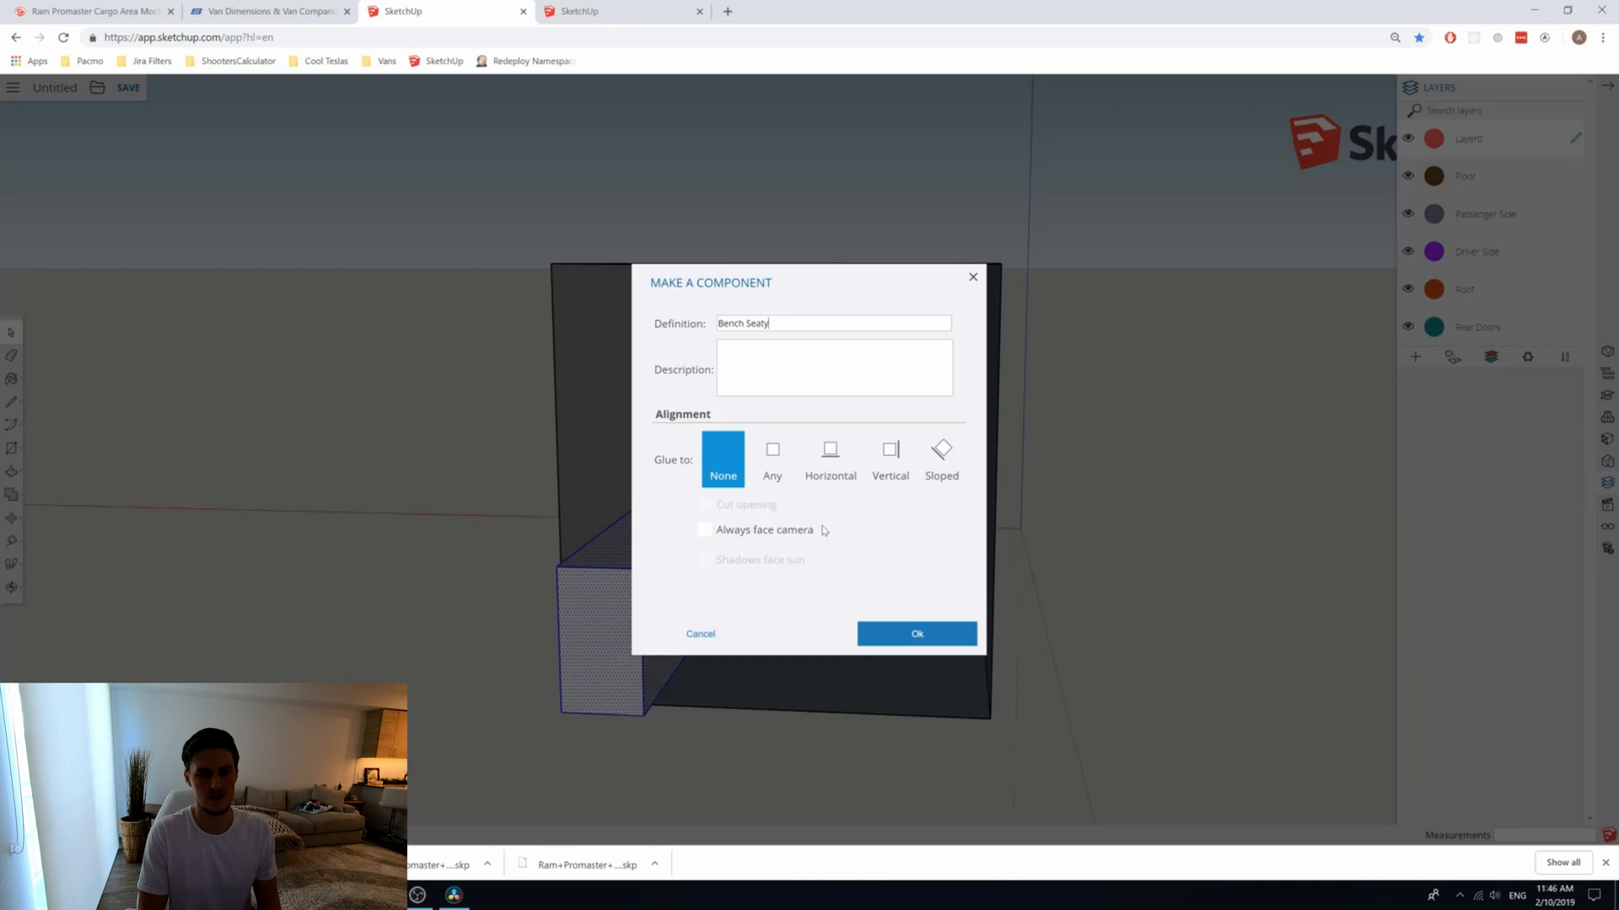
key("Backspace")
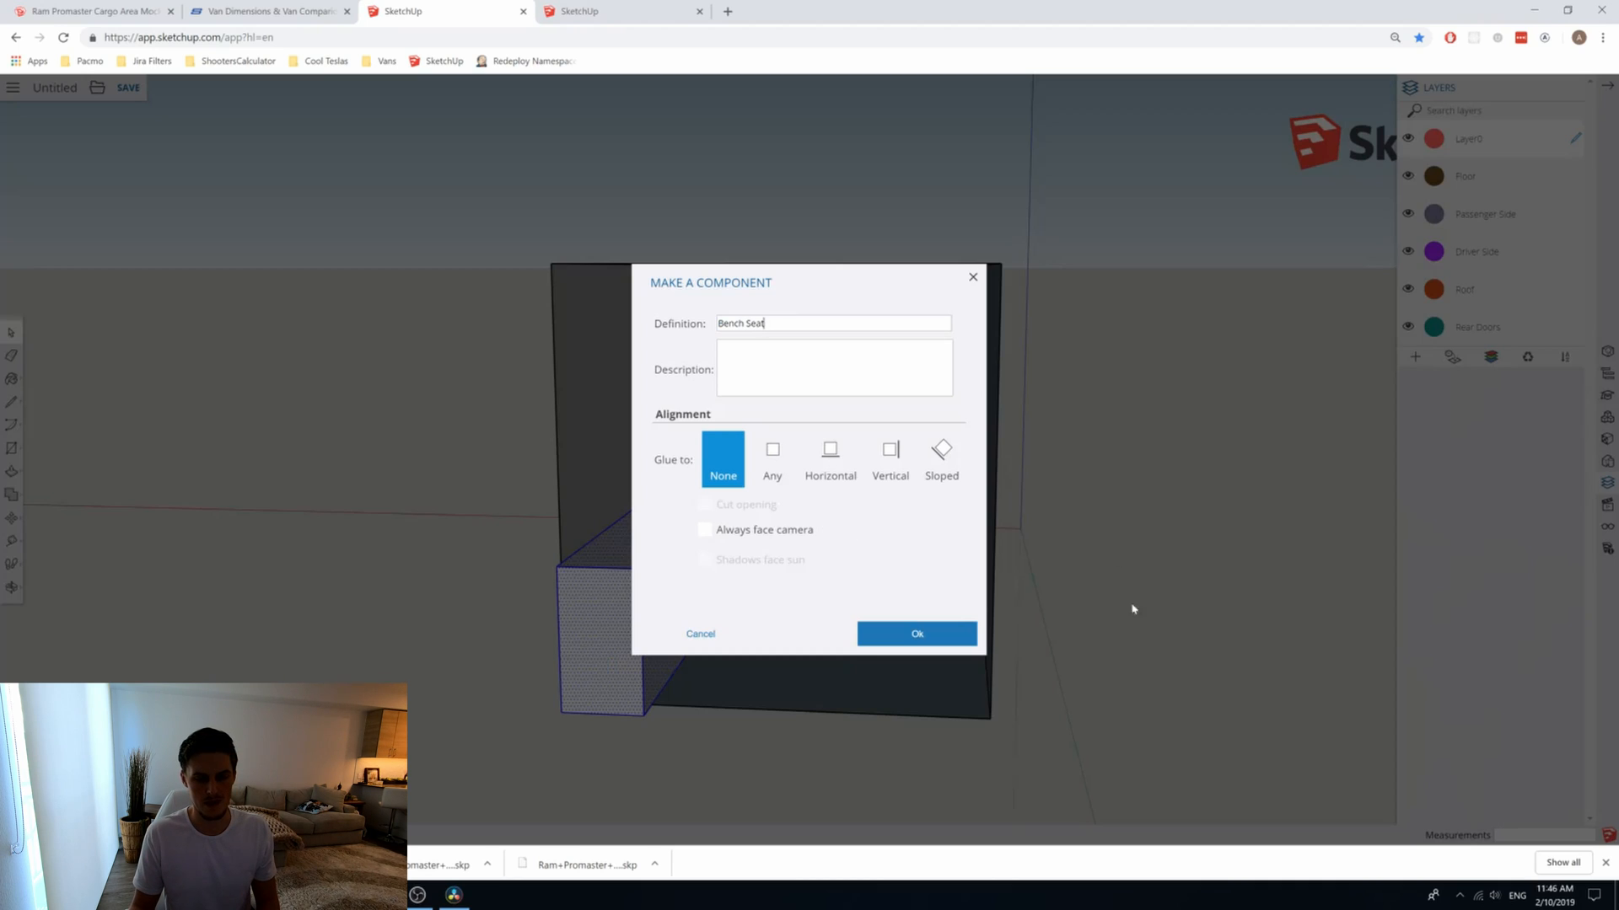
left_click(913, 634)
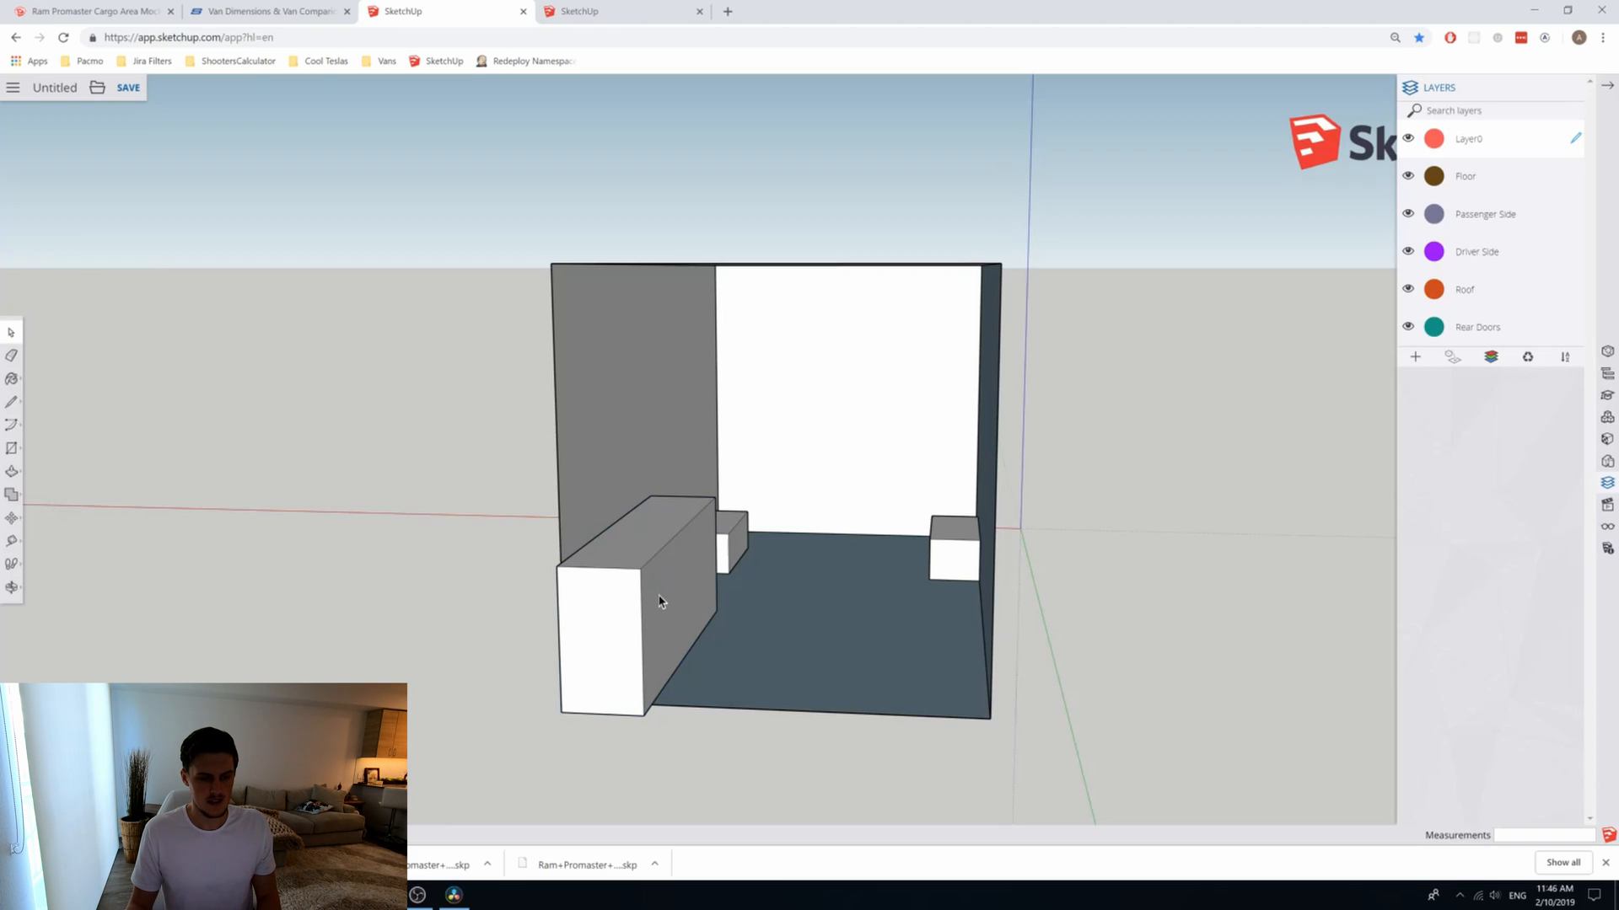
mouse_move(678, 607)
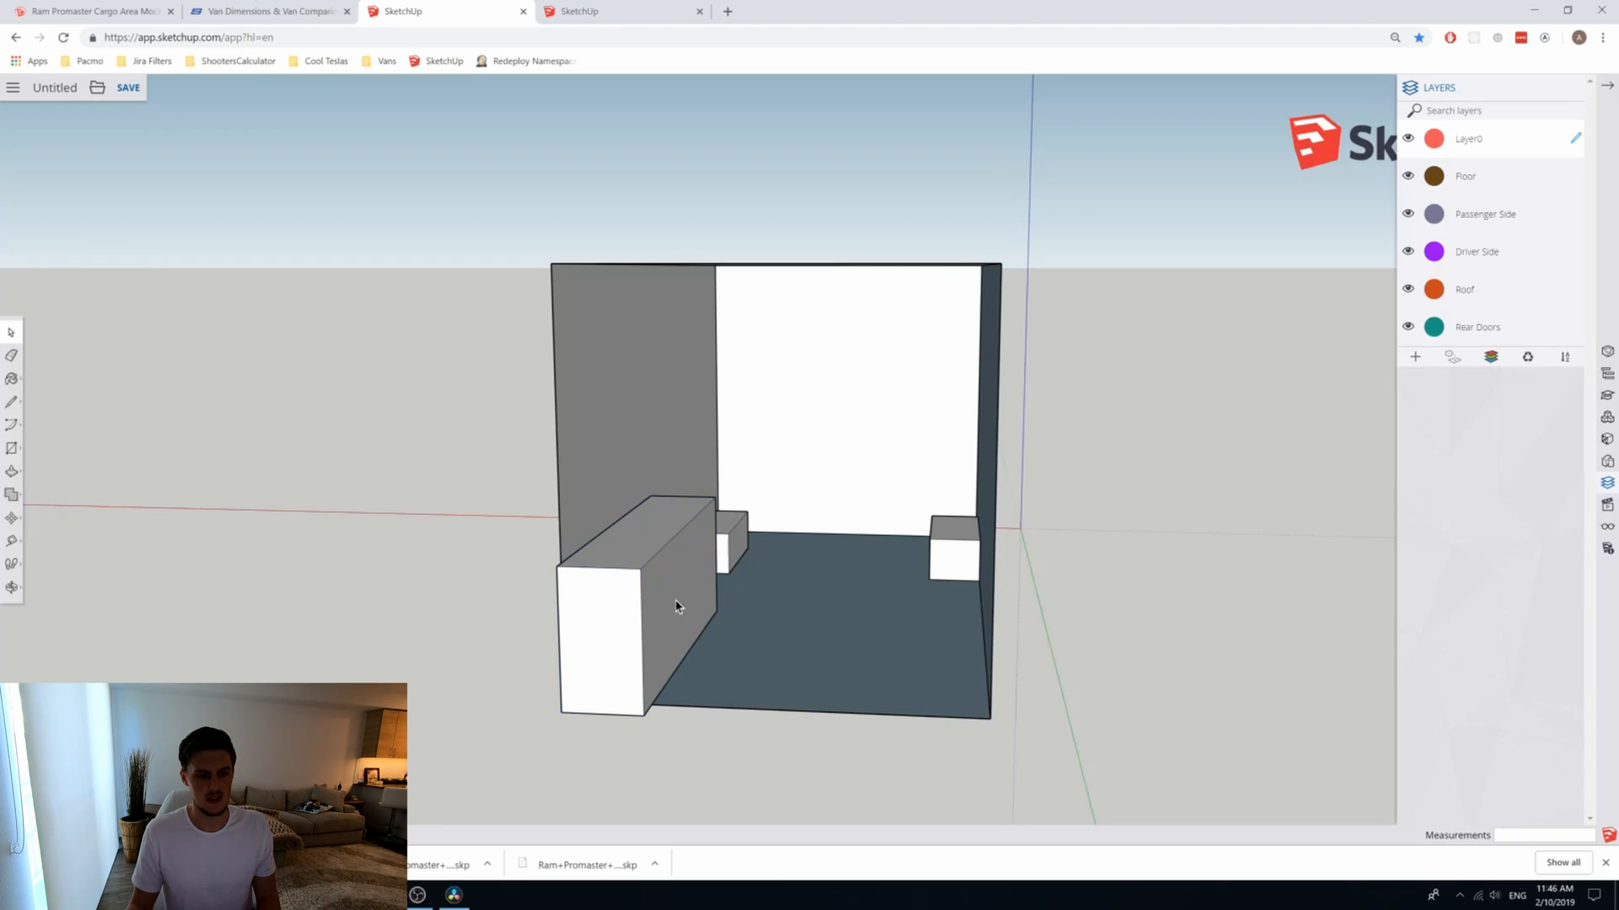
Step: Select the Bench Seat component as a single object along the side wall
left_click(678, 607)
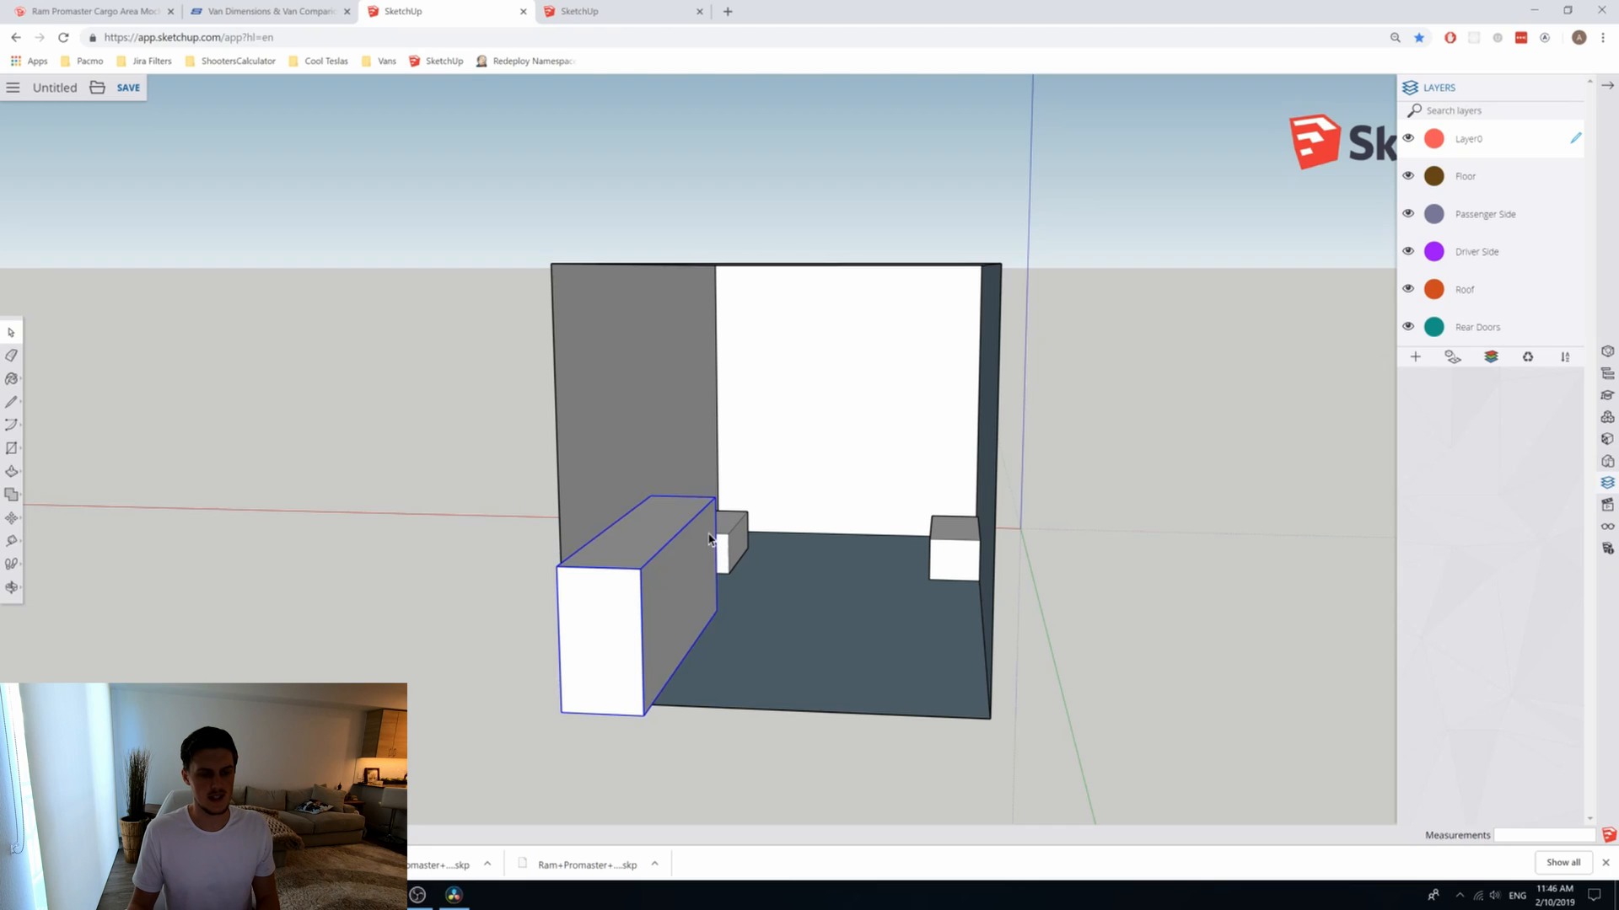
mouse_move(28, 516)
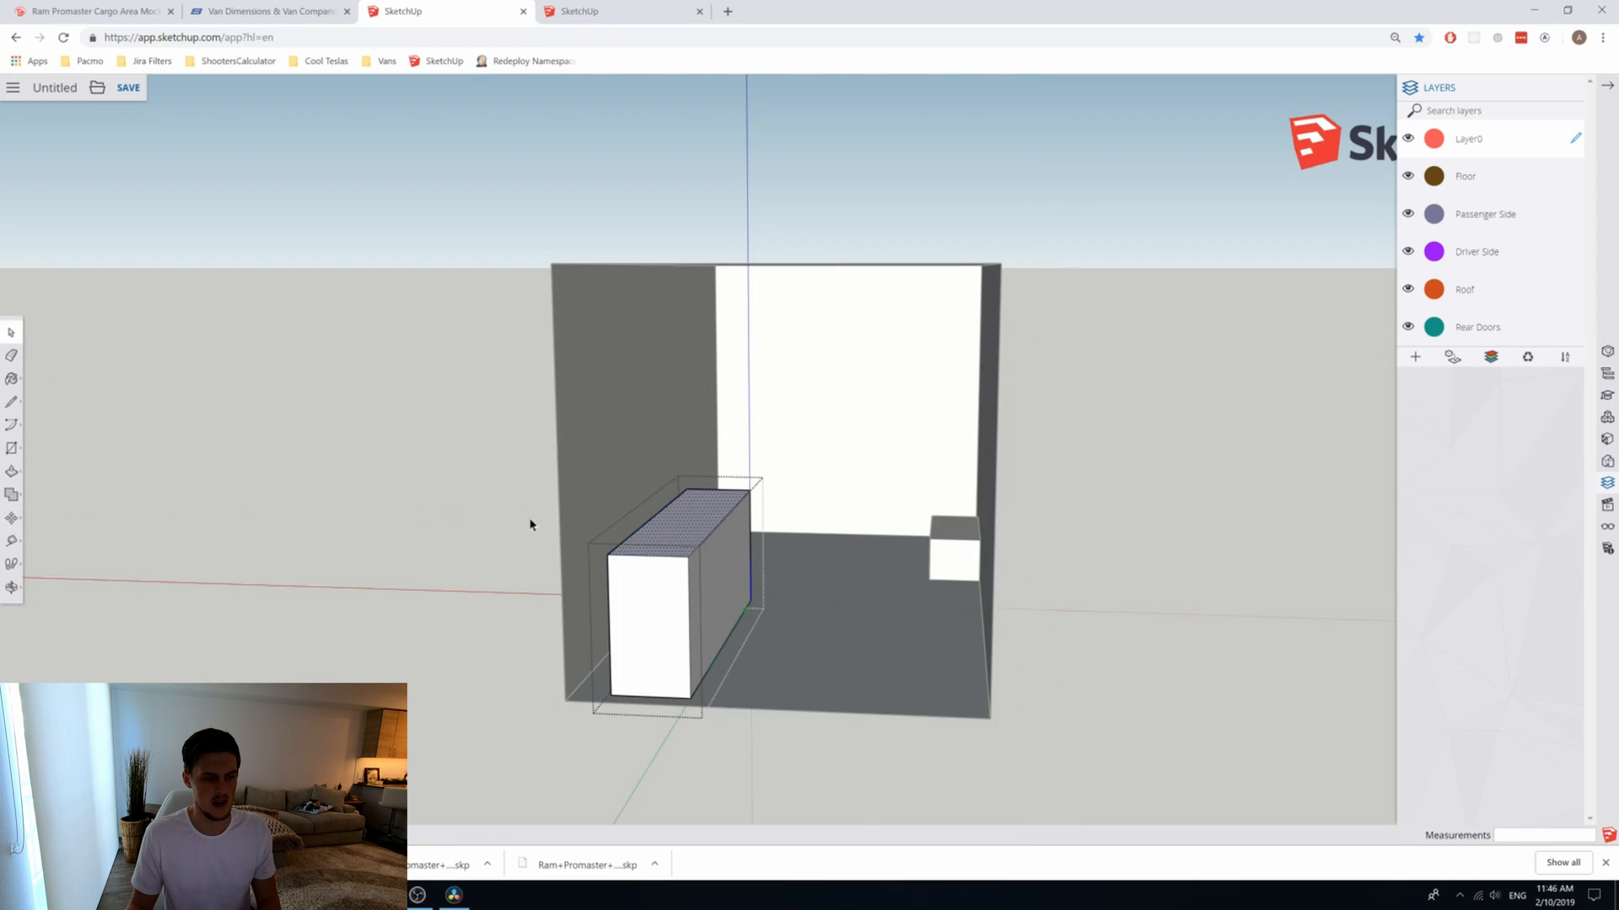
mouse_move(393, 455)
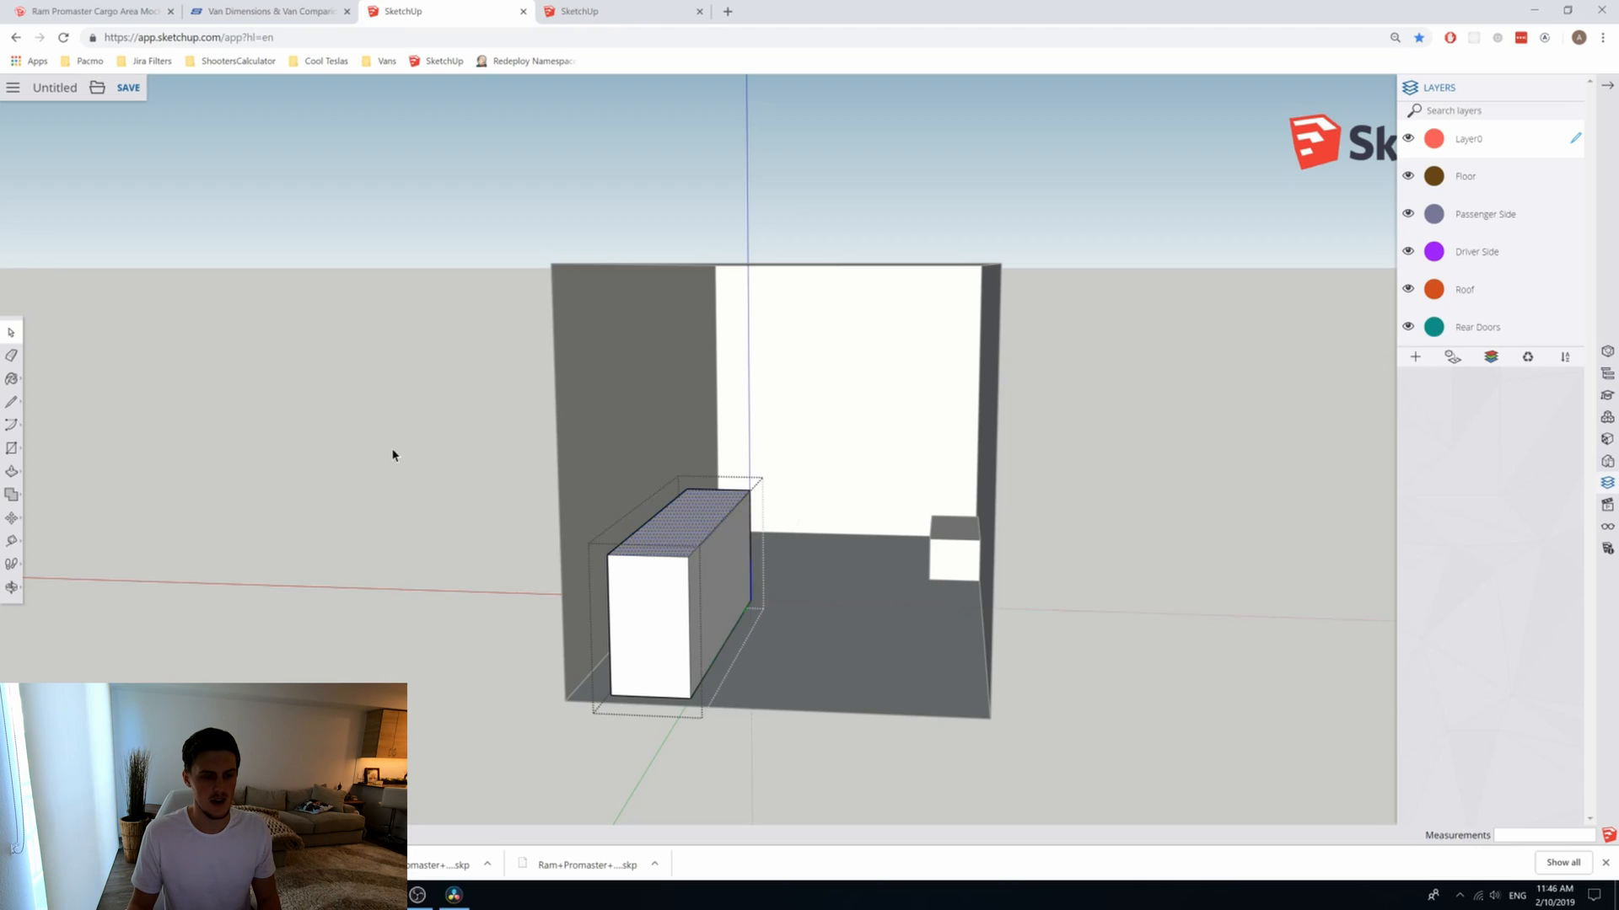
mouse_move(180, 328)
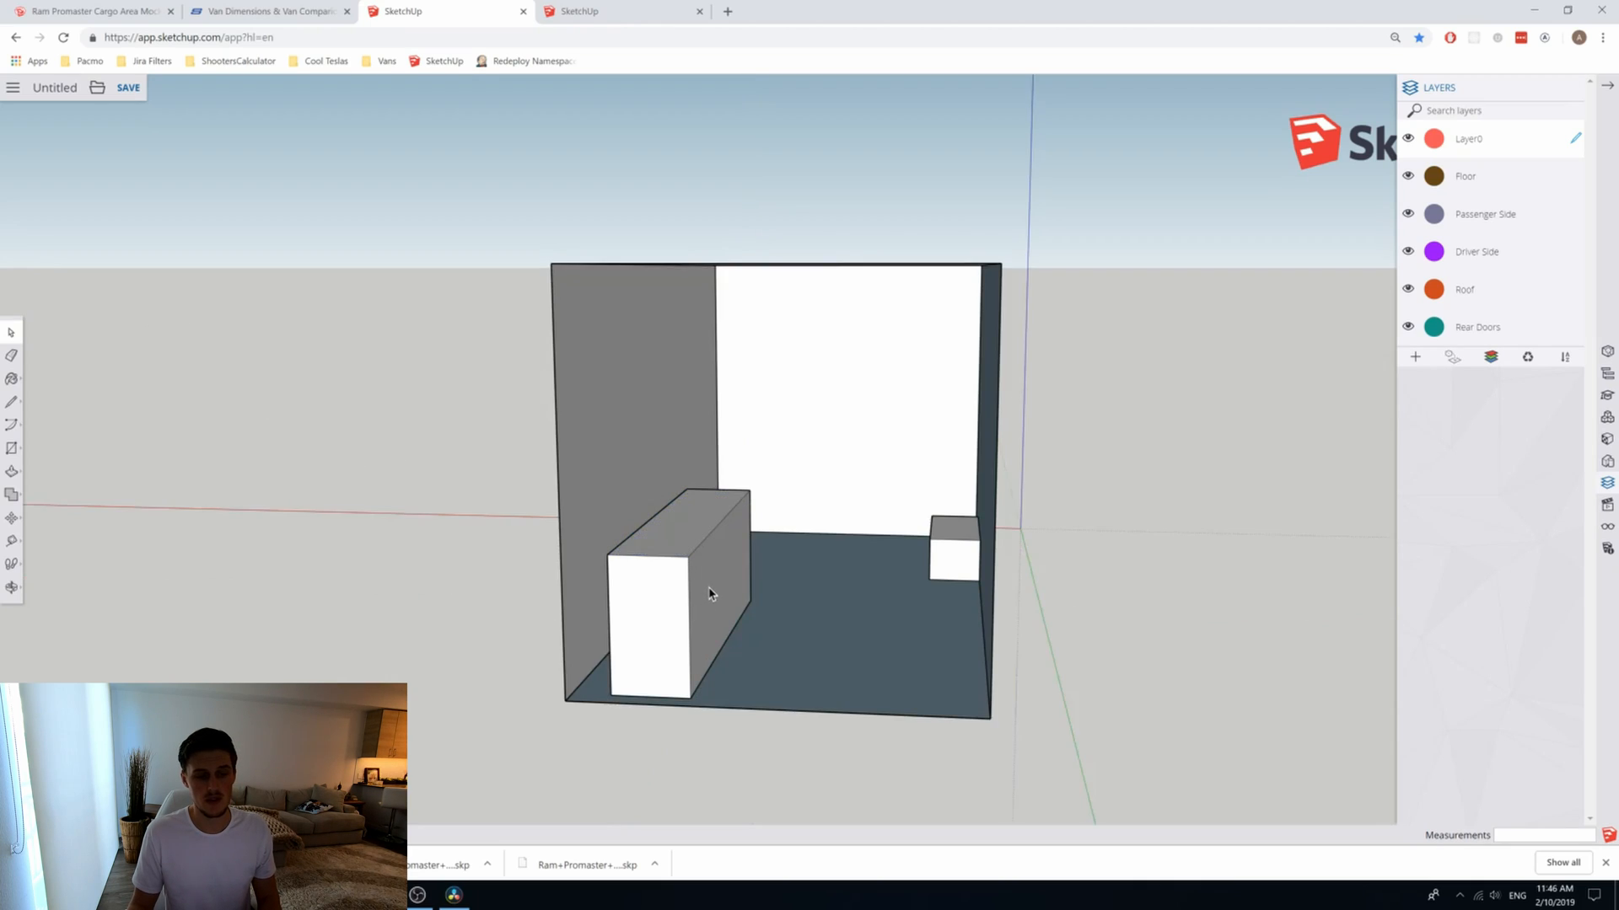
mouse_move(723, 605)
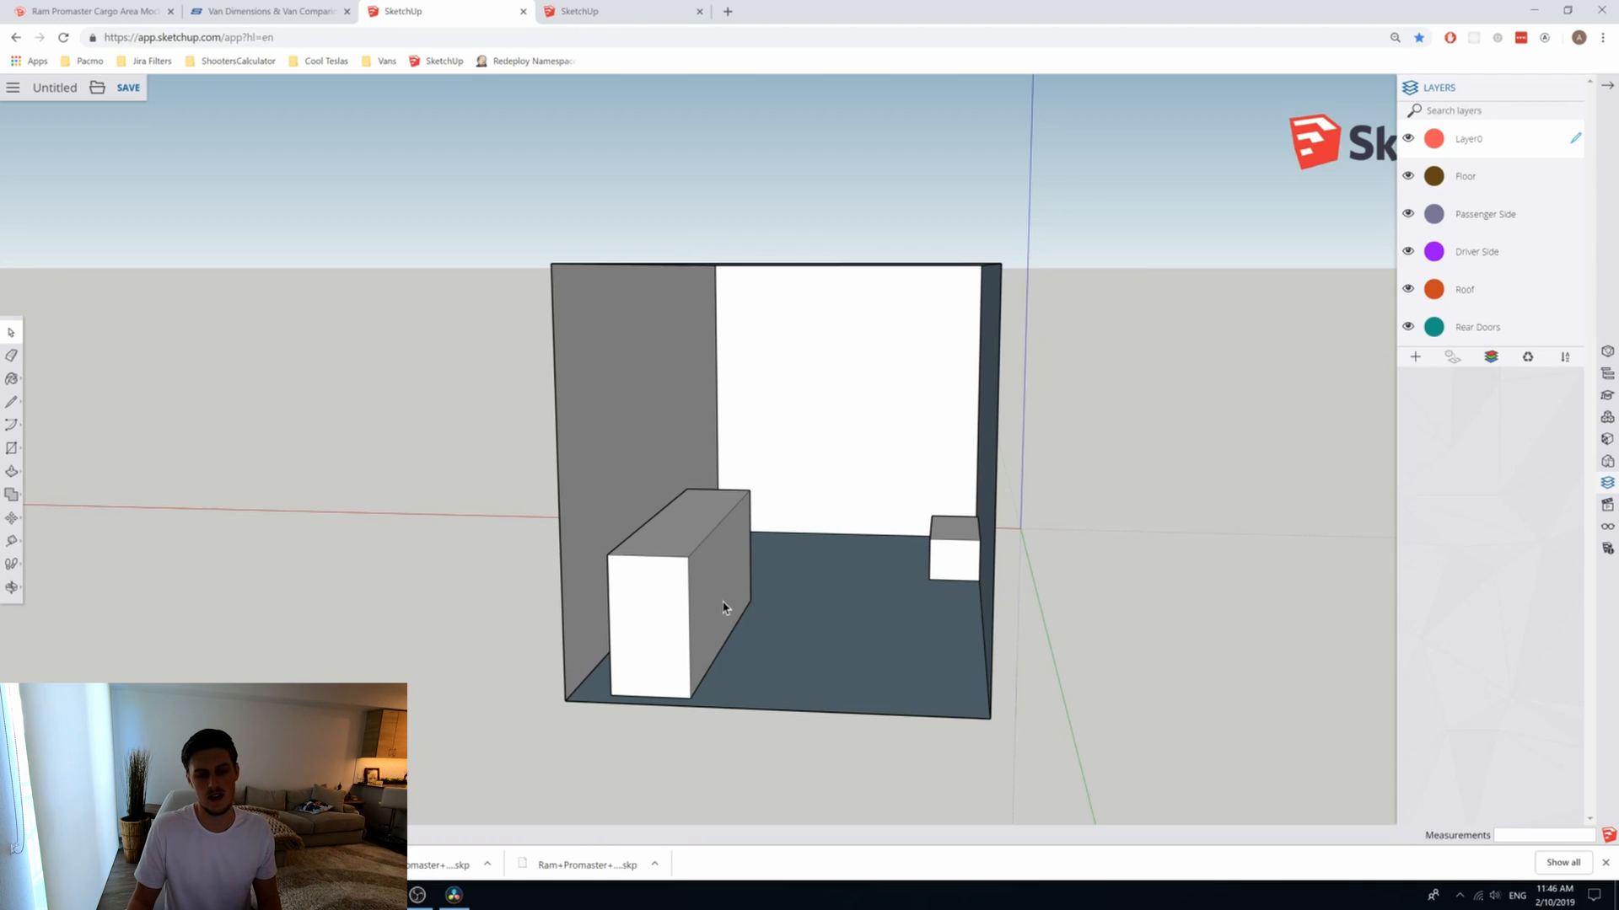
Step: Check the Bench Seat component's context actions and select it again
right_click(724, 607)
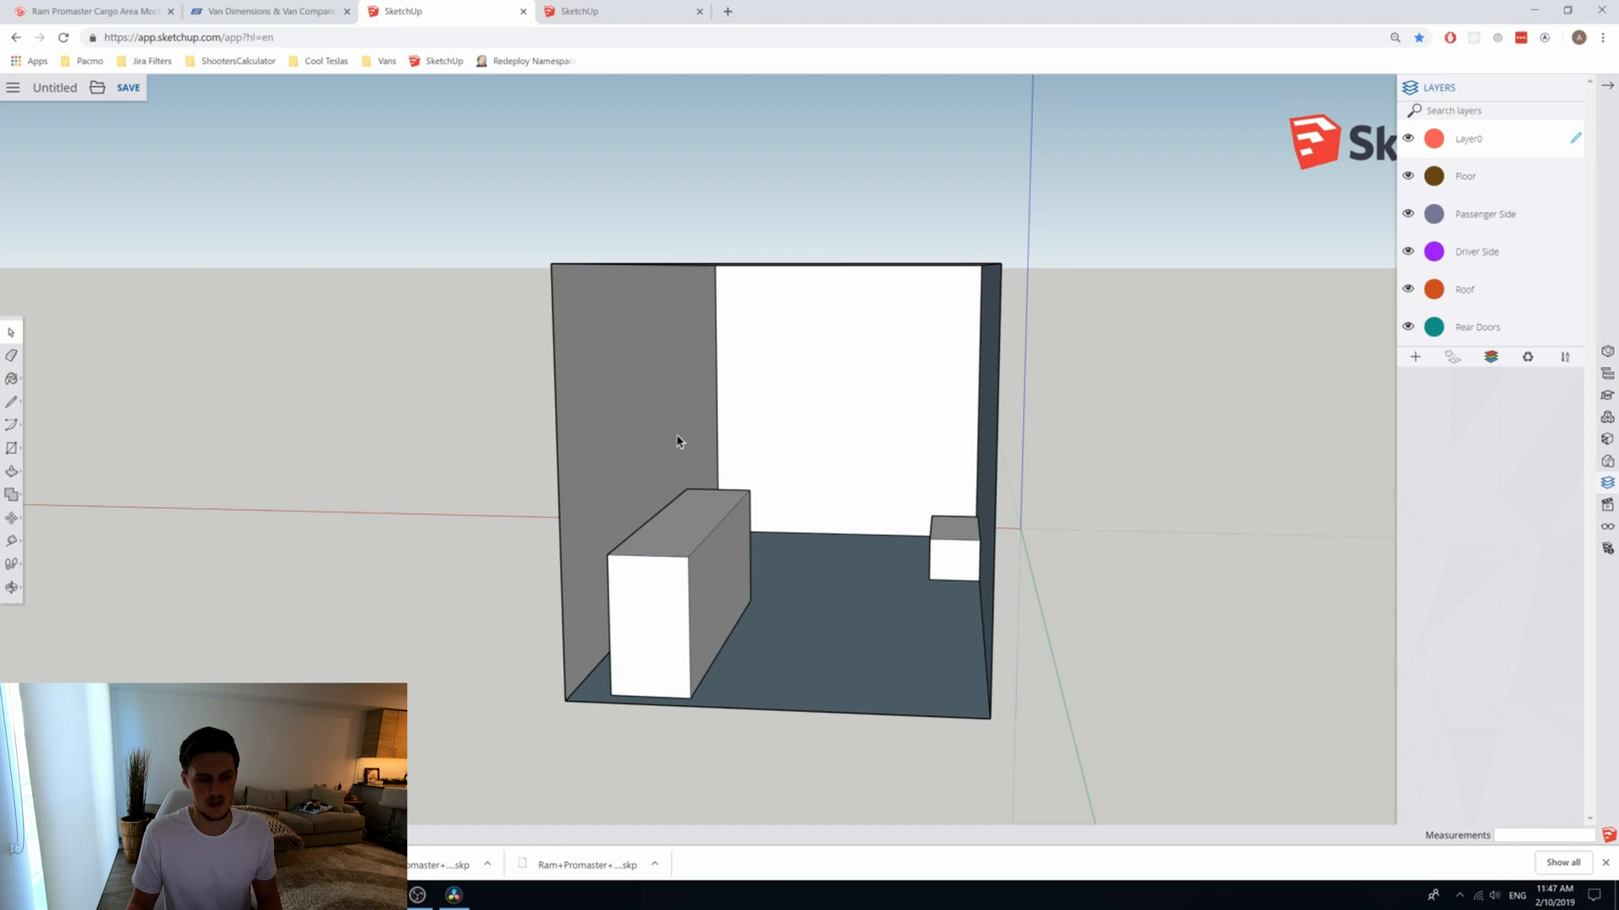
mouse_move(642, 622)
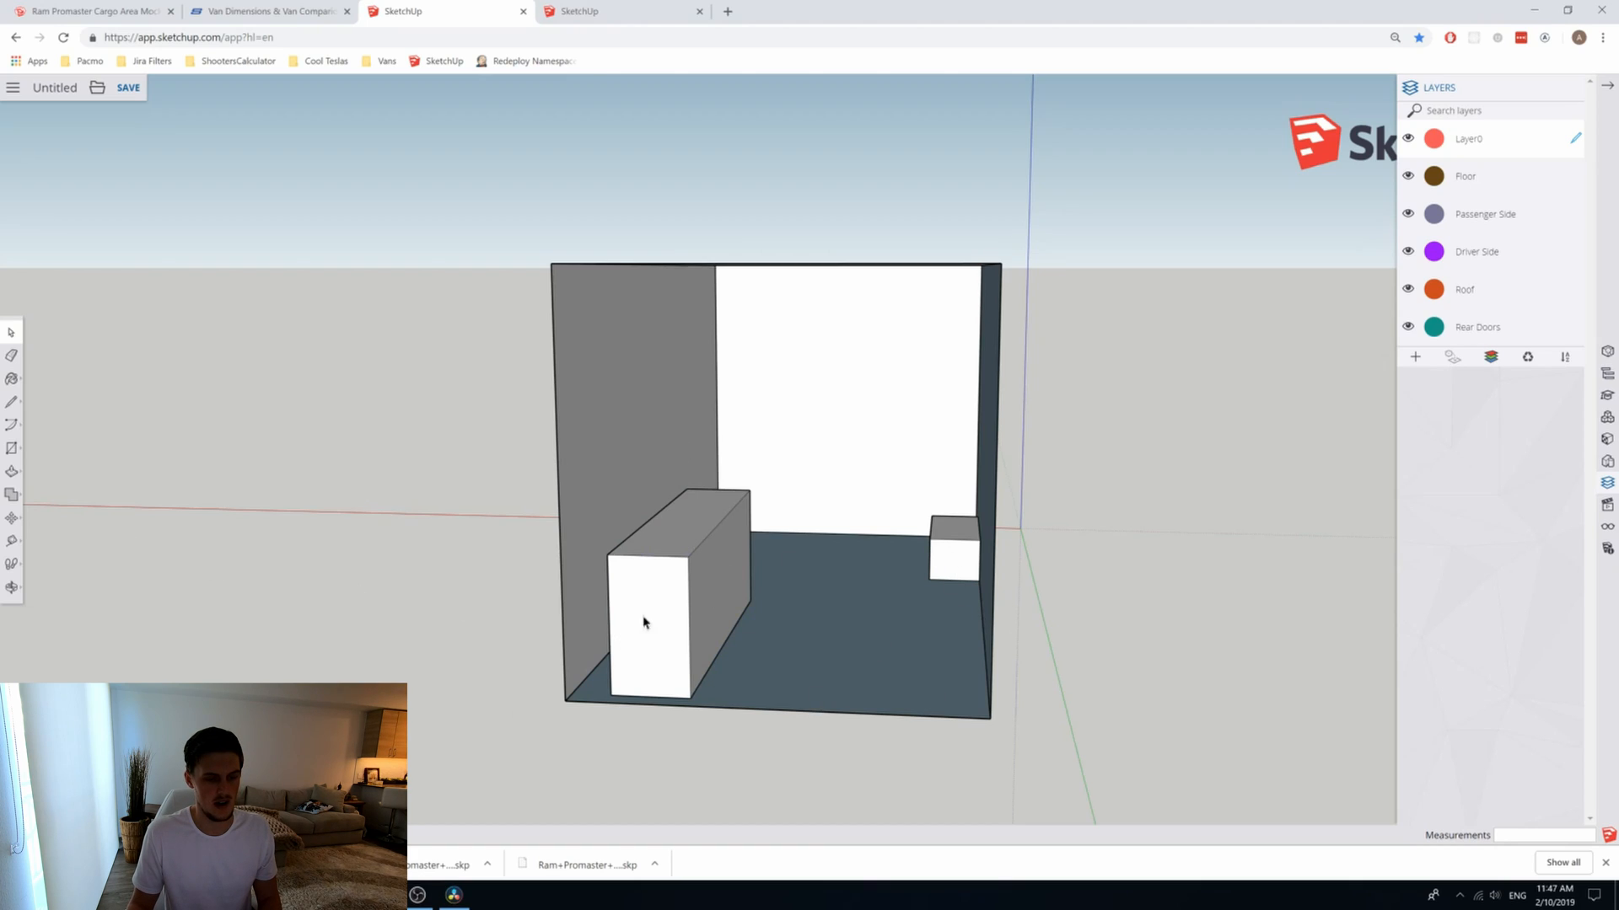
mouse_move(712, 632)
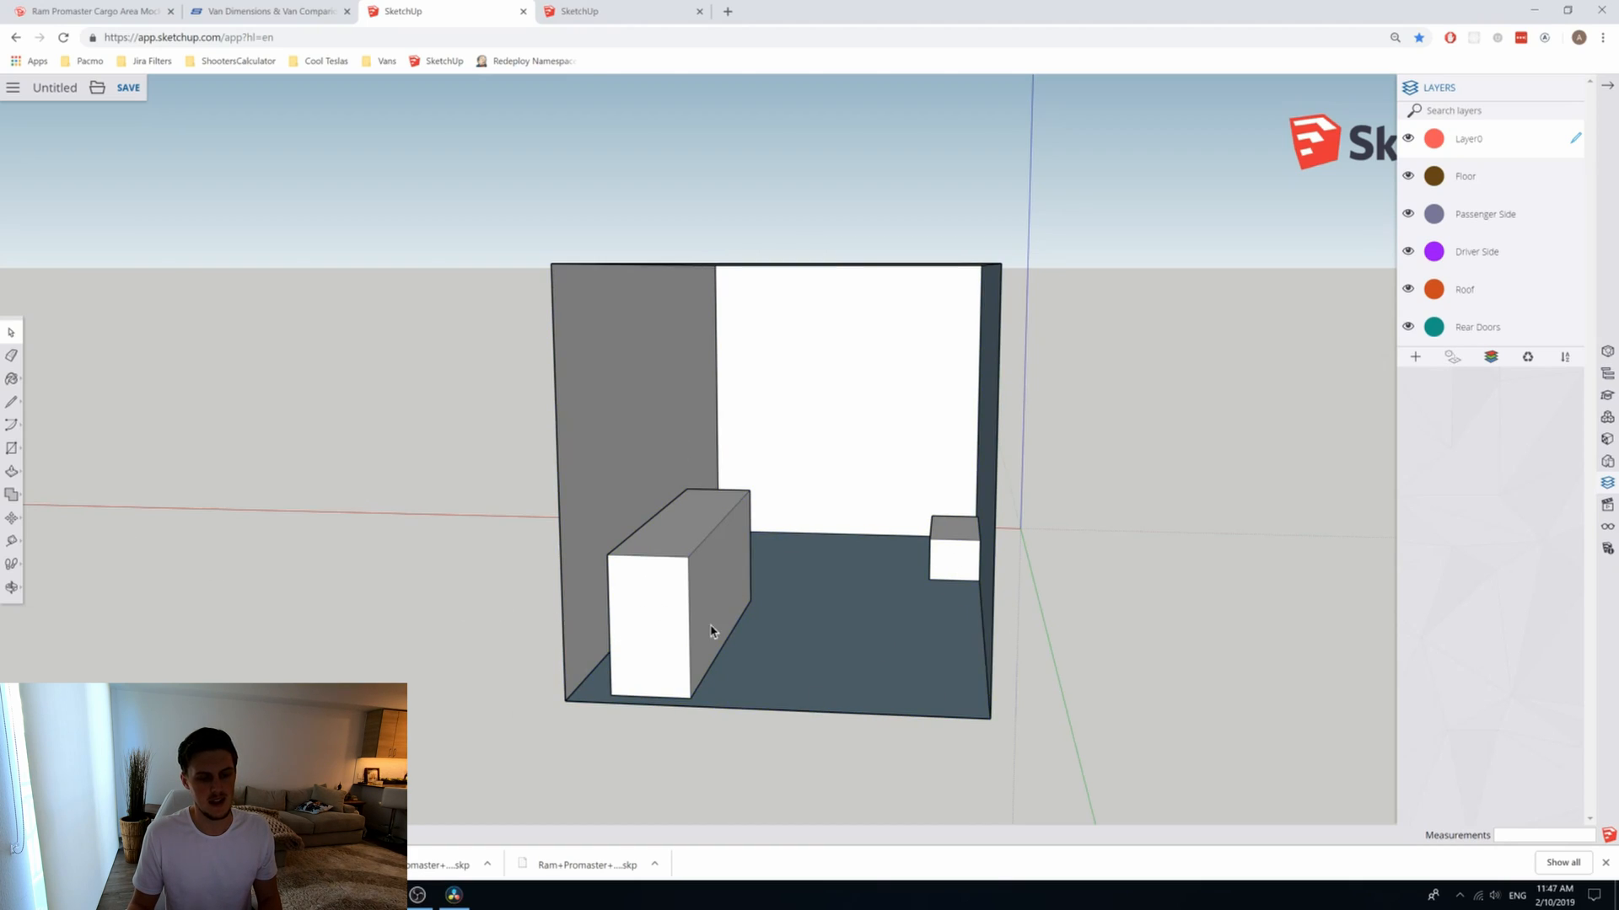
mouse_move(676, 629)
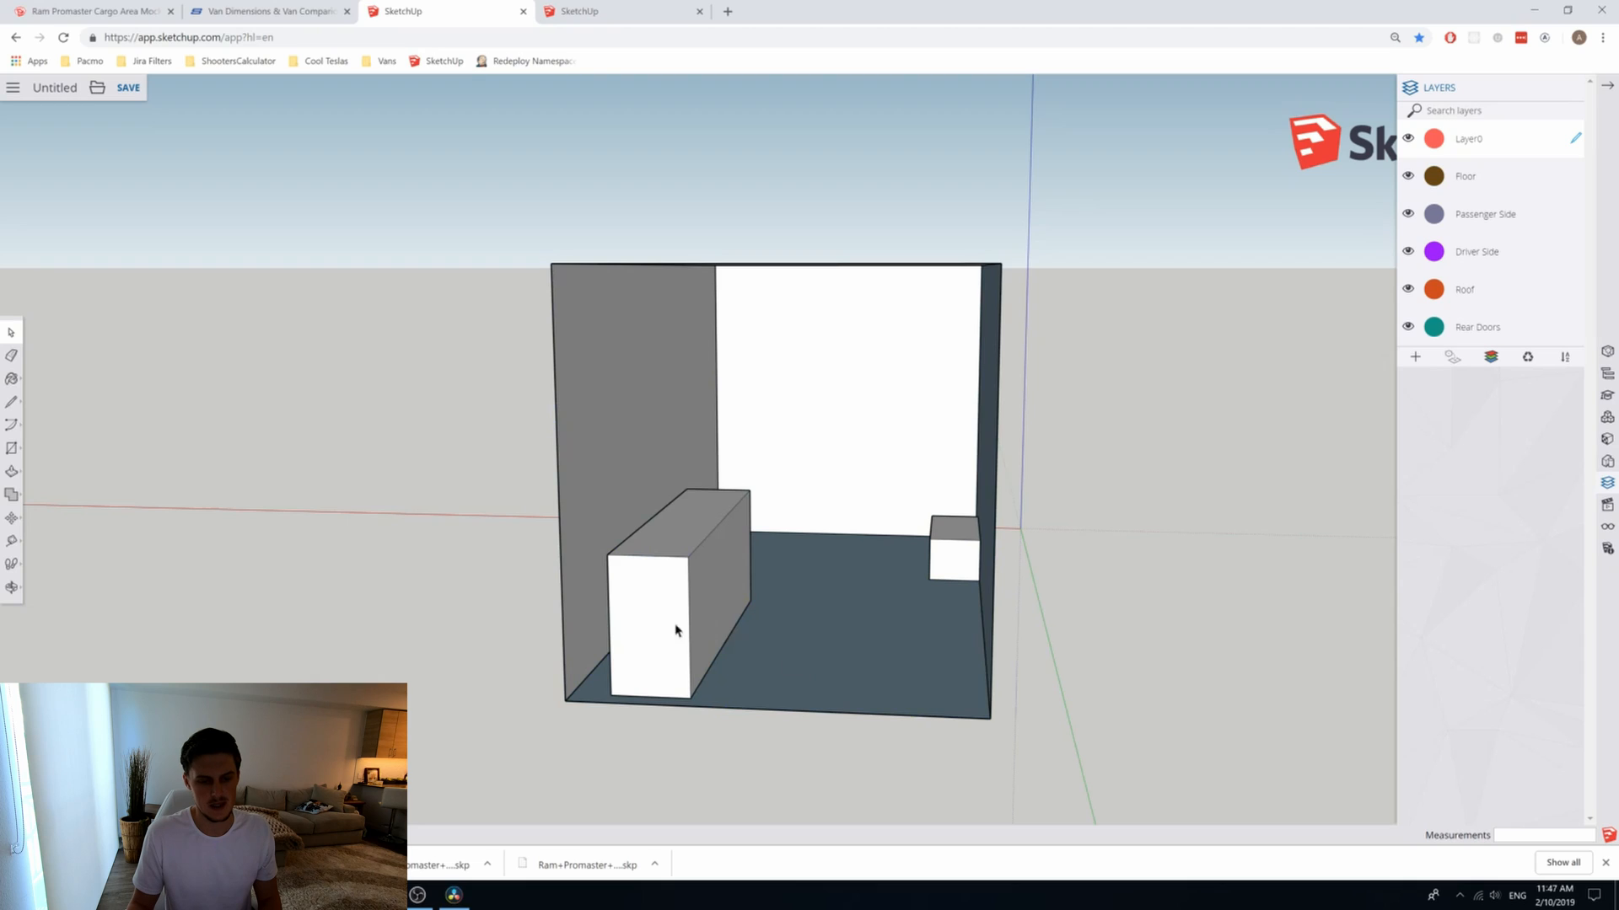
mouse_move(789, 639)
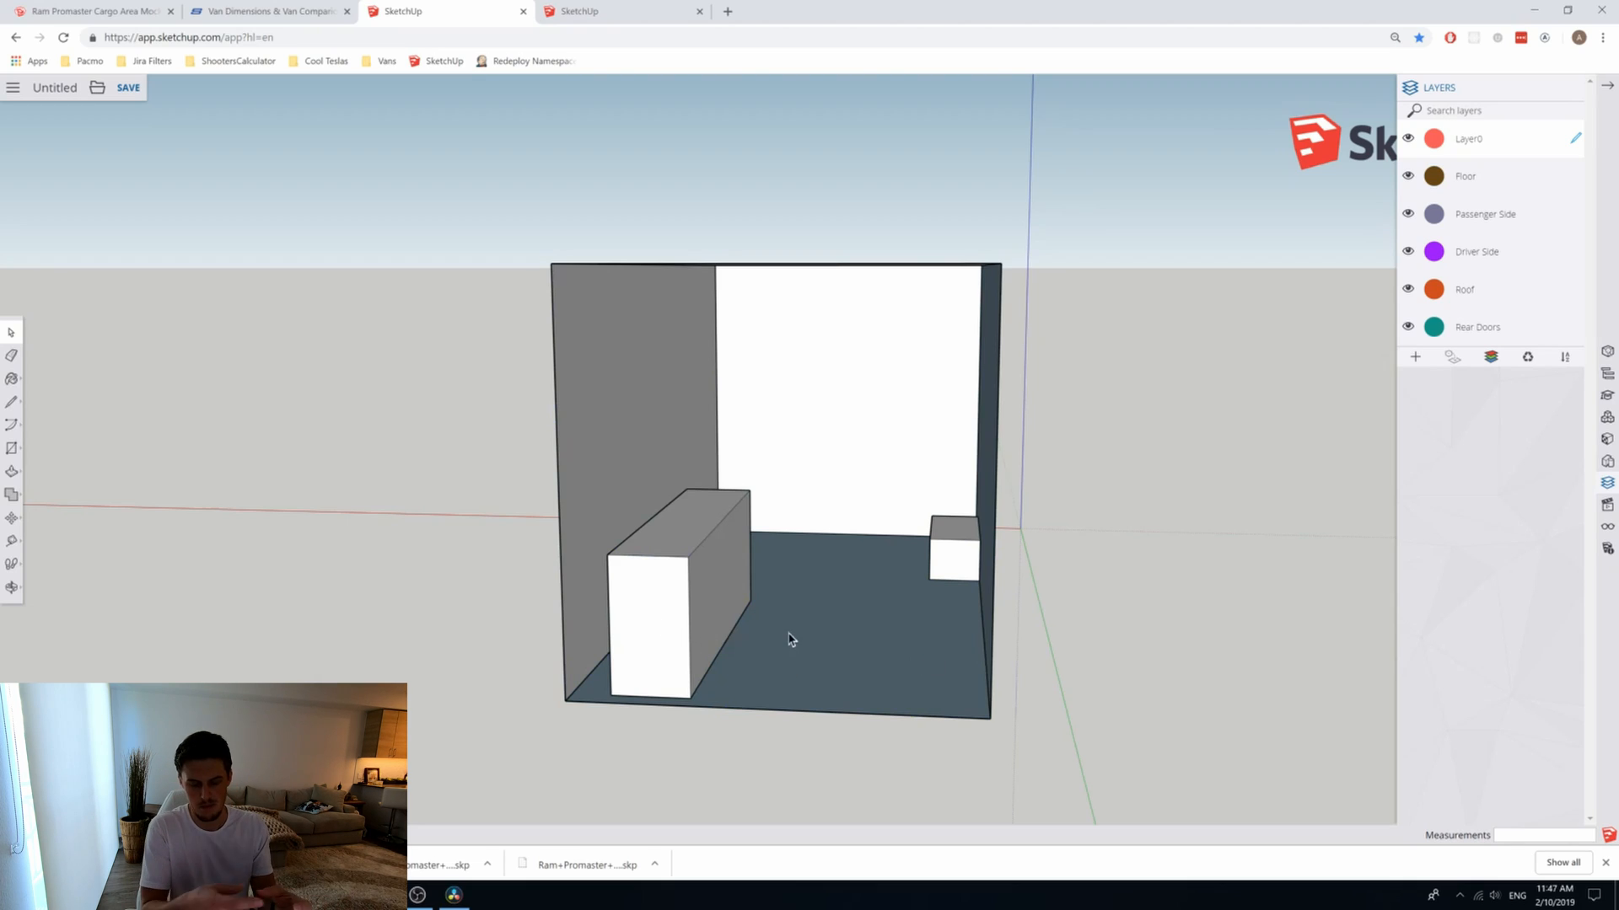
mouse_move(720, 597)
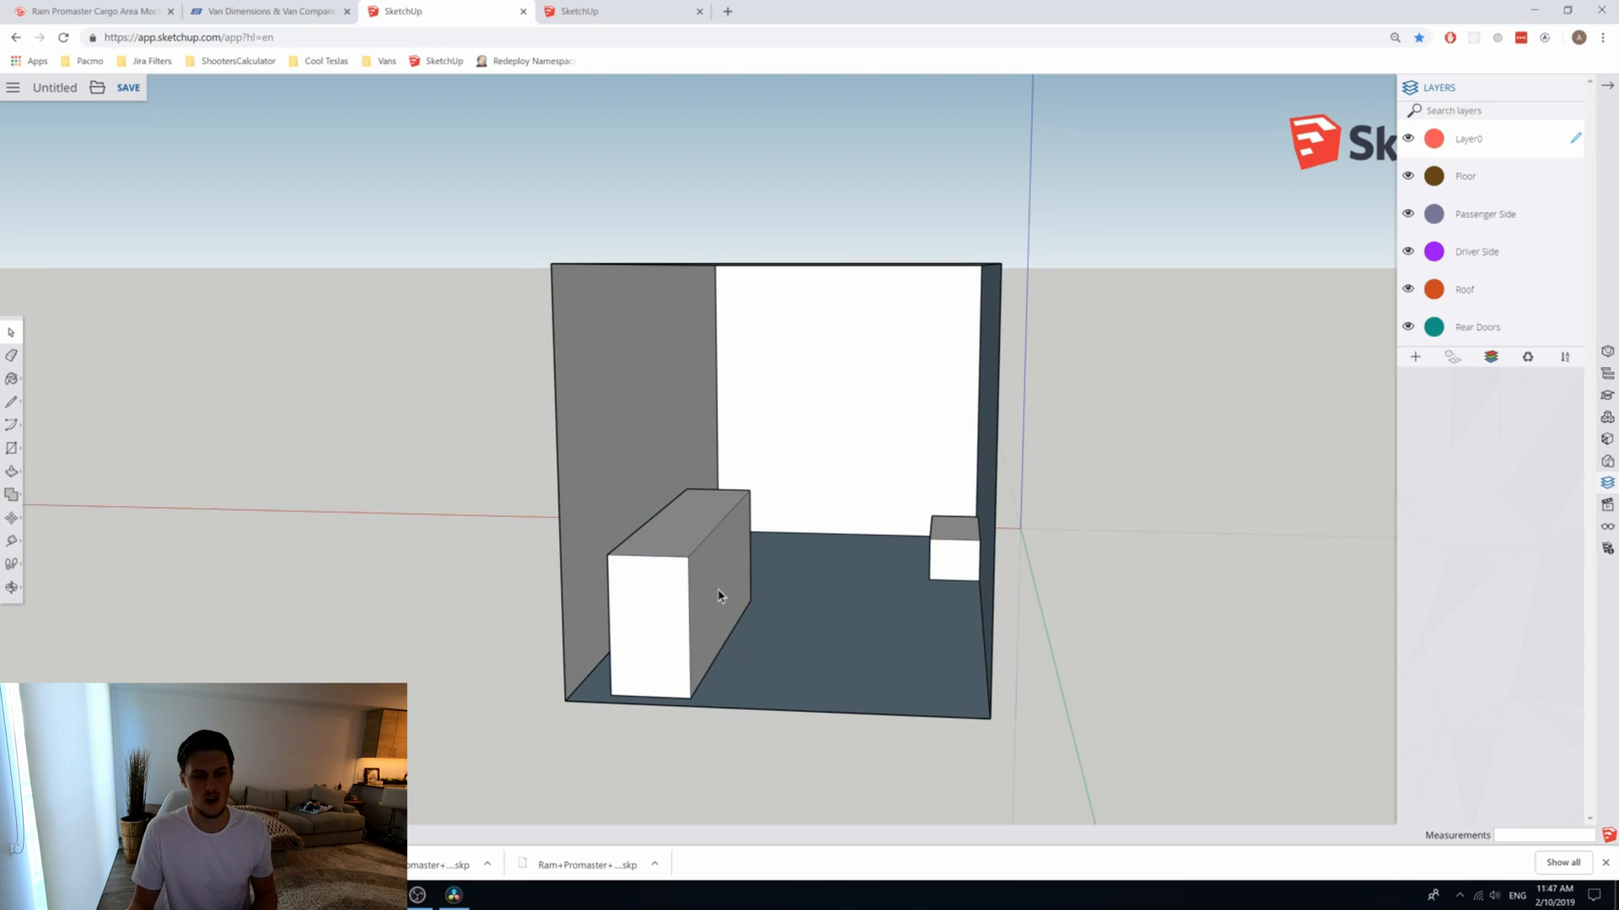
mouse_move(737, 644)
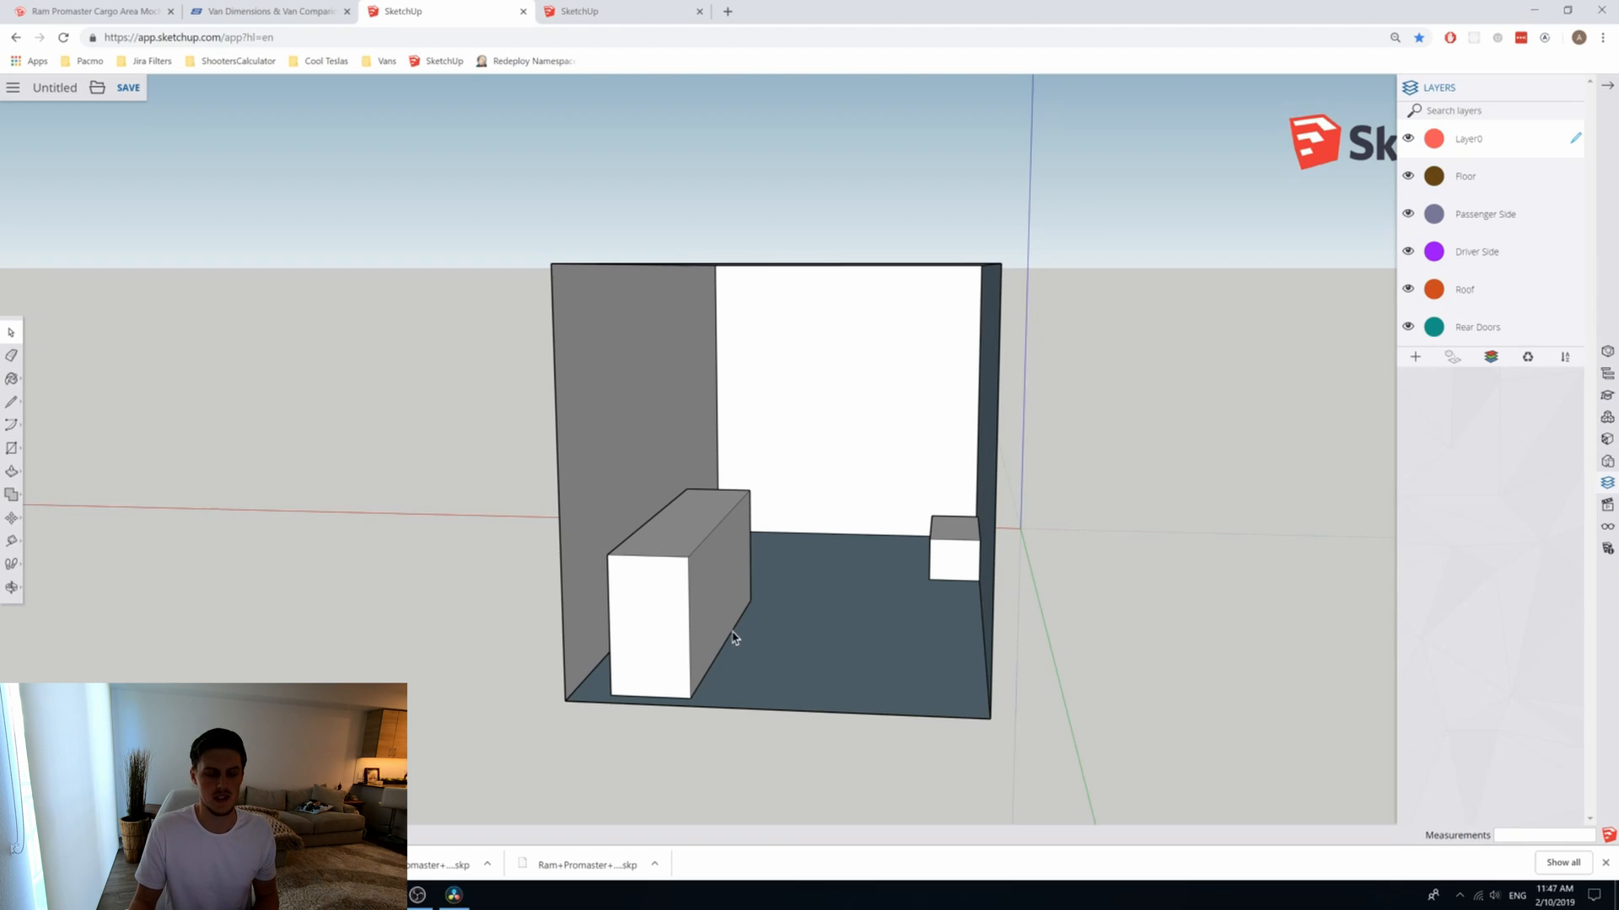
mouse_move(664, 572)
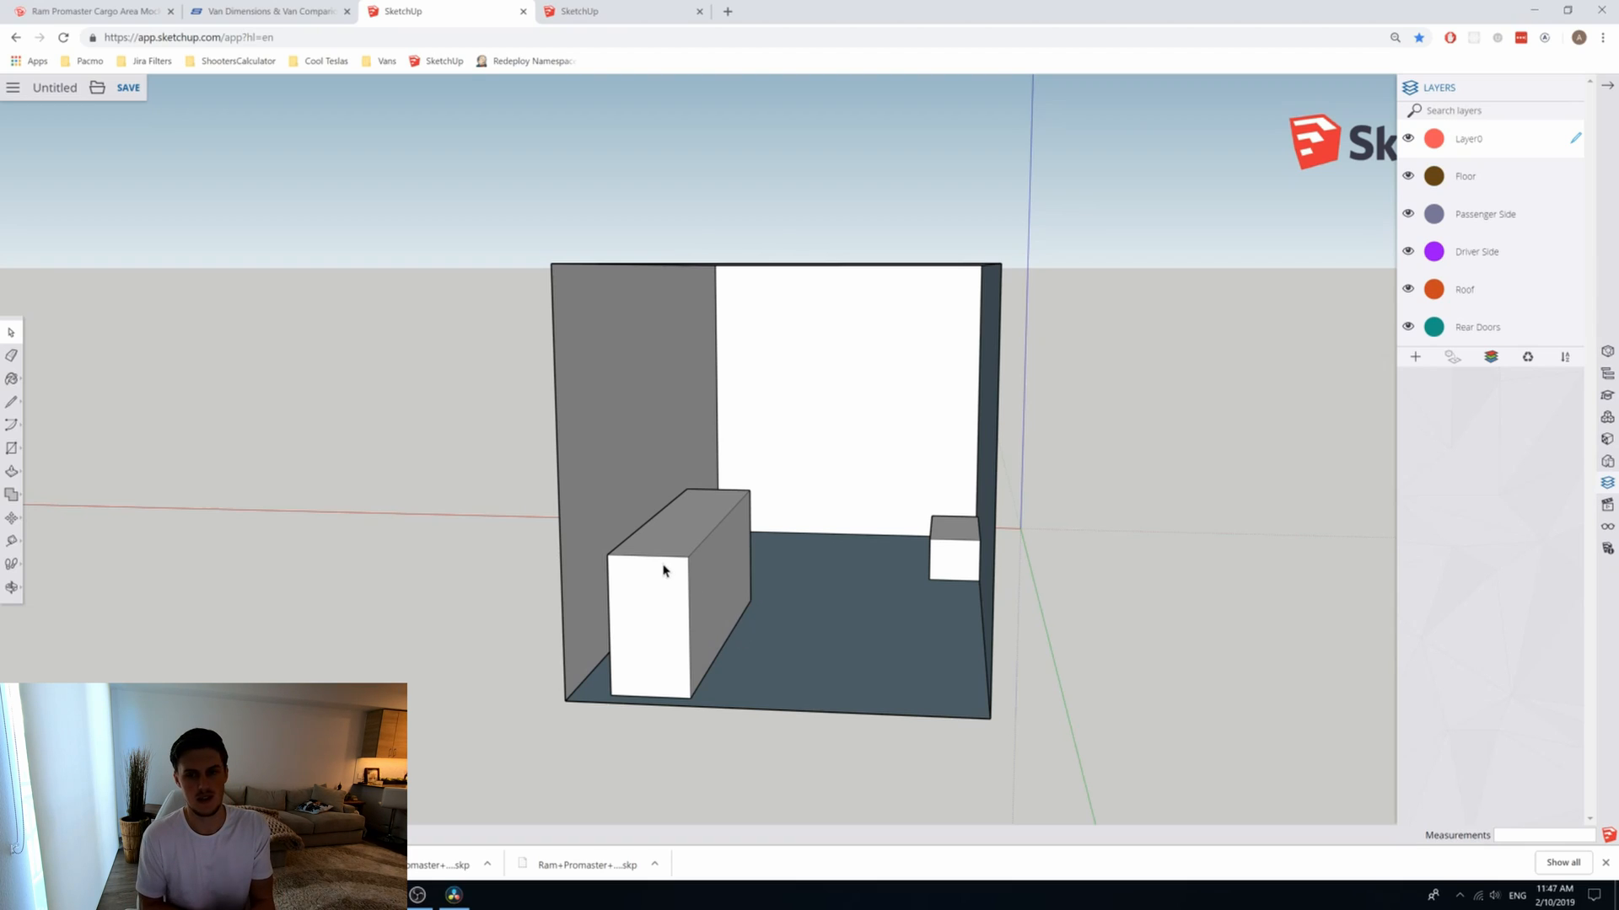
left_click(664, 571)
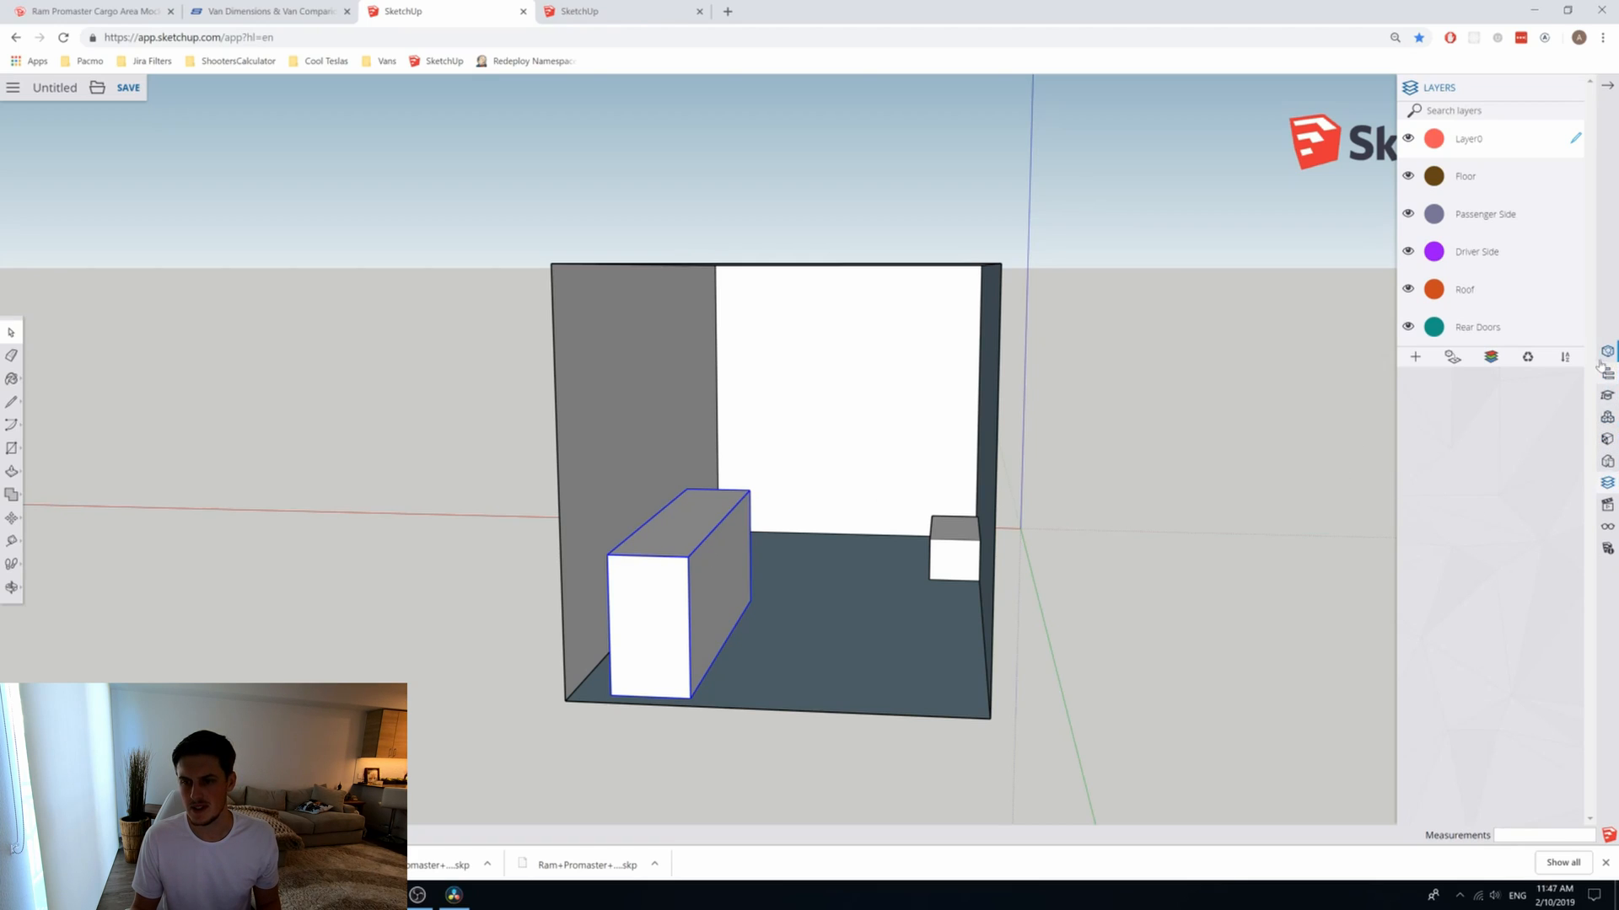
mouse_move(1607, 351)
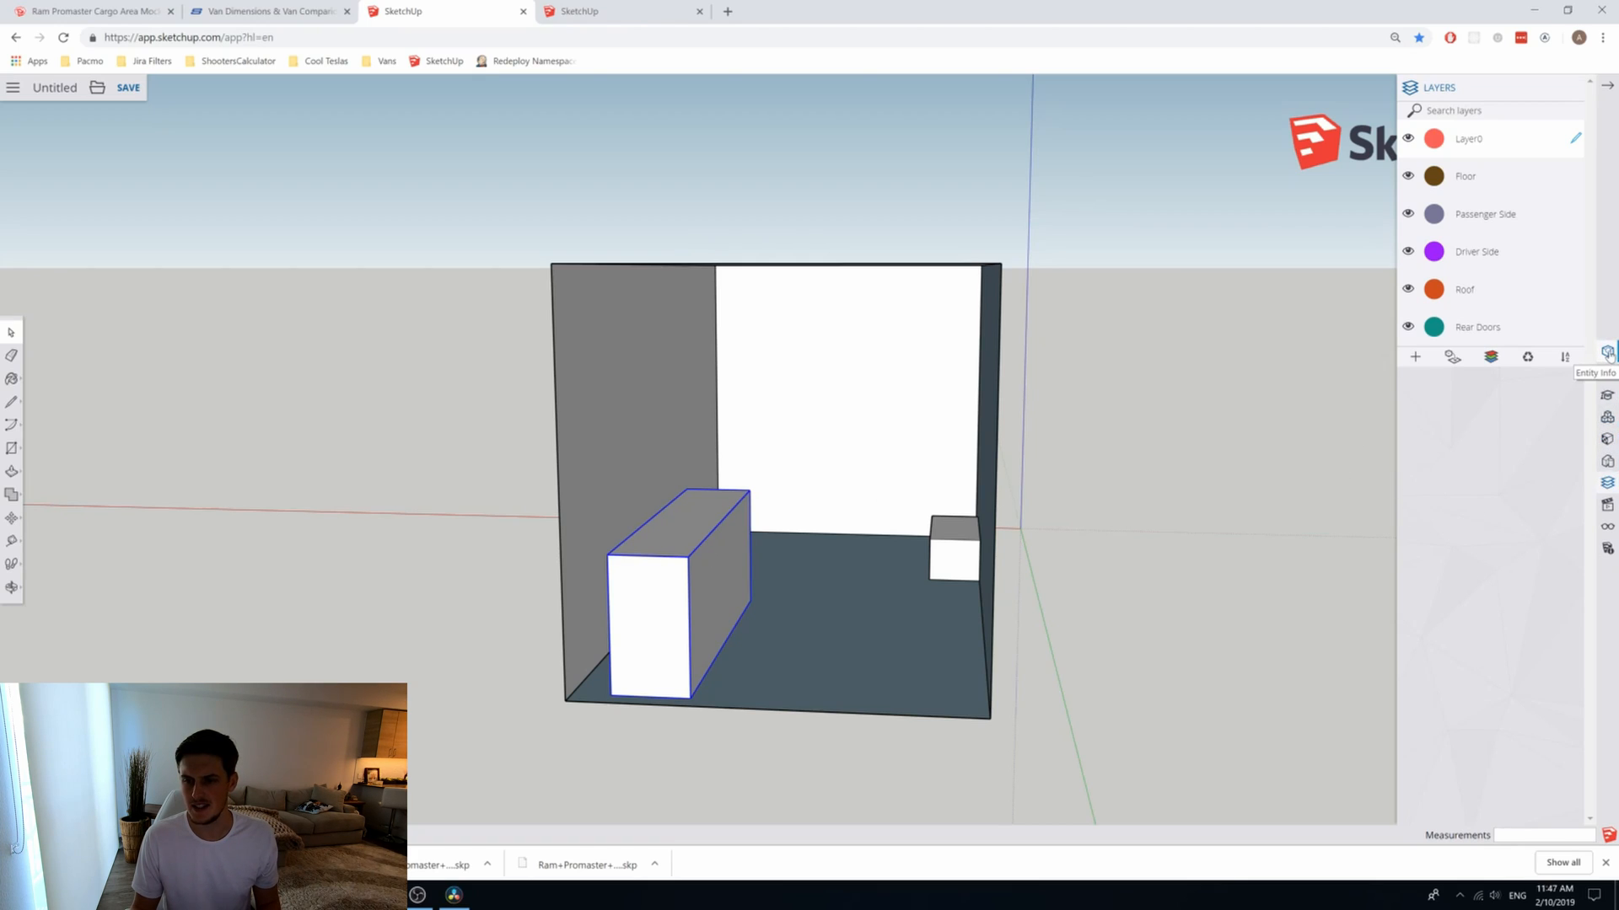
Step: Reveal Entity Info and reselect the Bench Seat to show its solid-component details on Layer0
left_click(1608, 353)
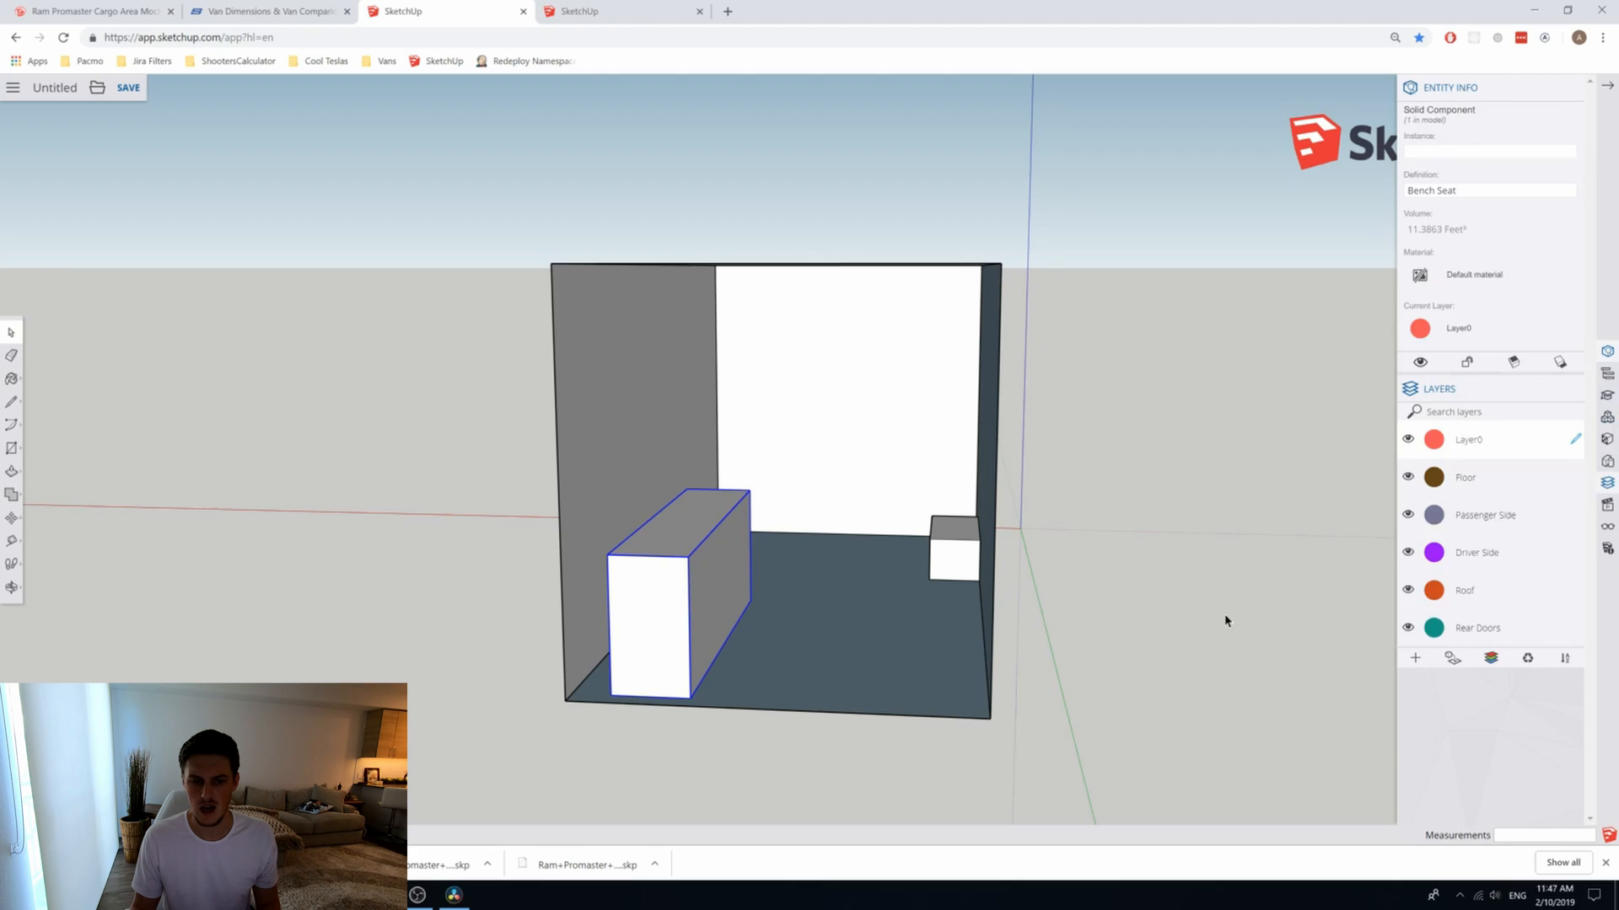
left_click(1104, 459)
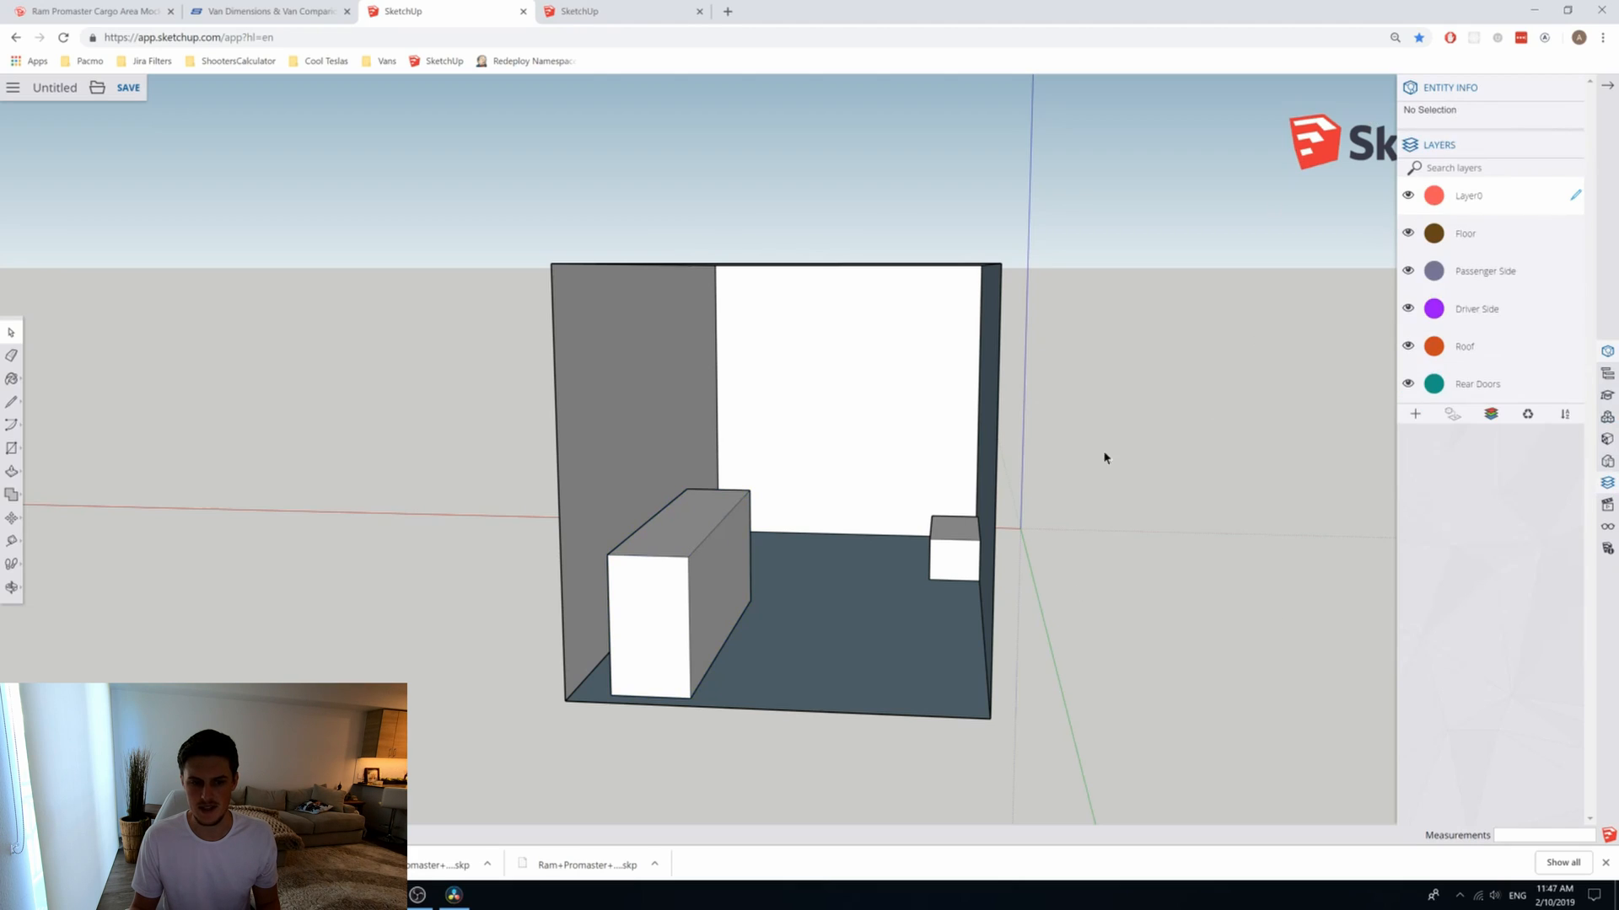
mouse_move(661, 587)
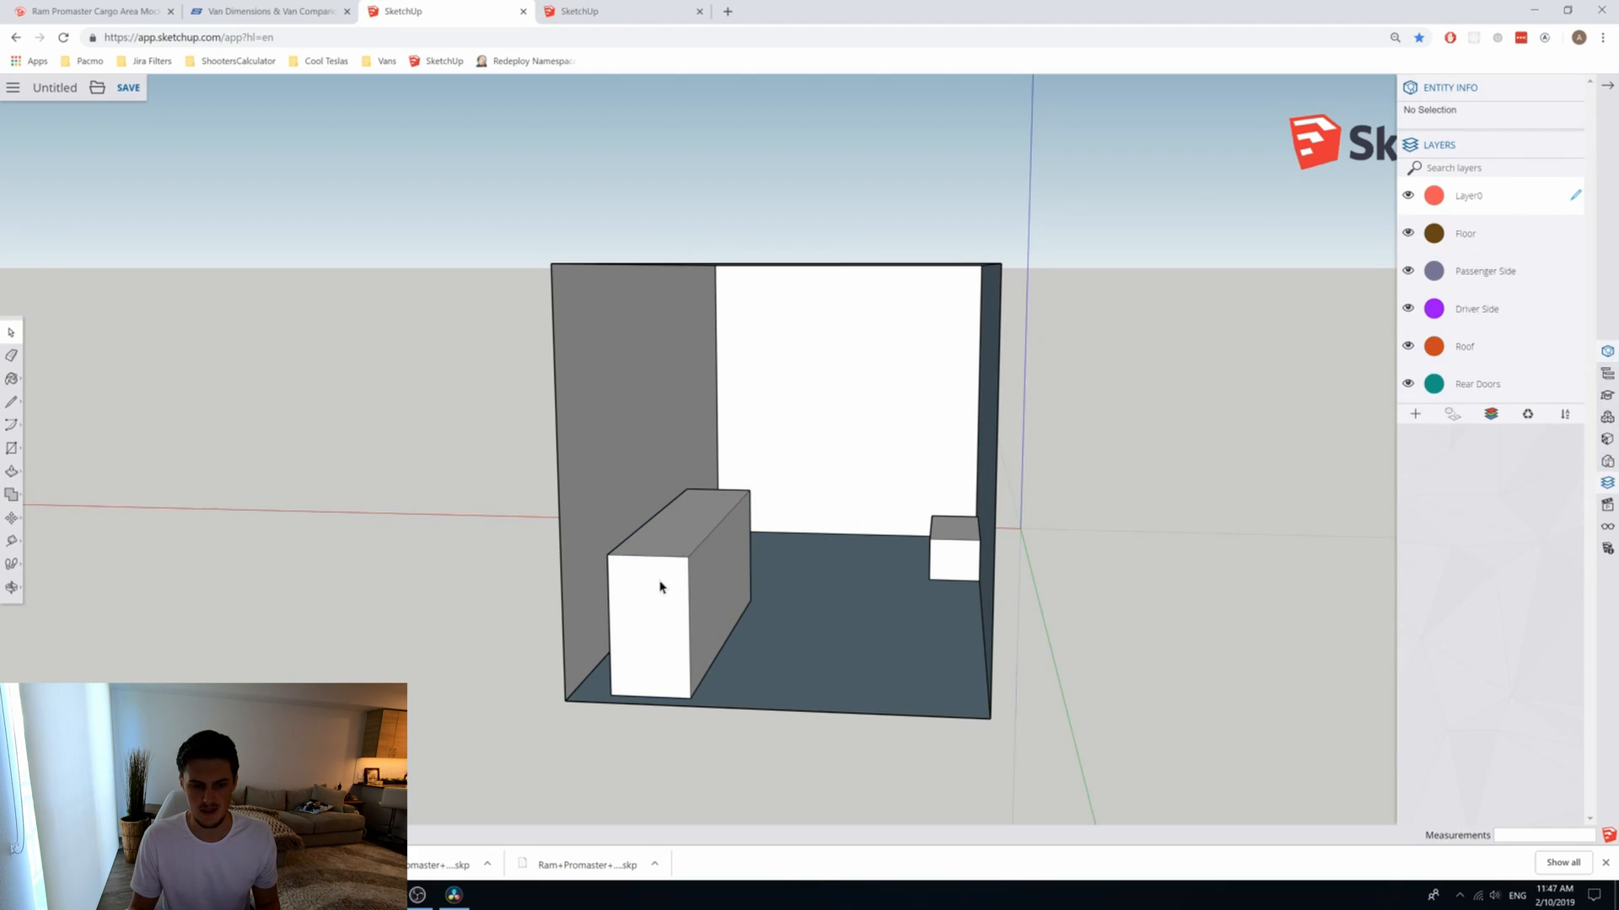
left_click(651, 589)
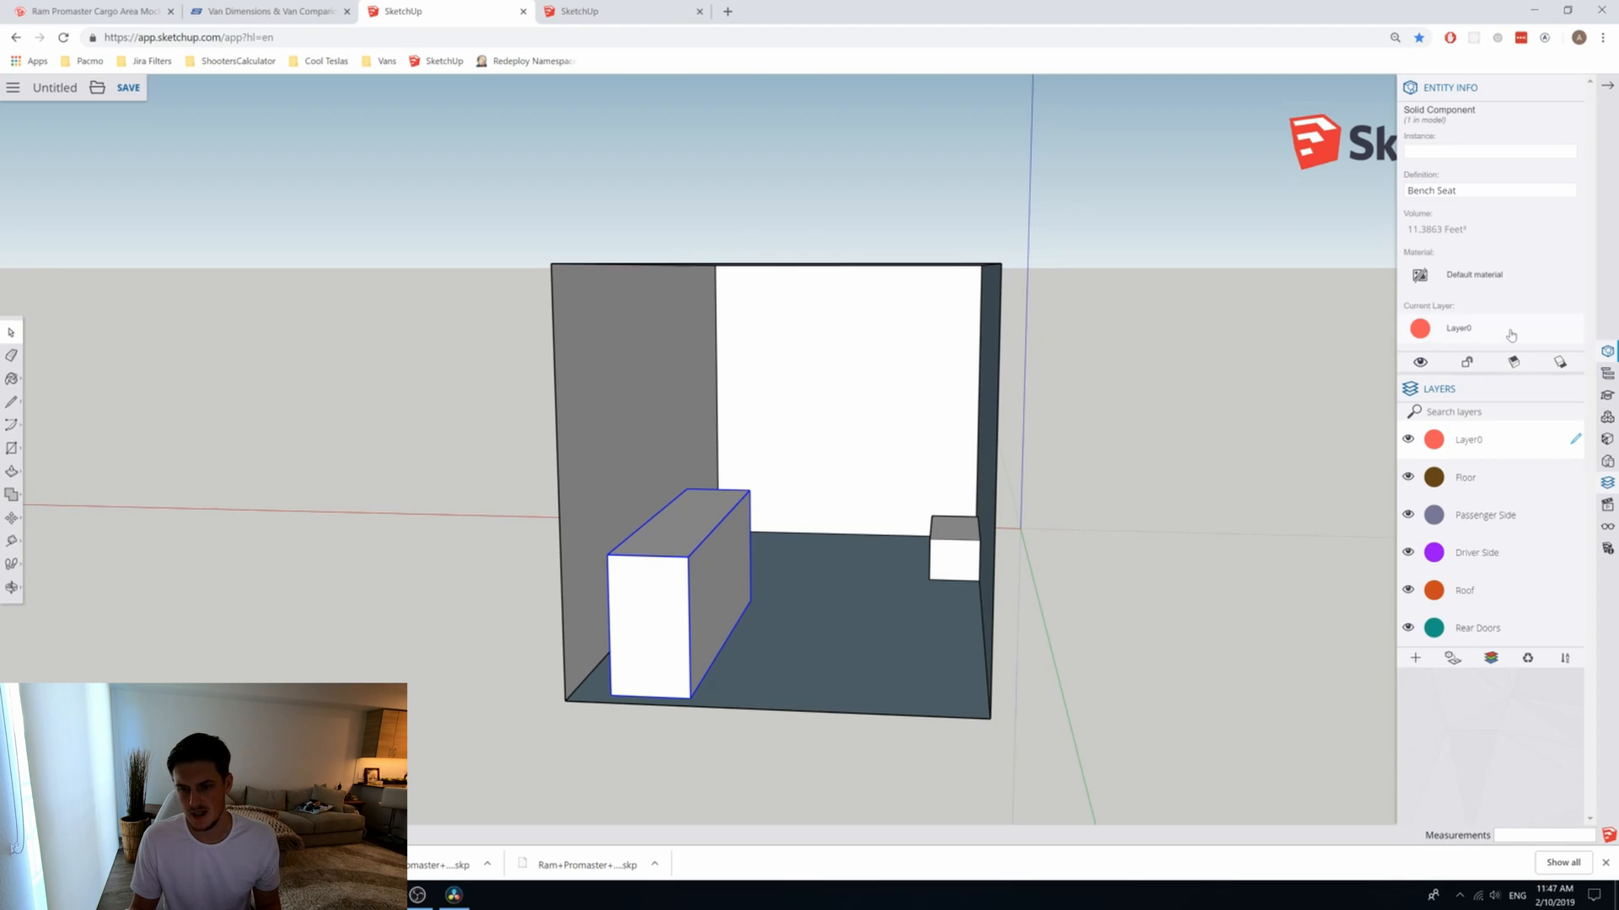
Step: Move the Bench Seat to the Floor layer, hide and re-show Floor, then reselect the bench
left_click(1487, 329)
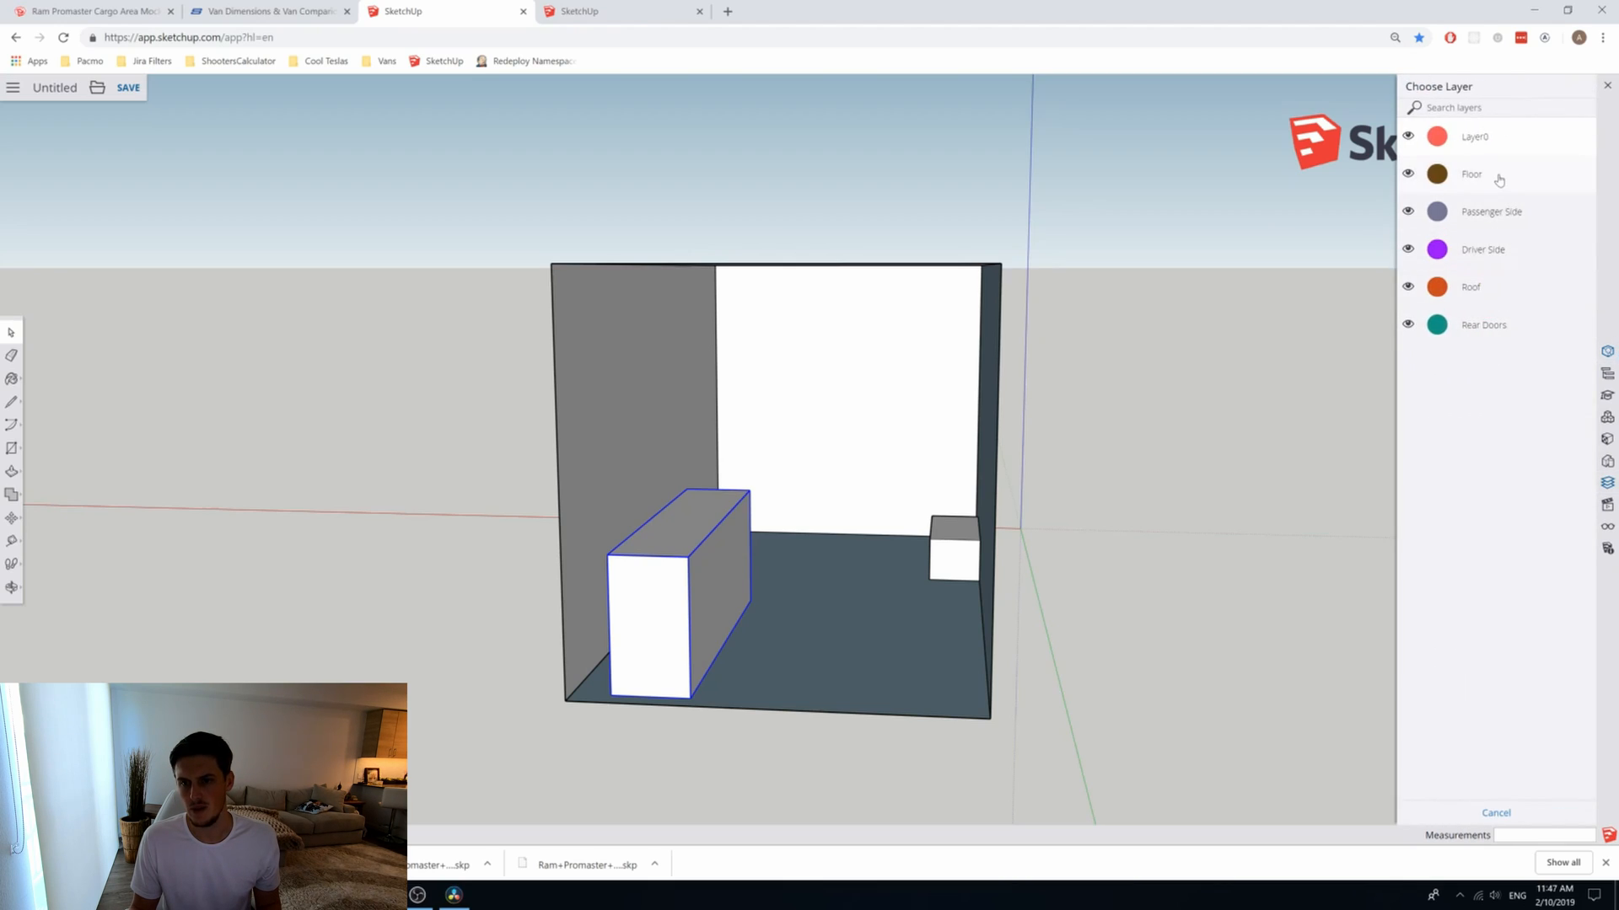
left_click(1470, 174)
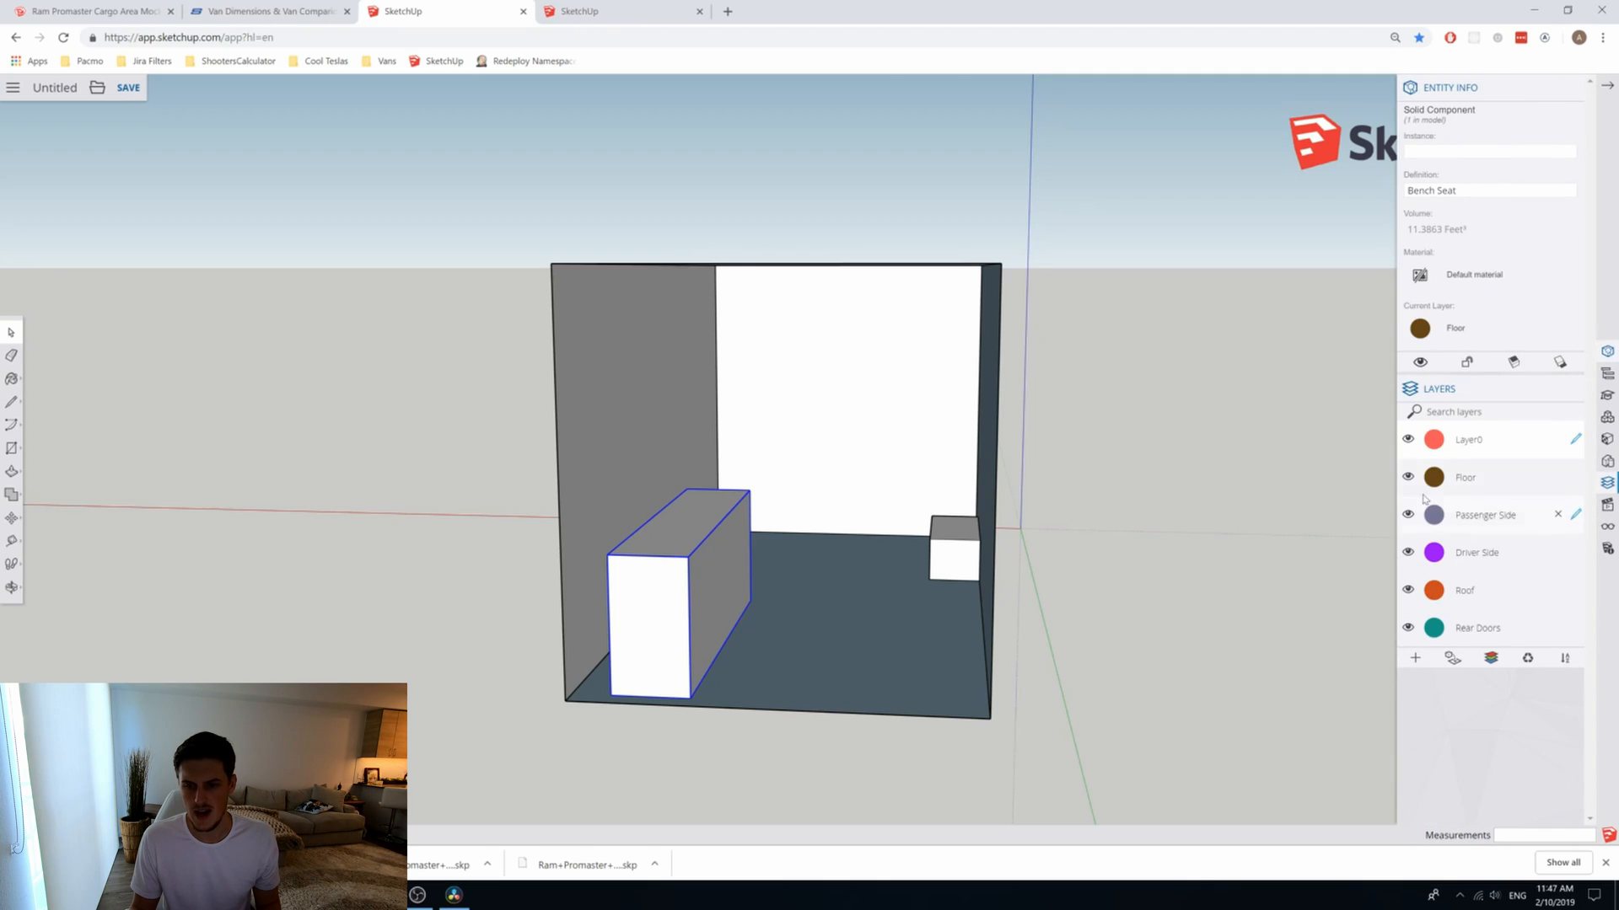
left_click(1408, 514)
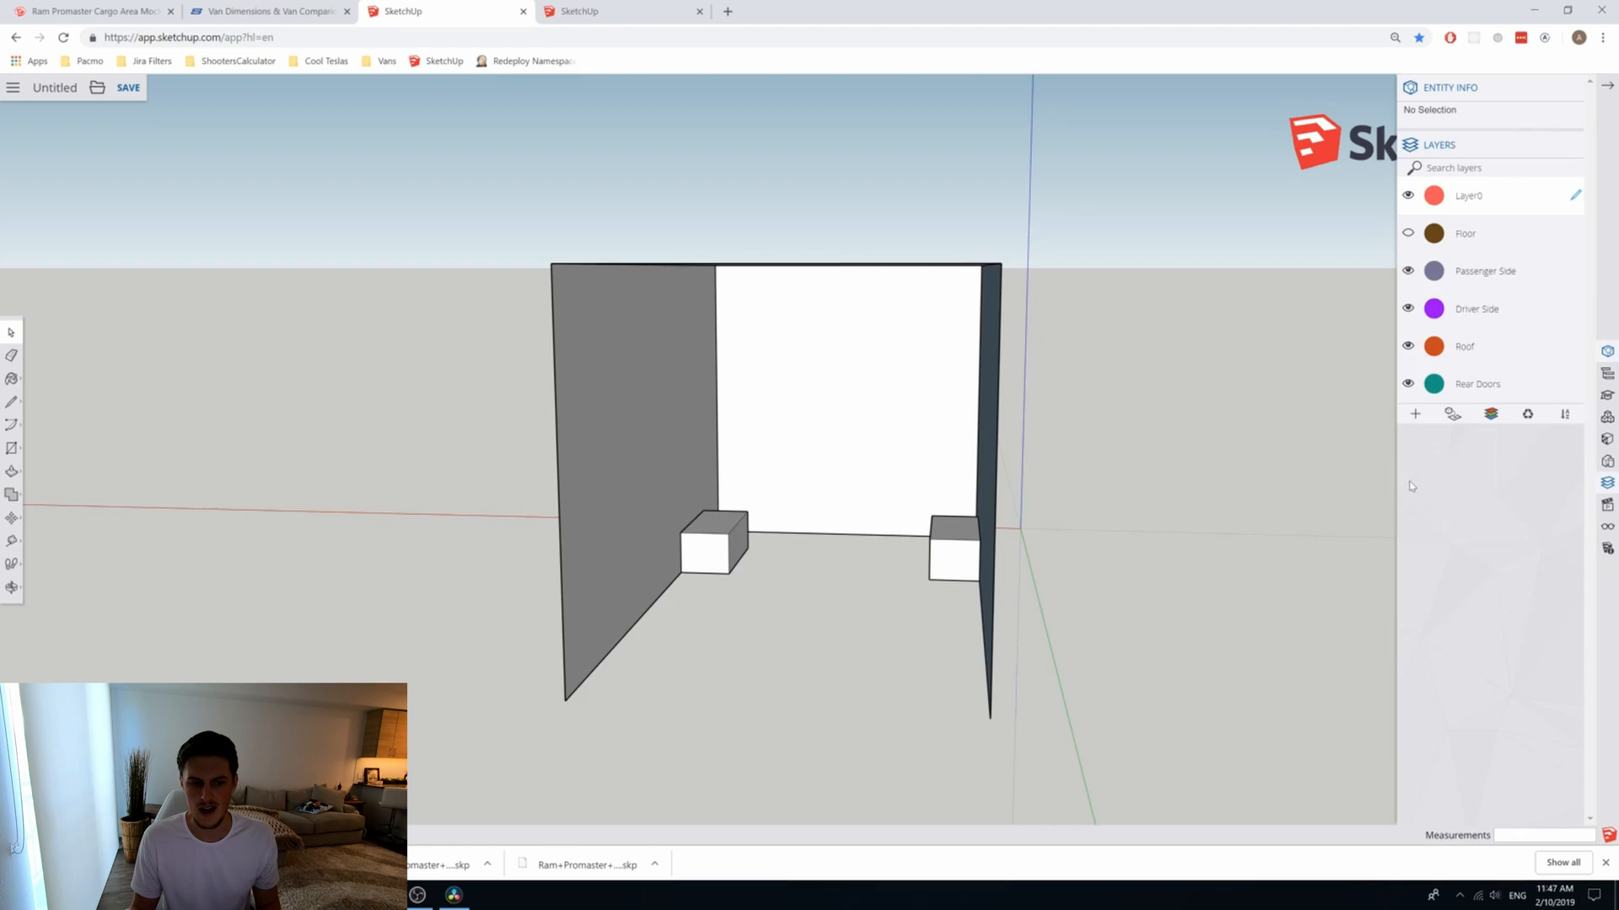
mouse_move(1484, 269)
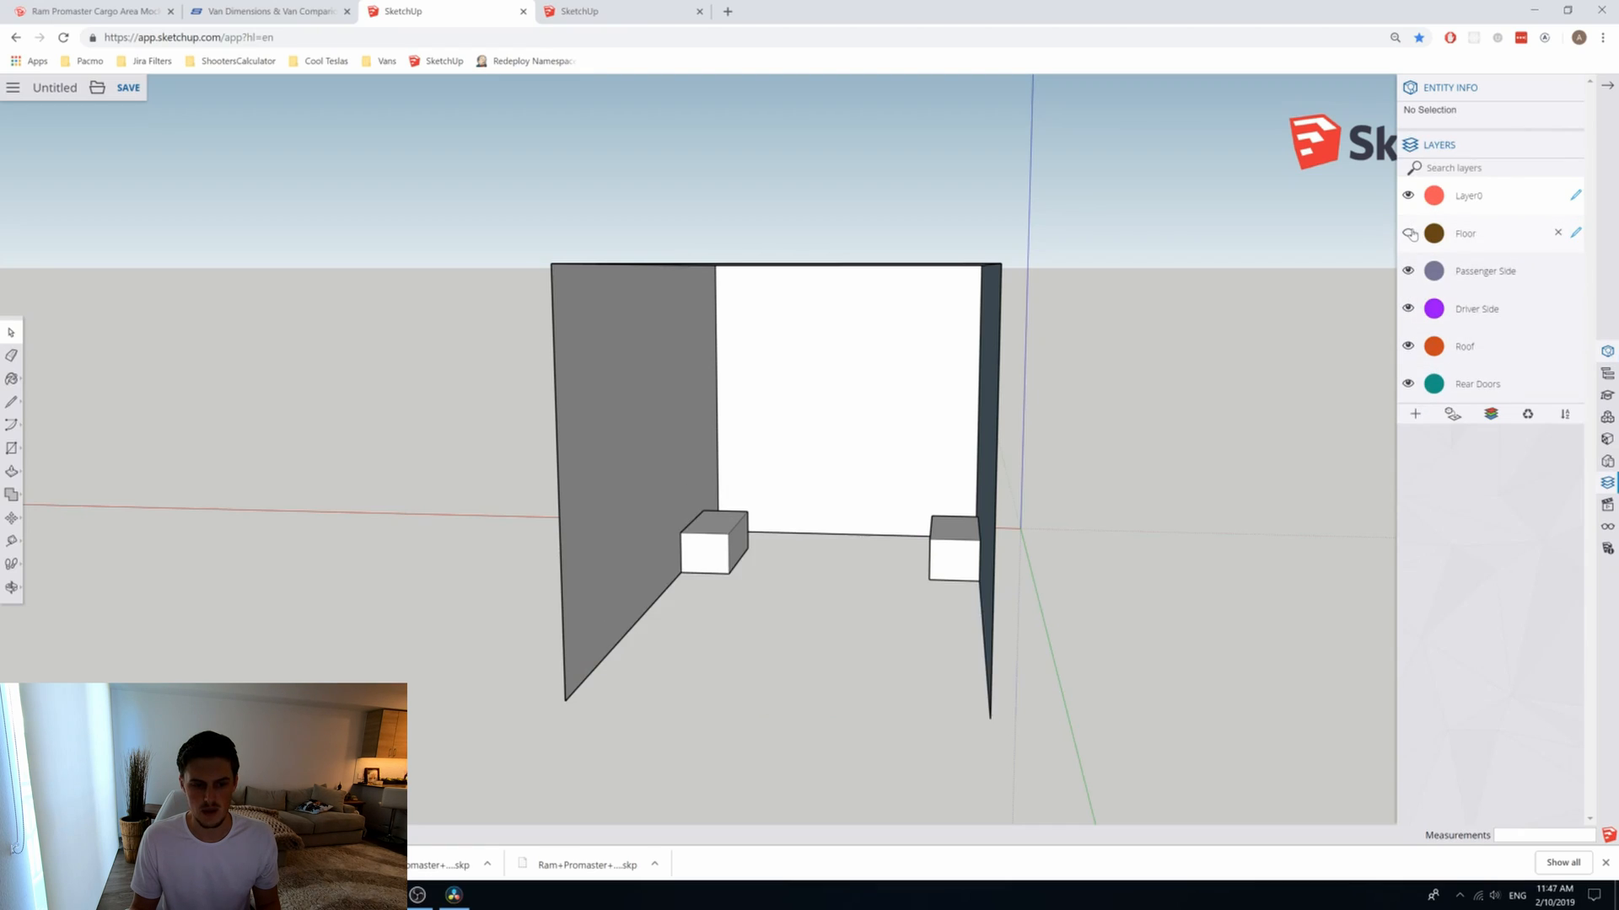
left_click(1406, 233)
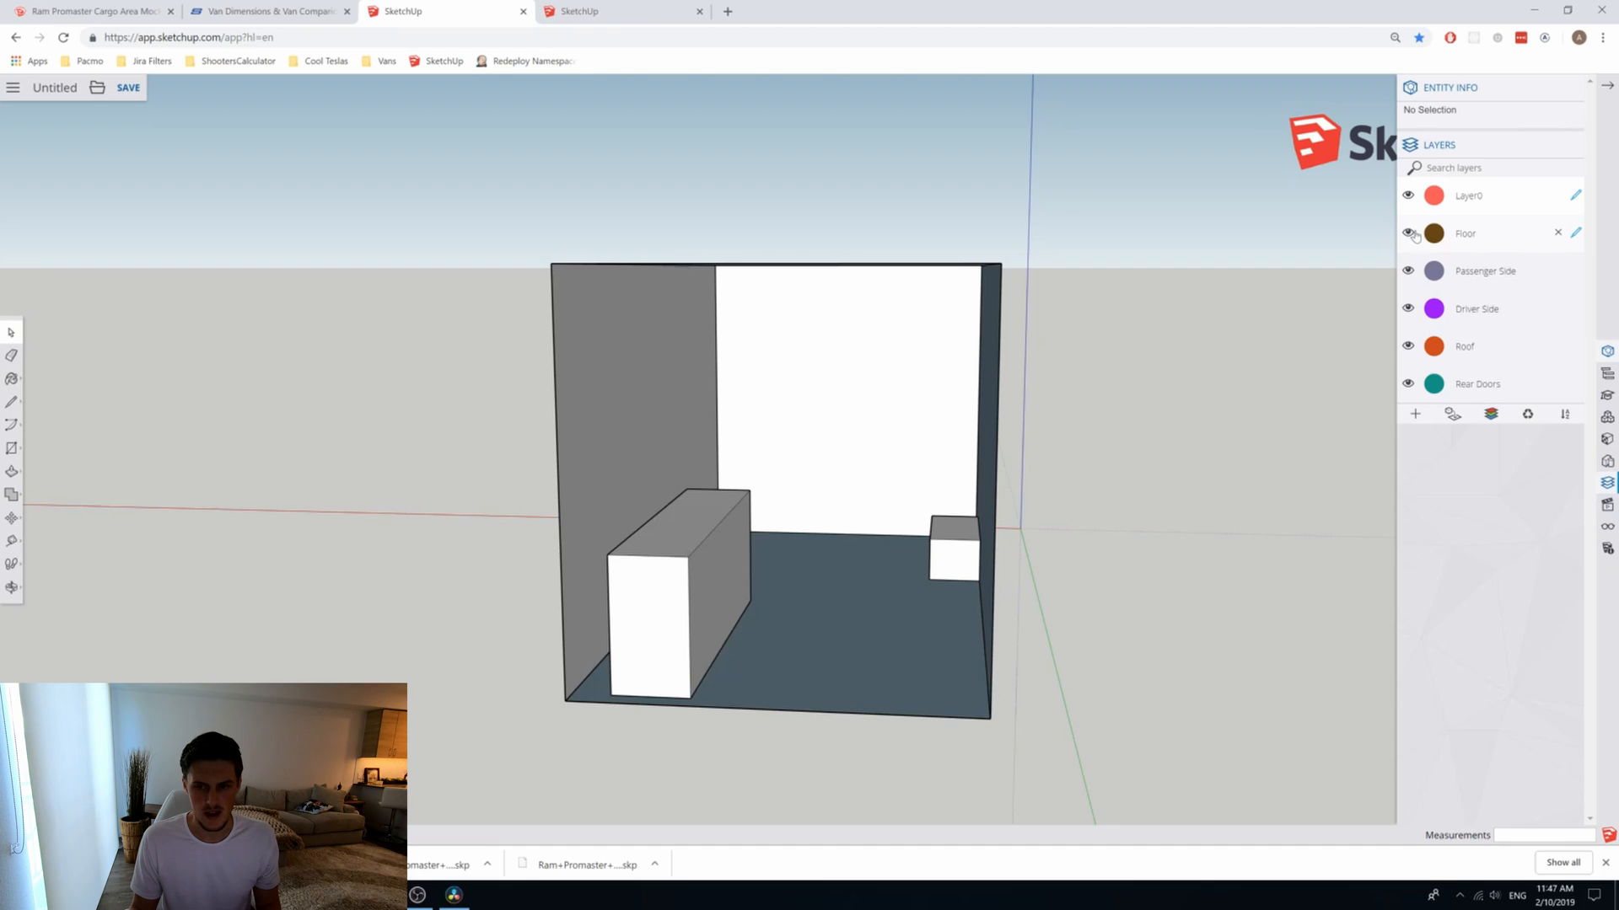
mouse_move(1074, 541)
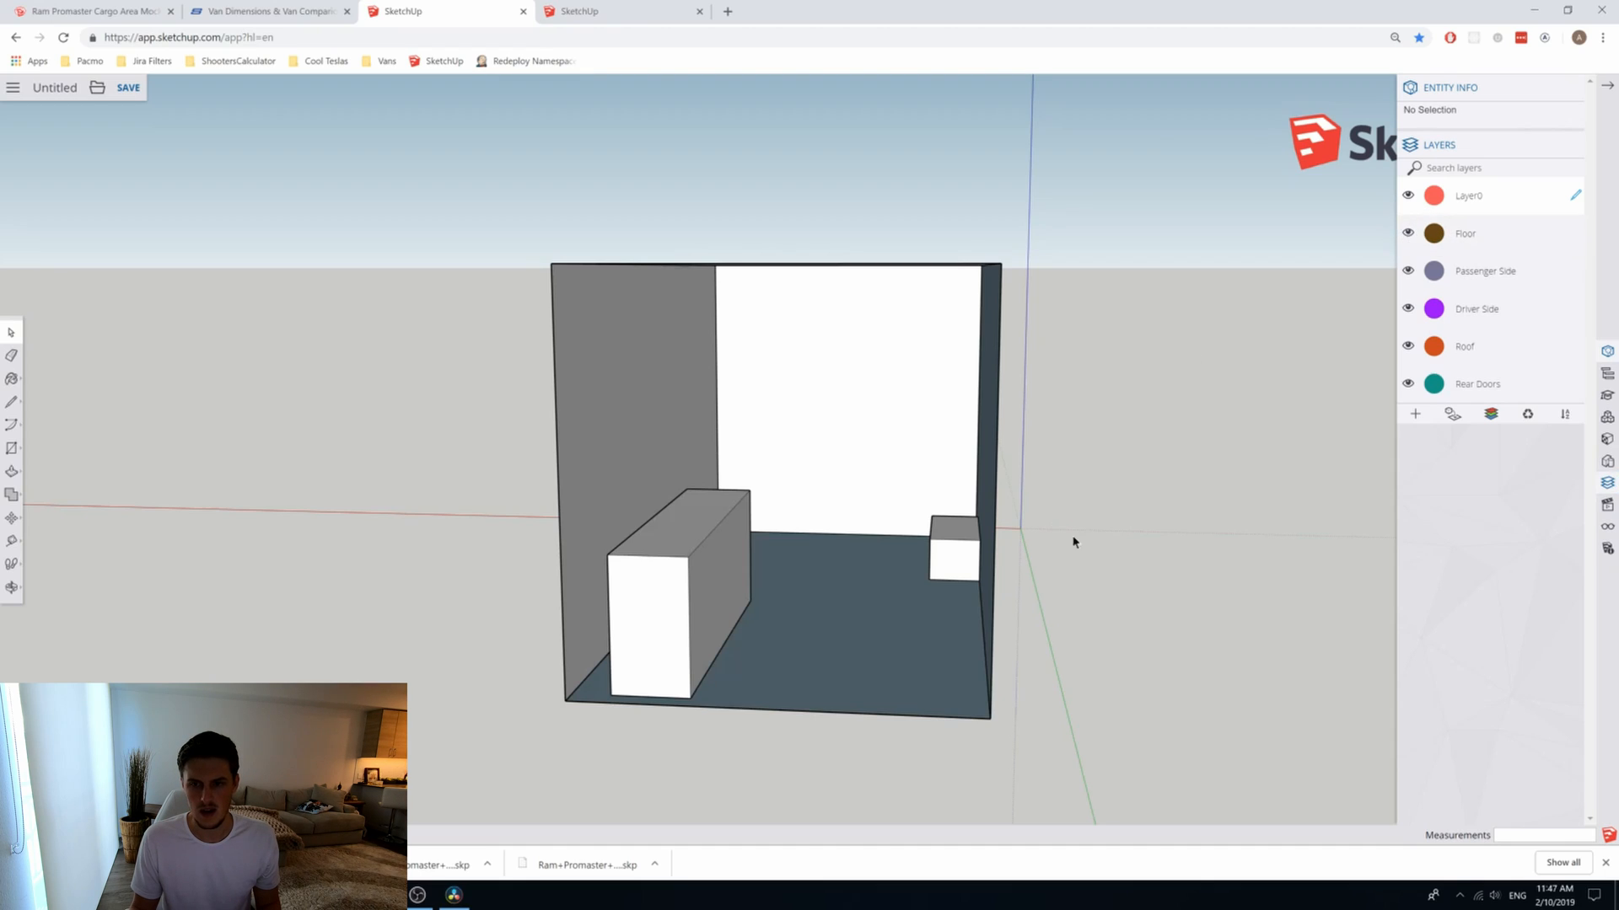
left_click(676, 589)
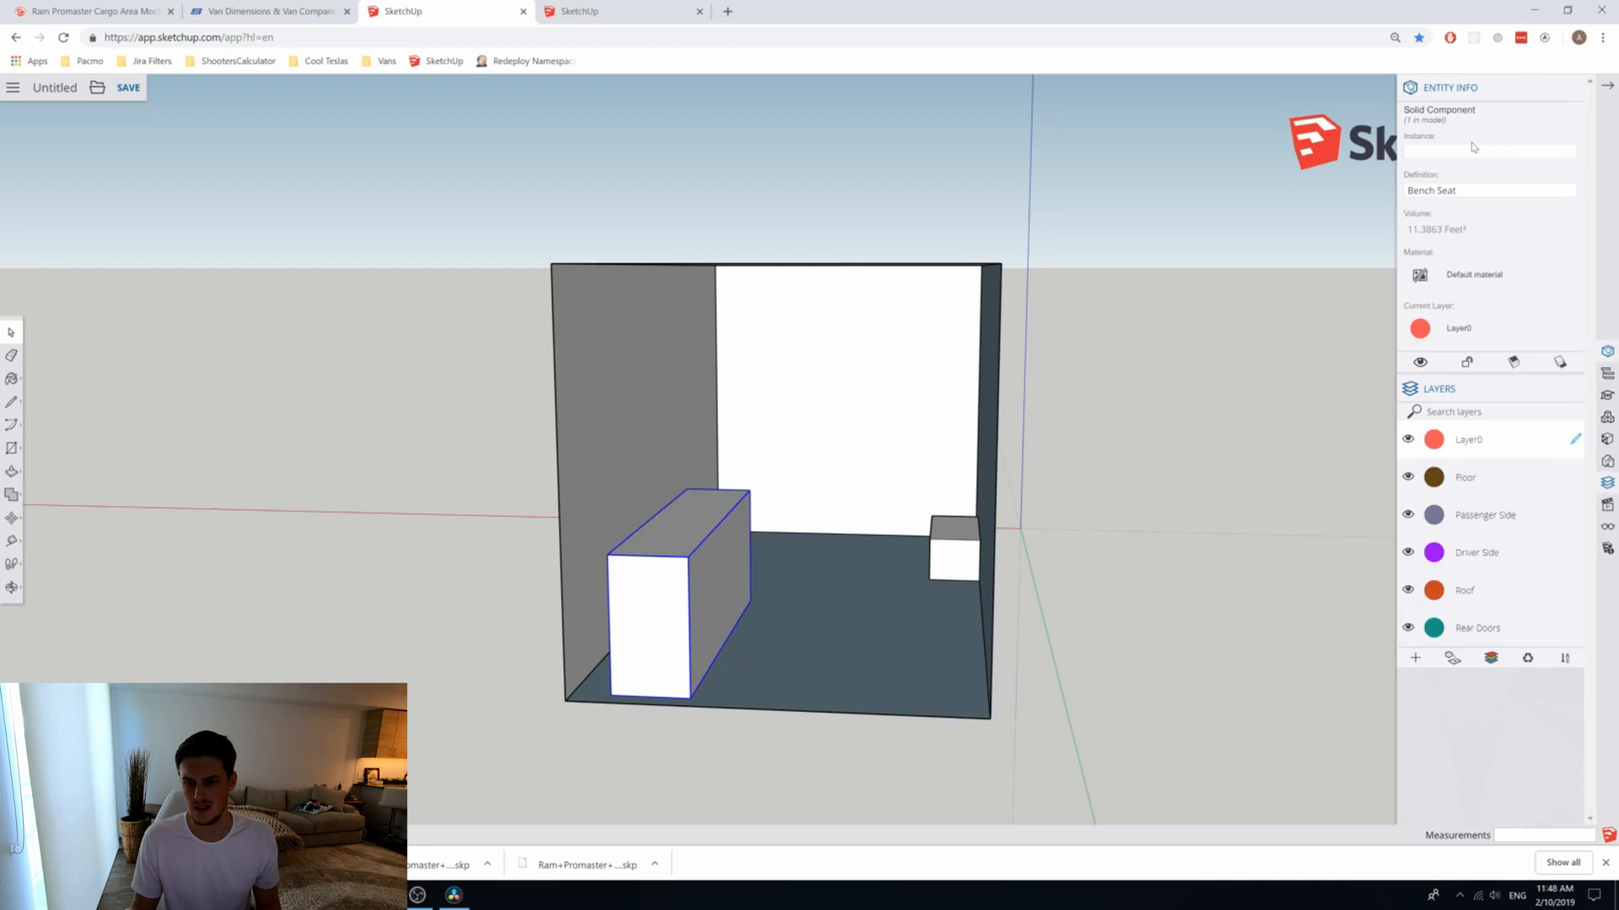
mouse_move(1445, 452)
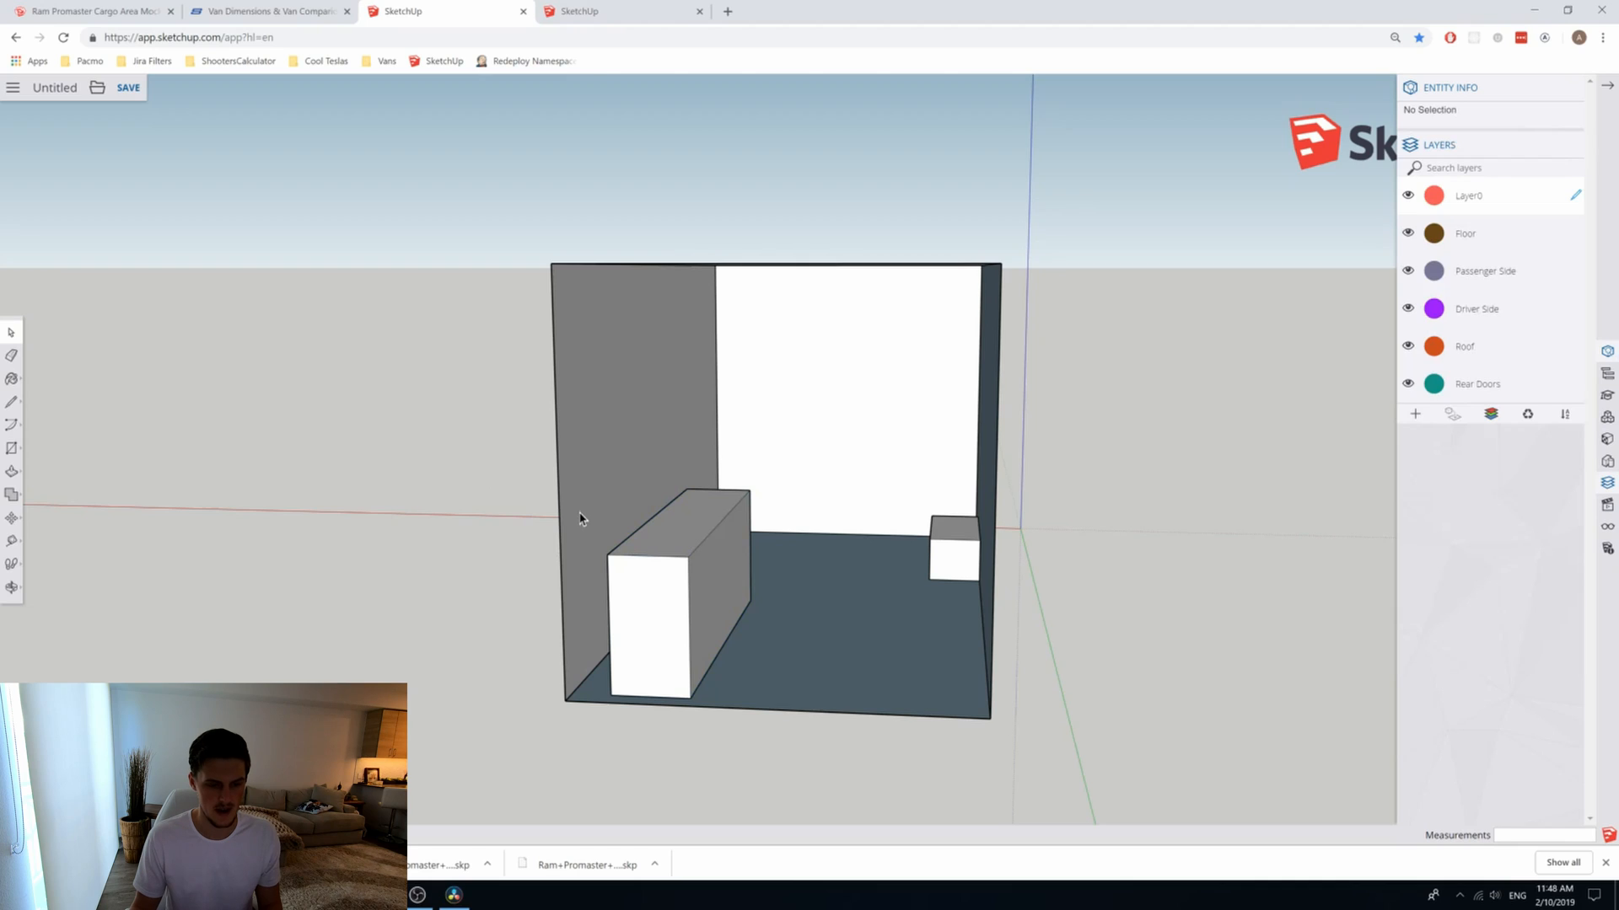
mouse_move(613, 545)
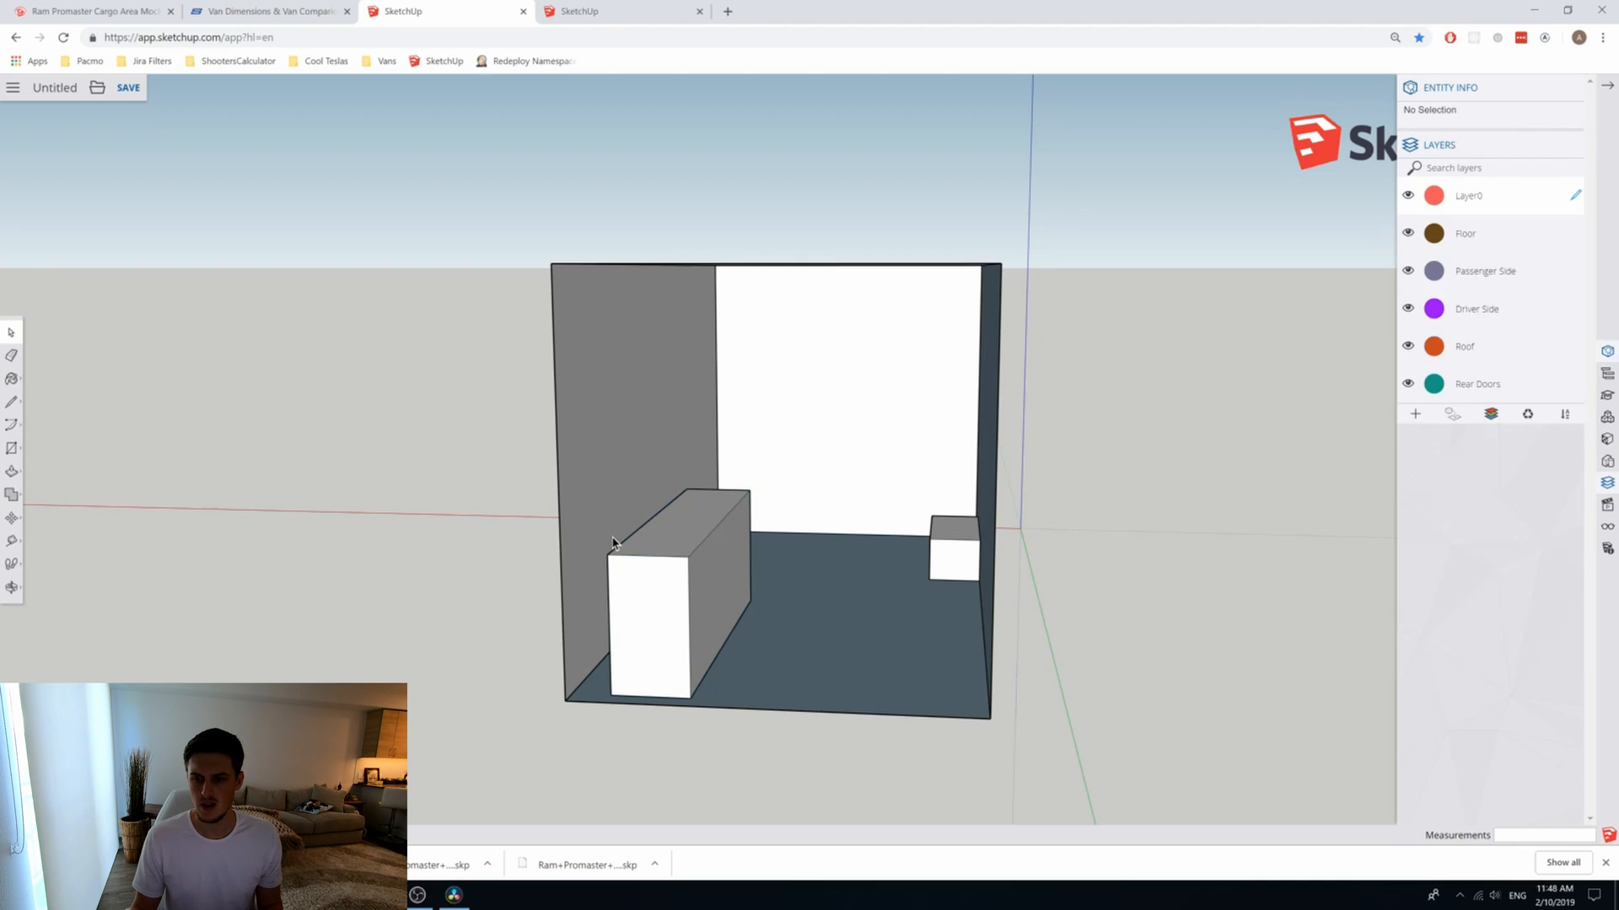
mouse_move(622, 536)
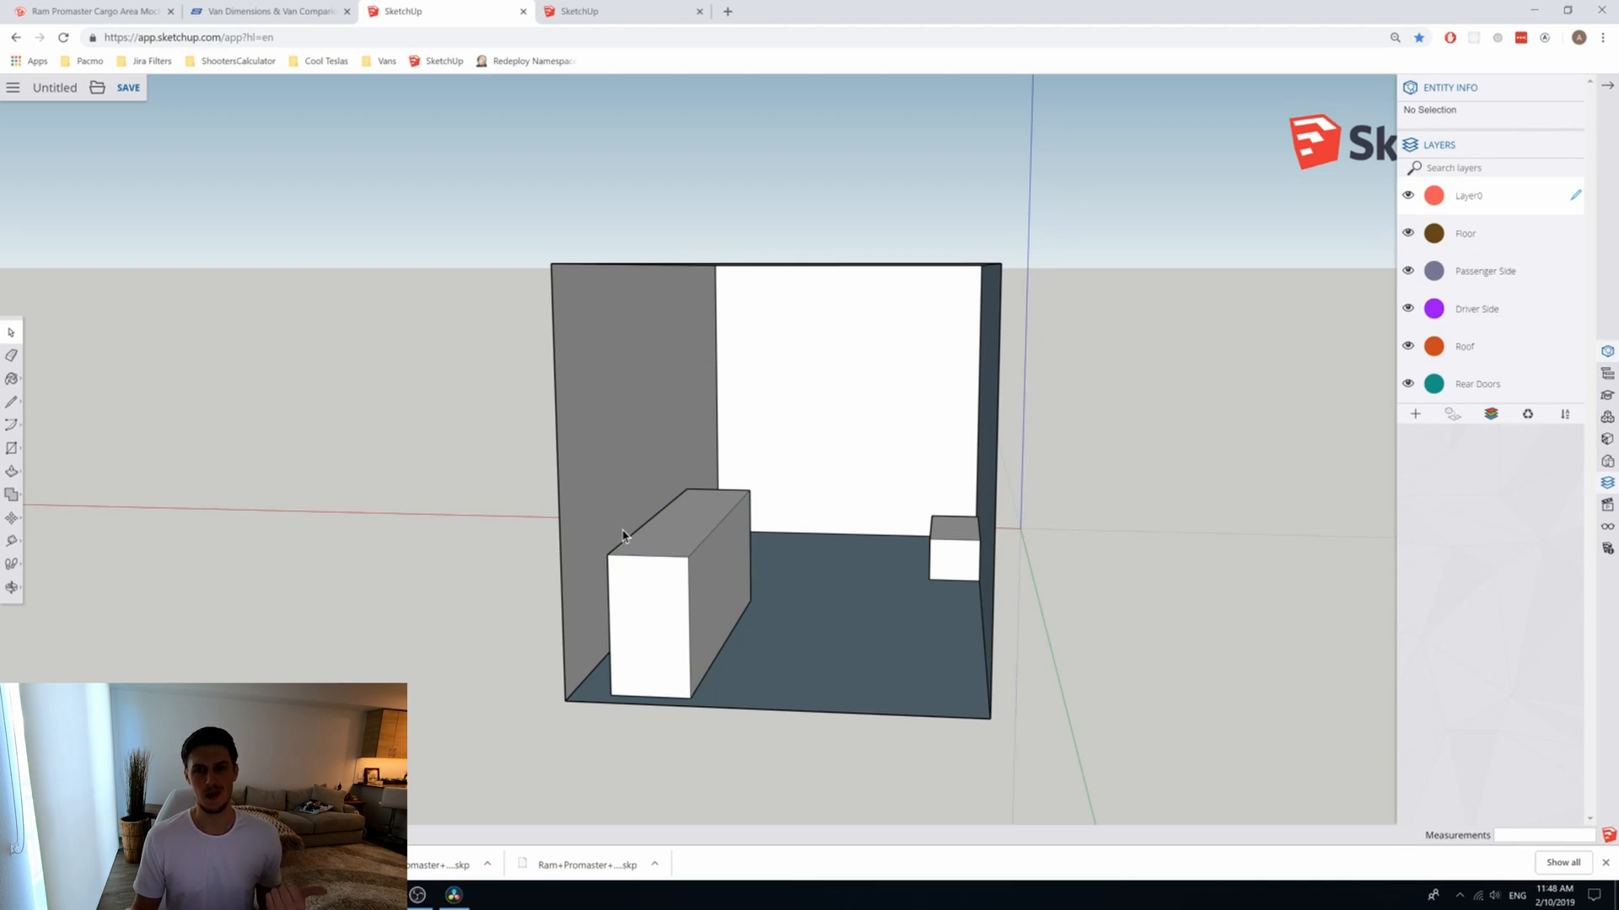
mouse_move(674, 622)
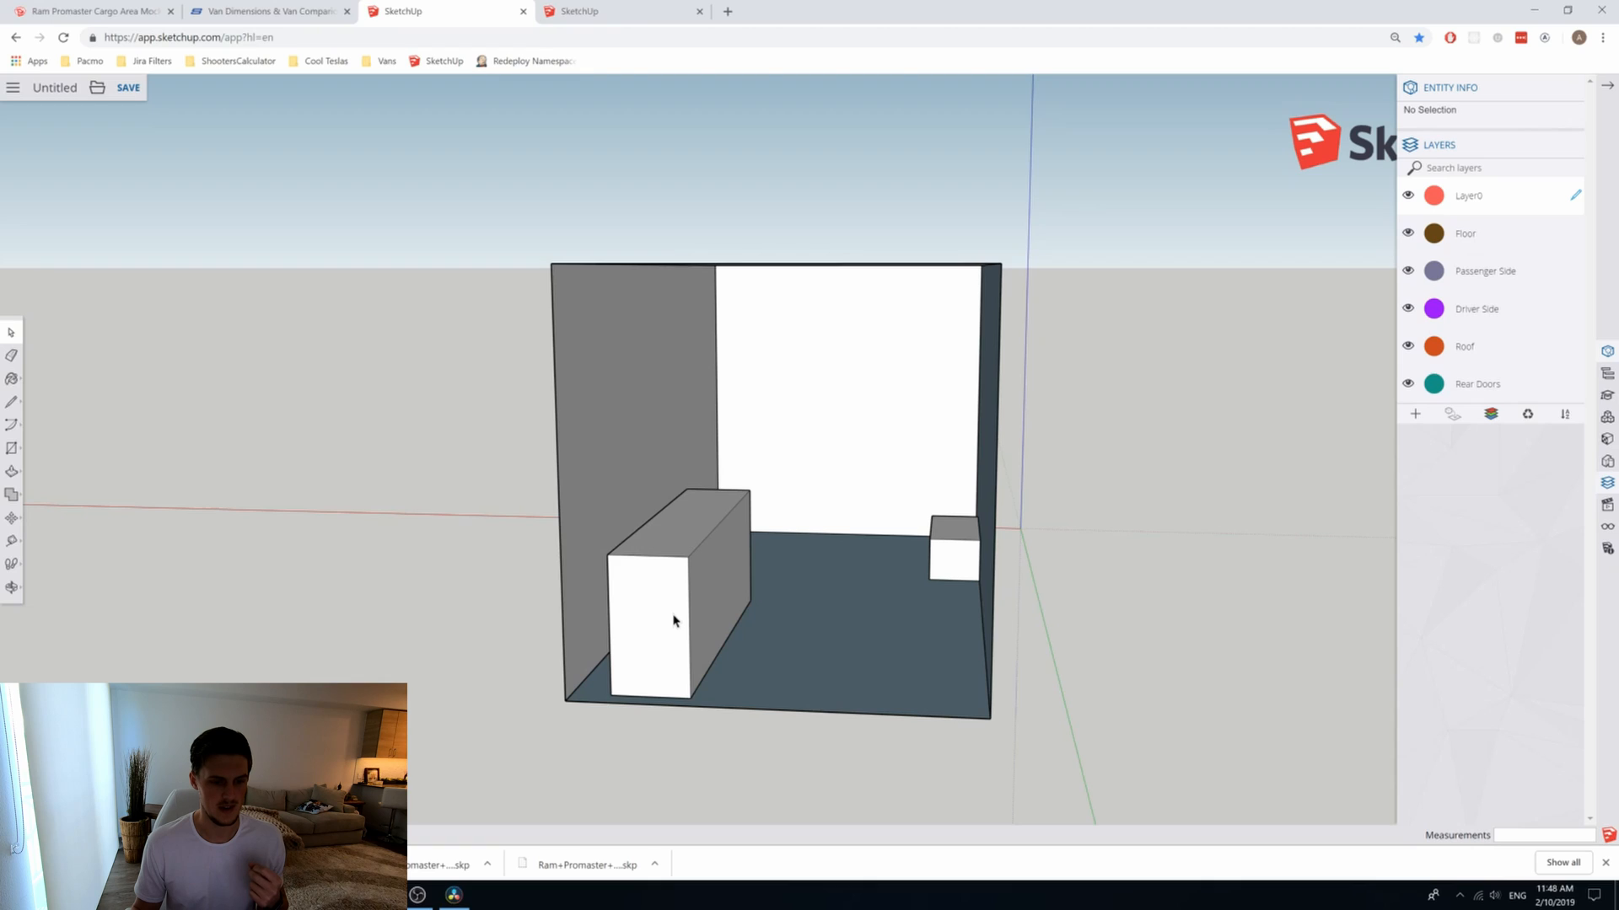
mouse_move(675, 624)
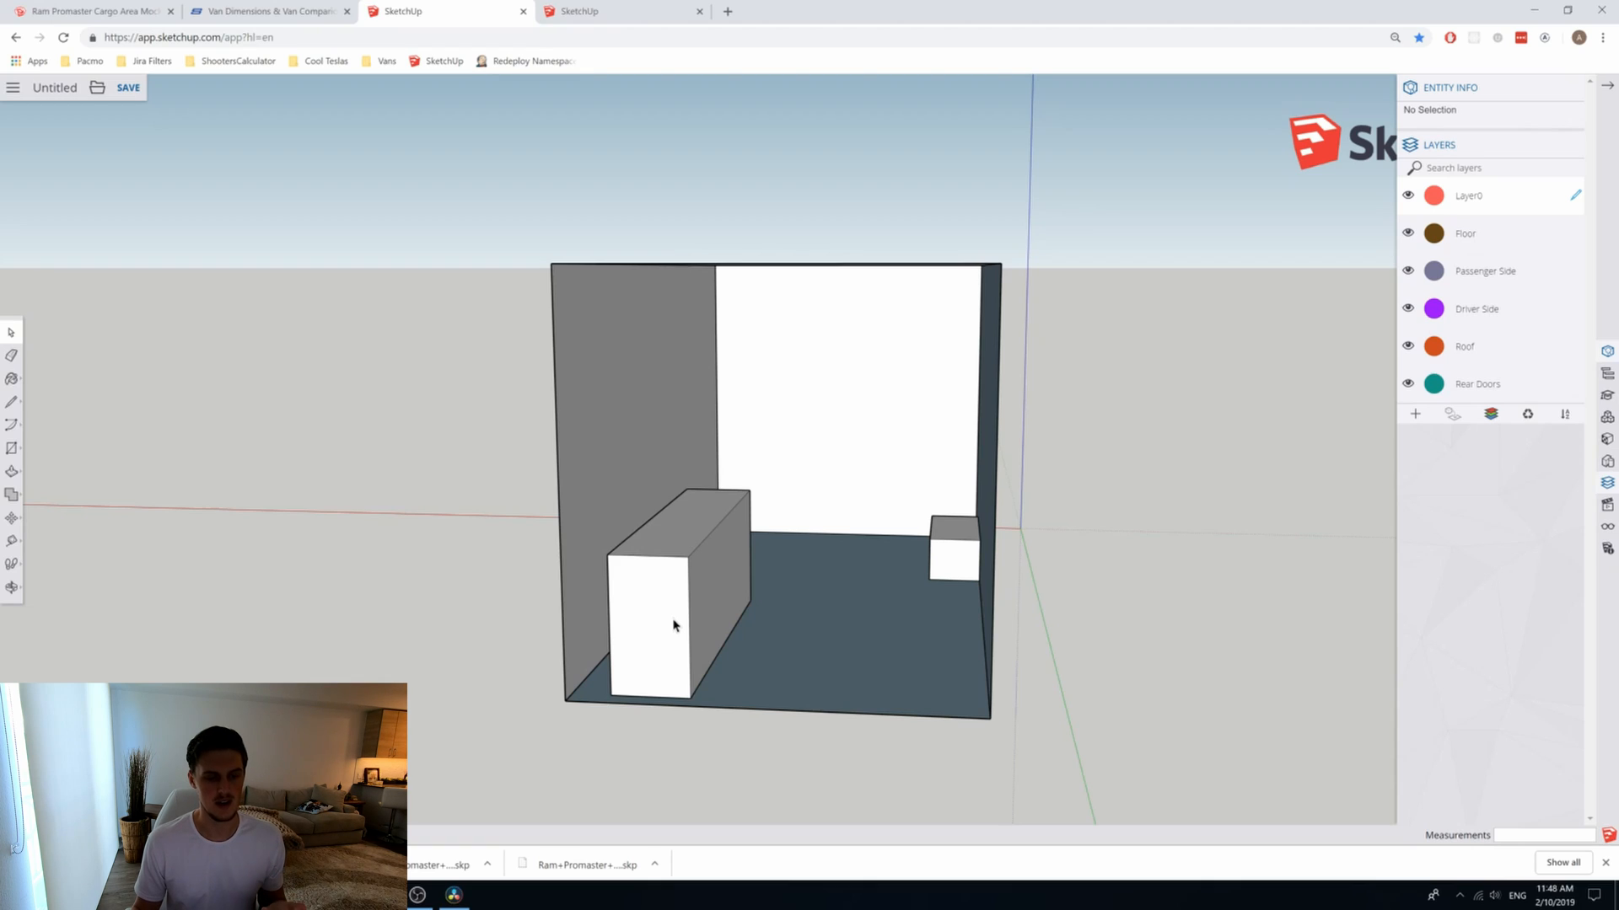
mouse_move(700, 619)
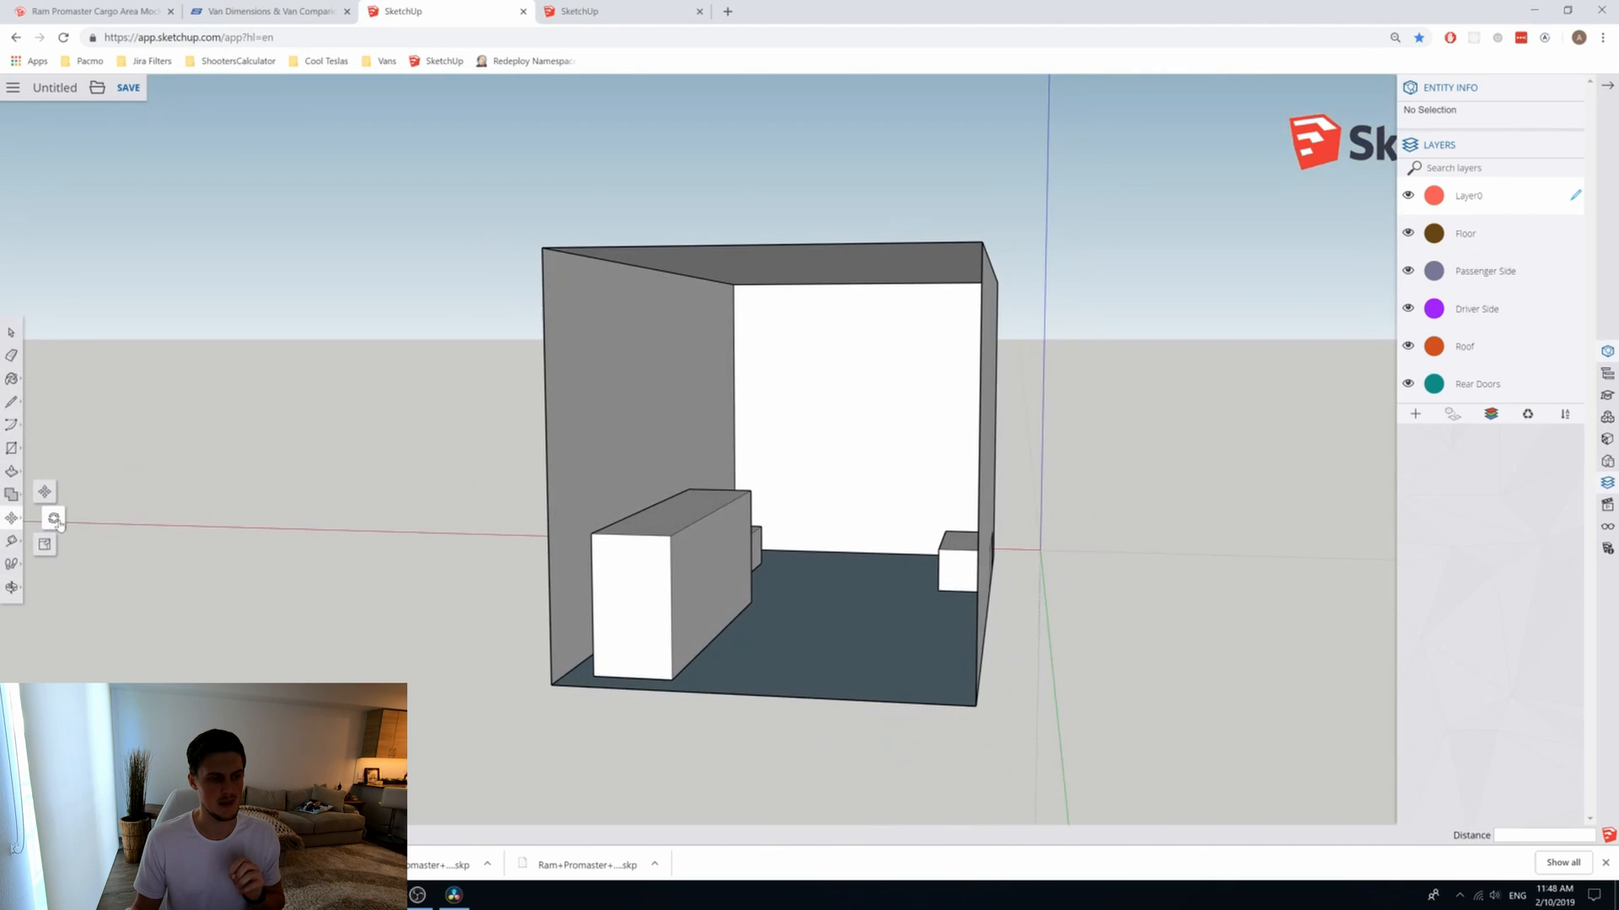
Step: Rotate the Bench Seat component 180 degrees in place along the side wall
left_click(641, 609)
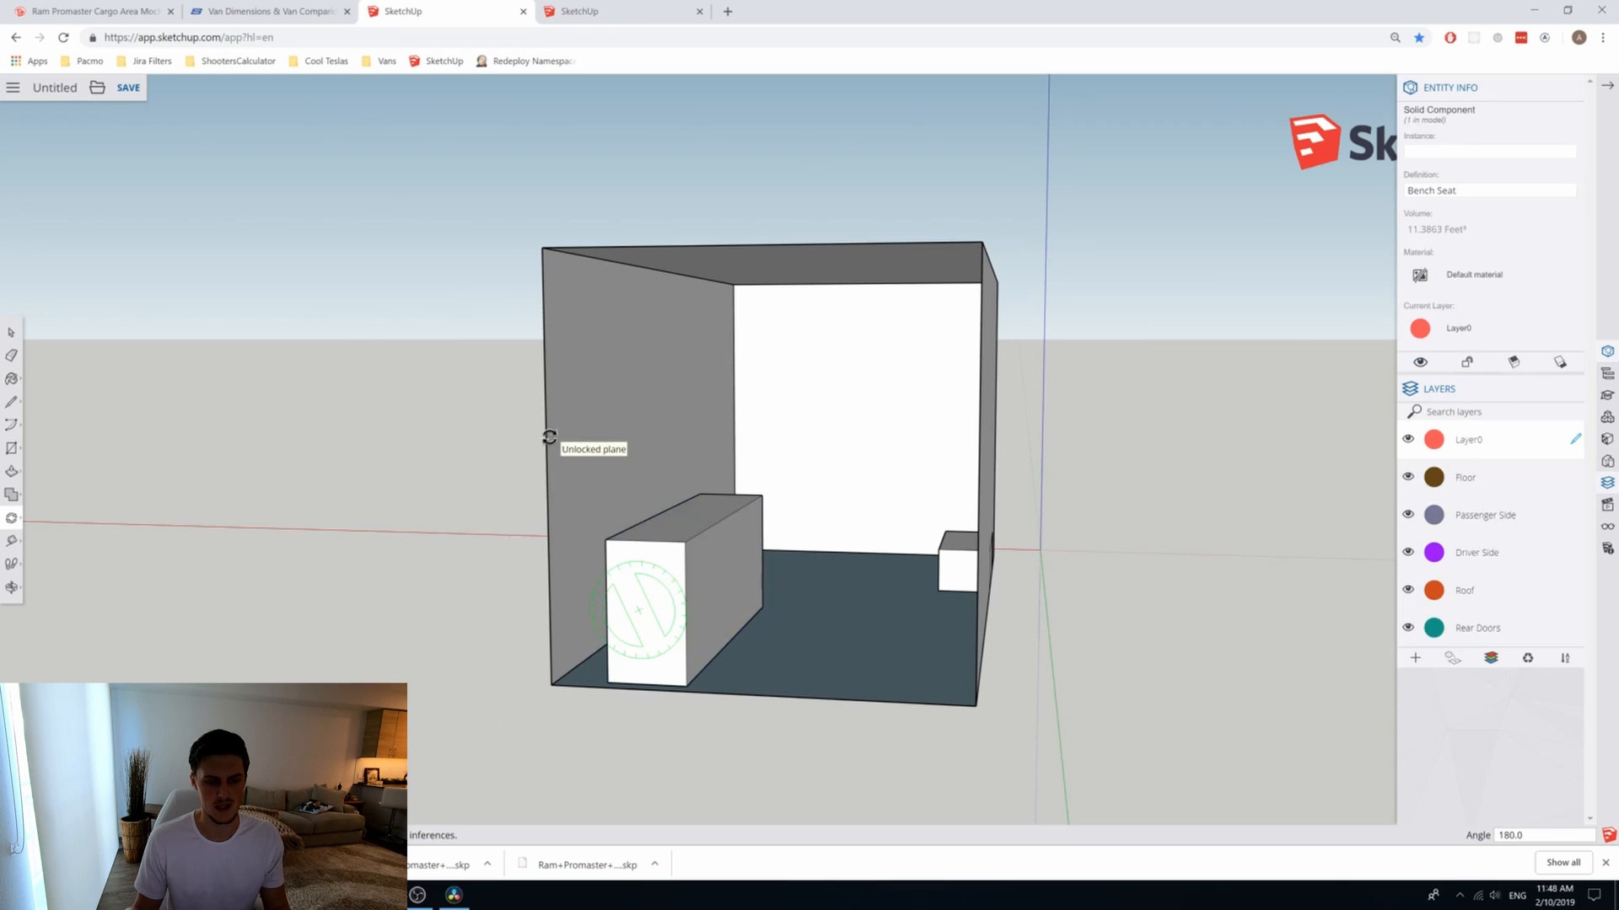
left_click(112, 307)
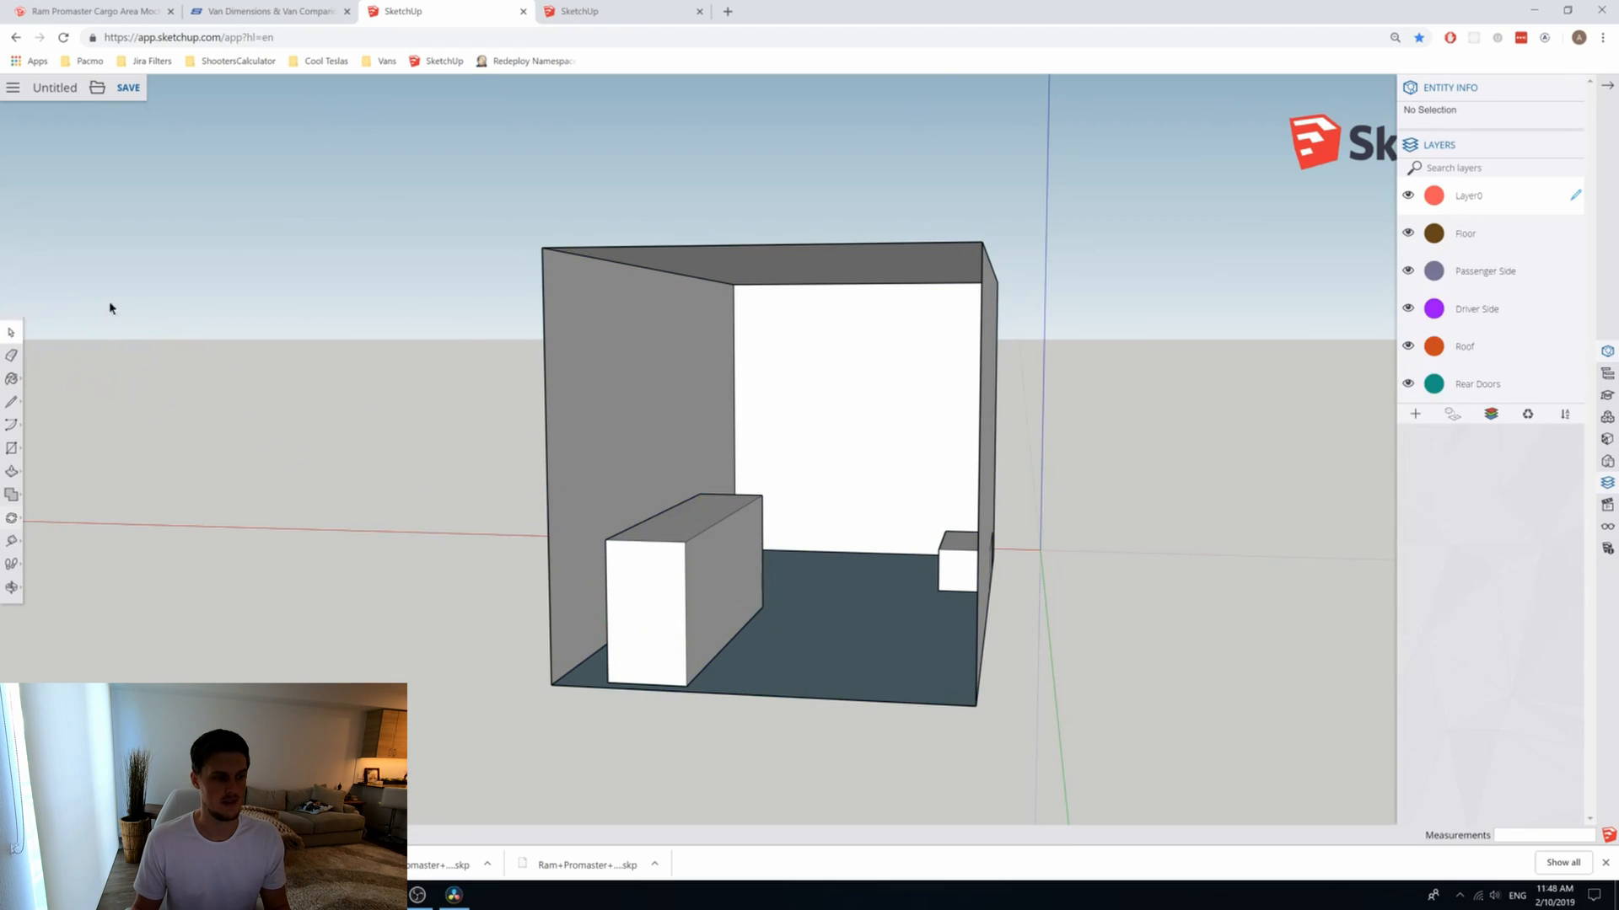
mouse_move(128, 406)
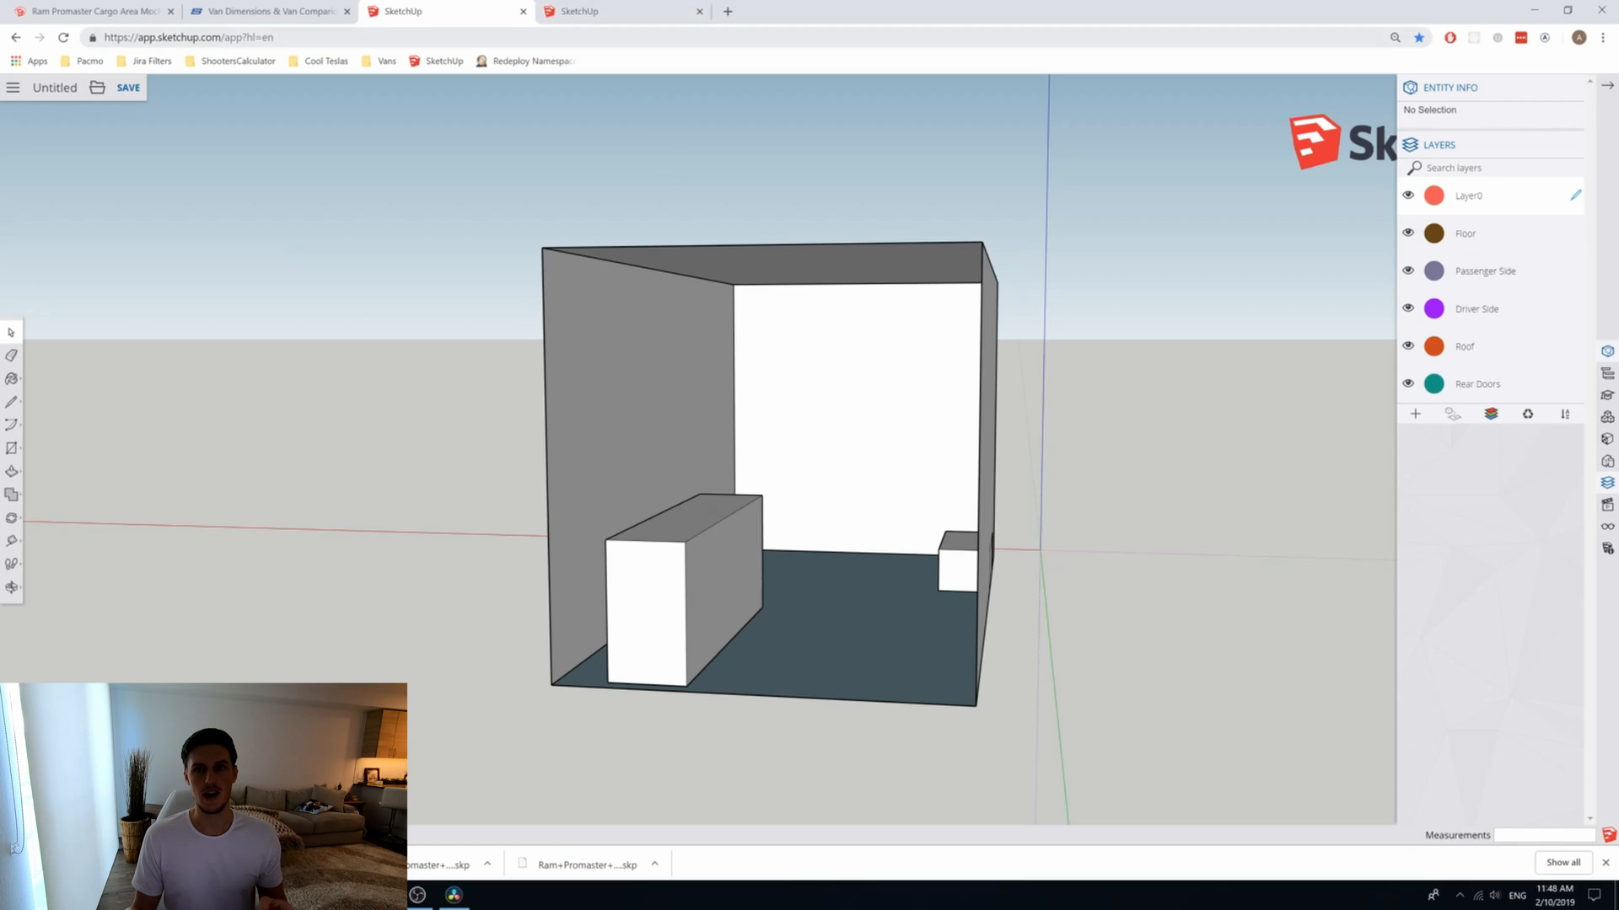
mouse_move(657, 163)
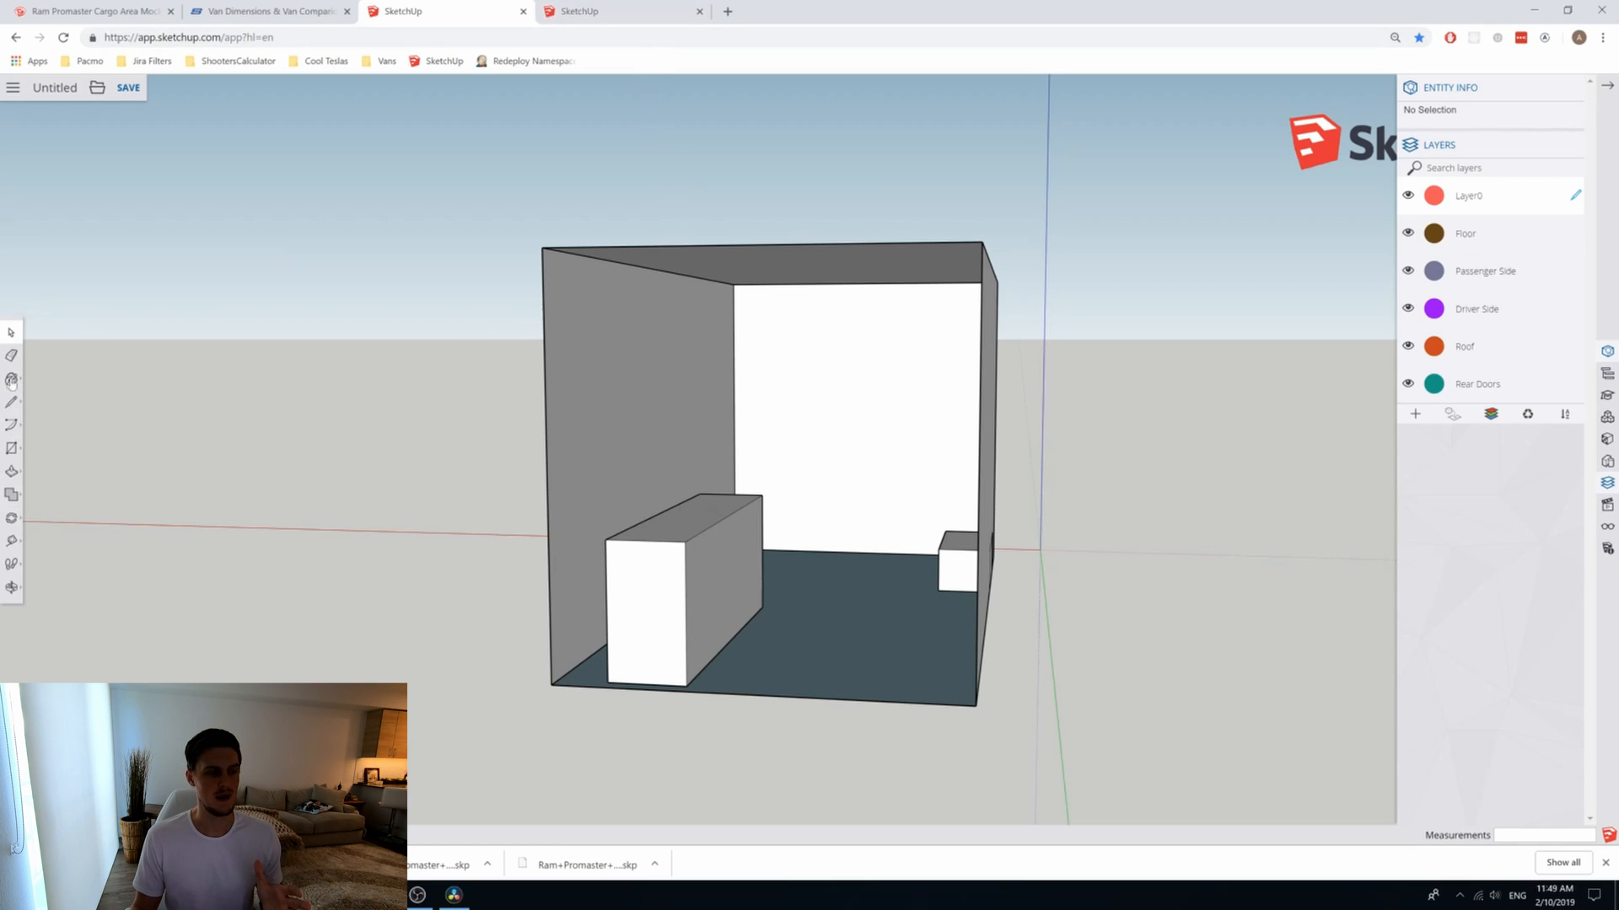
mouse_move(85, 405)
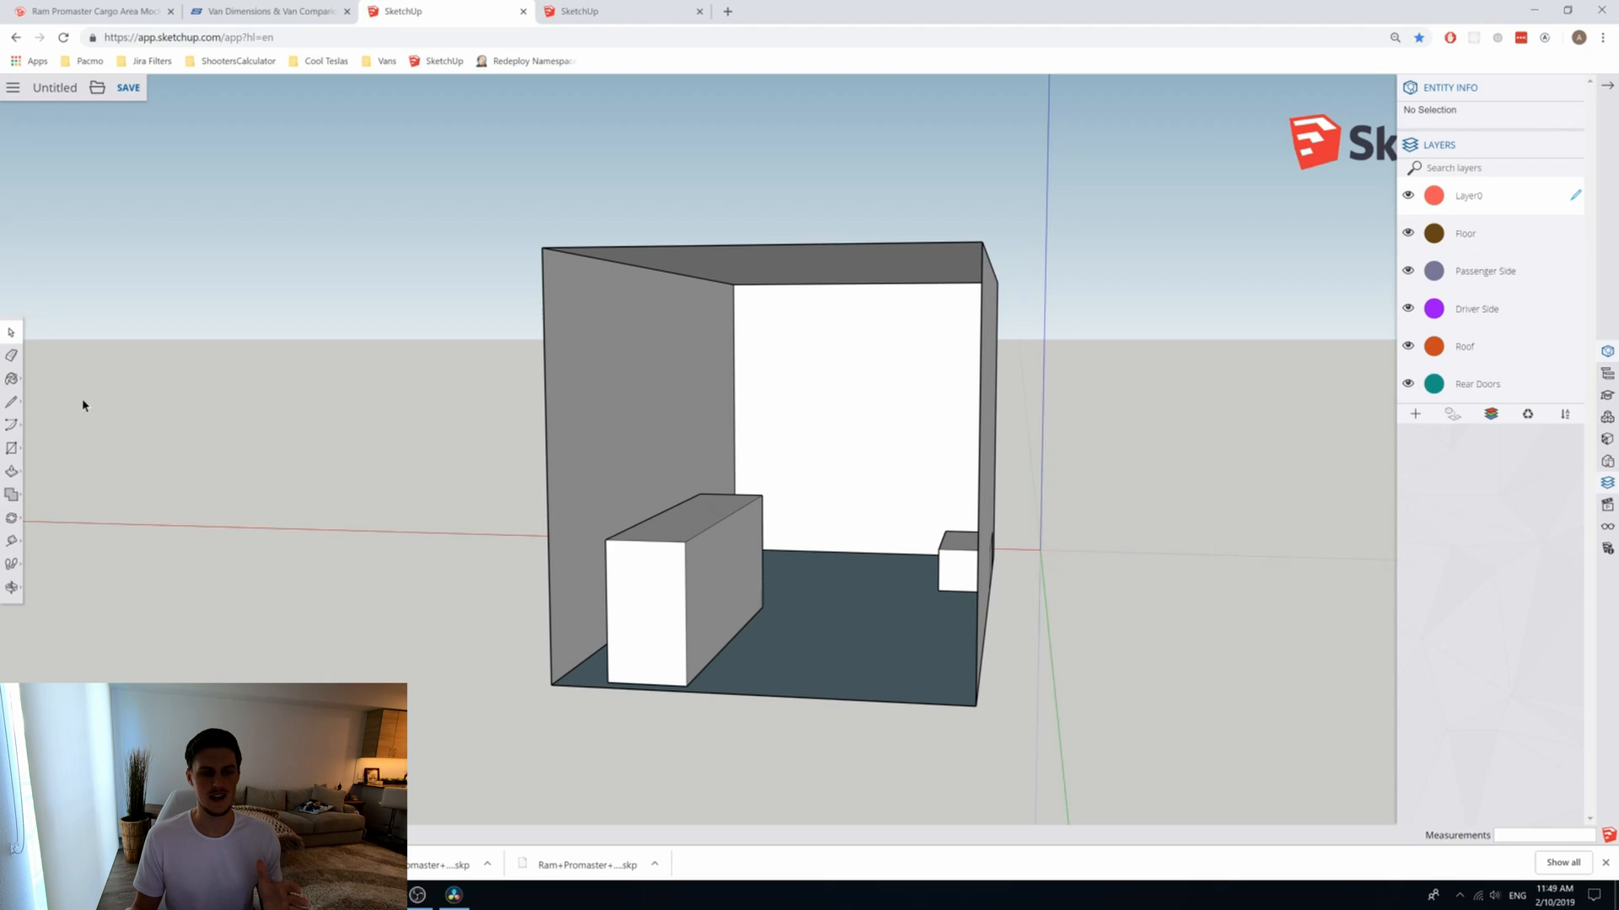
mouse_move(390, 642)
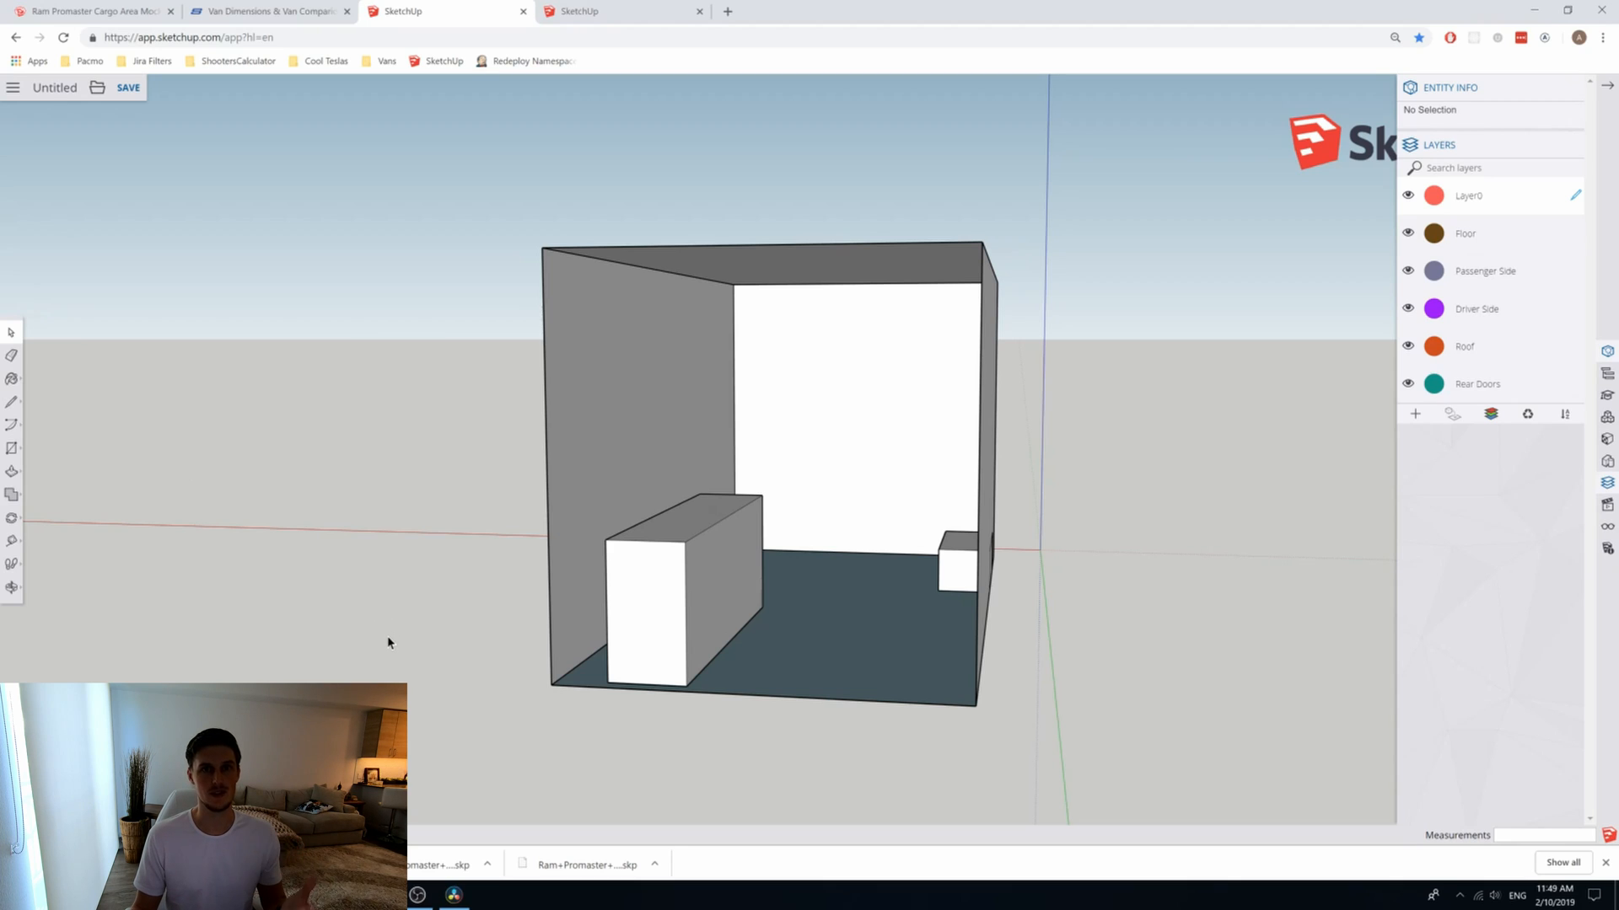